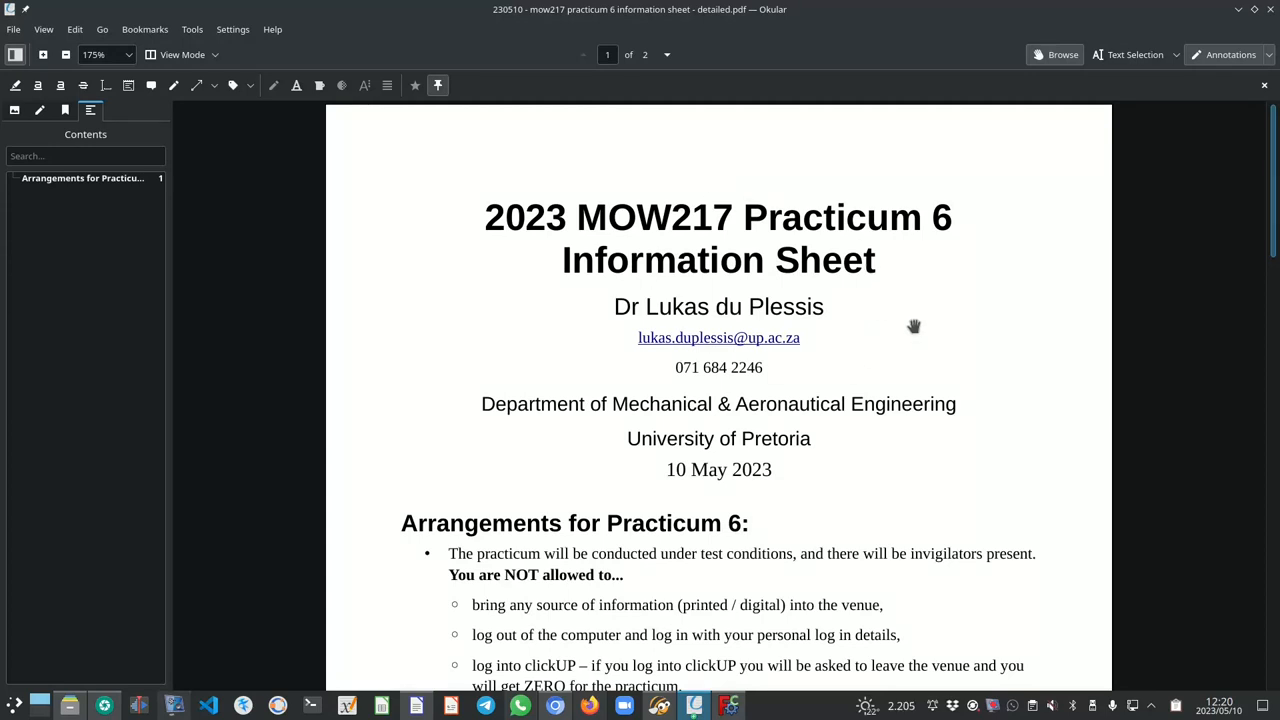
mouse_move(790, 404)
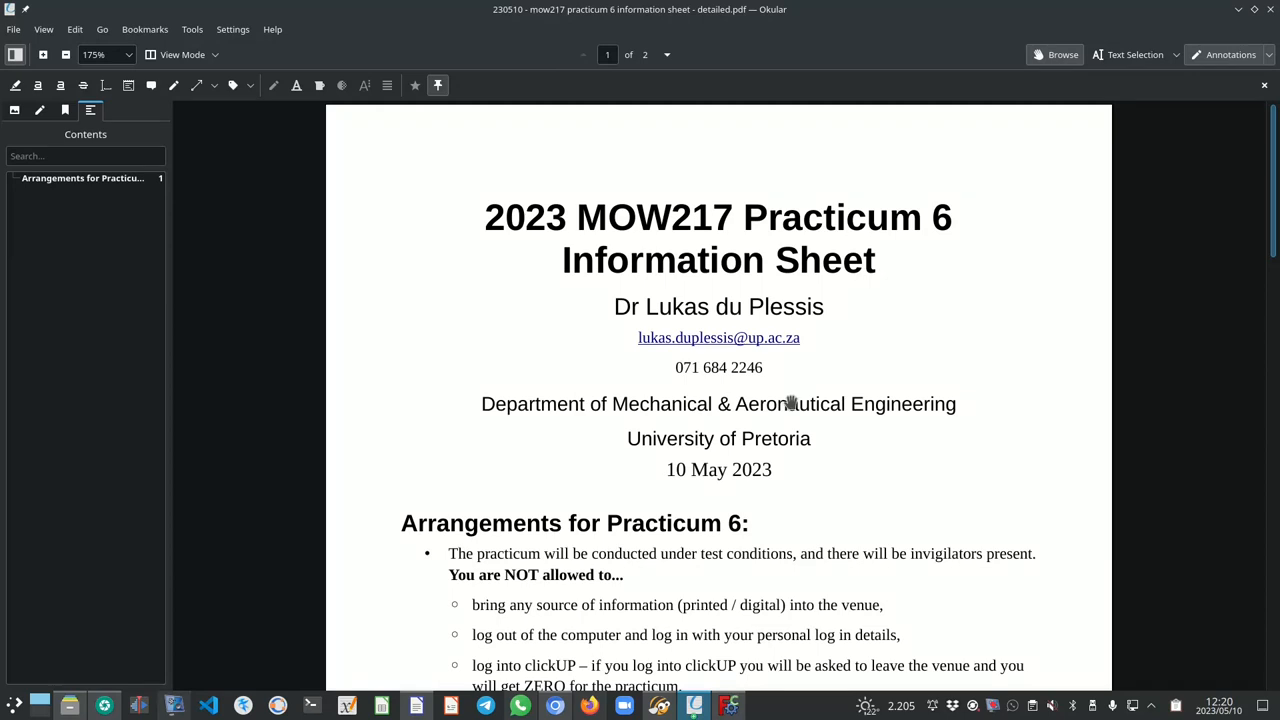
Scroll the information sheet down to the Practicum 6 arrangements and K-drive file list.
scroll("down", 3)
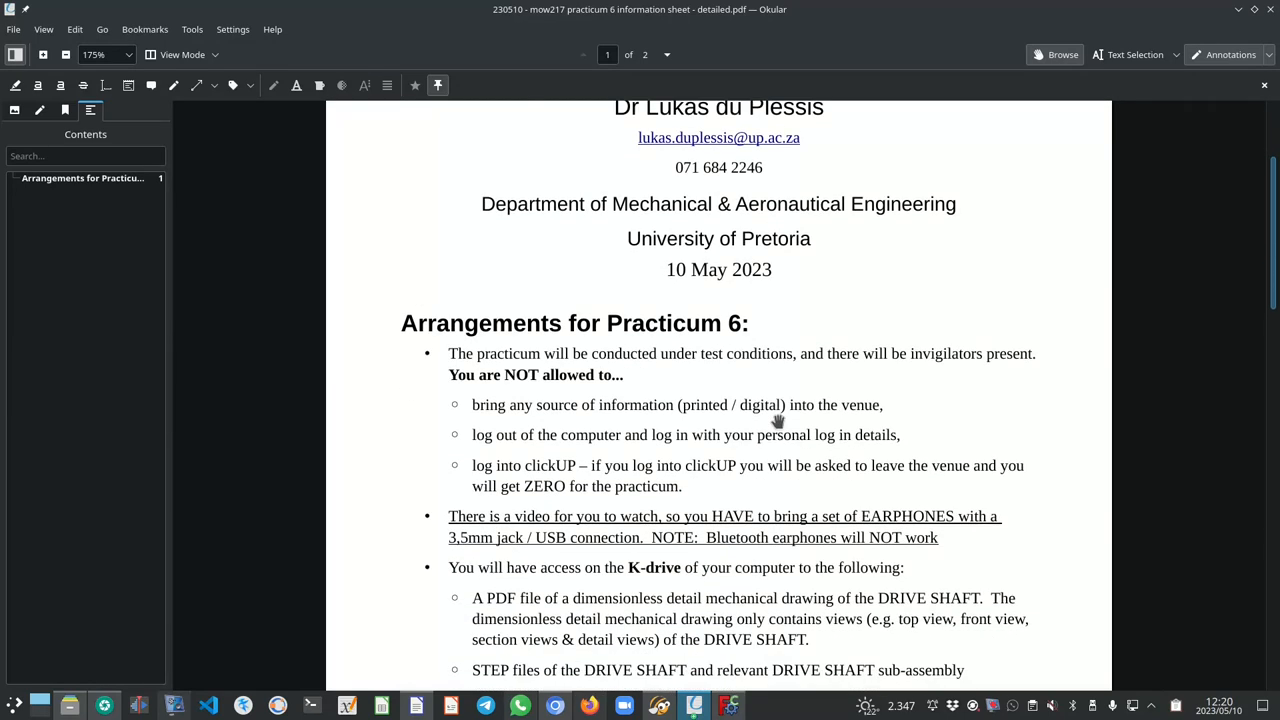
scroll("down", 3)
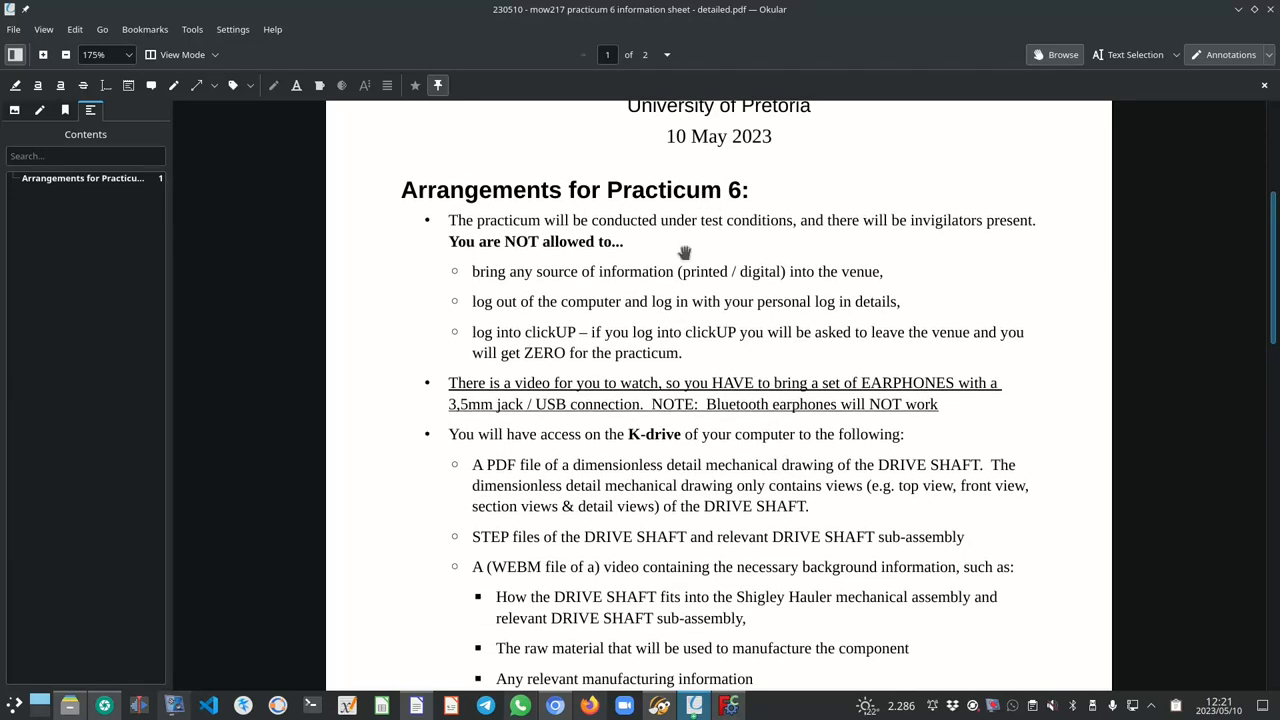
mouse_move(668, 382)
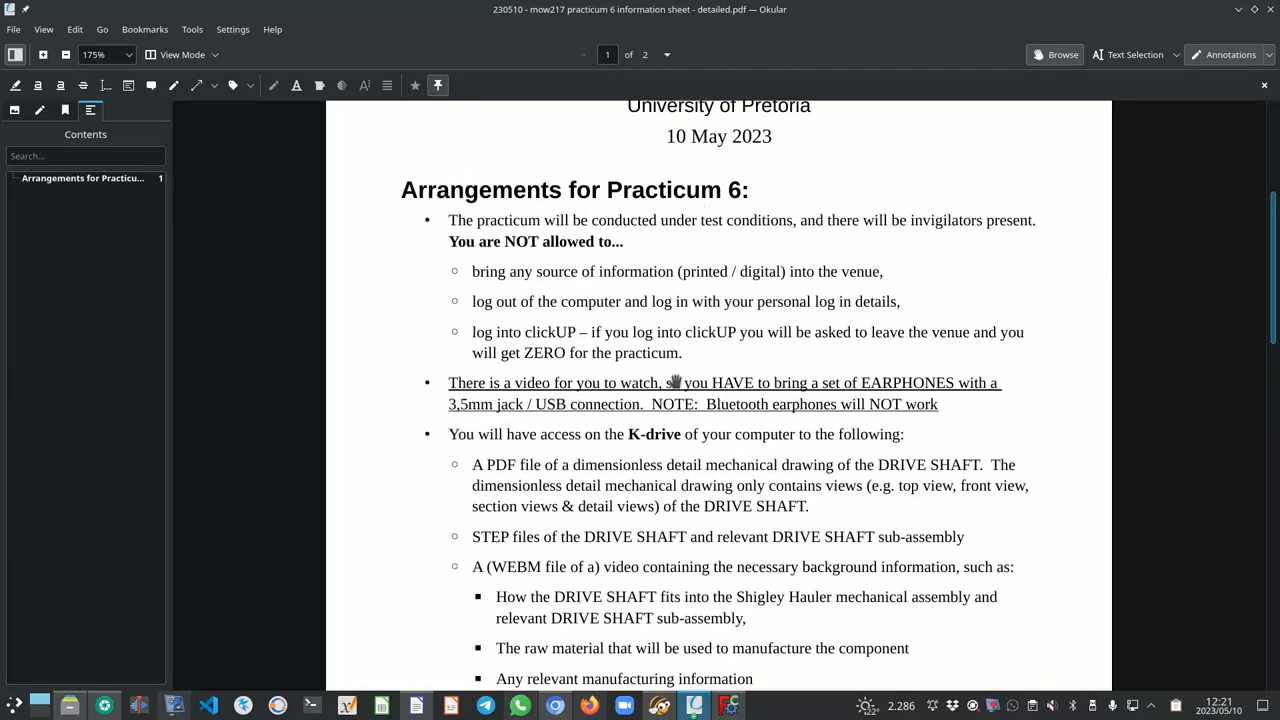
mouse_move(630, 382)
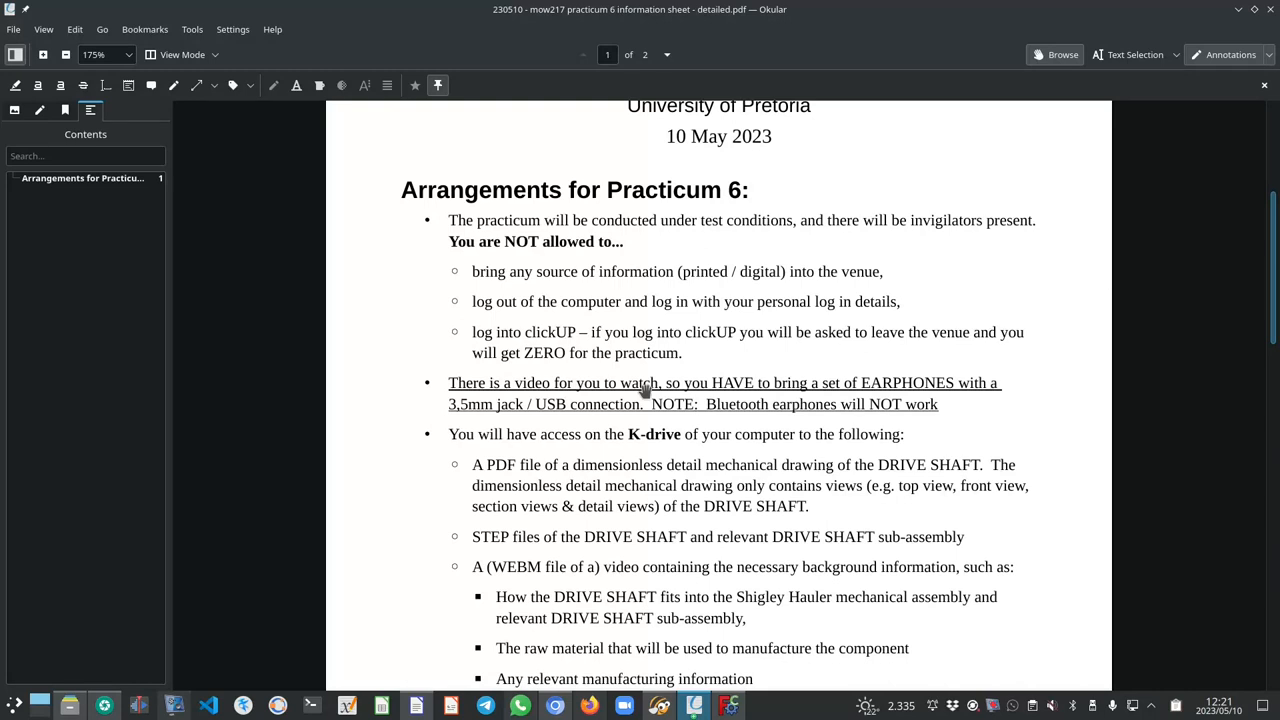
mouse_move(620, 444)
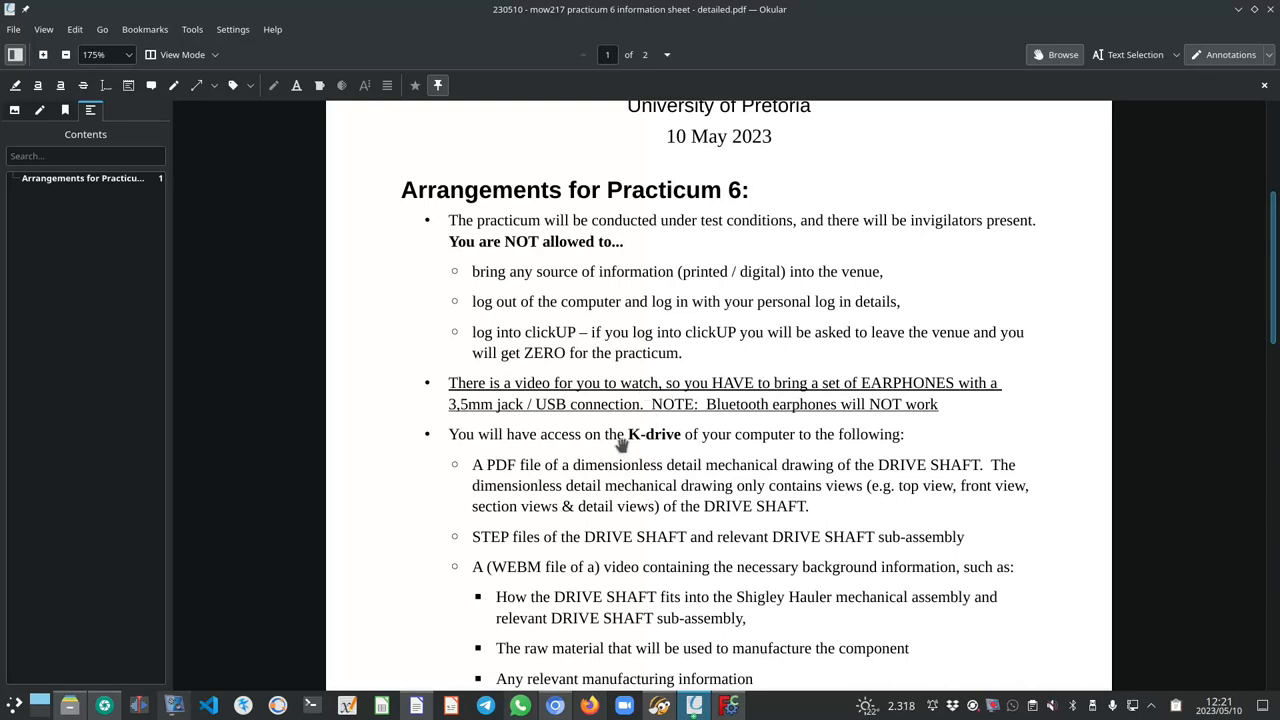
mouse_move(658, 454)
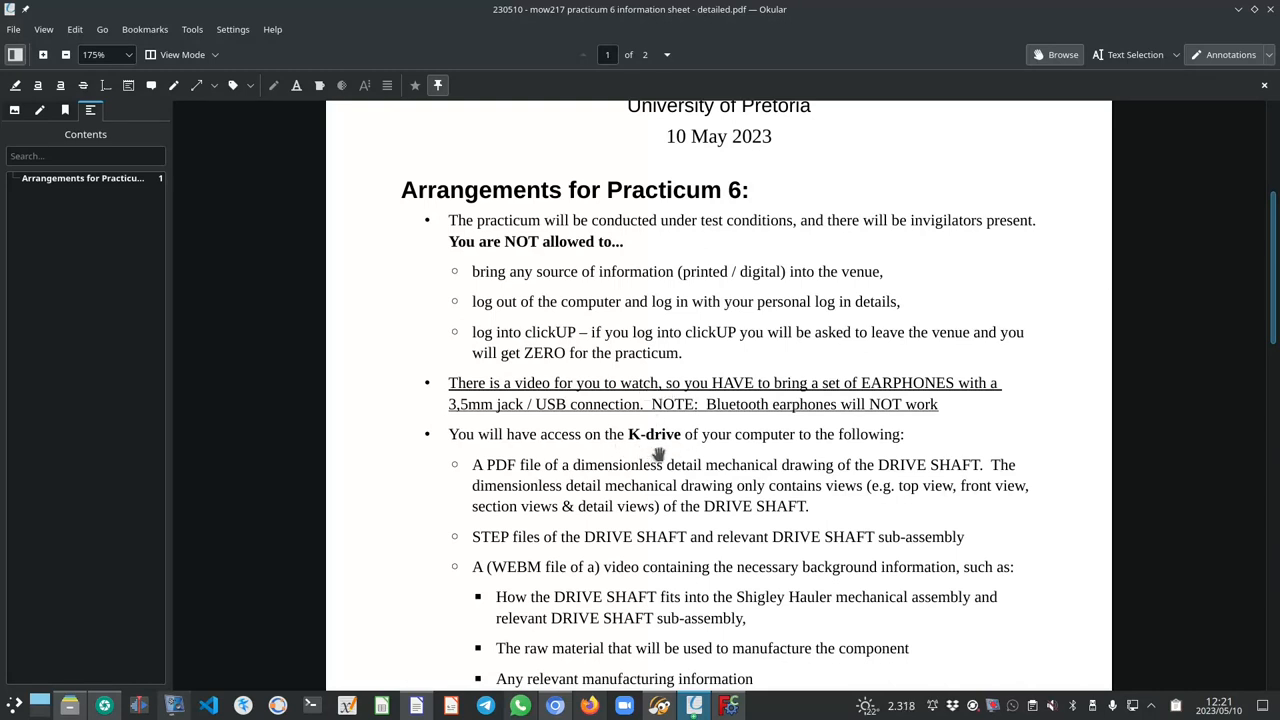
mouse_move(558, 480)
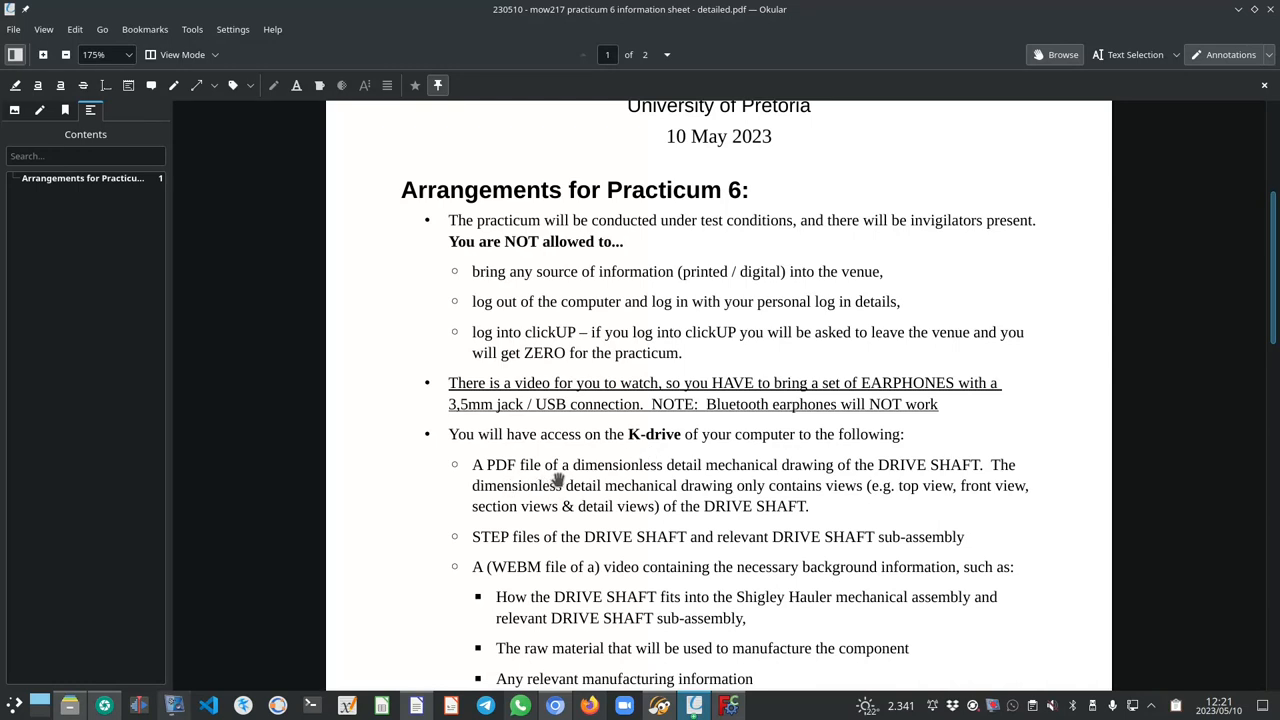
mouse_move(906, 486)
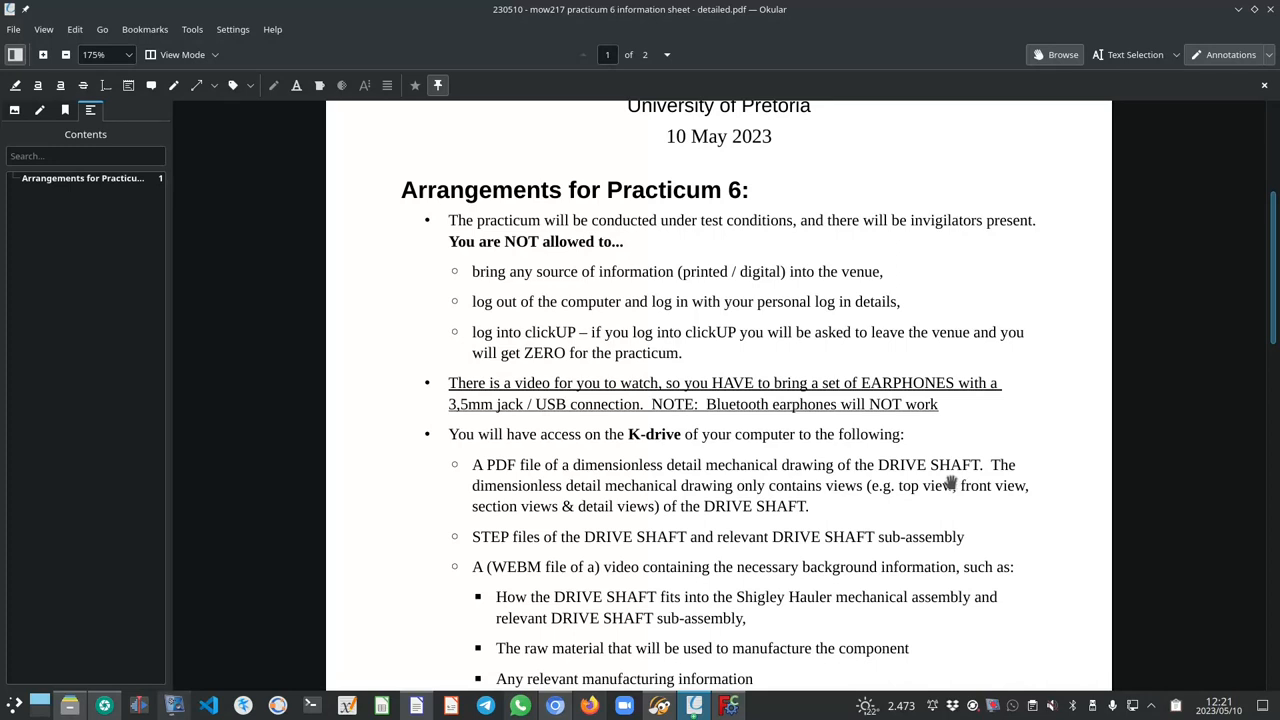
mouse_move(920, 484)
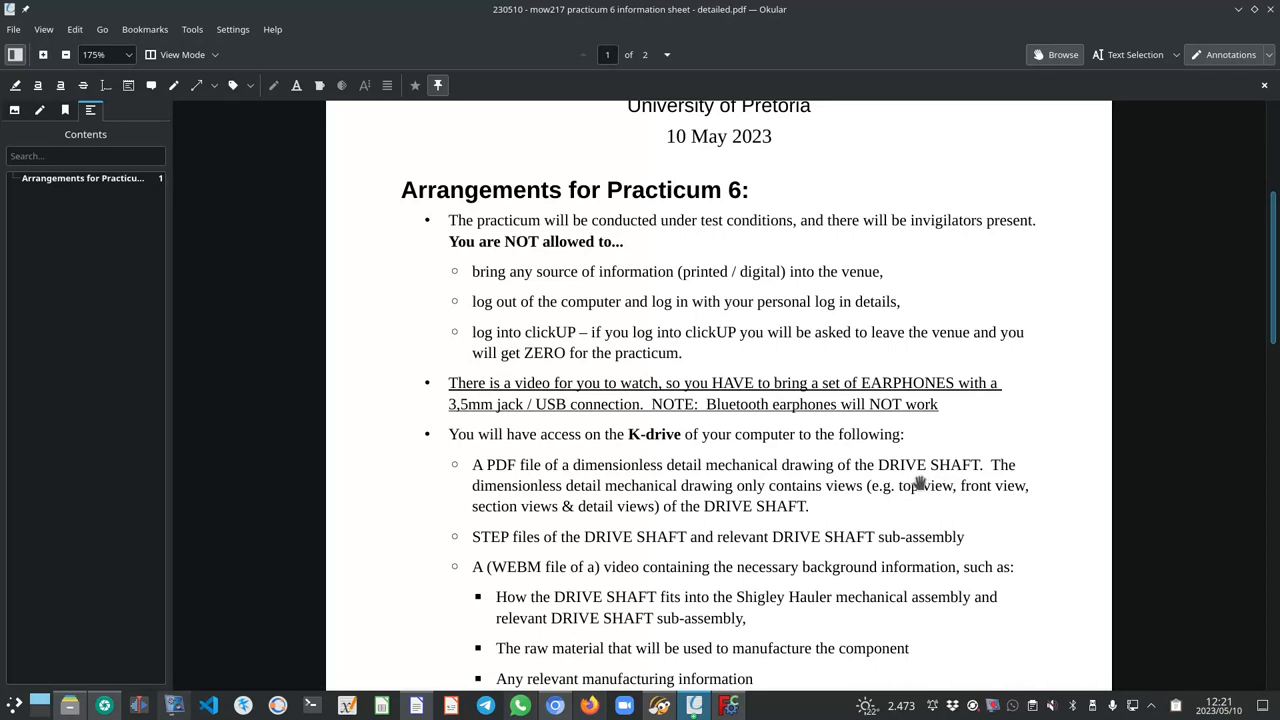
mouse_move(812, 496)
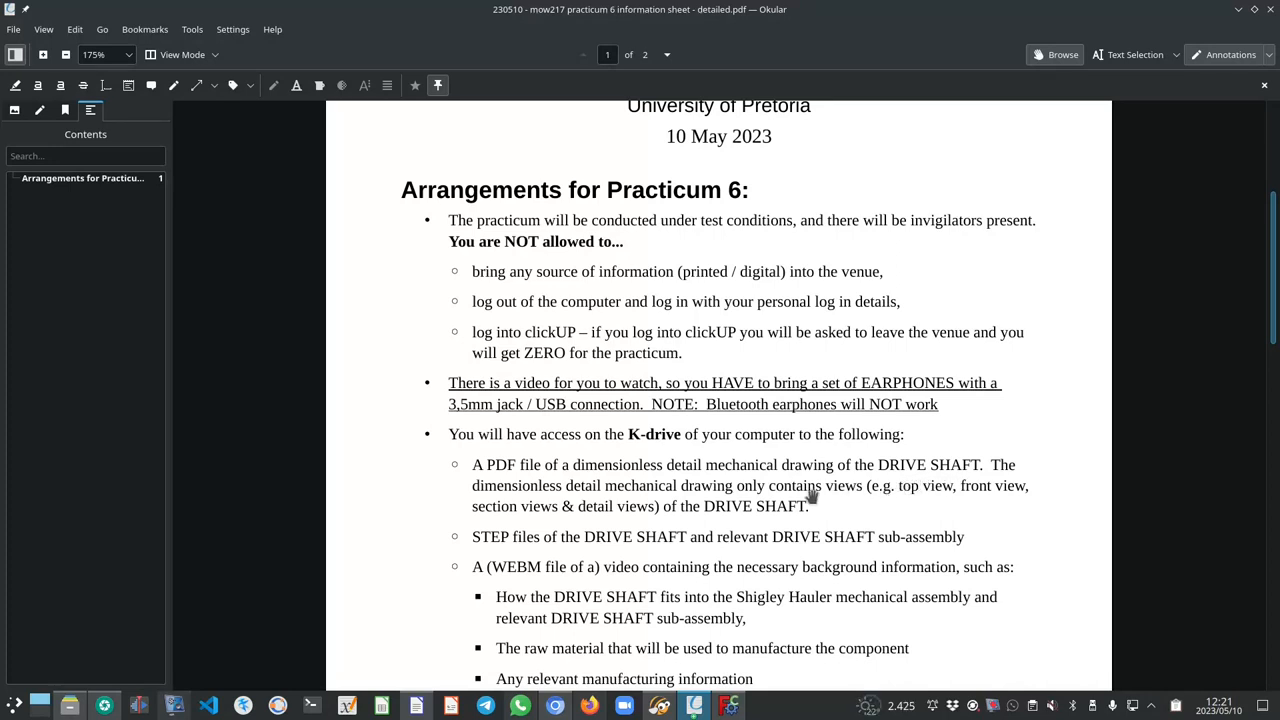
mouse_move(752, 520)
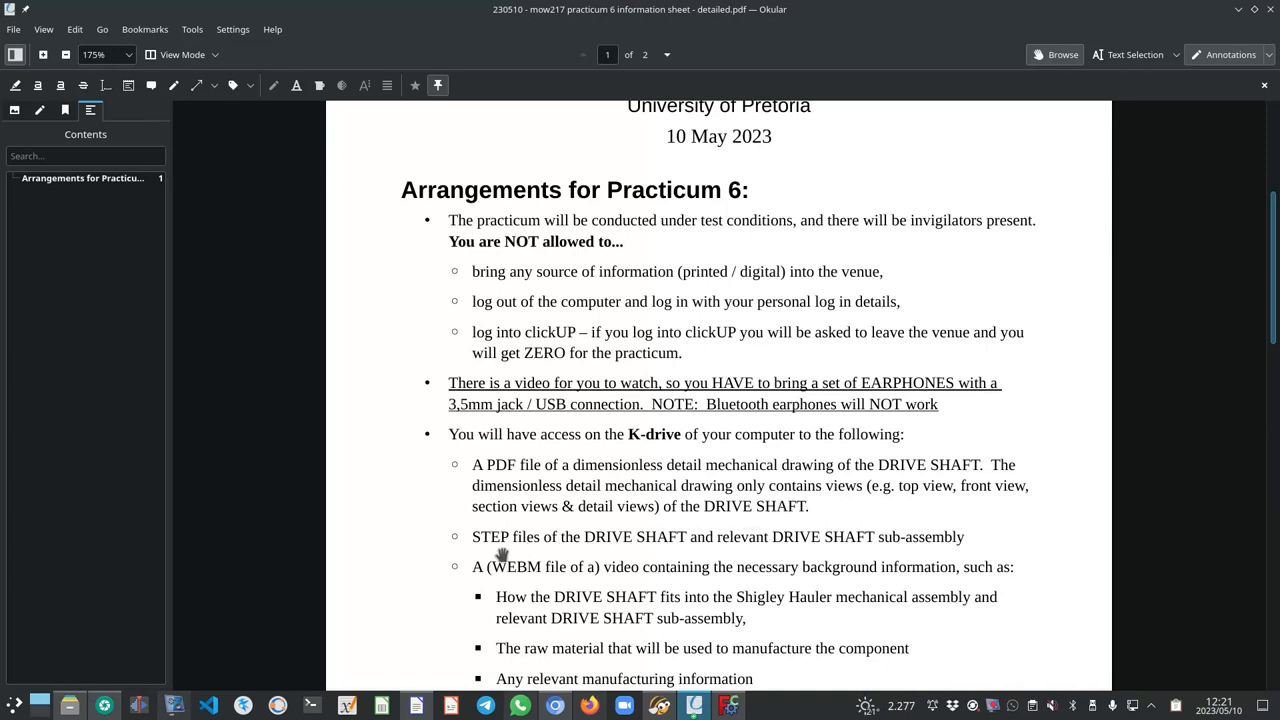
mouse_move(768, 552)
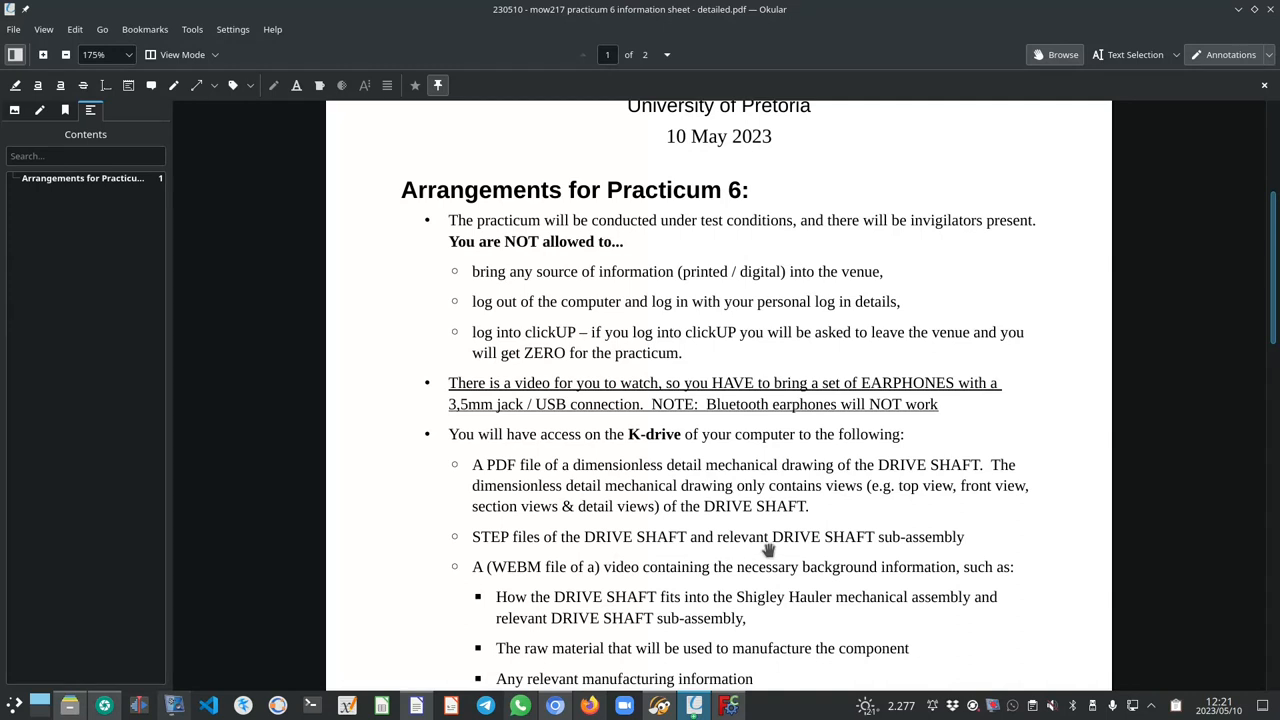
mouse_move(694, 566)
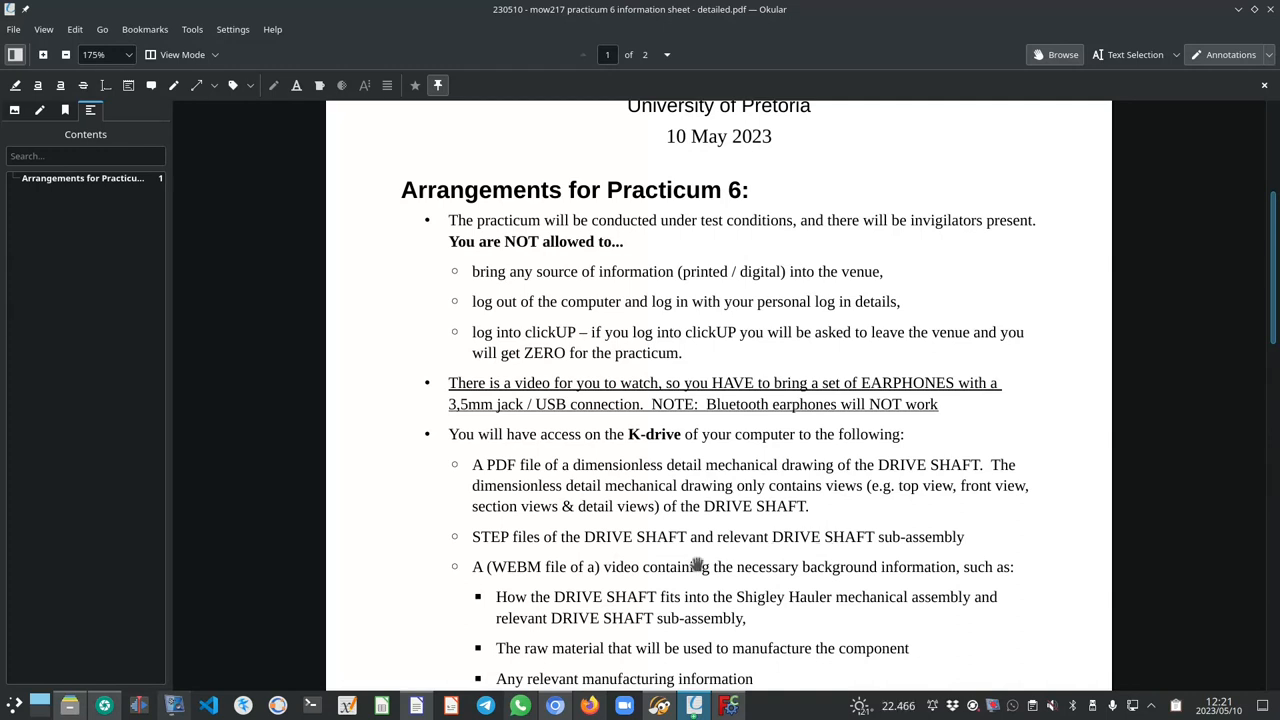
mouse_move(698, 568)
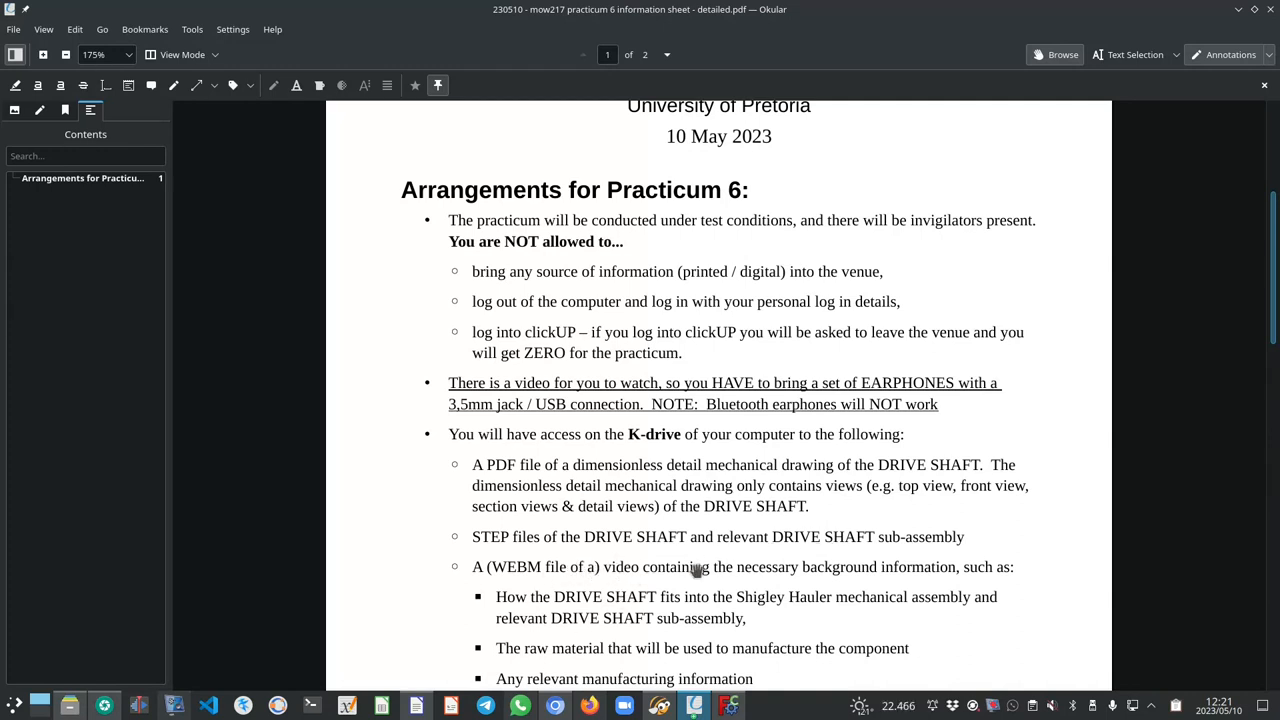
Scroll to the bottom of page 1 where the DESIGN LITERATURE folder is listed.
scroll("down", 3)
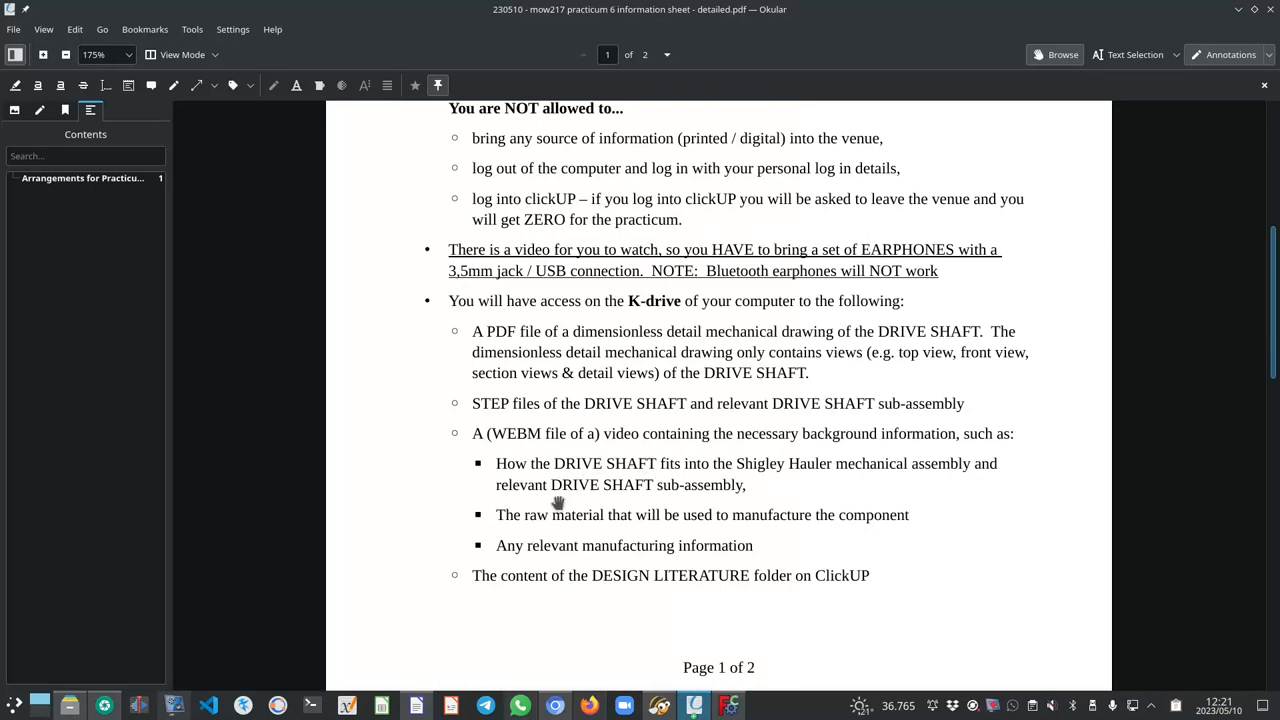
mouse_move(596, 528)
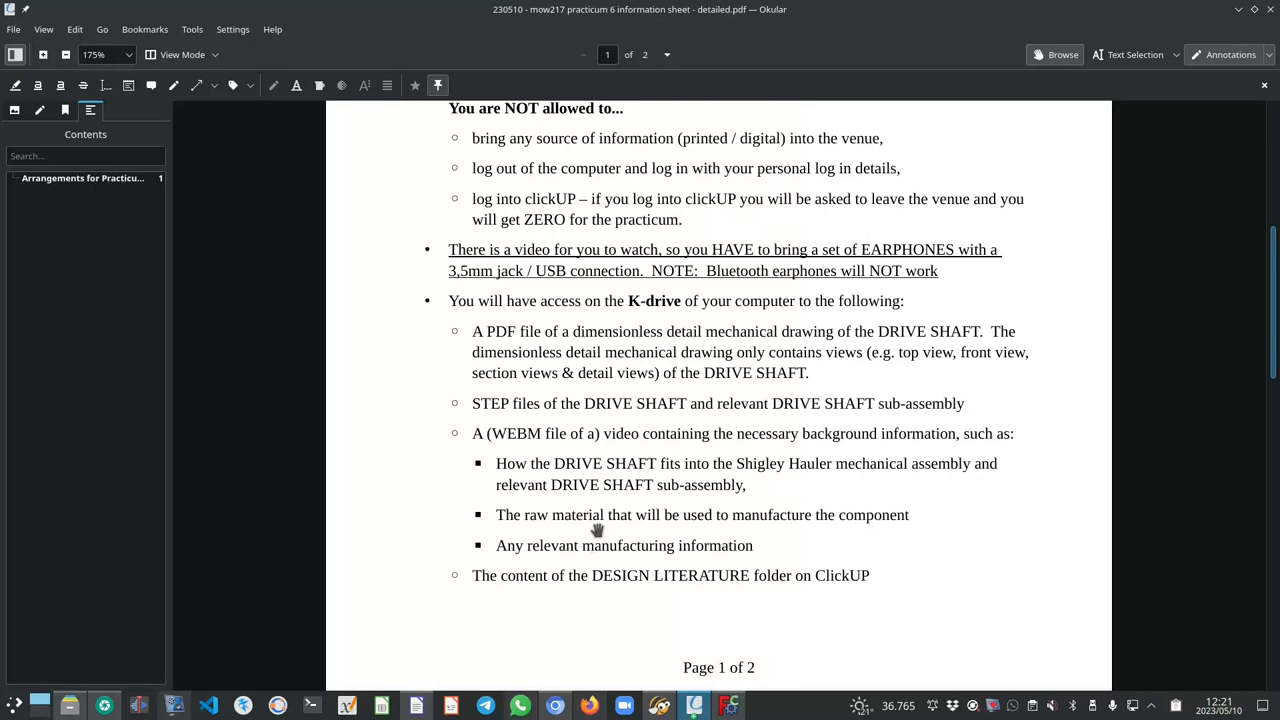
mouse_move(596, 596)
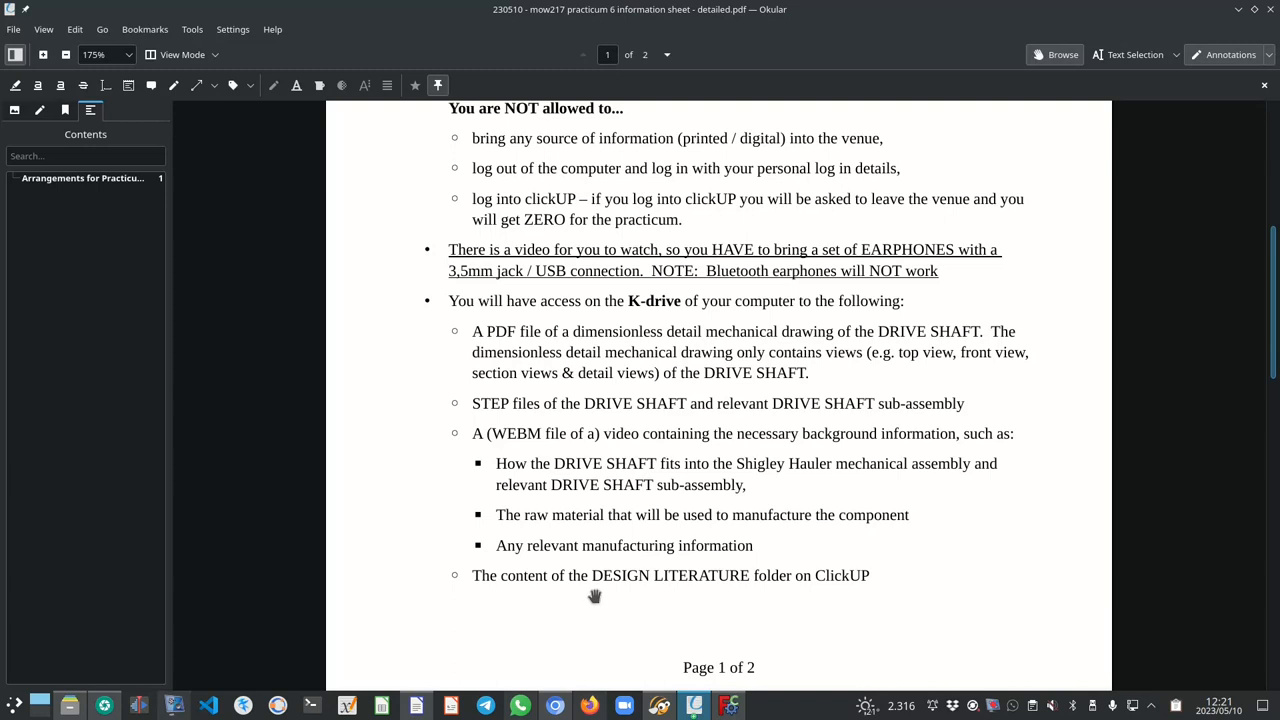
mouse_move(668, 604)
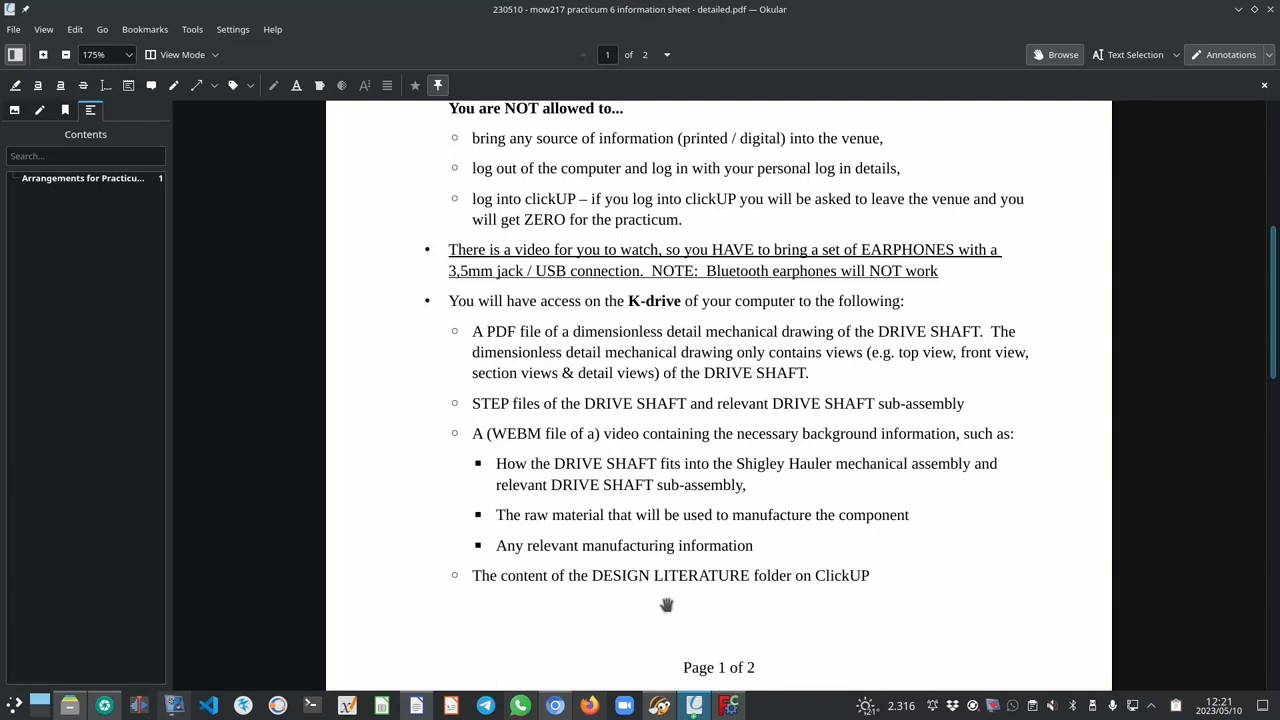
mouse_move(824, 600)
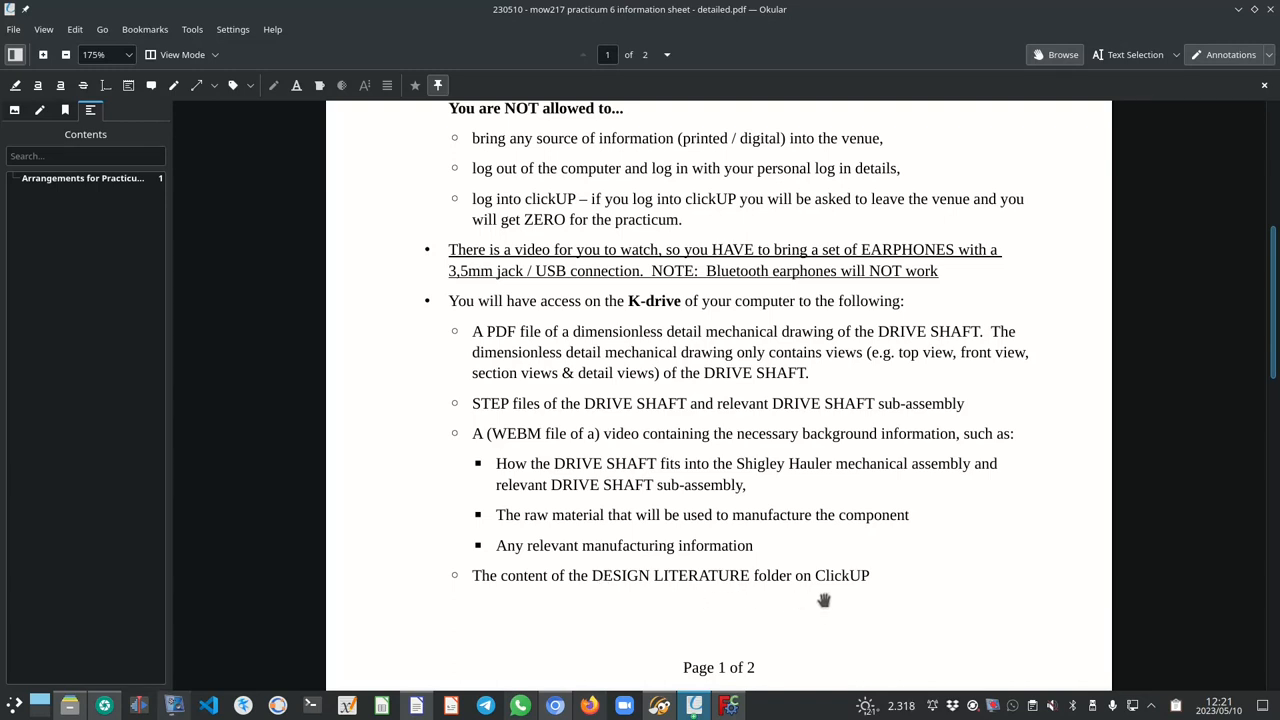
mouse_move(744, 610)
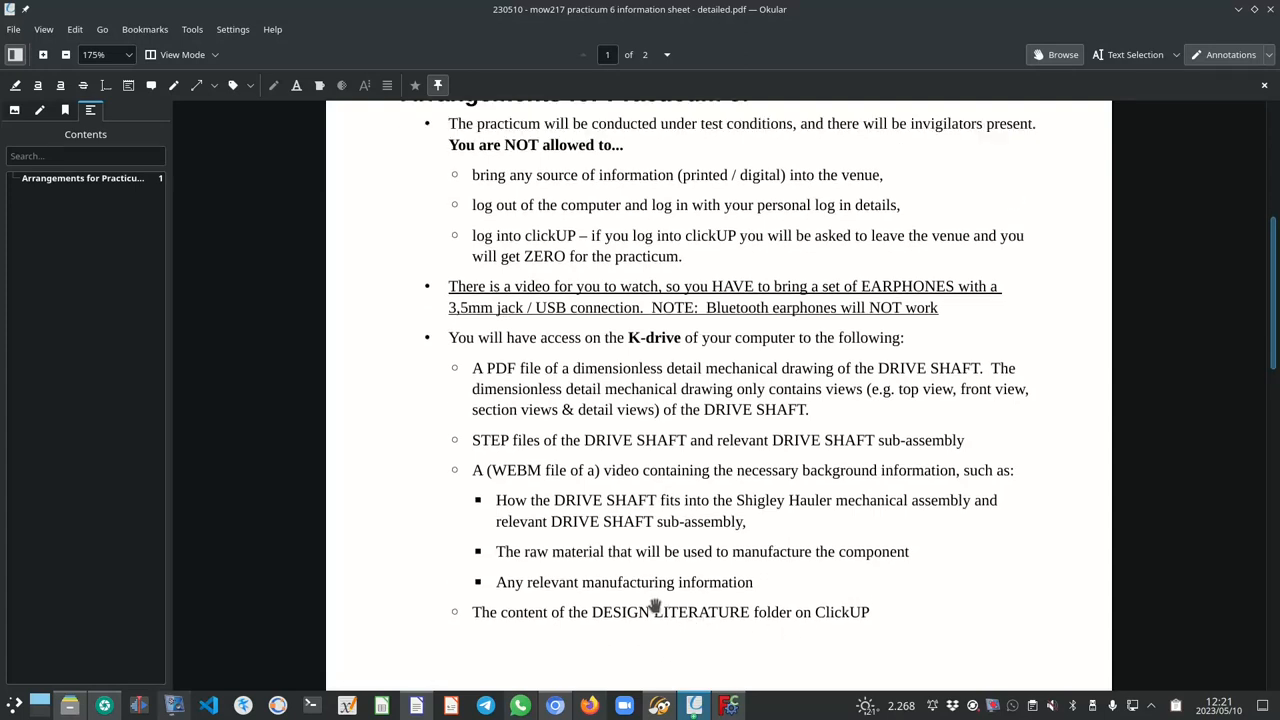
scroll("up", 3)
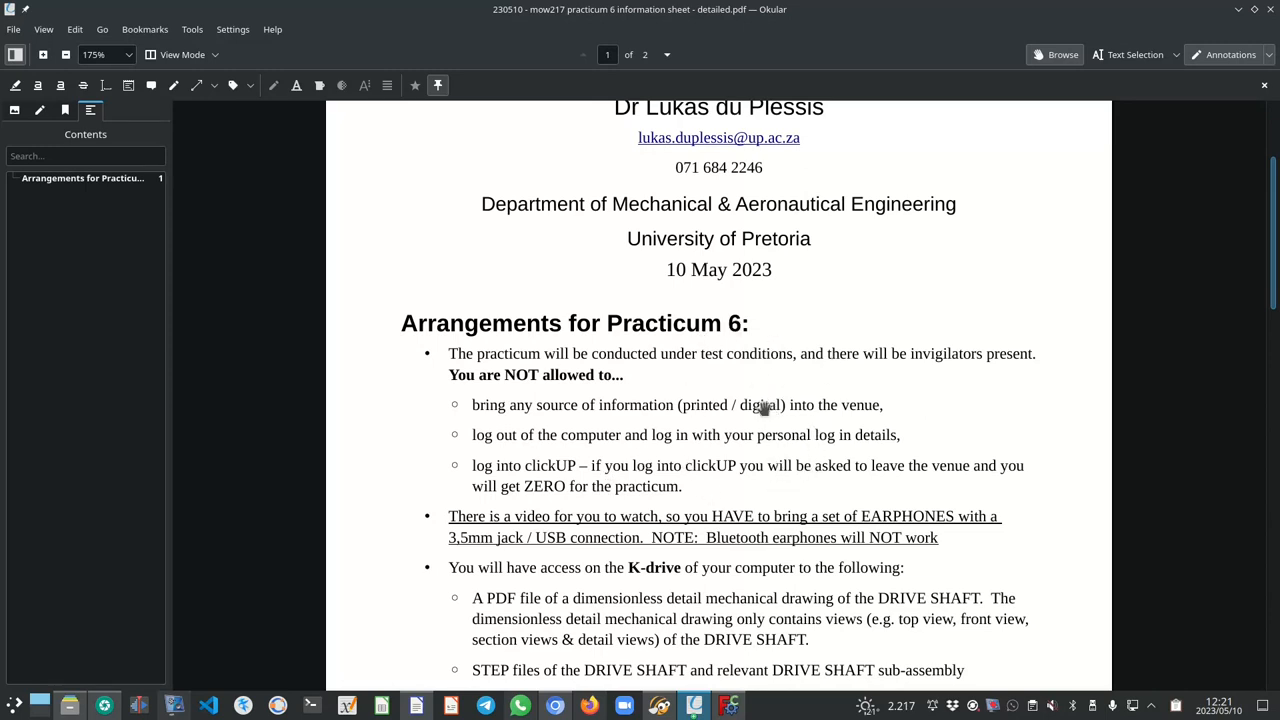
scroll("down", 3)
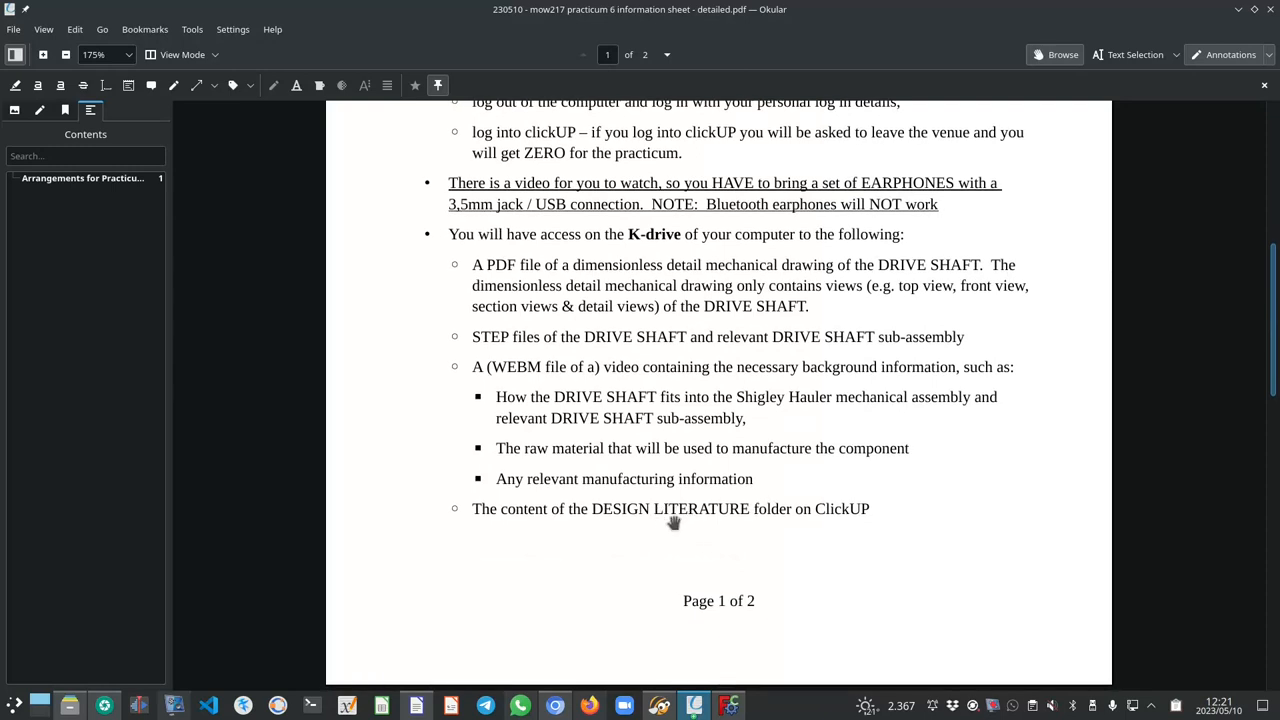
scroll("down", 3)
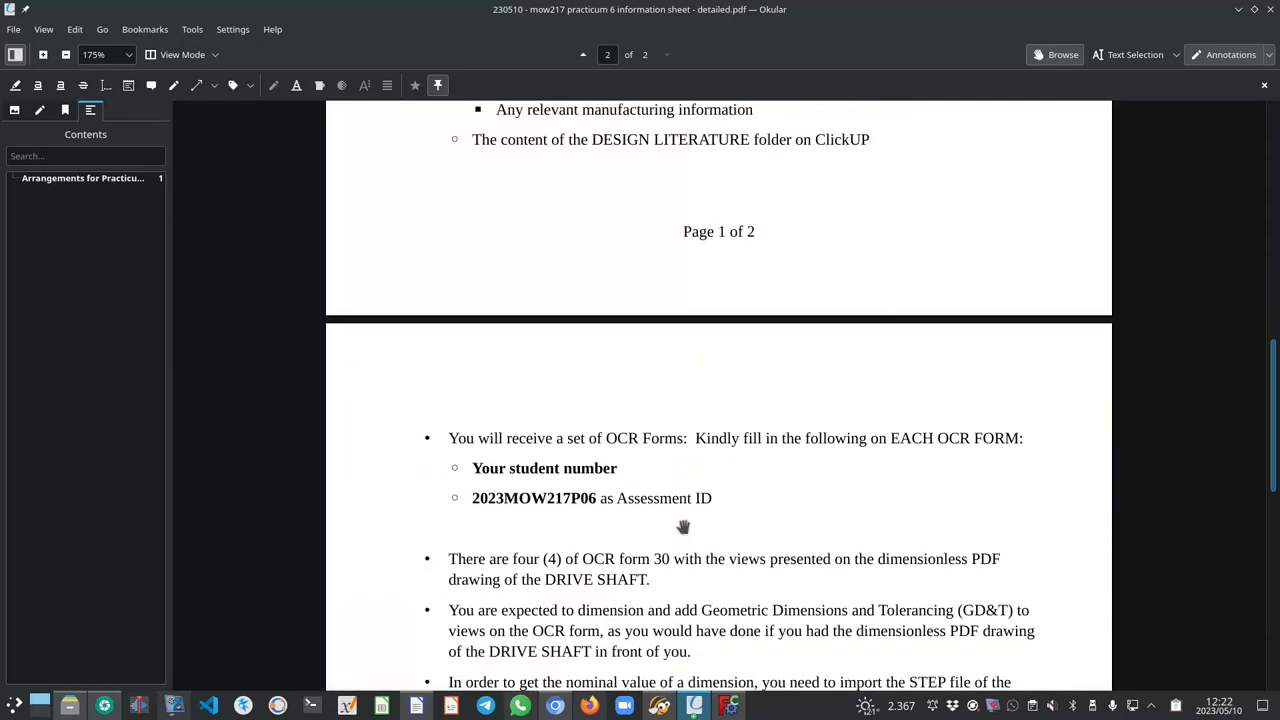
scroll("down", 3)
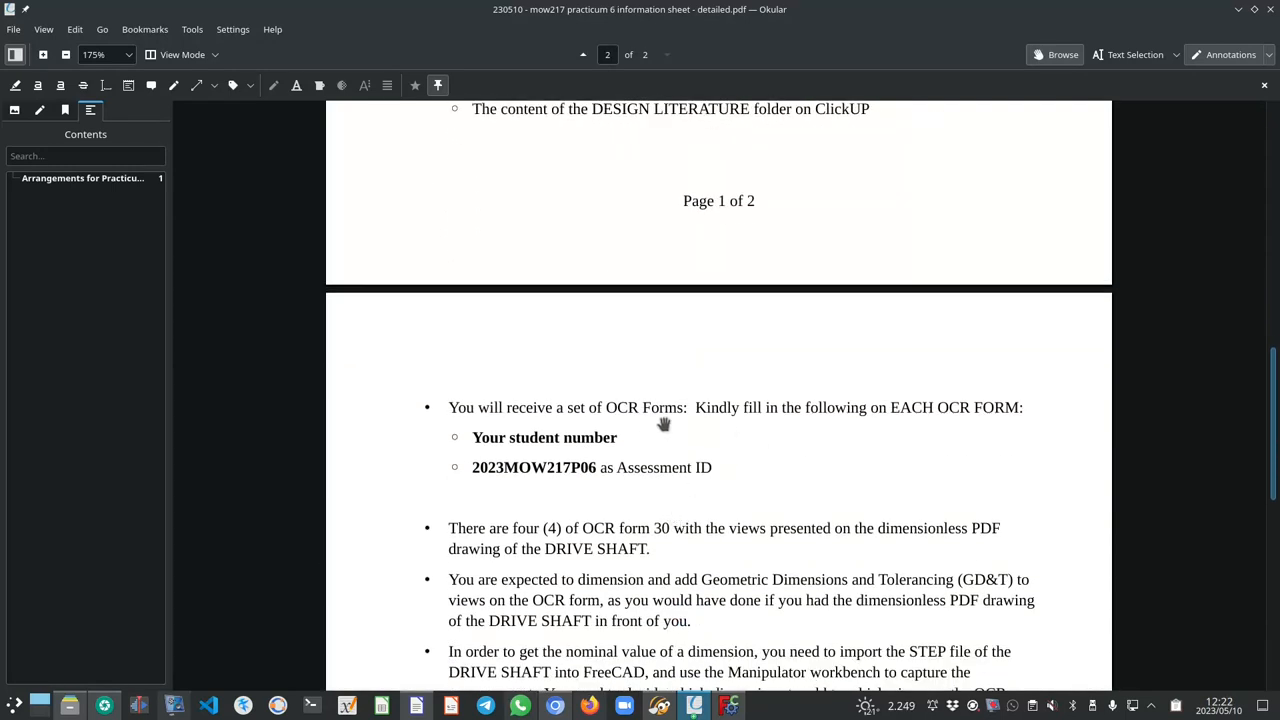
mouse_move(666, 436)
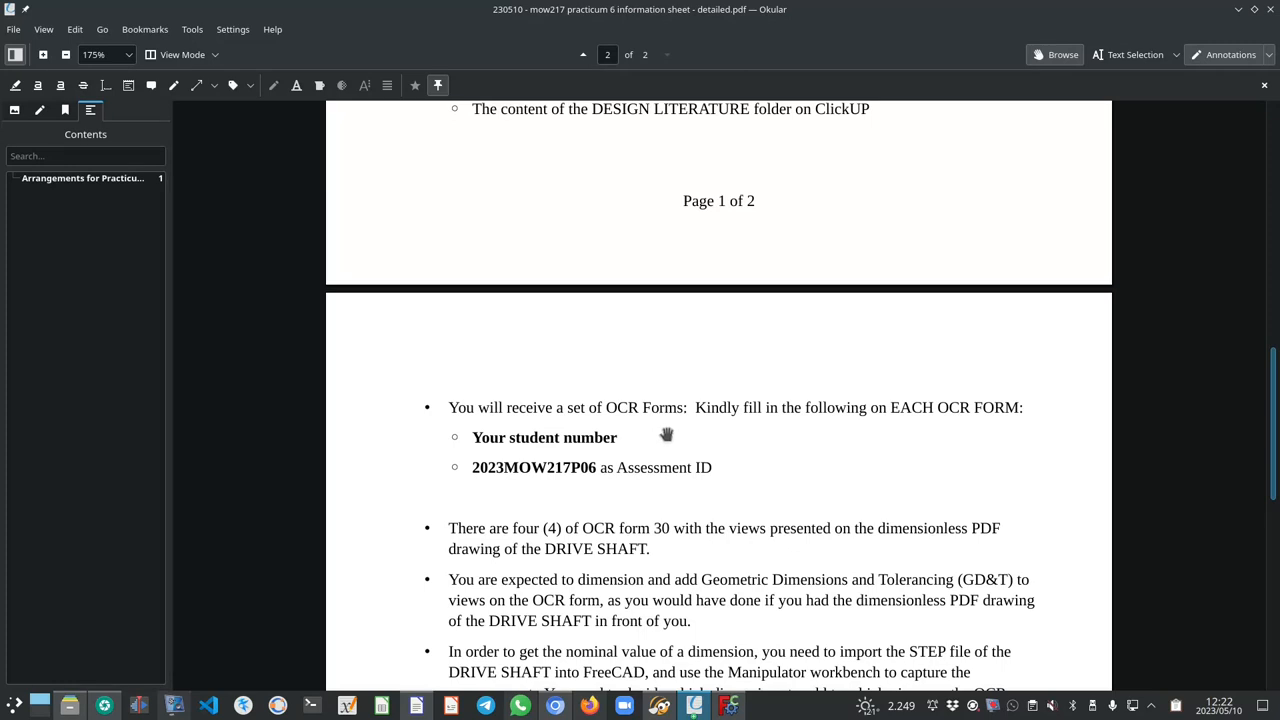
mouse_move(528, 468)
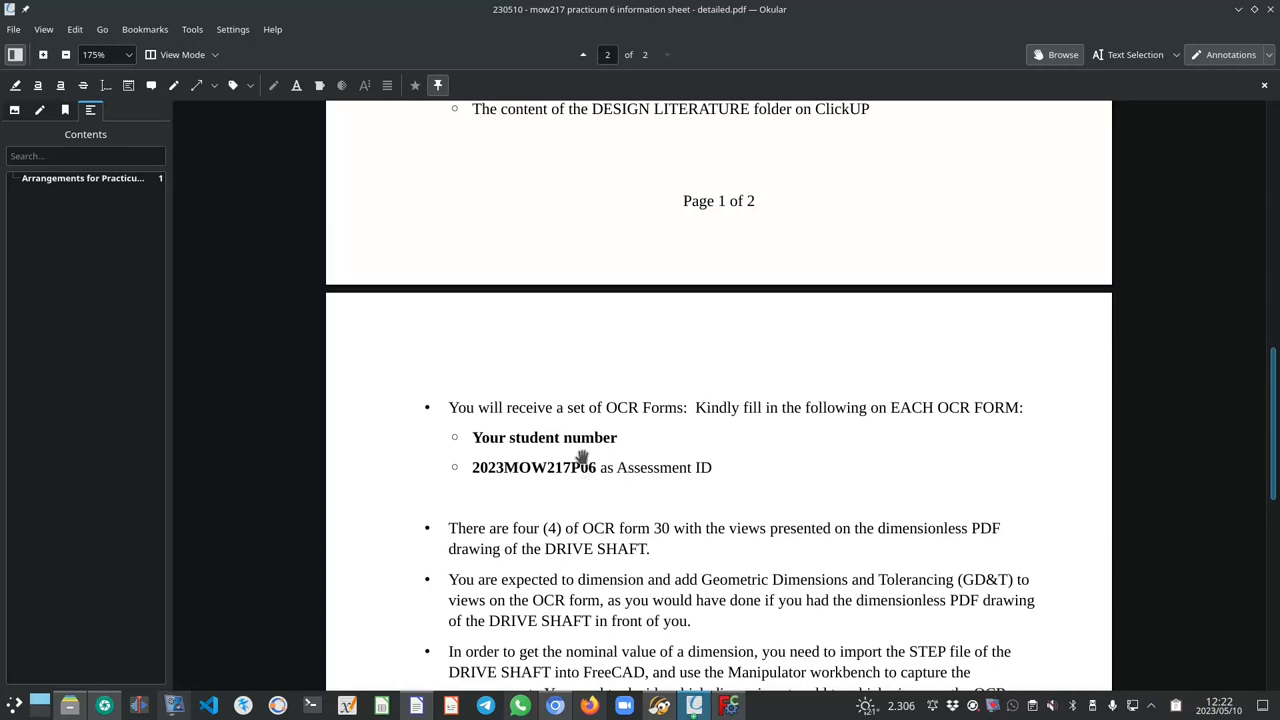
mouse_move(534, 538)
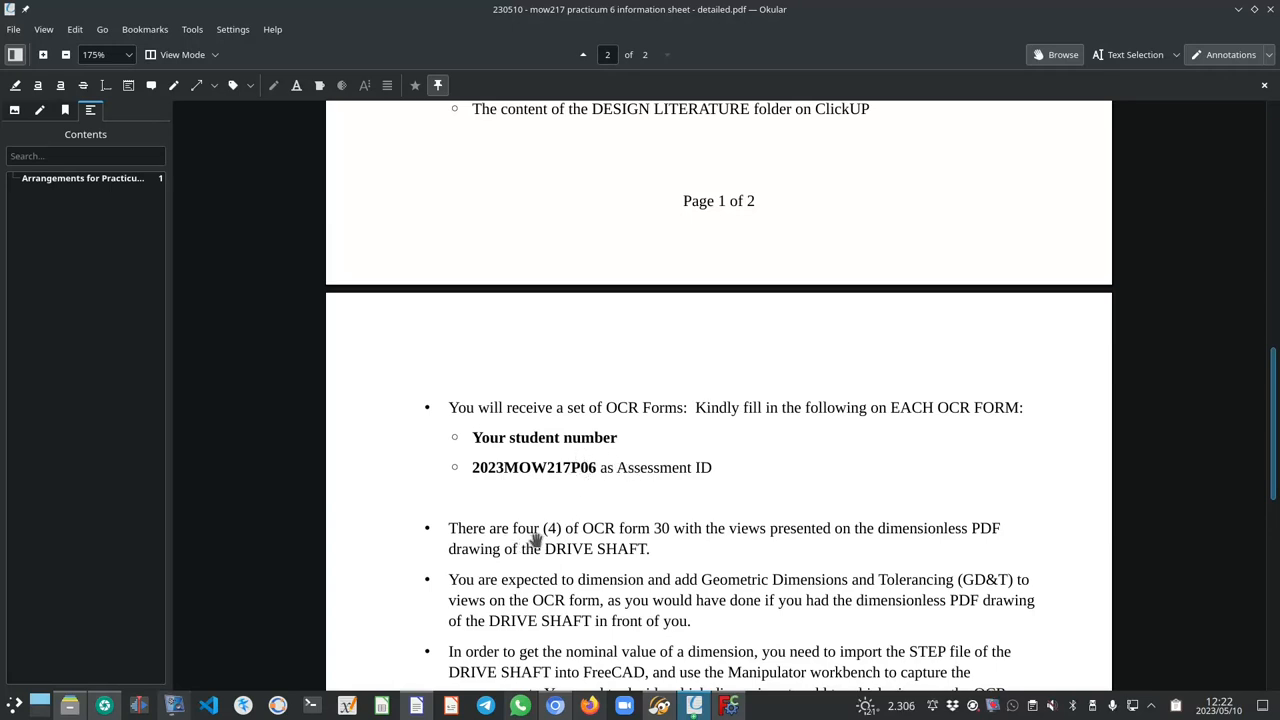
mouse_move(660, 544)
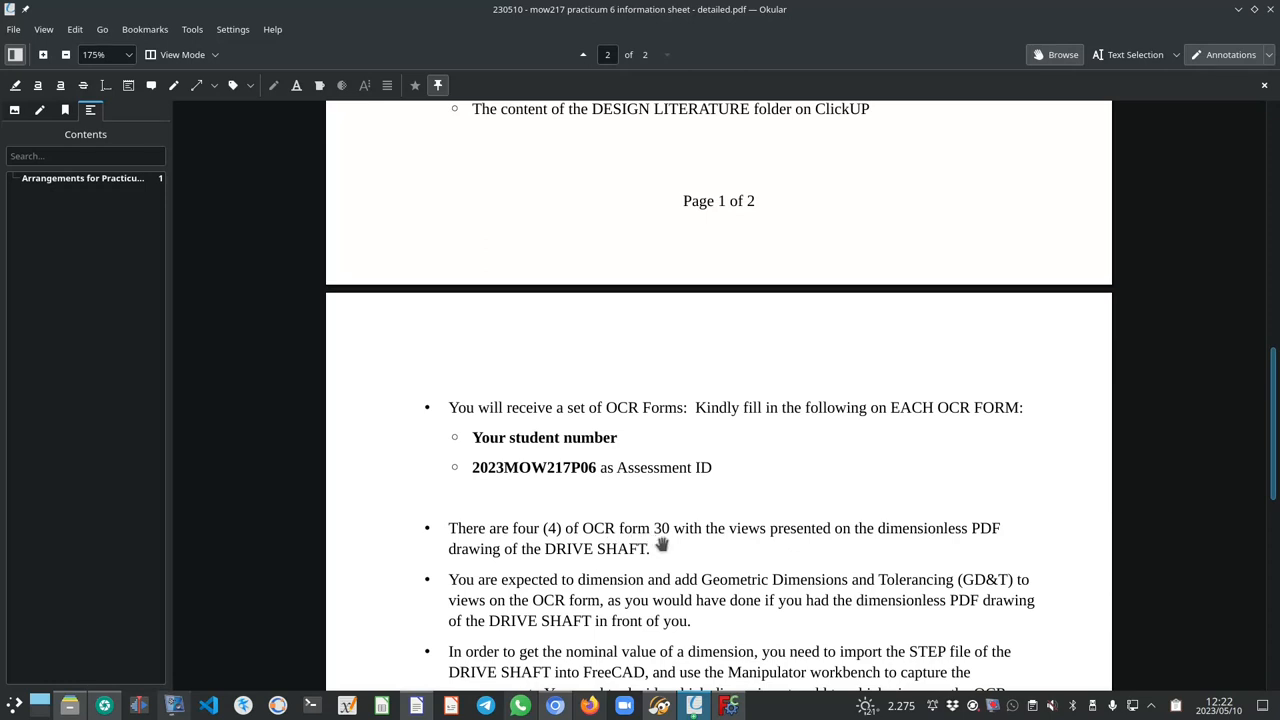
mouse_move(816, 556)
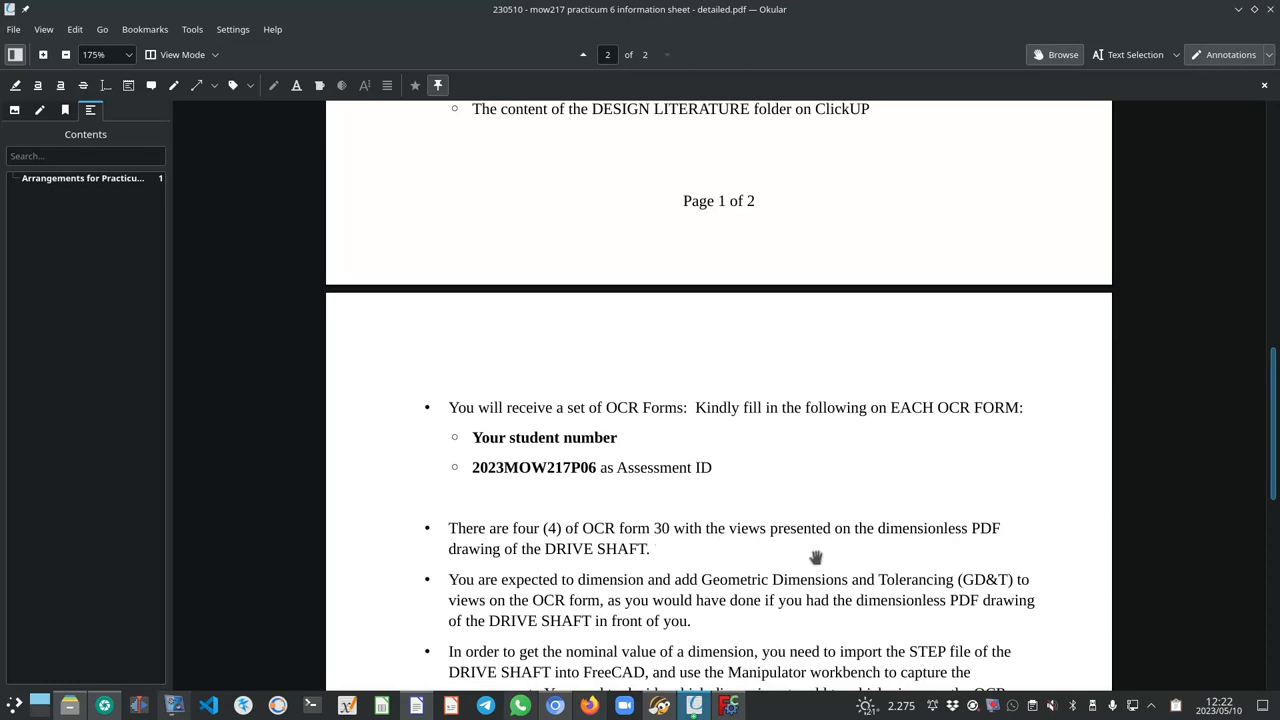
mouse_move(628, 568)
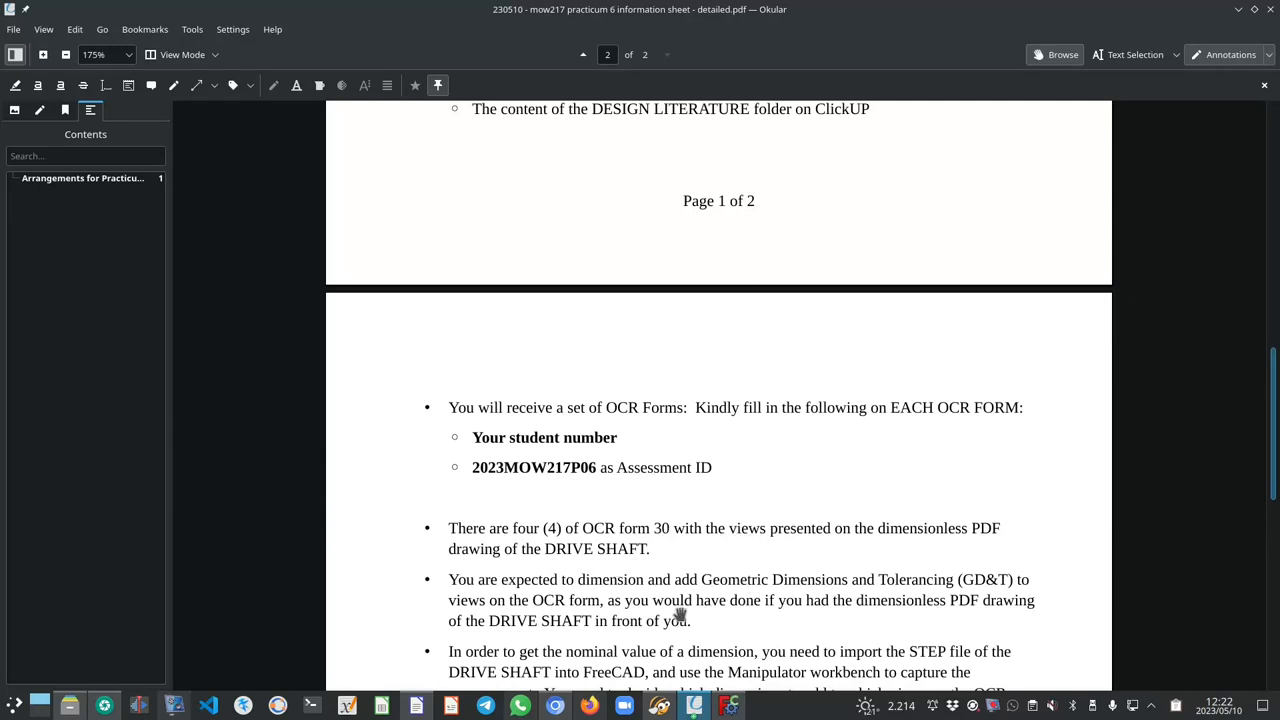
mouse_move(658, 610)
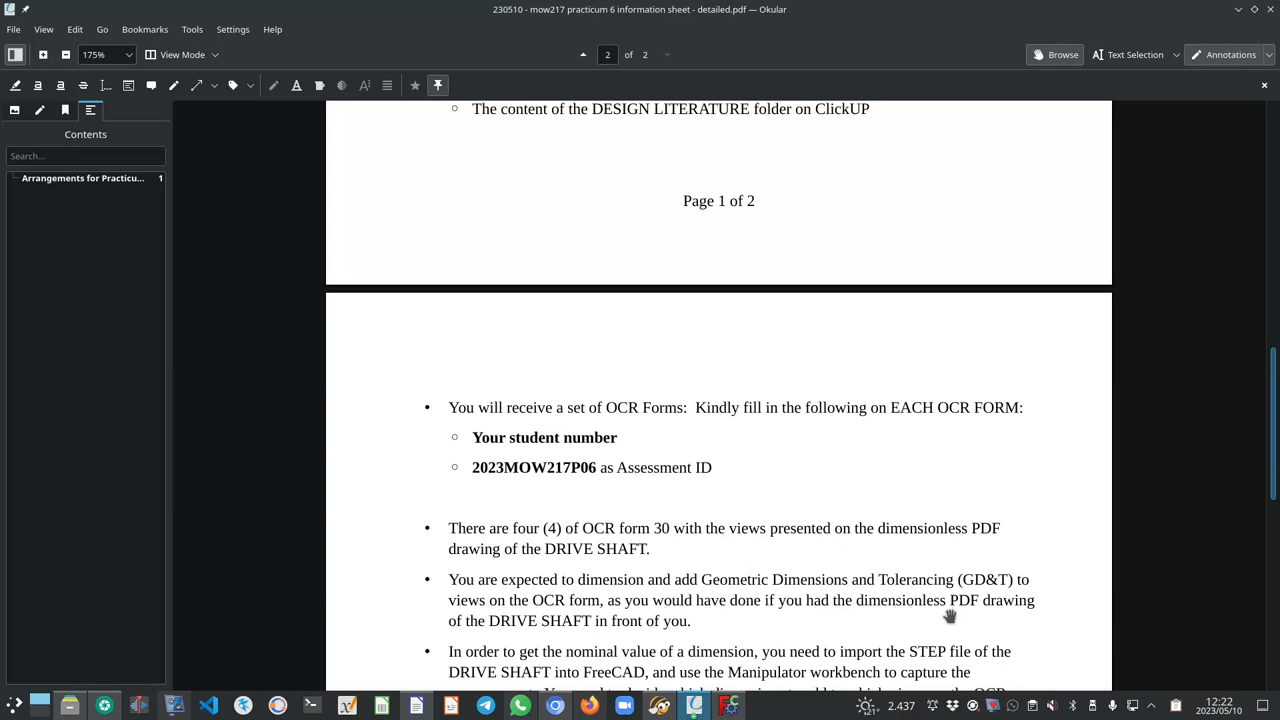
mouse_move(572, 640)
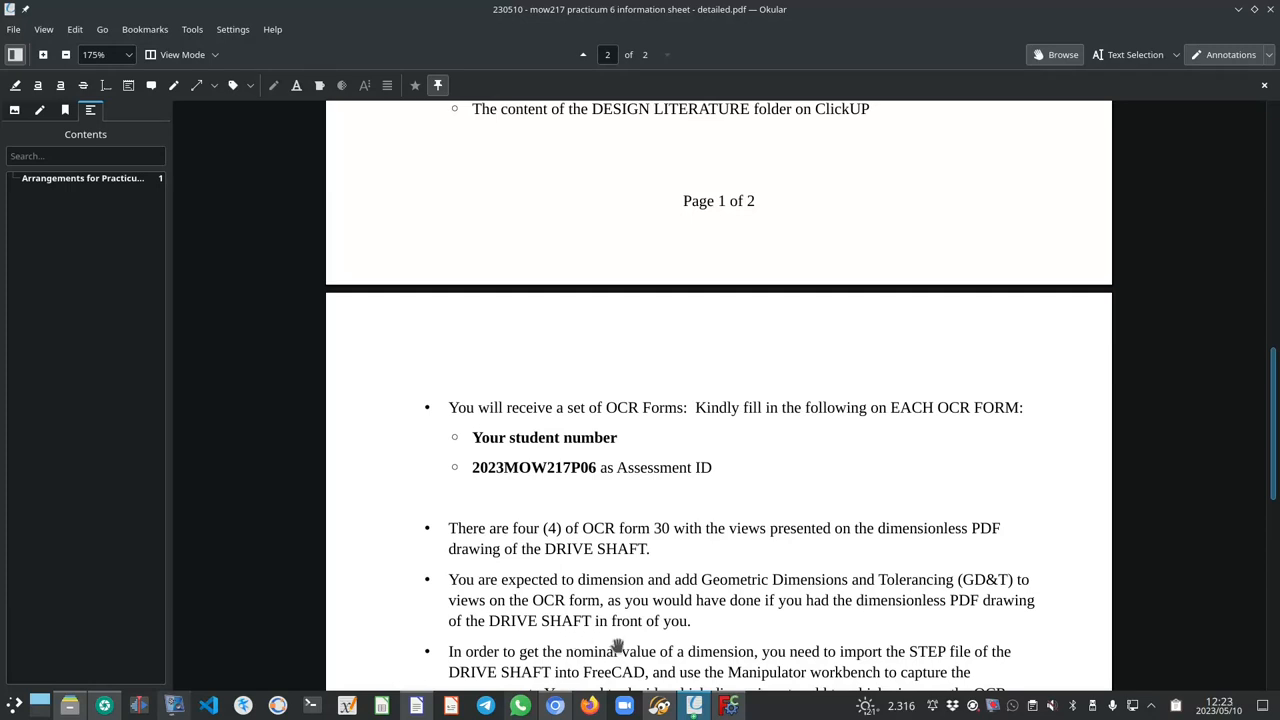
mouse_move(628, 640)
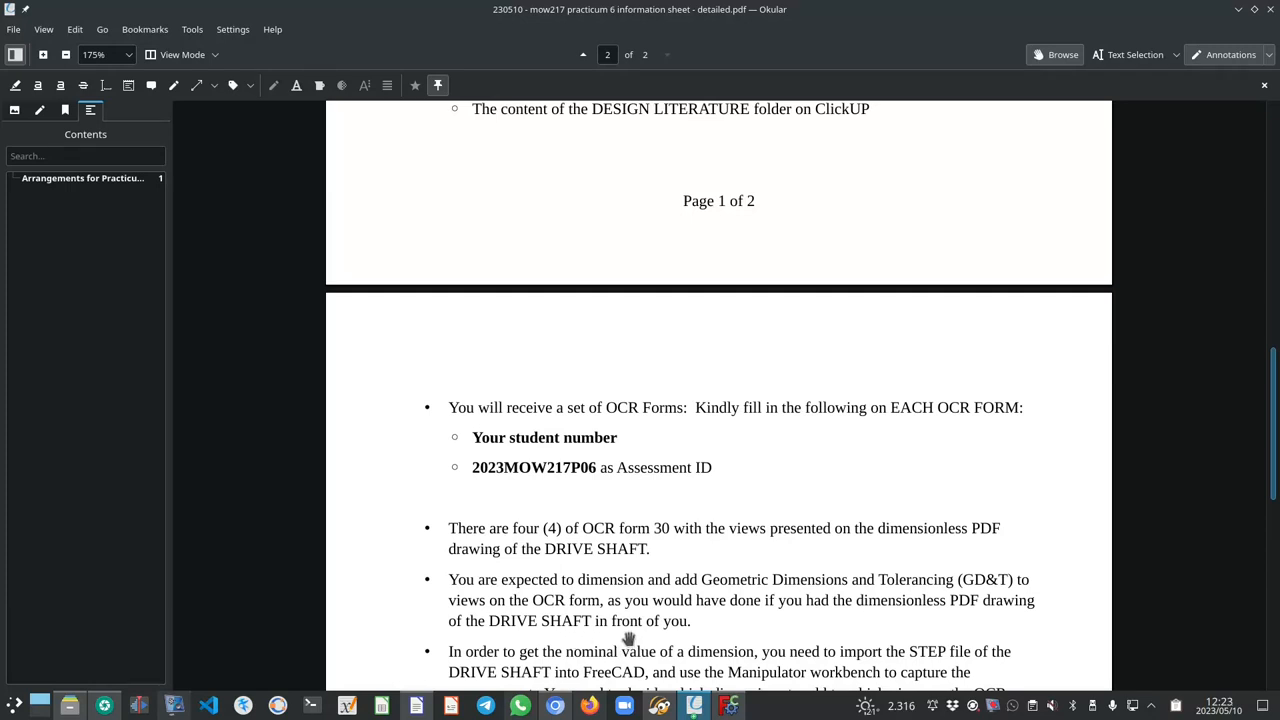
mouse_move(636, 612)
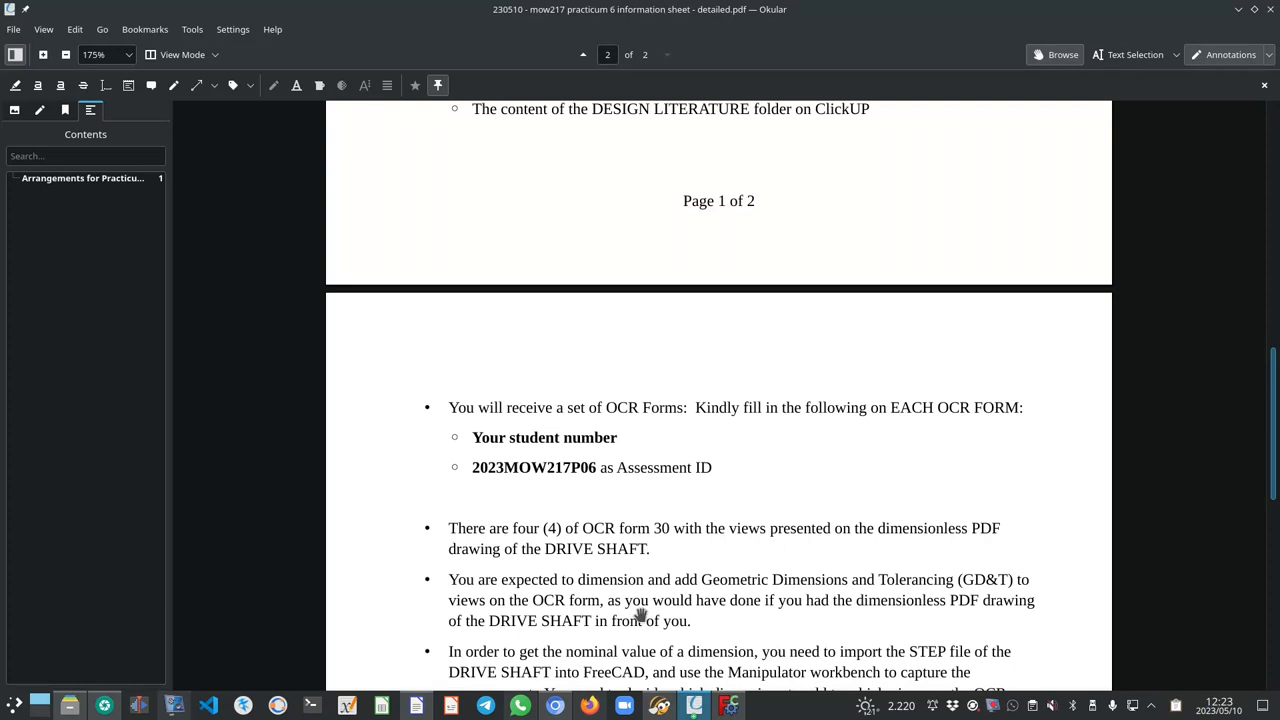
mouse_move(646, 624)
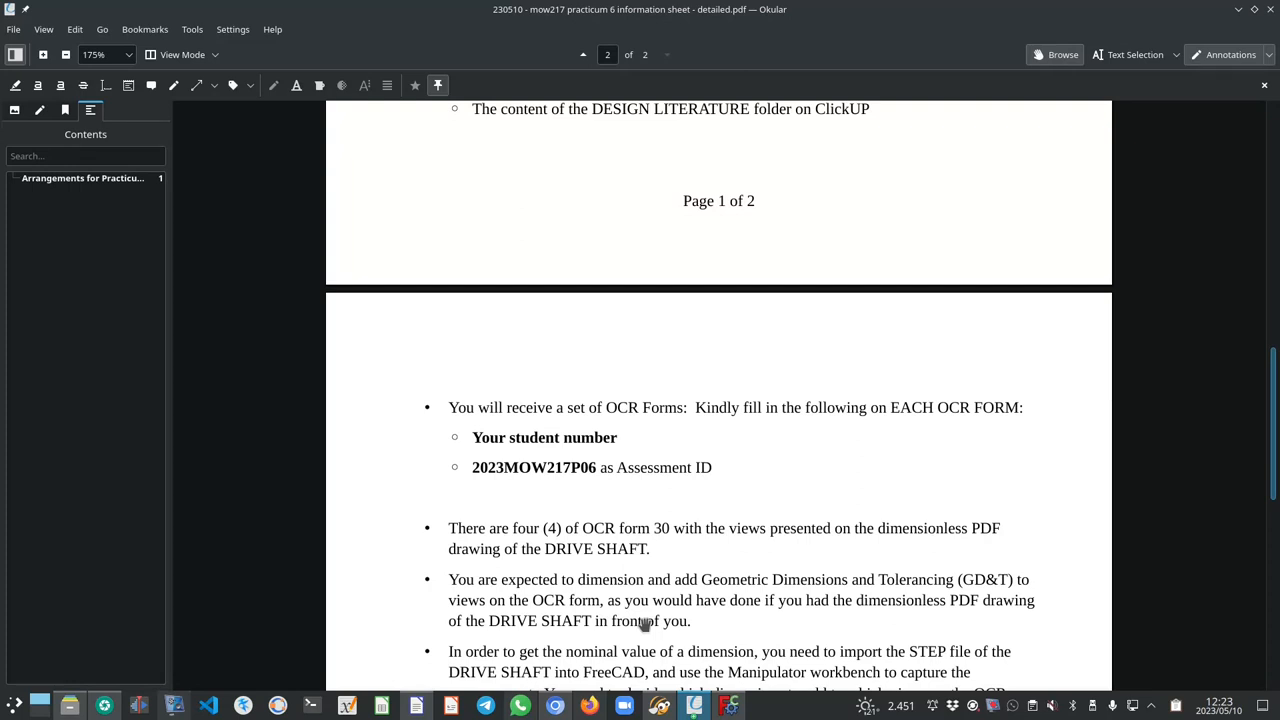
Scroll page 2 down to the FreeCAD measurement, tolerance and GD&T bullet points.
scroll("down", 3)
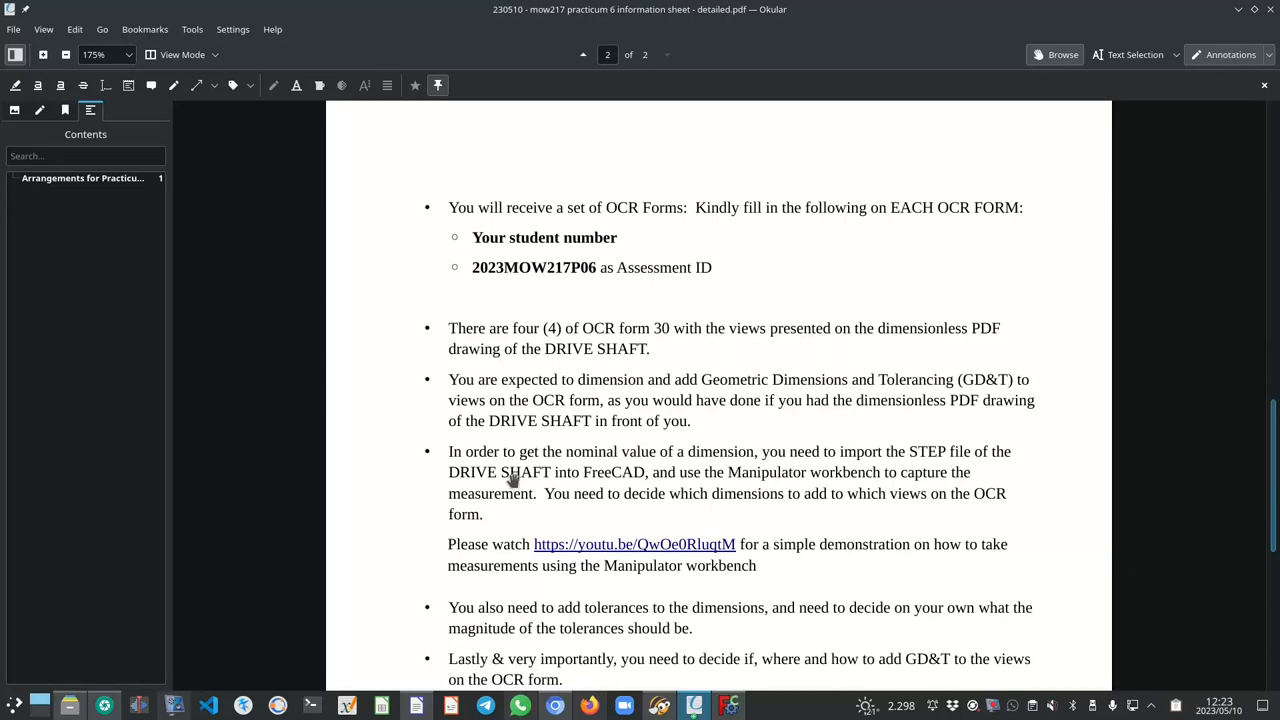
mouse_move(608, 492)
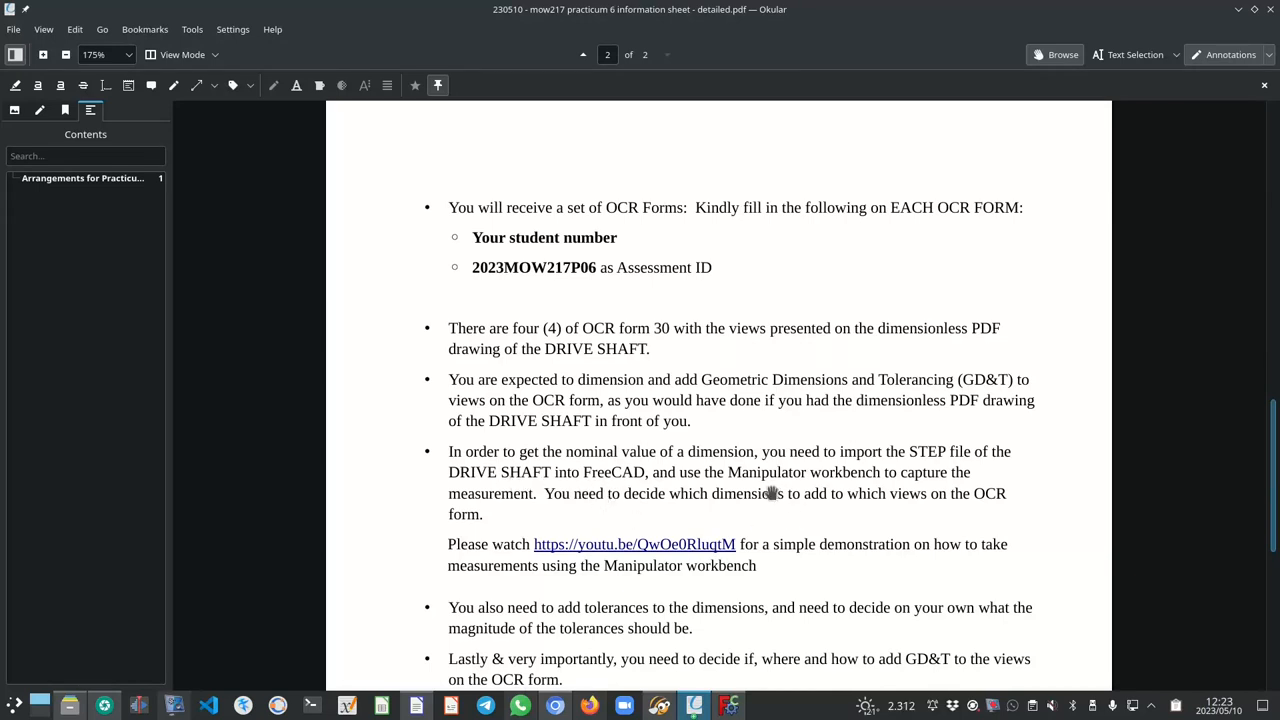
mouse_move(668, 546)
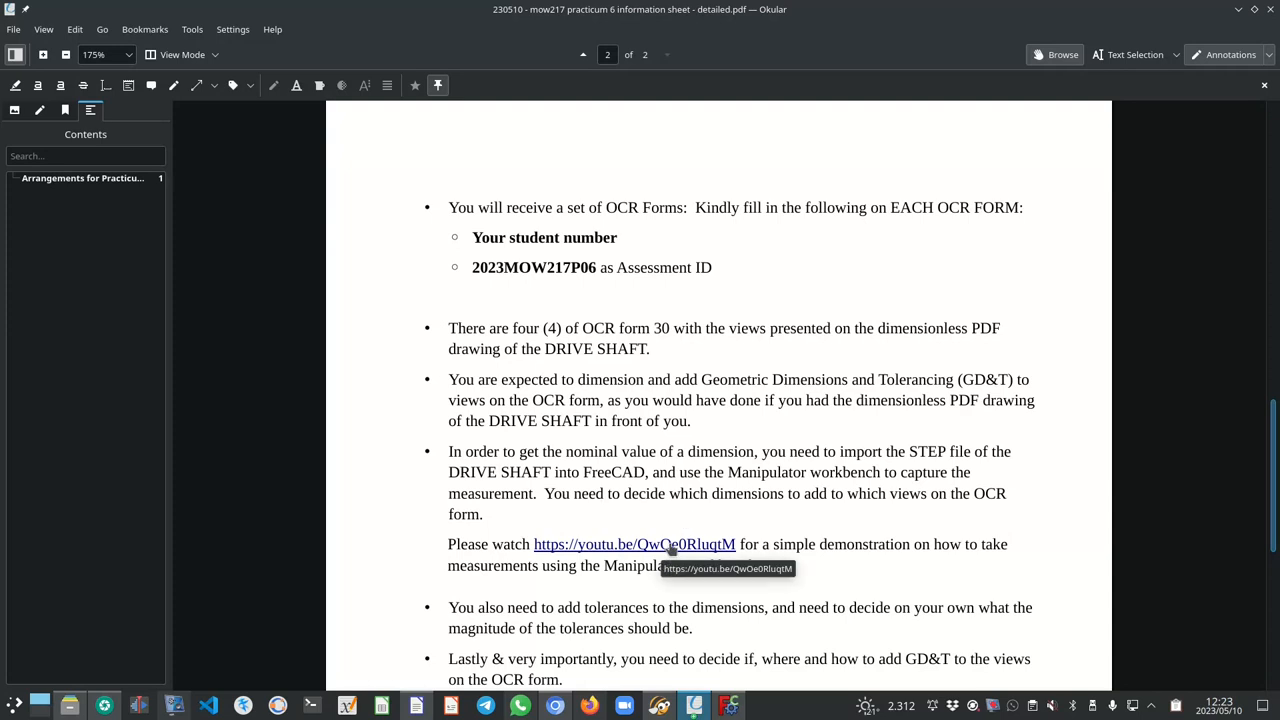
scroll("down", 3)
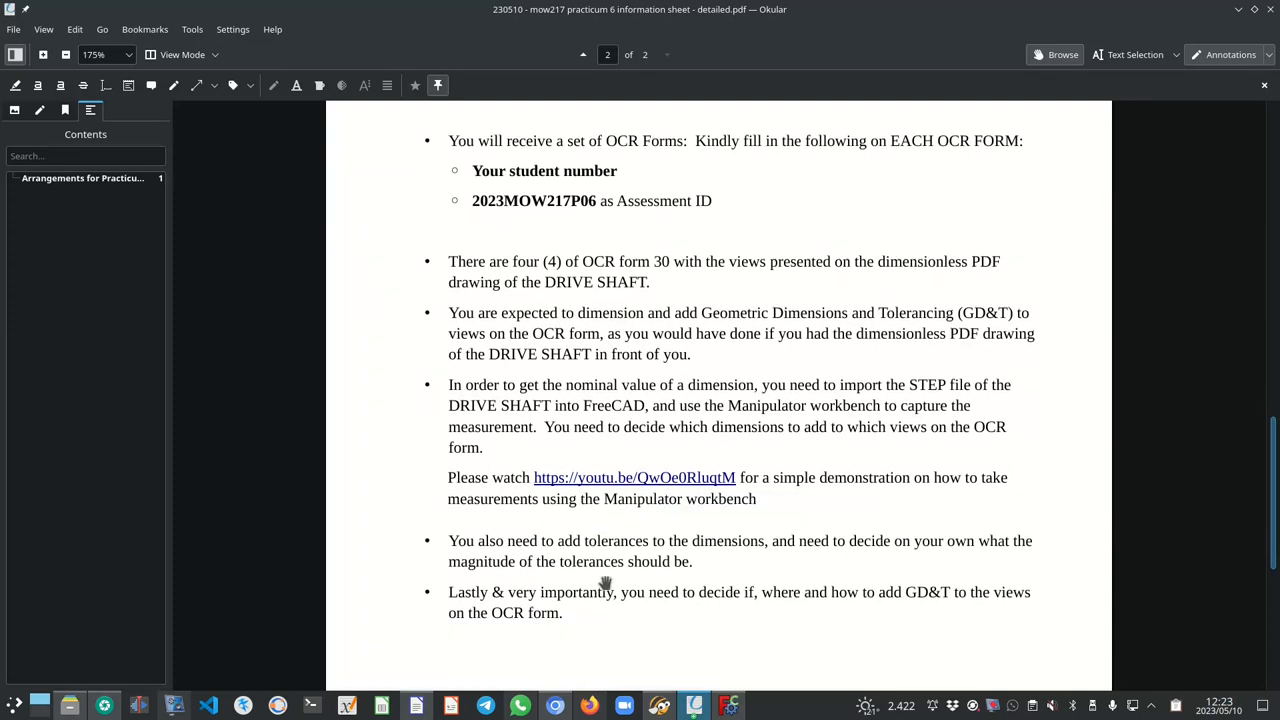
mouse_move(684, 600)
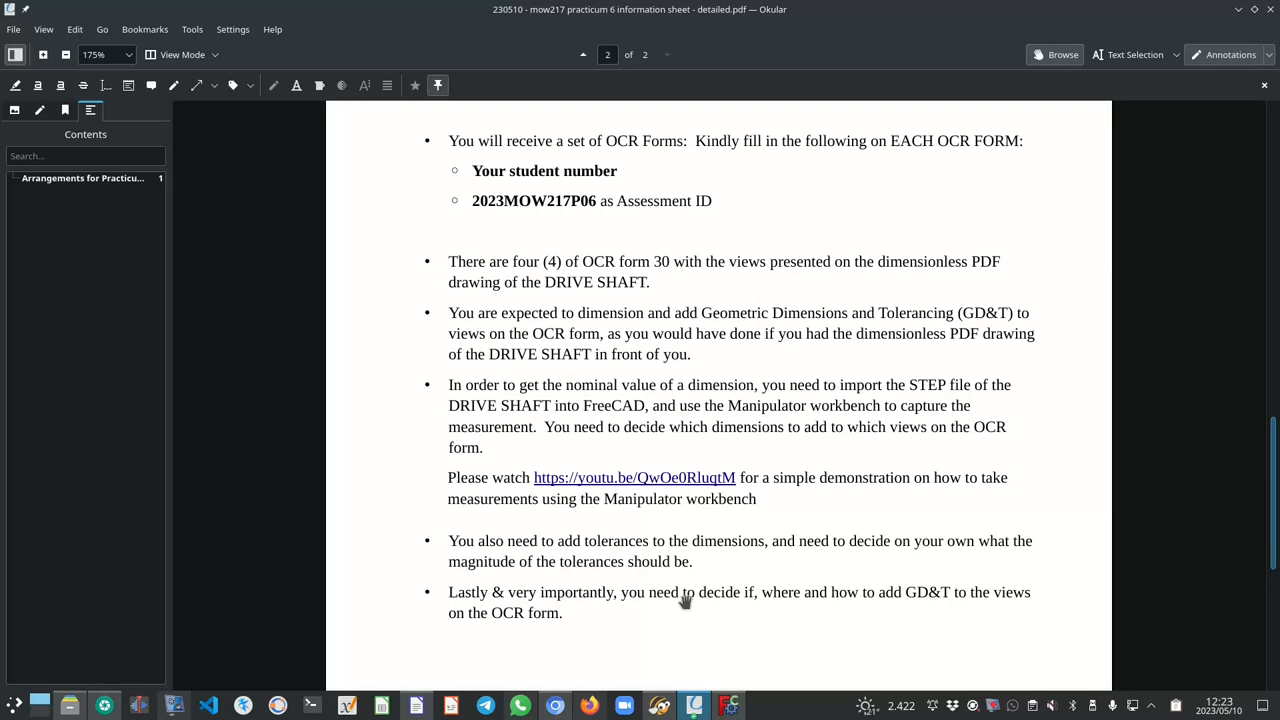
mouse_move(680, 596)
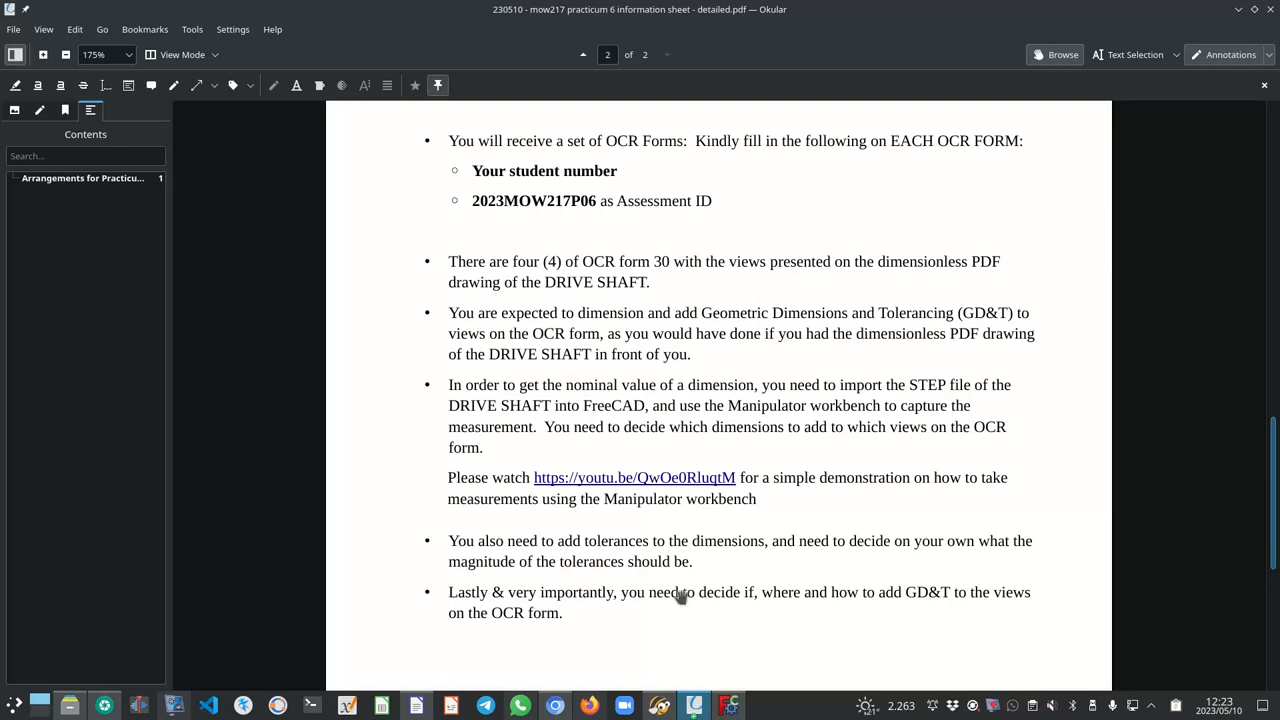
mouse_move(726, 704)
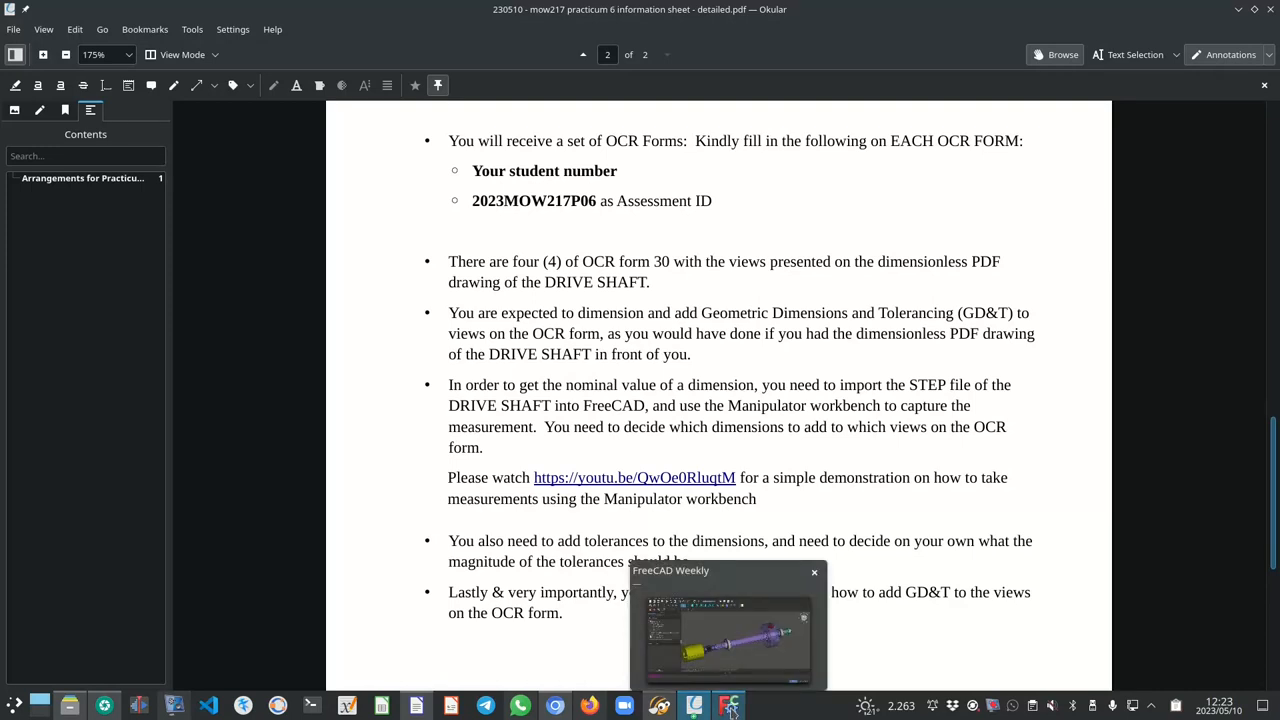
Switch to the drive shaft assembly in FreeCAD and orbit in close on the gear and bearing end.
left_click(728, 704)
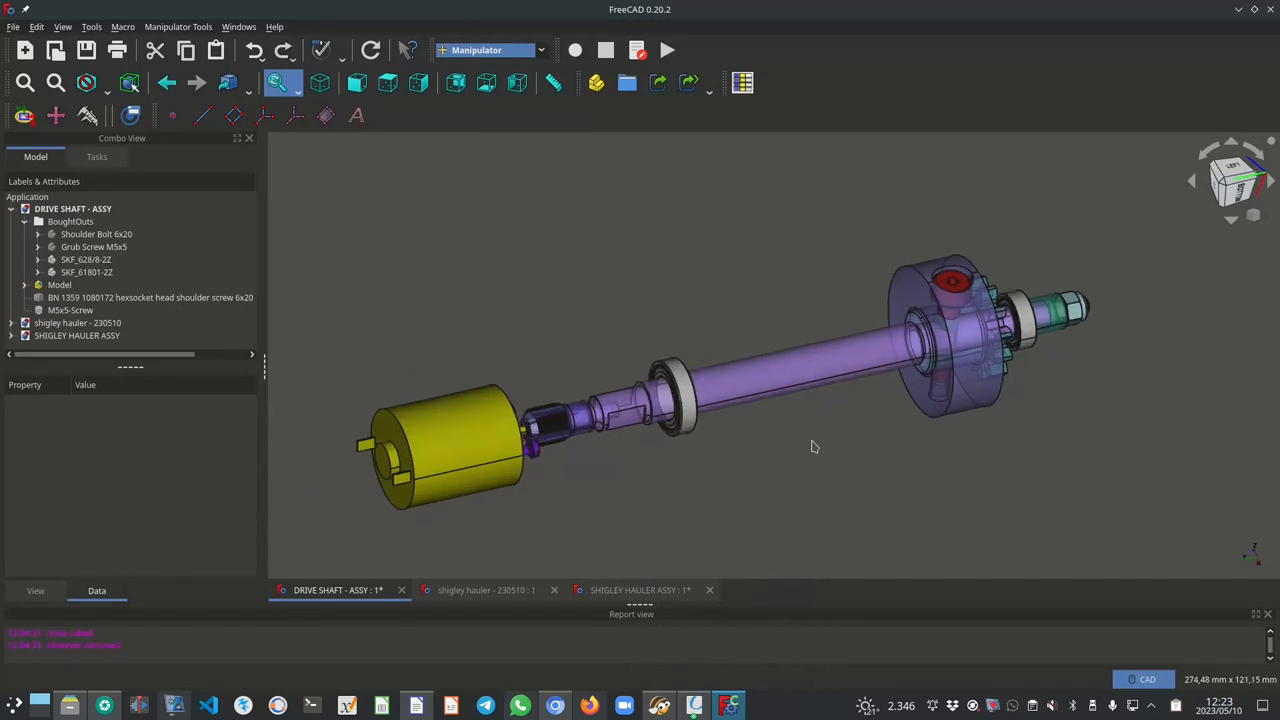
left_click_drag(816, 448, 708, 456)
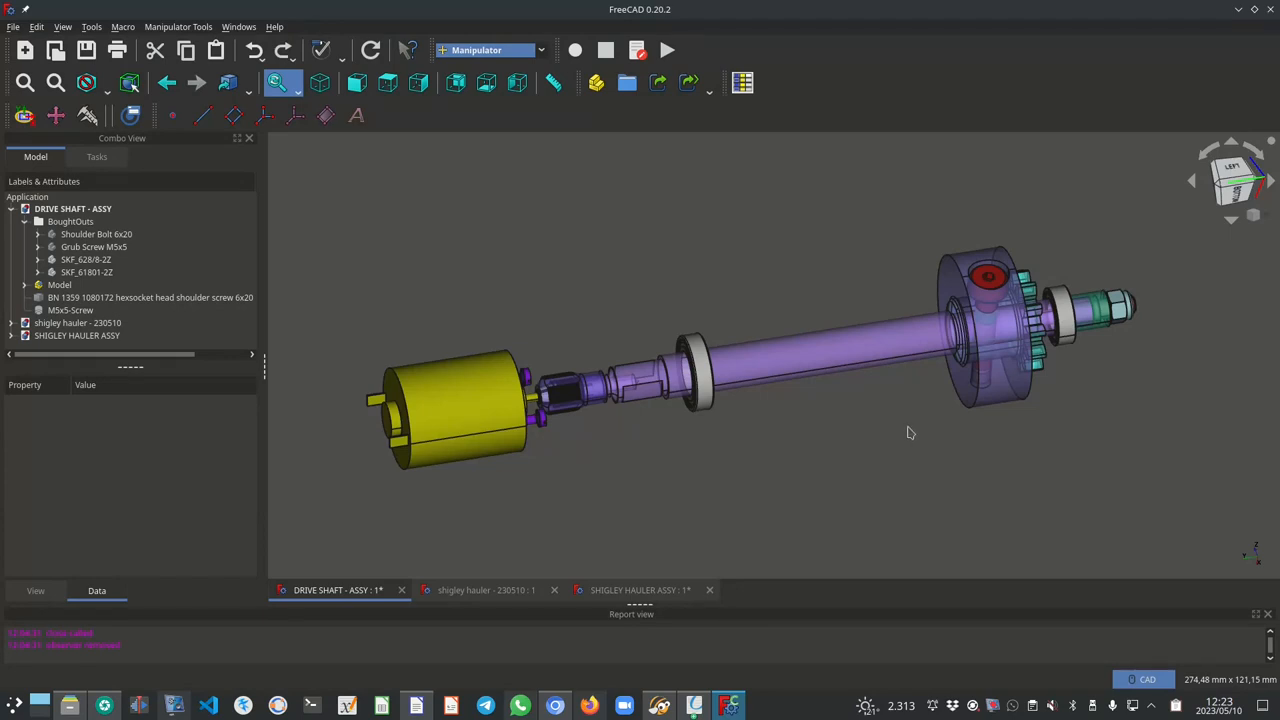
mouse_move(964, 400)
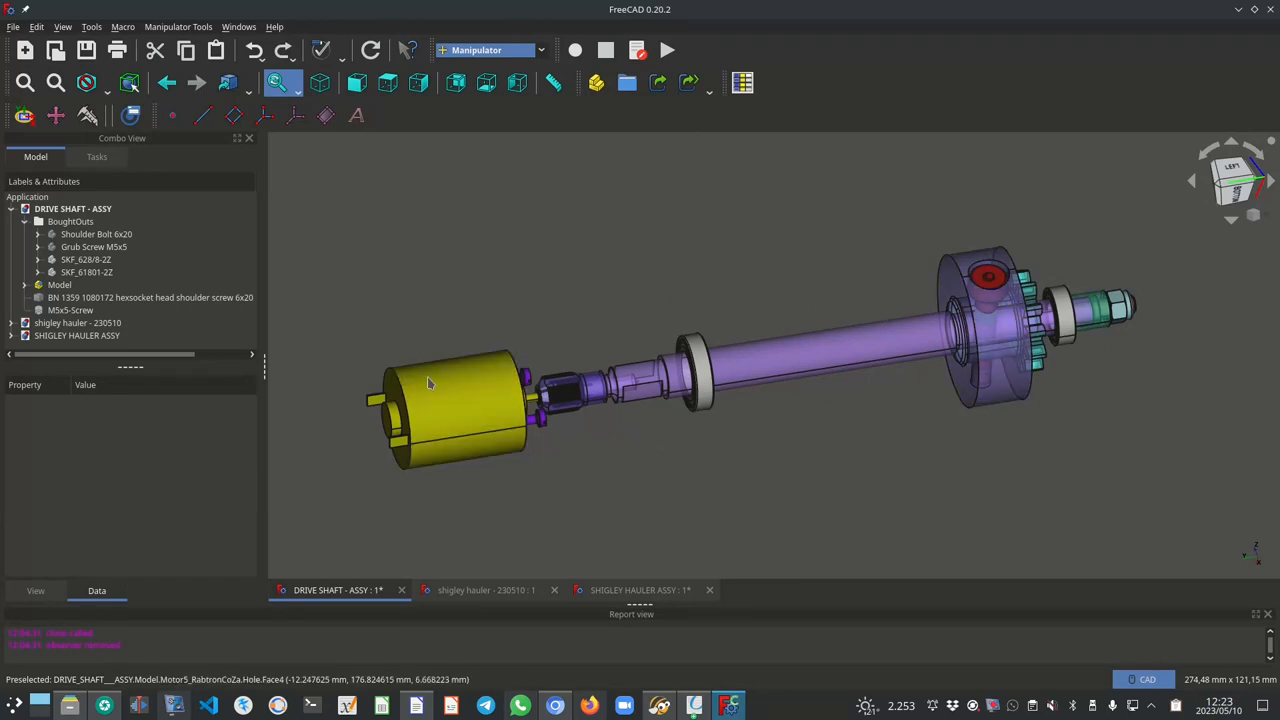
mouse_move(844, 464)
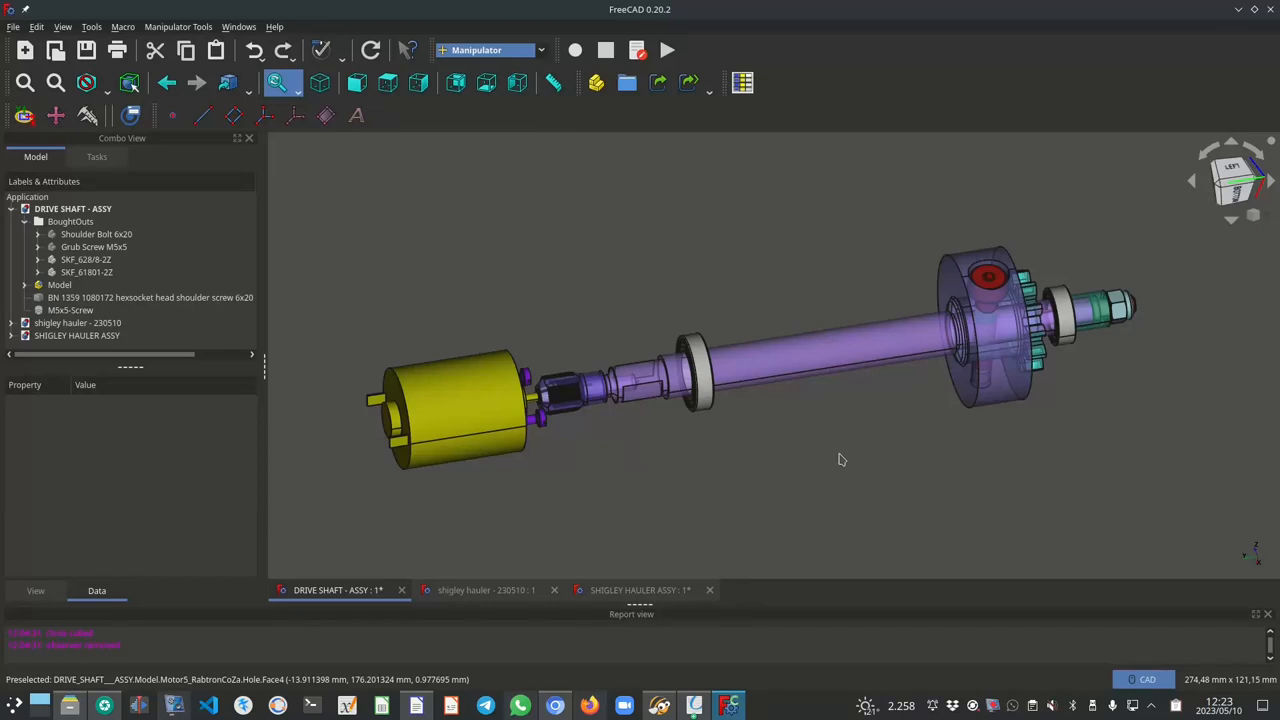
mouse_move(872, 472)
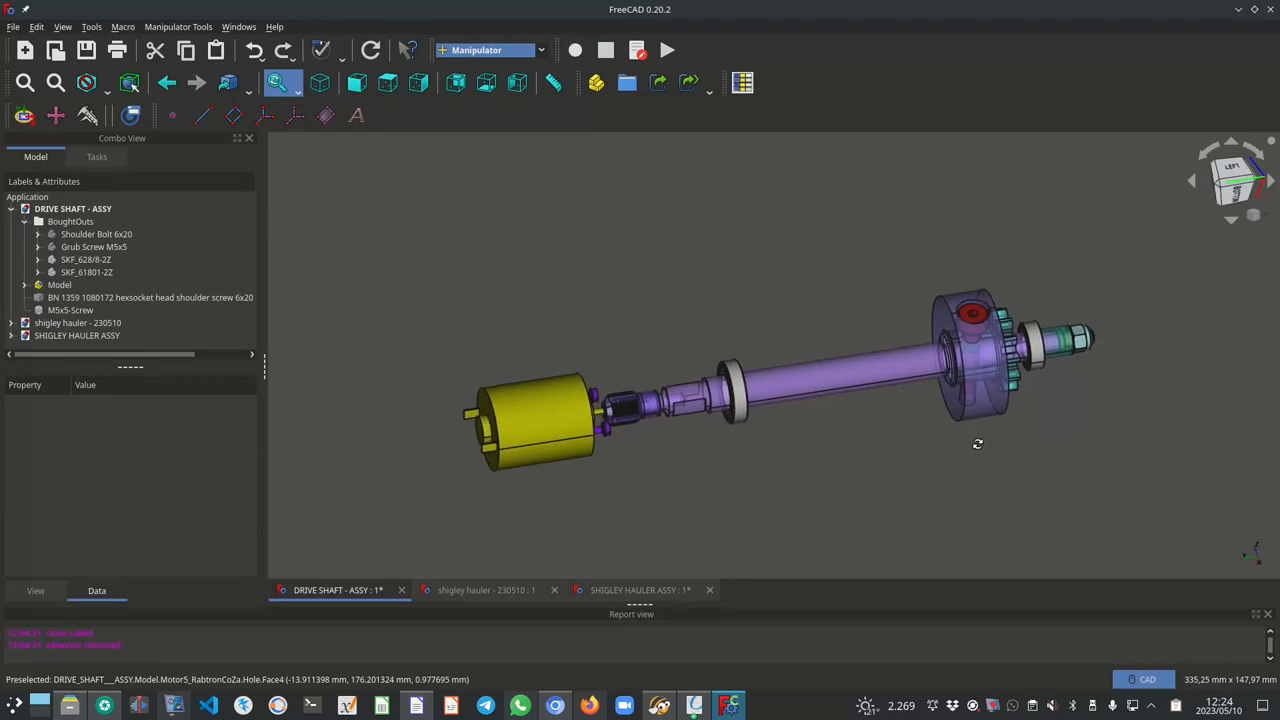
left_click_drag(976, 444, 740, 408)
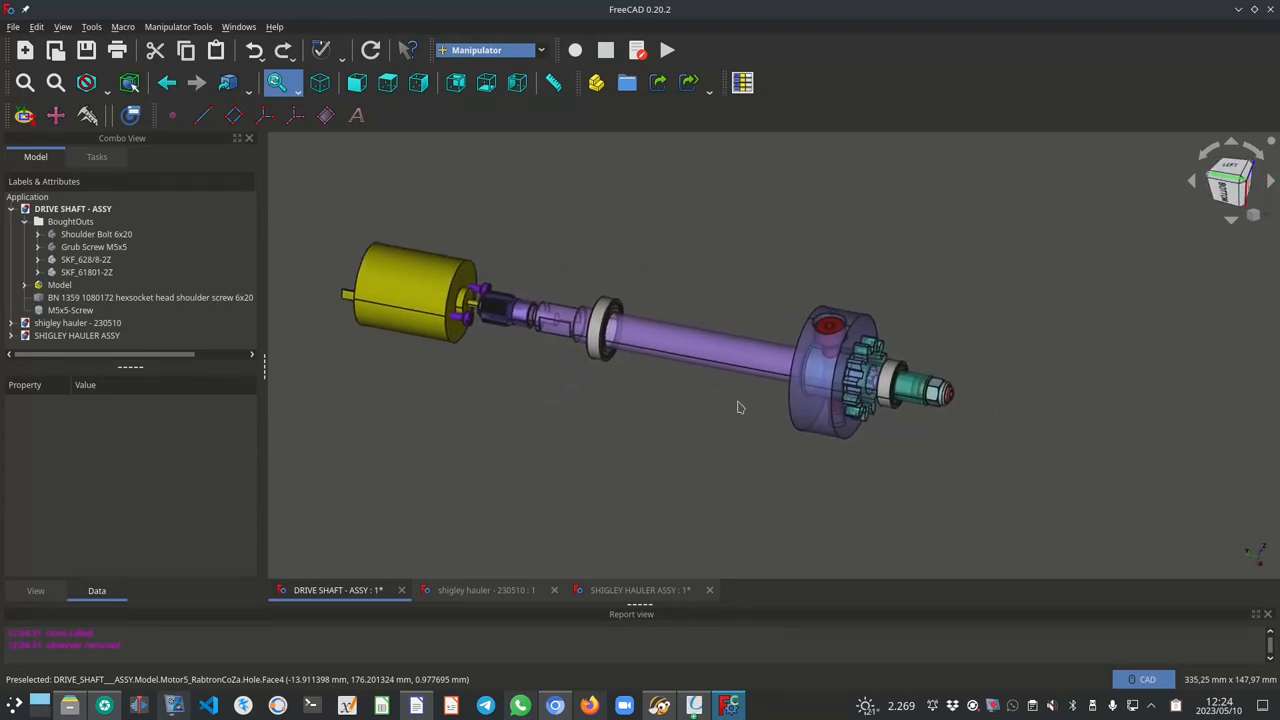
left_click_drag(740, 408, 844, 374)
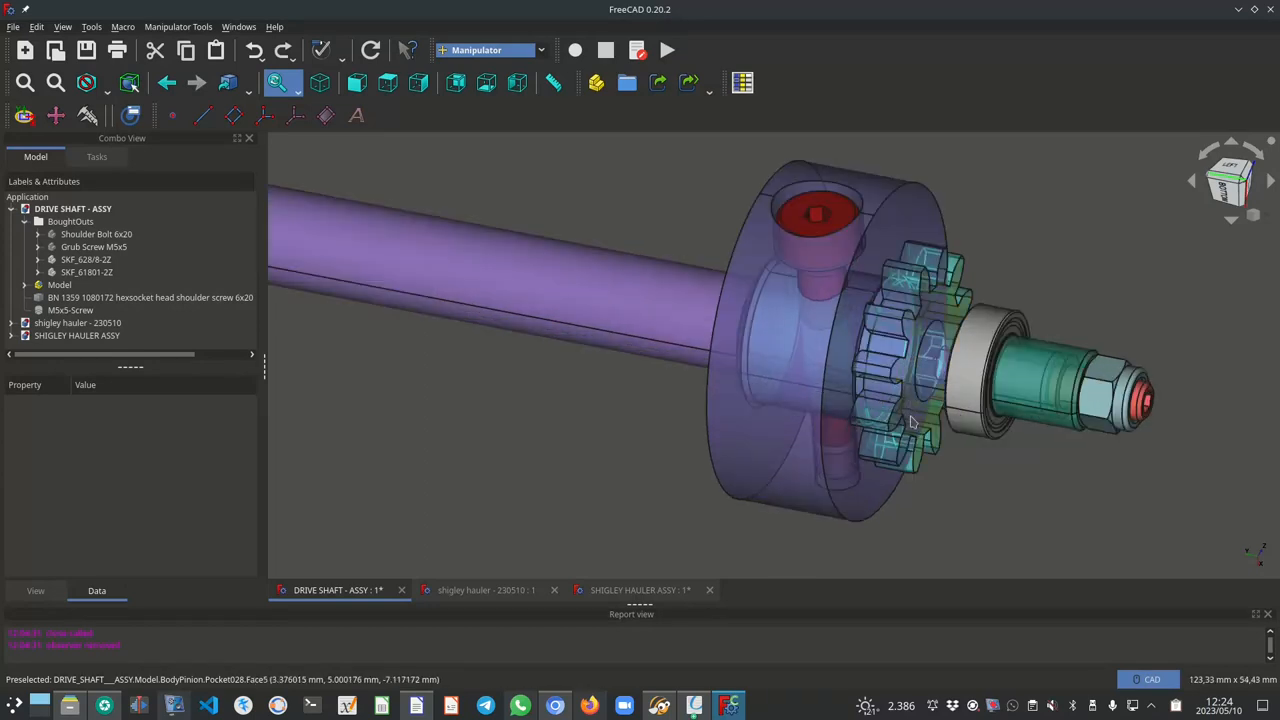
mouse_move(918, 396)
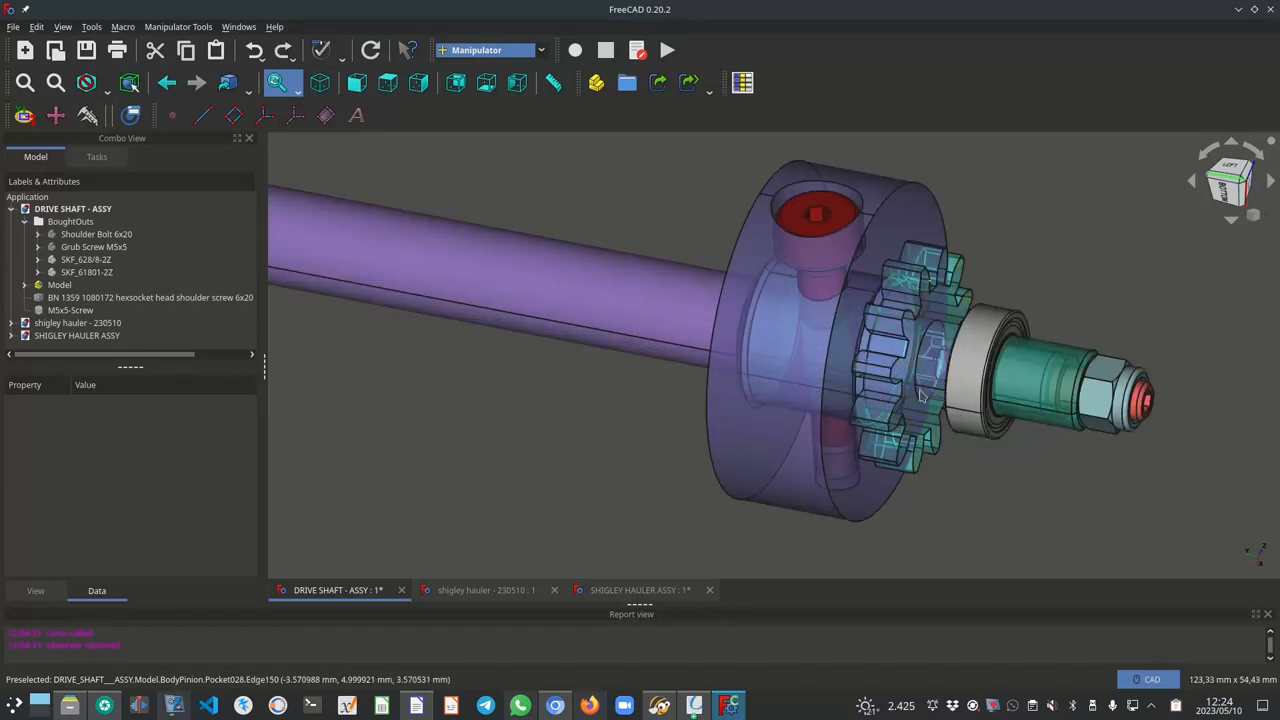
mouse_move(900, 350)
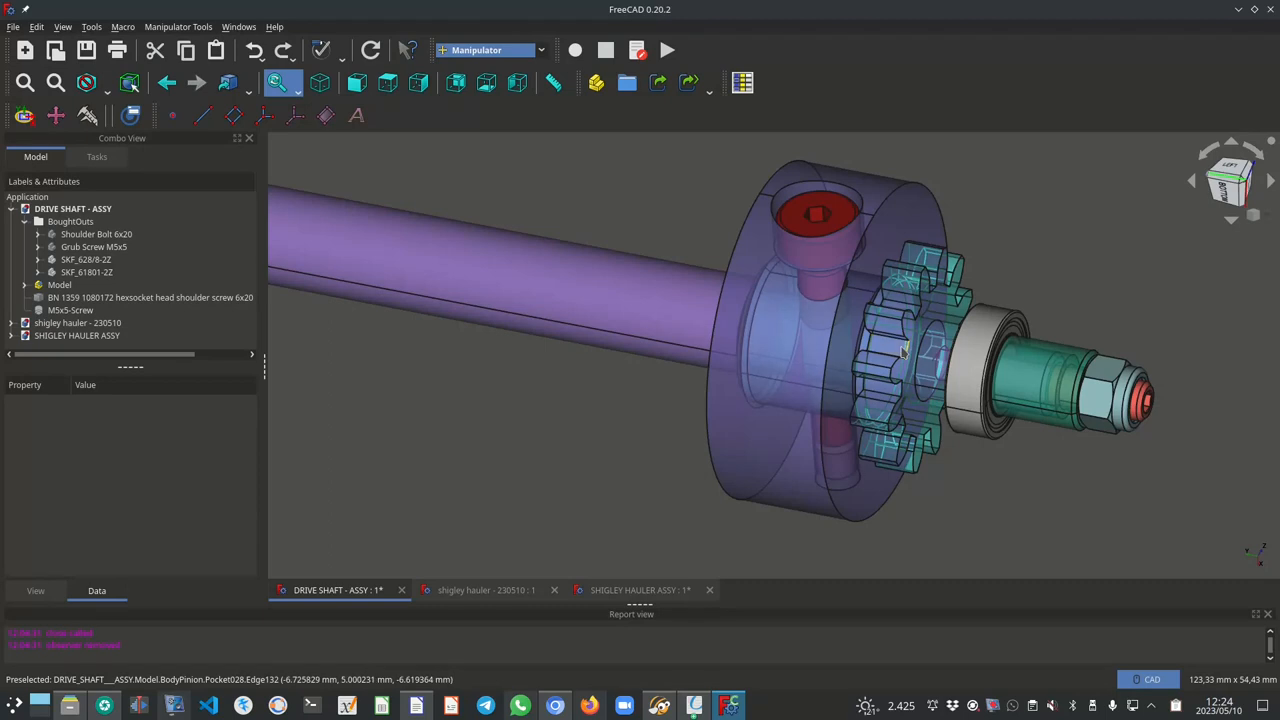
mouse_move(848, 188)
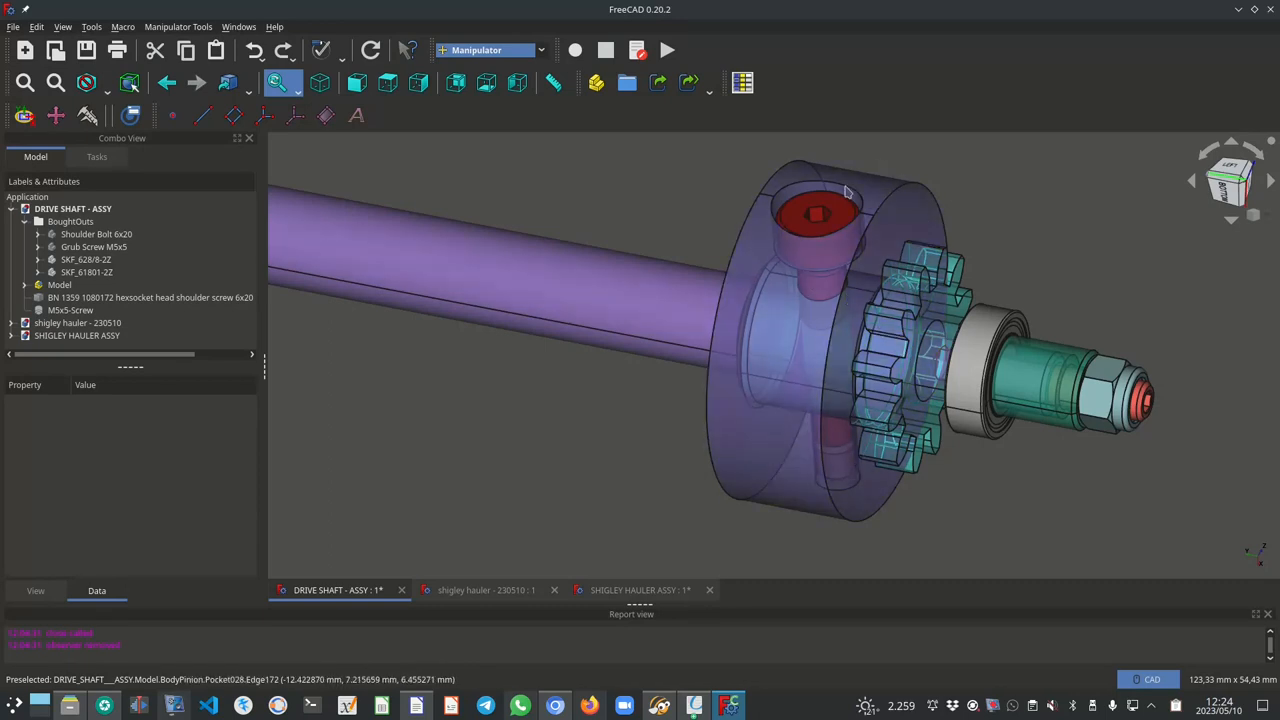
mouse_move(810, 360)
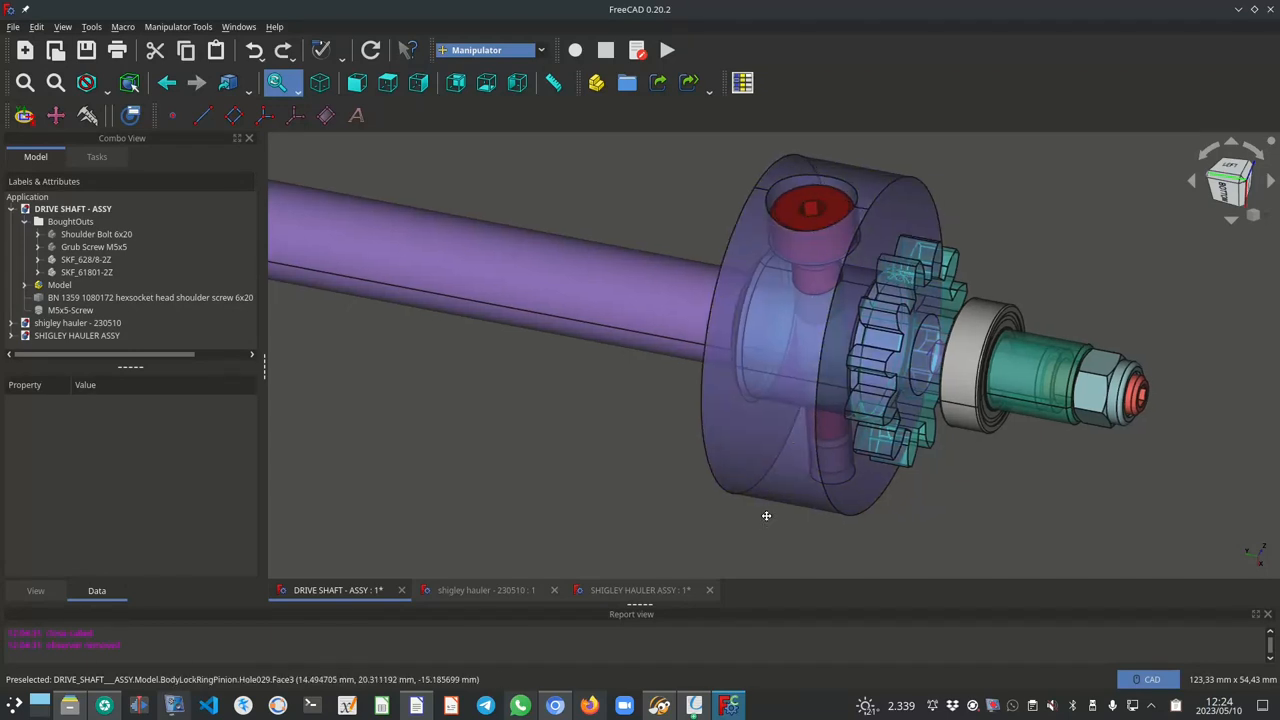
left_click_drag(766, 516, 812, 450)
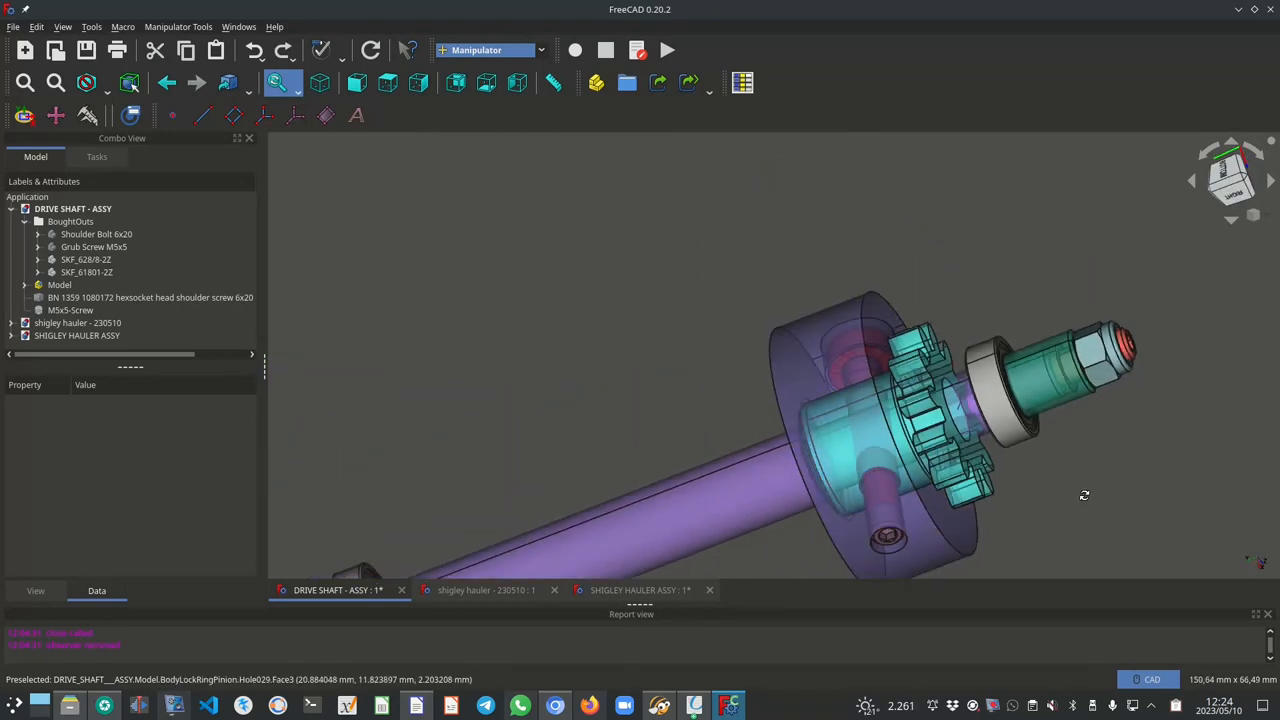
left_click_drag(1084, 496, 1032, 486)
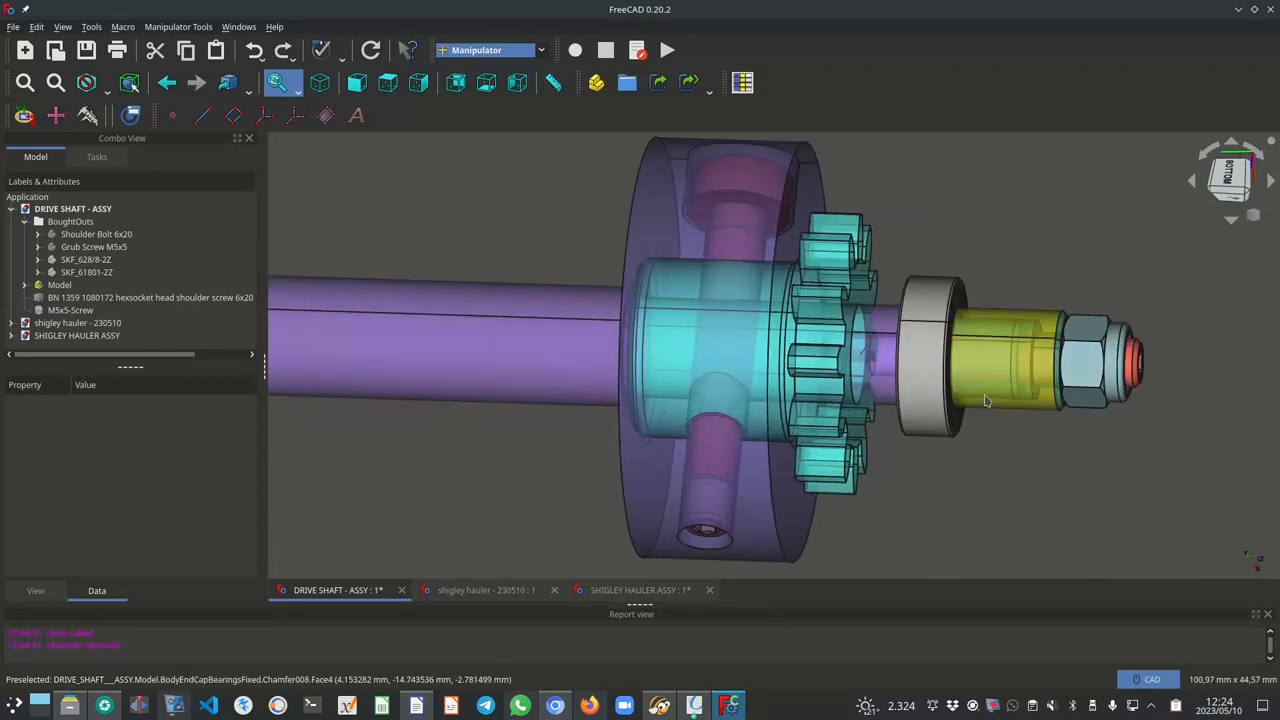
mouse_move(600, 364)
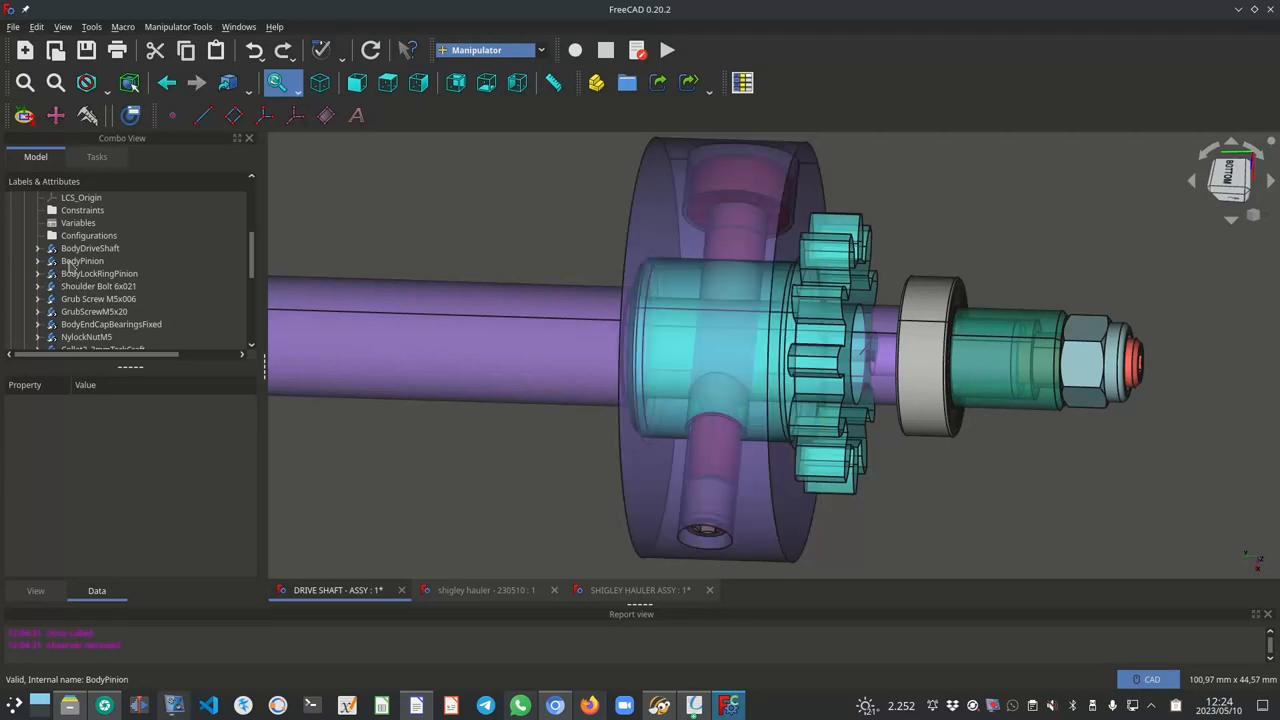
Select BodyLockRingPinion and Grub Screw M5x6 in the Model tree to review them on the shaft.
left_click(100, 272)
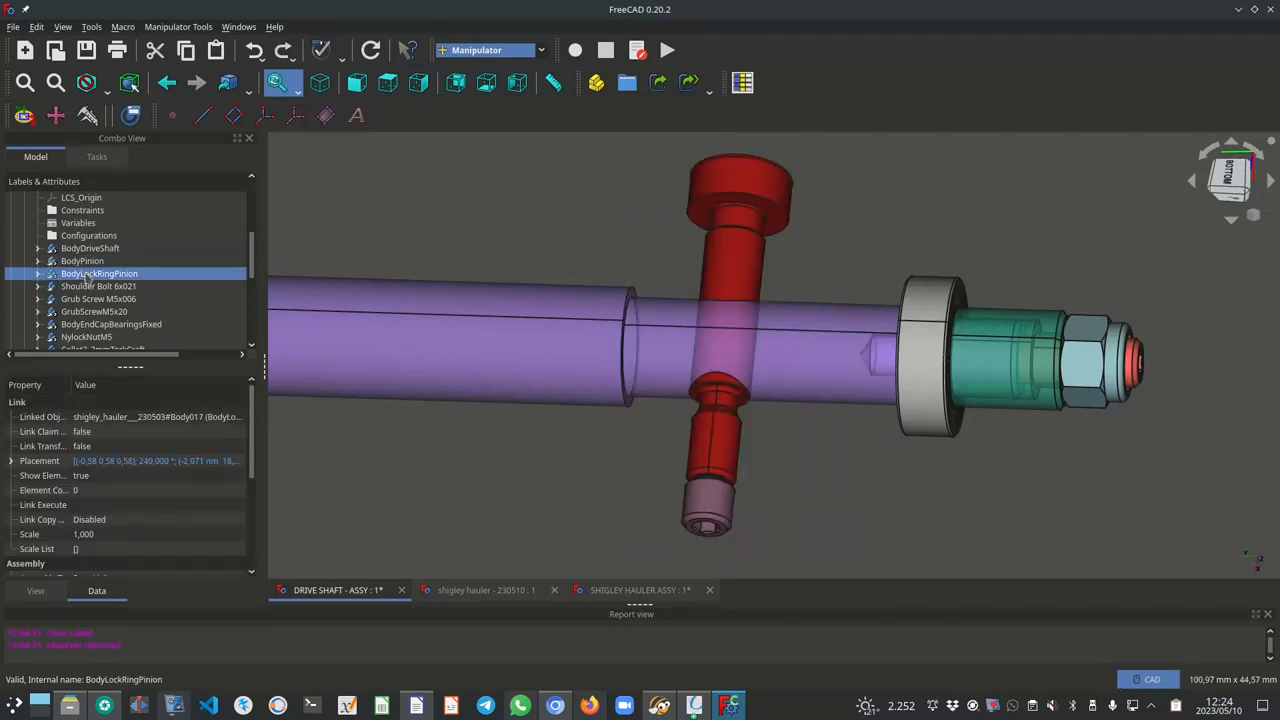
left_click(98, 298)
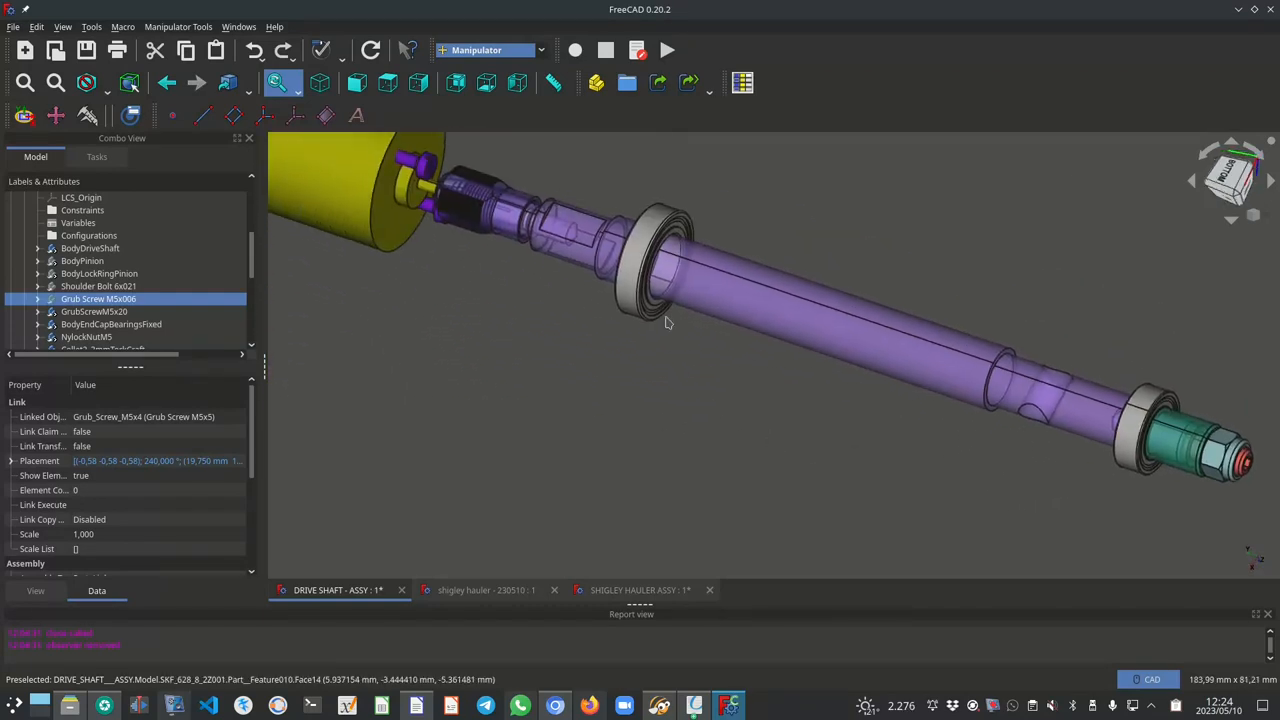
mouse_move(388, 196)
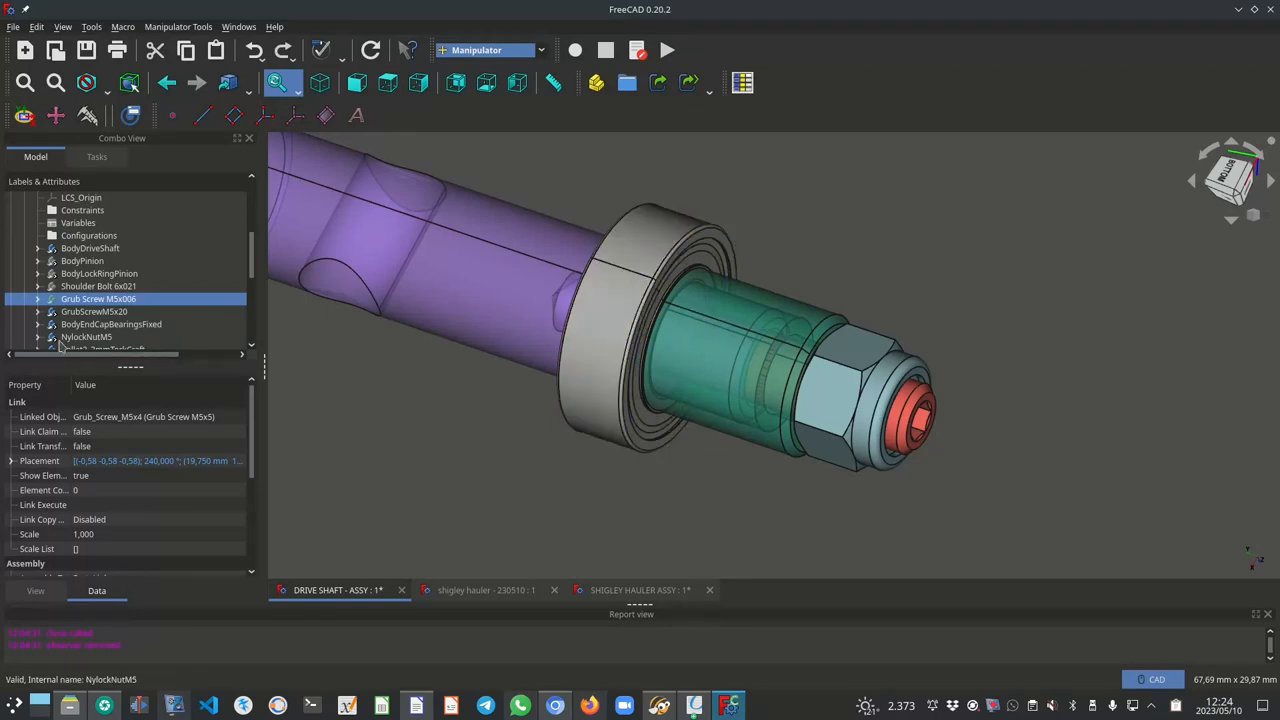
Hide NylocNutM5 and BodyEndCapBearingsFixed to expose the shaft end inside the bearing.
left_click(84, 336)
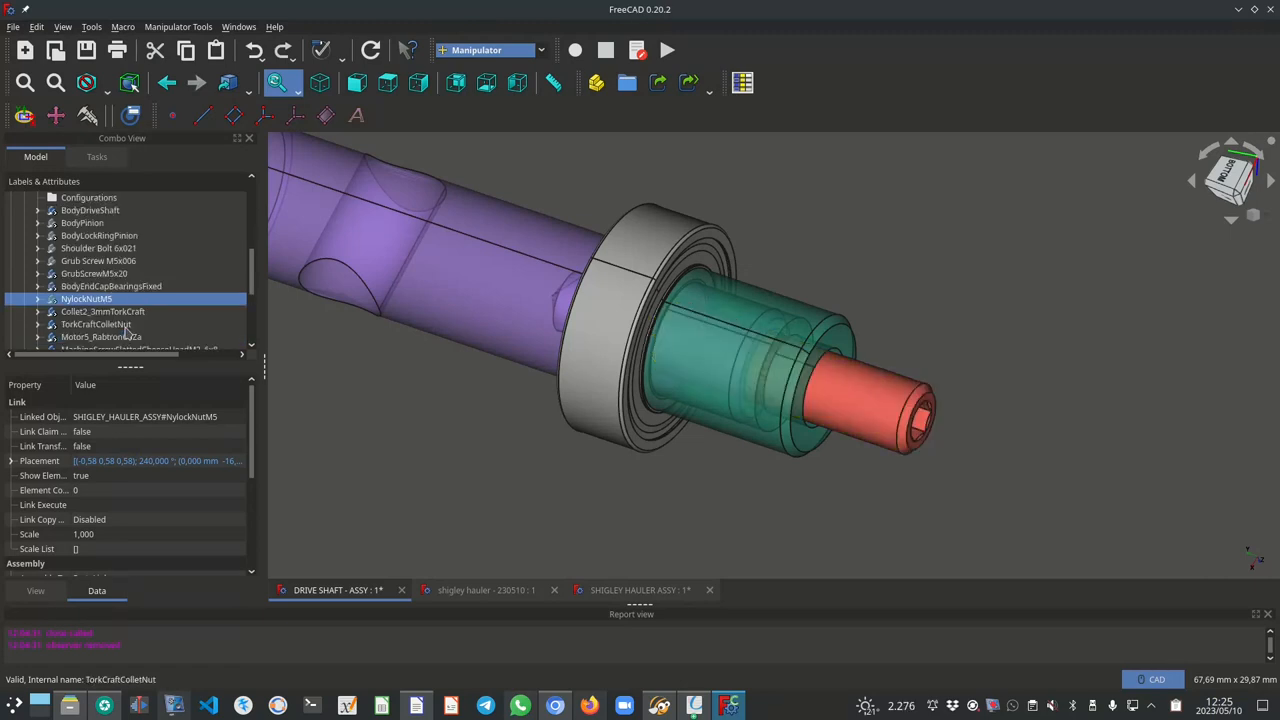
left_click(112, 286)
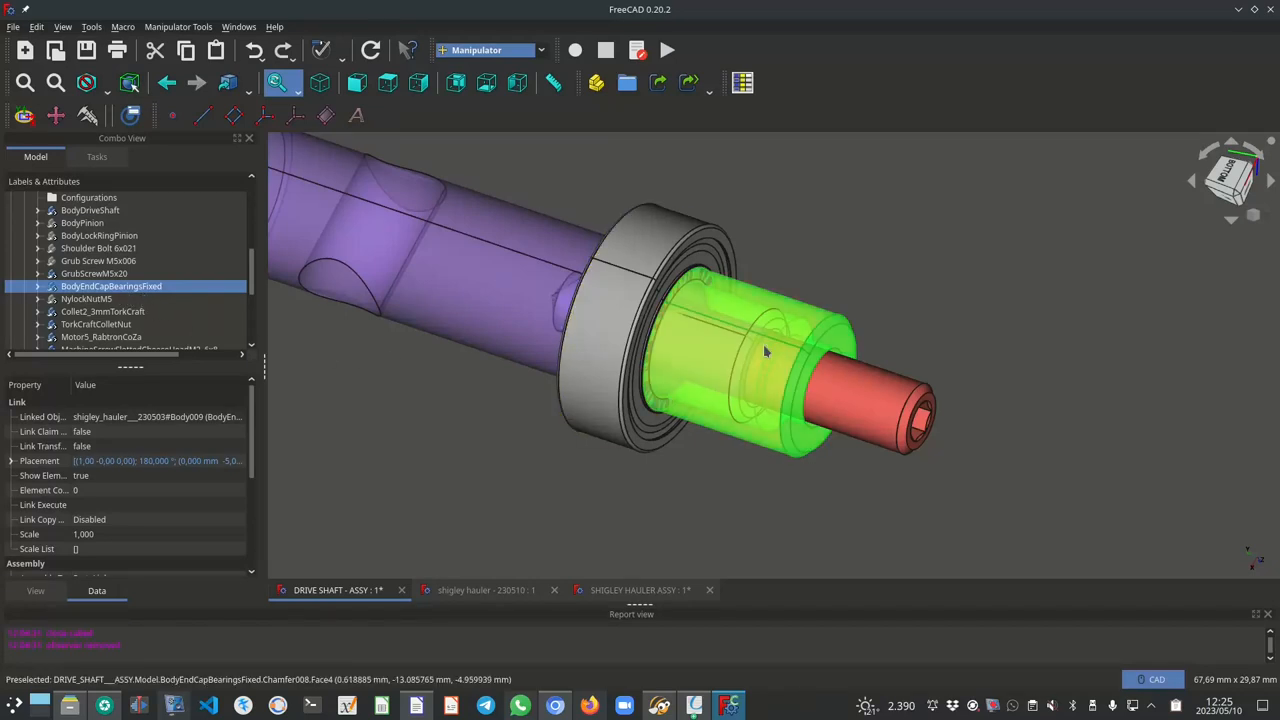
mouse_move(738, 316)
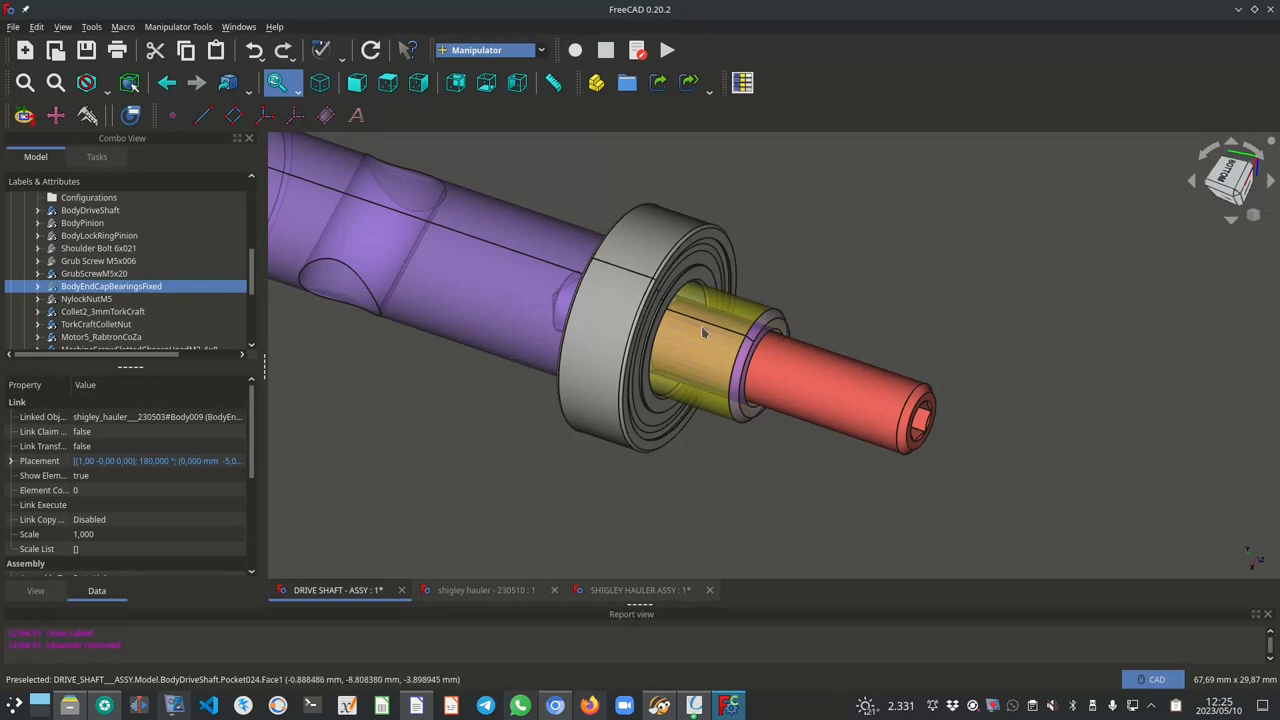
mouse_move(724, 322)
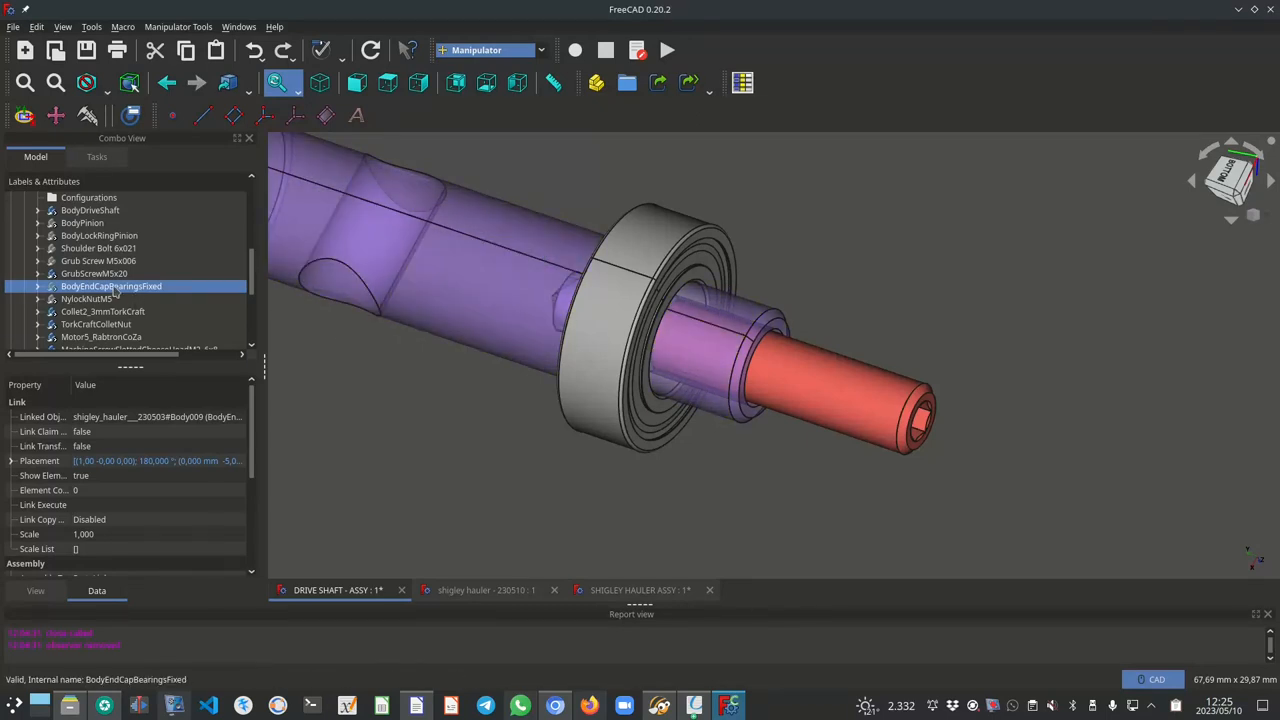
mouse_move(684, 376)
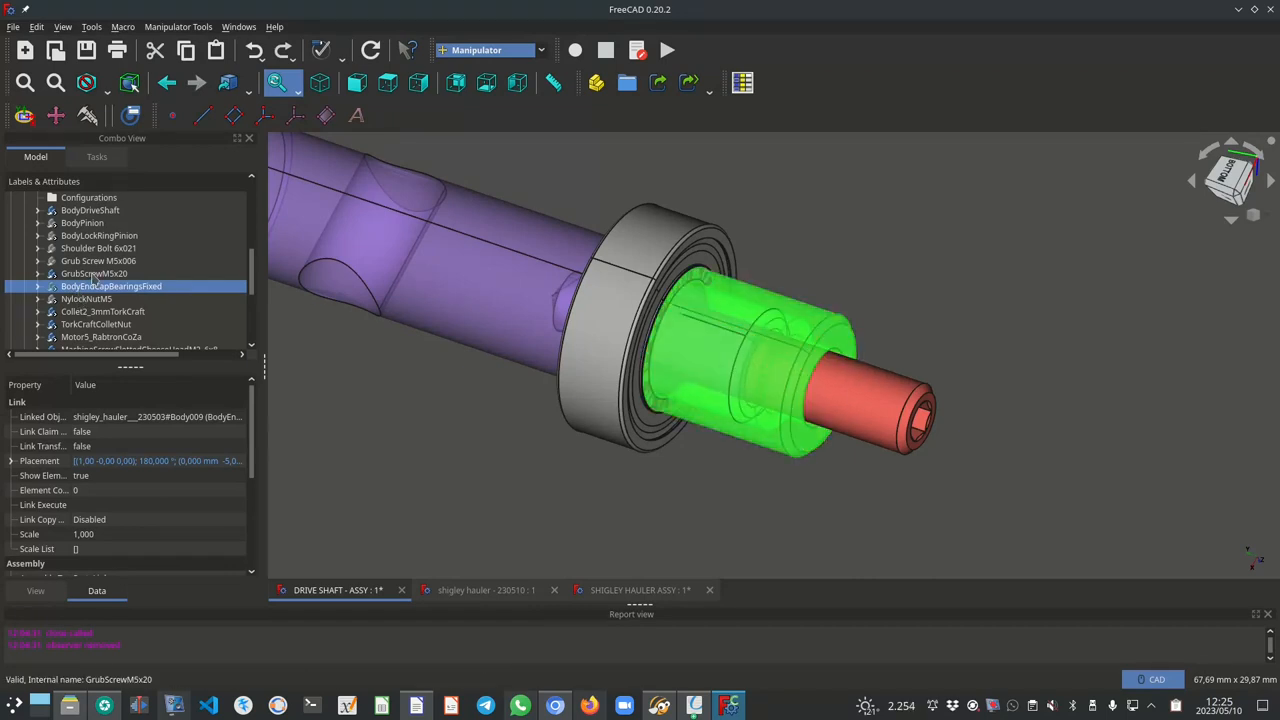
left_click(86, 298)
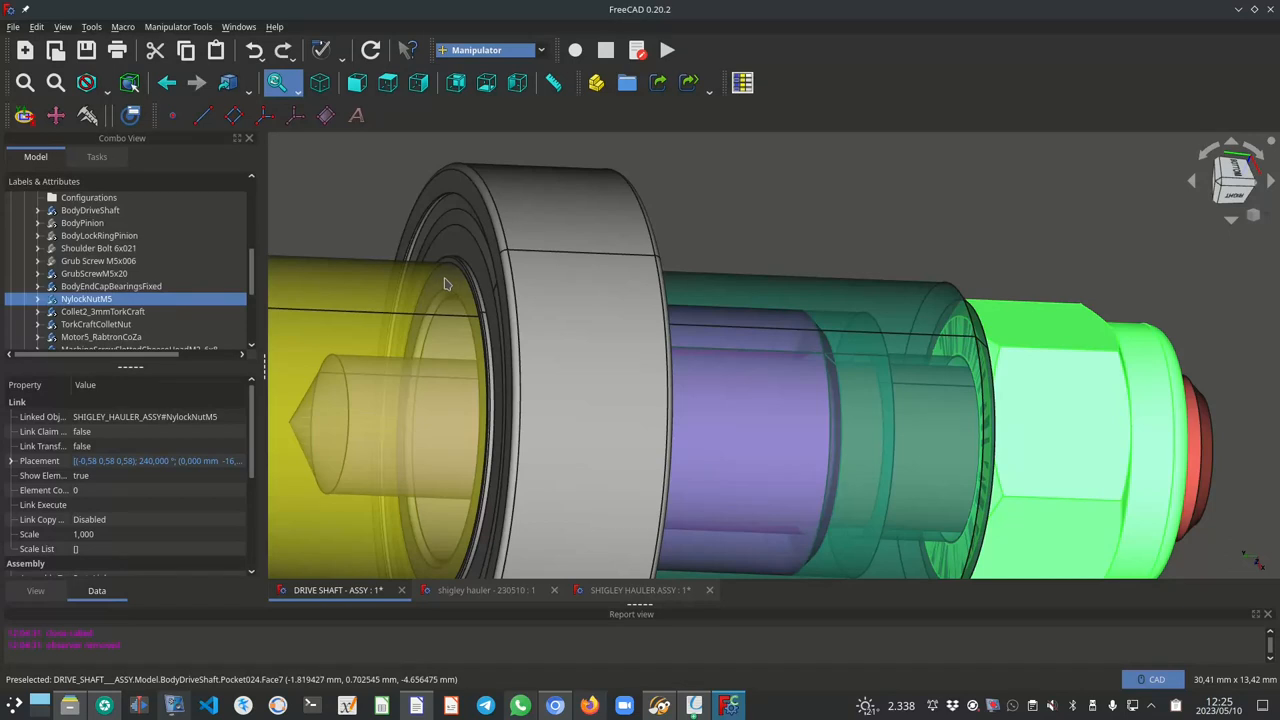
mouse_move(460, 284)
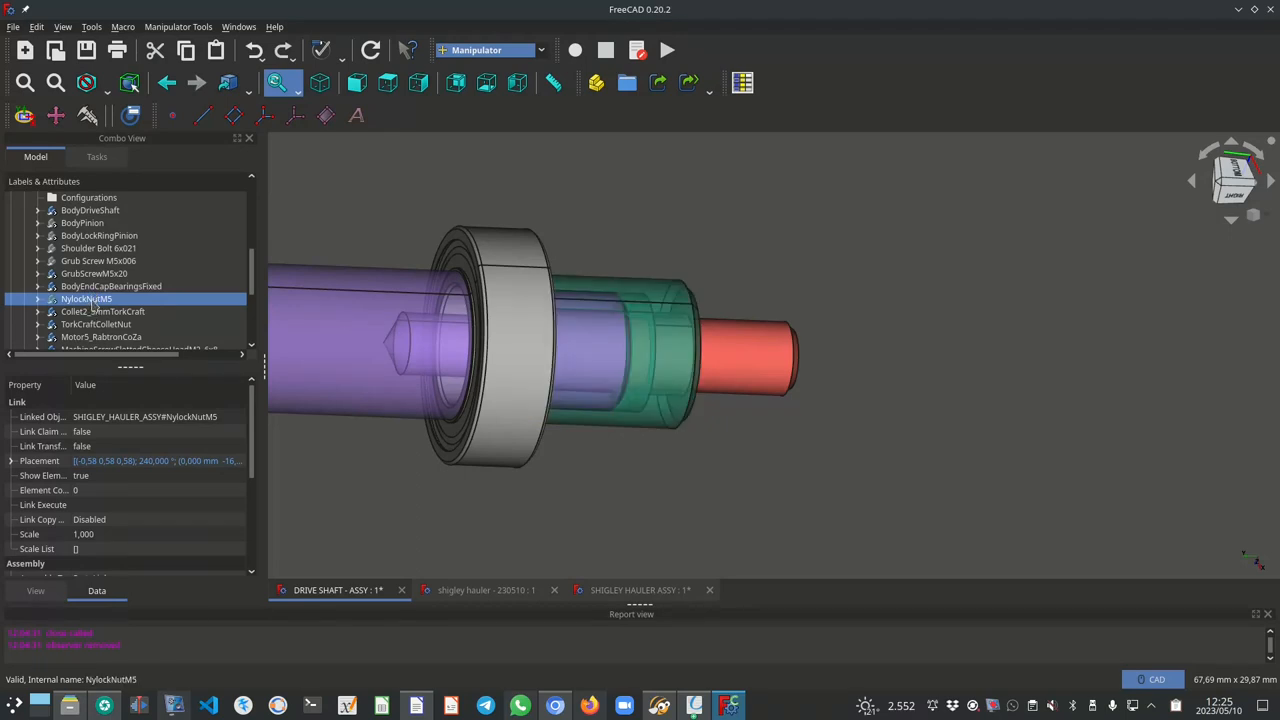
left_click(112, 286)
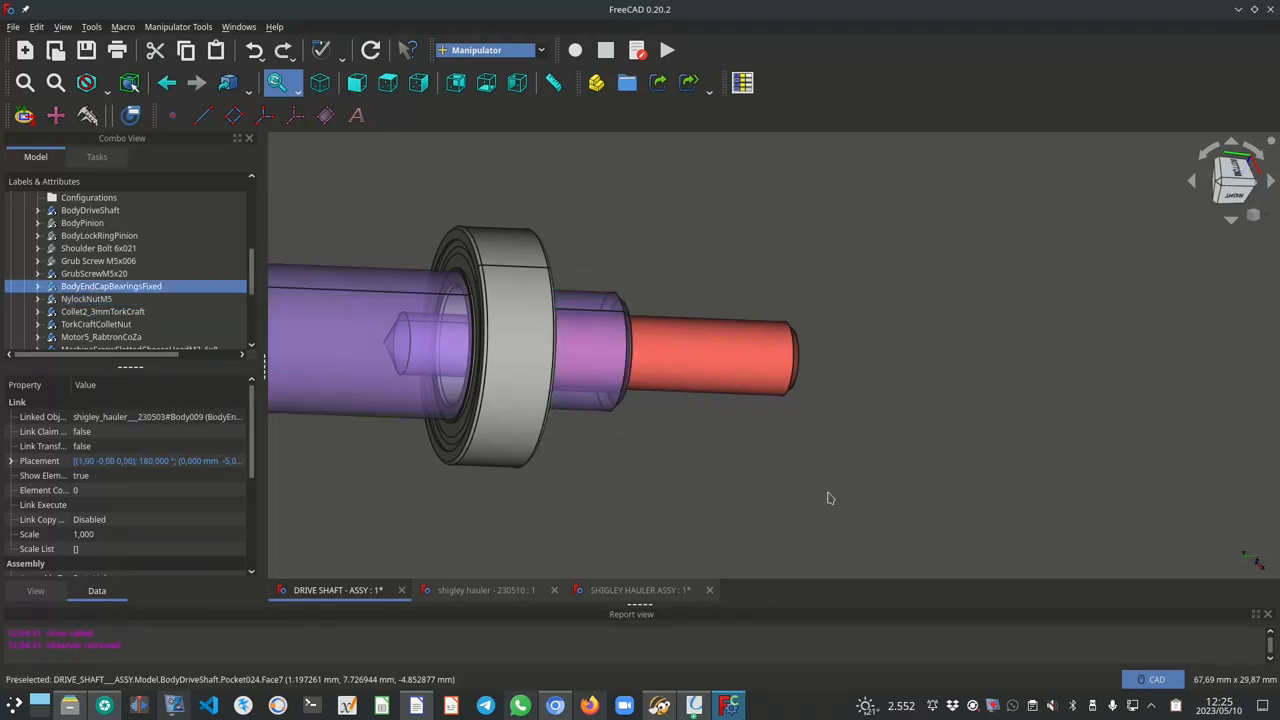
Hide the SKF 628/8 bearing, restore the end cap to inspect the shaft step, then switch to the bearing spec sheet.
left_click_drag(830, 498, 760, 496)
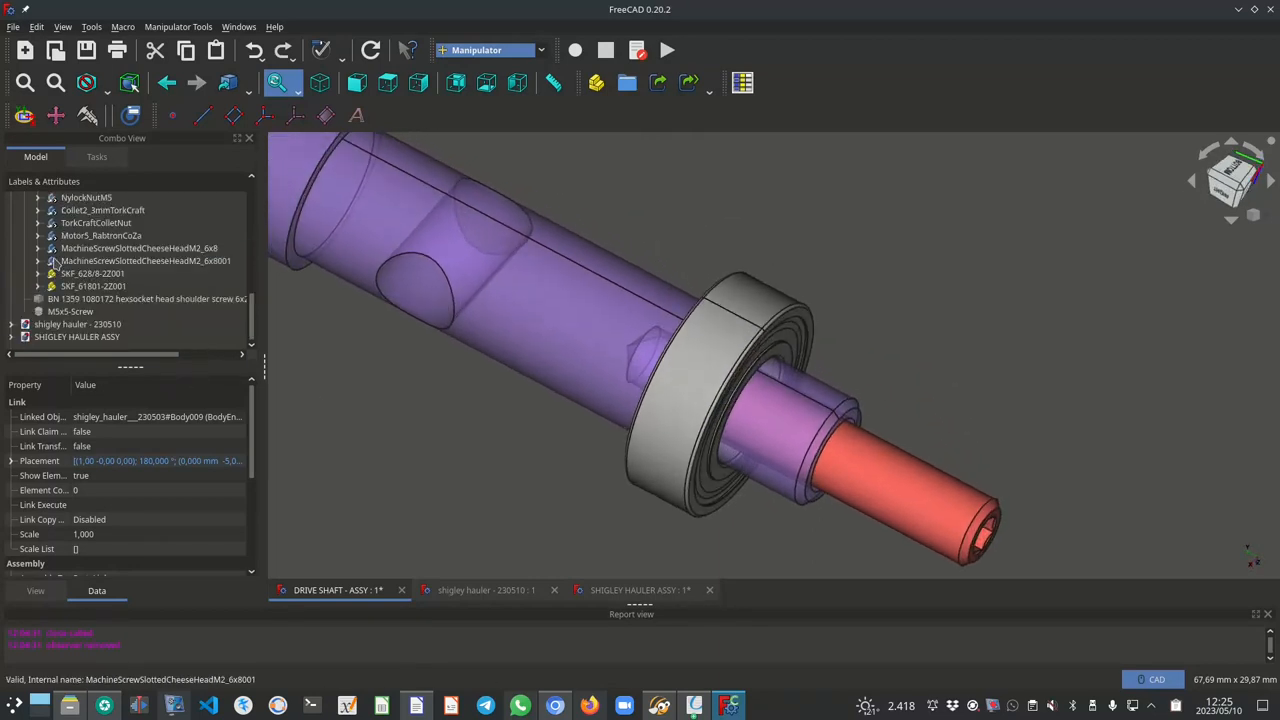
left_click(92, 272)
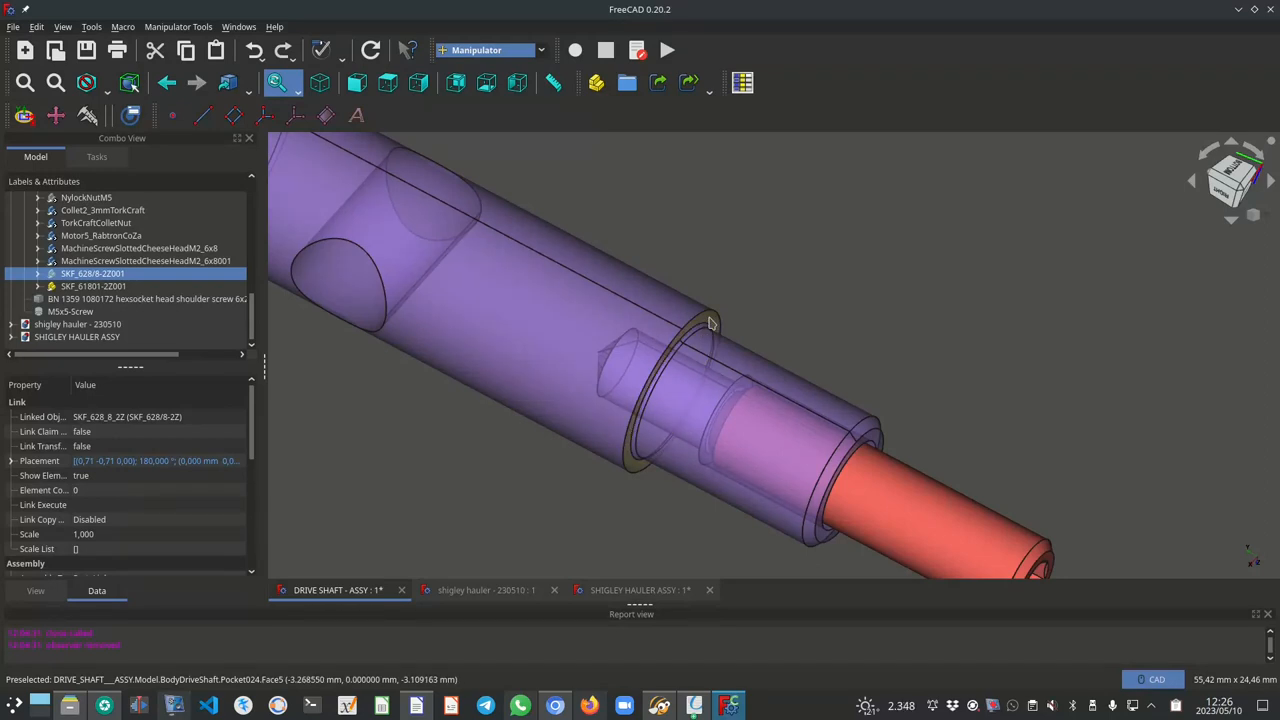
mouse_move(708, 324)
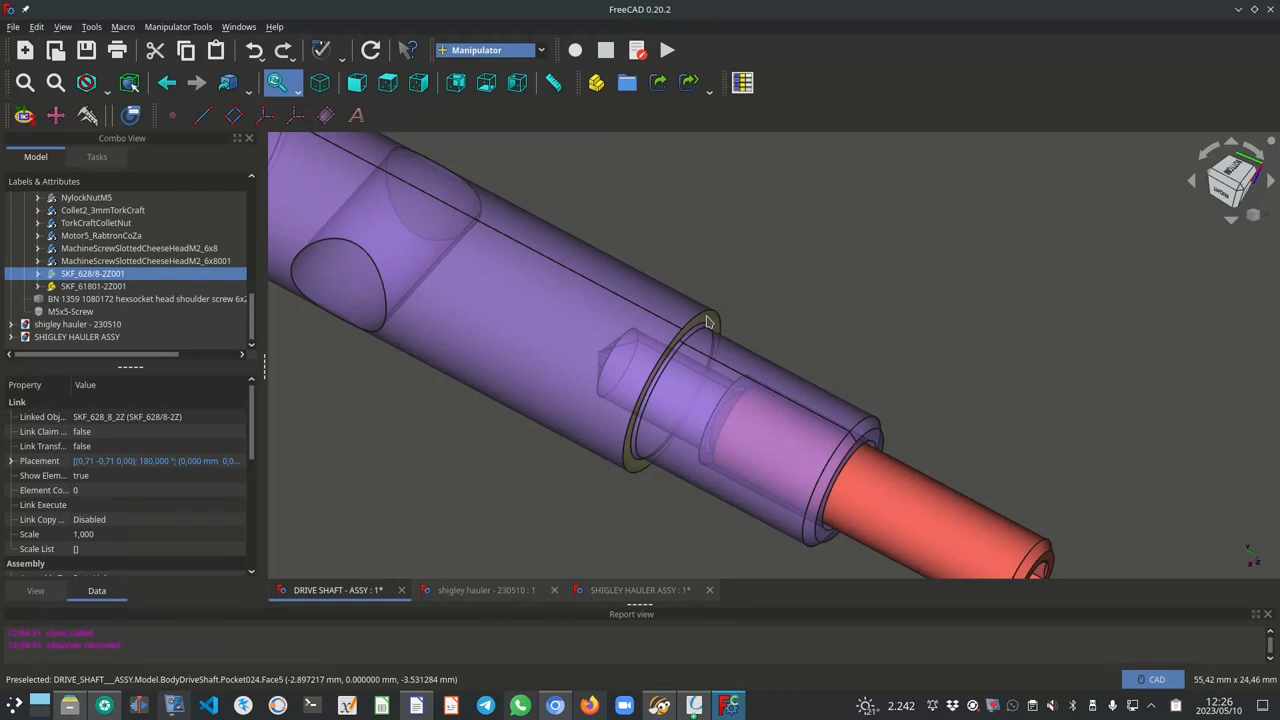
mouse_move(728, 352)
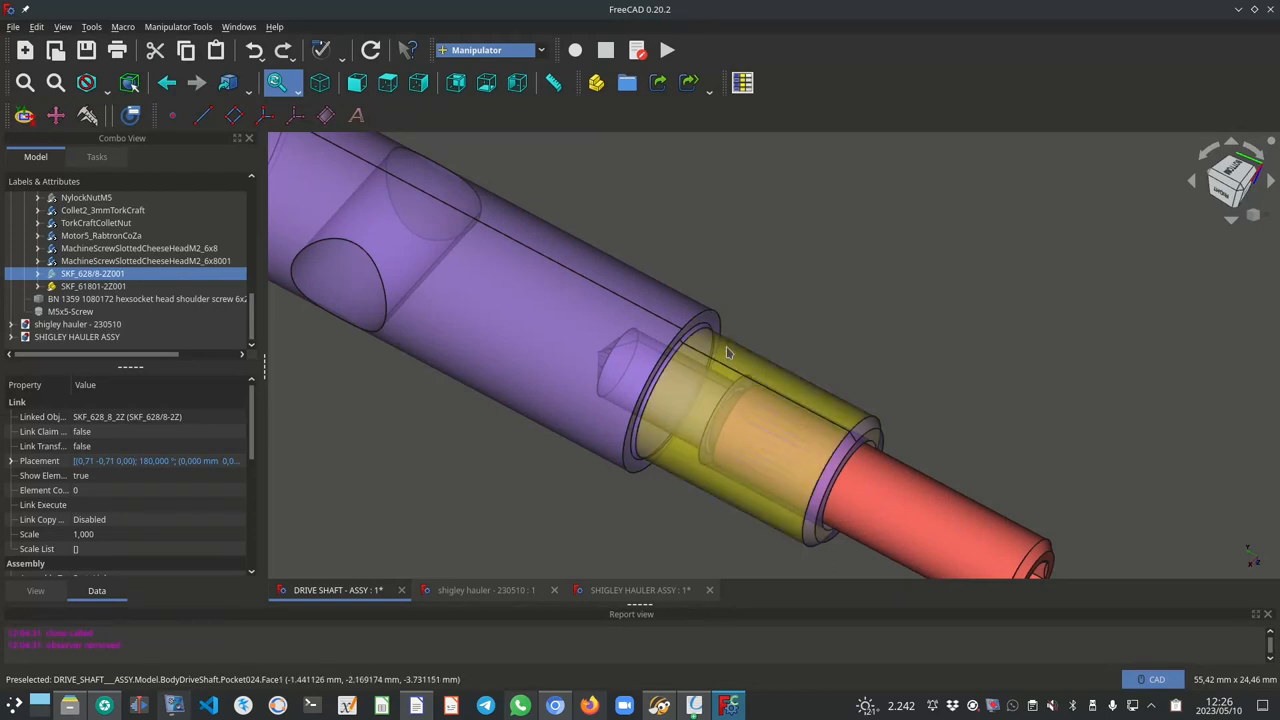
mouse_move(756, 376)
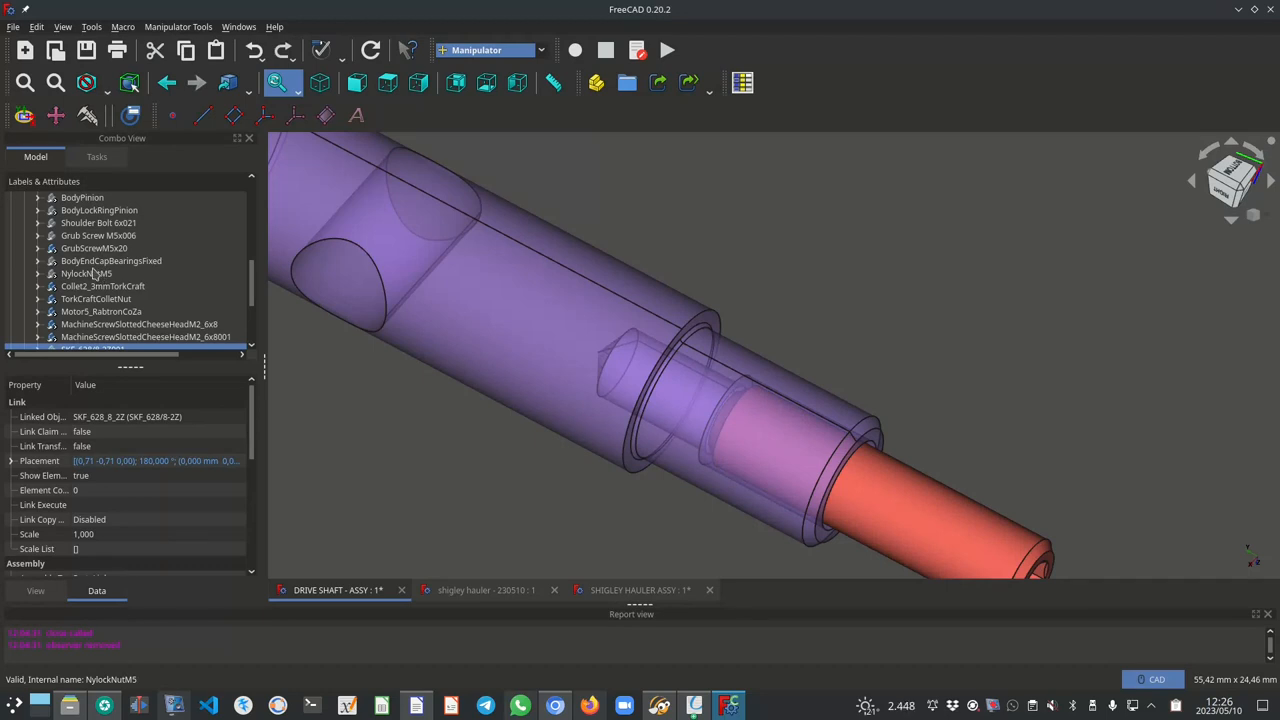
left_click(112, 260)
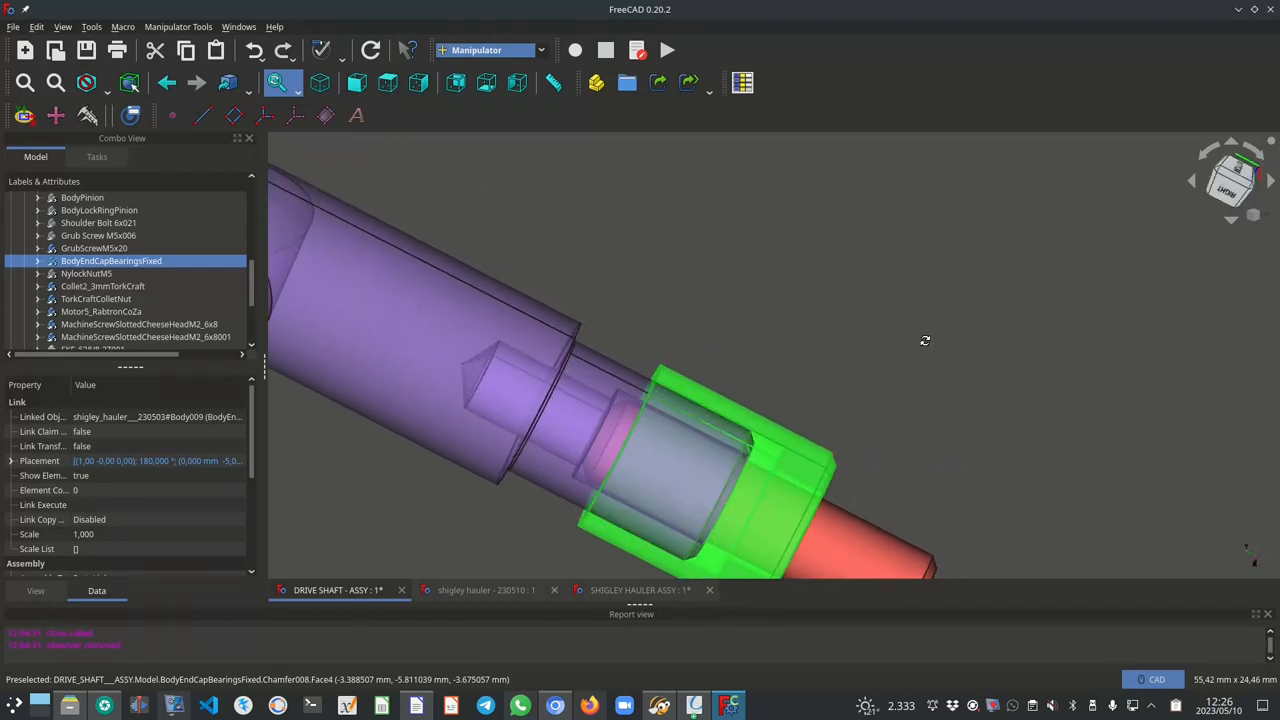
left_click_drag(924, 340, 868, 344)
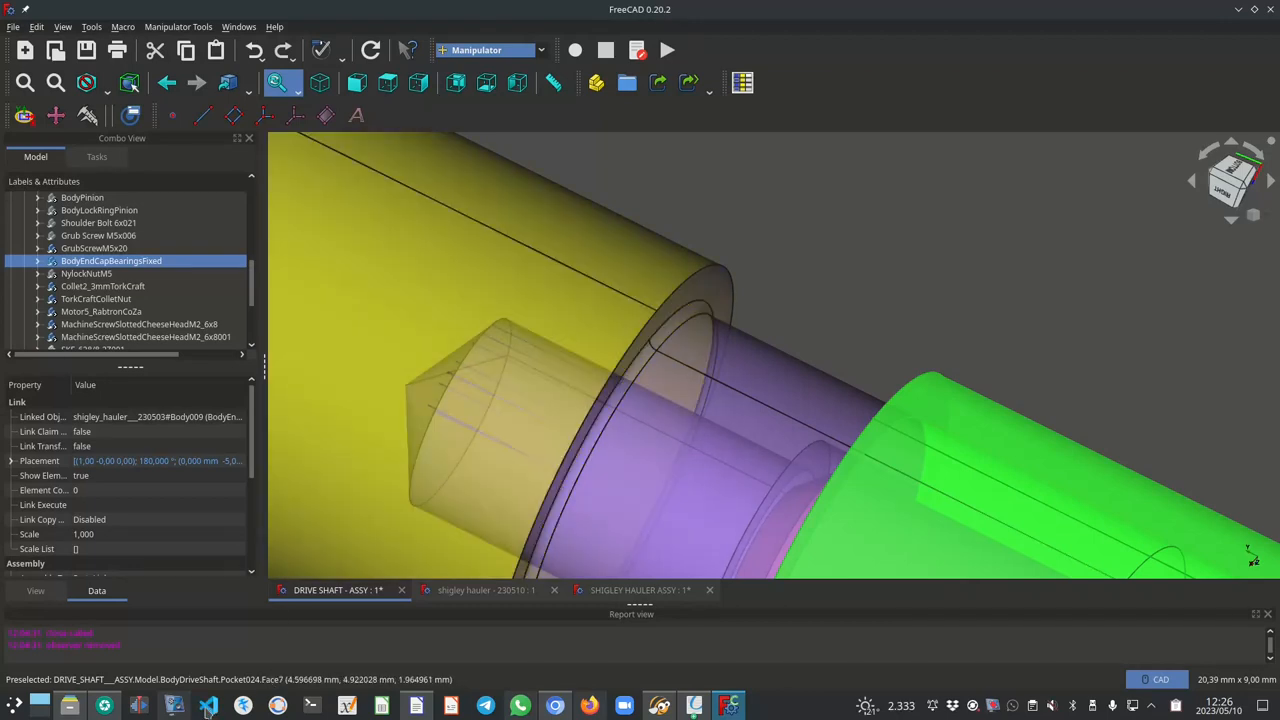
left_click(688, 704)
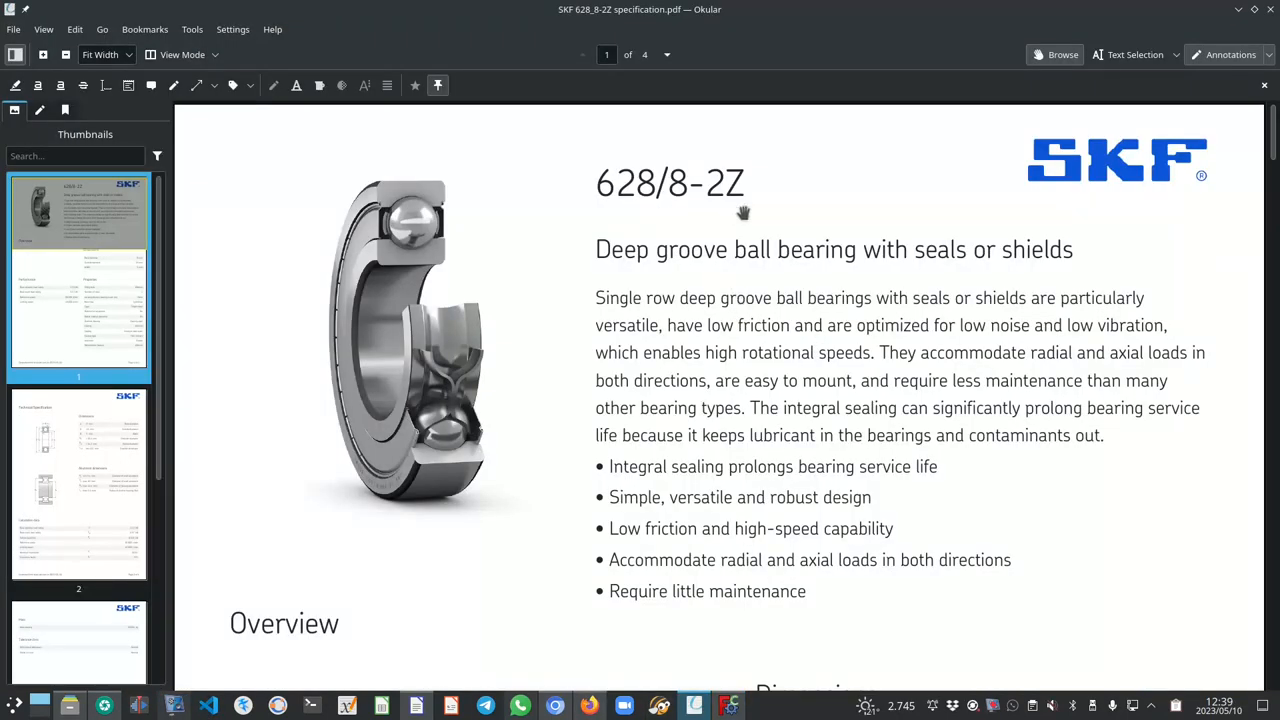
mouse_move(700, 236)
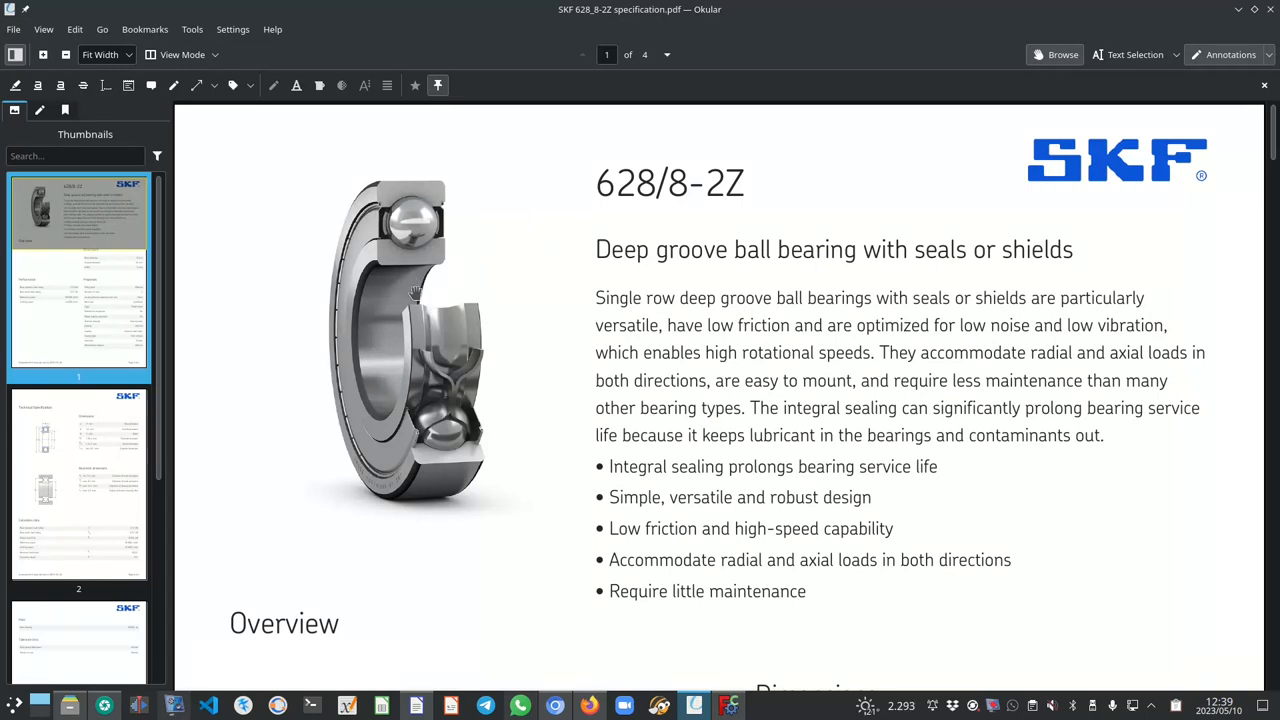
mouse_move(648, 228)
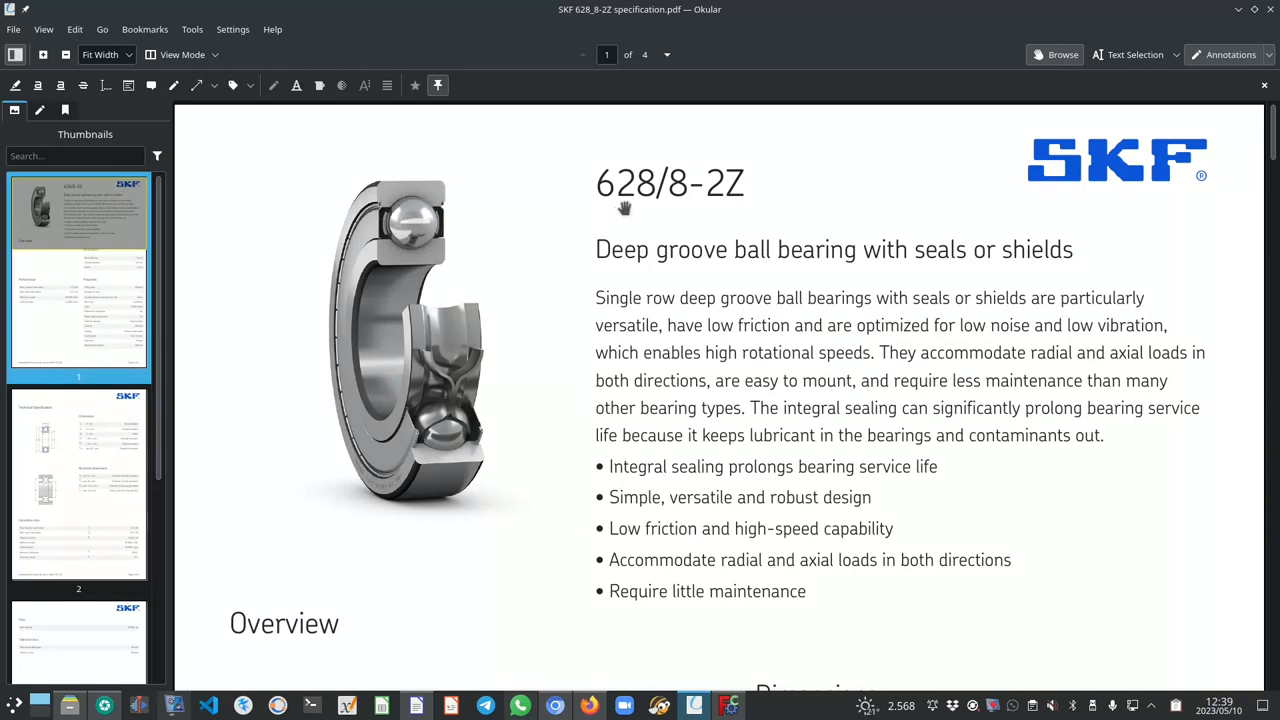
mouse_move(684, 204)
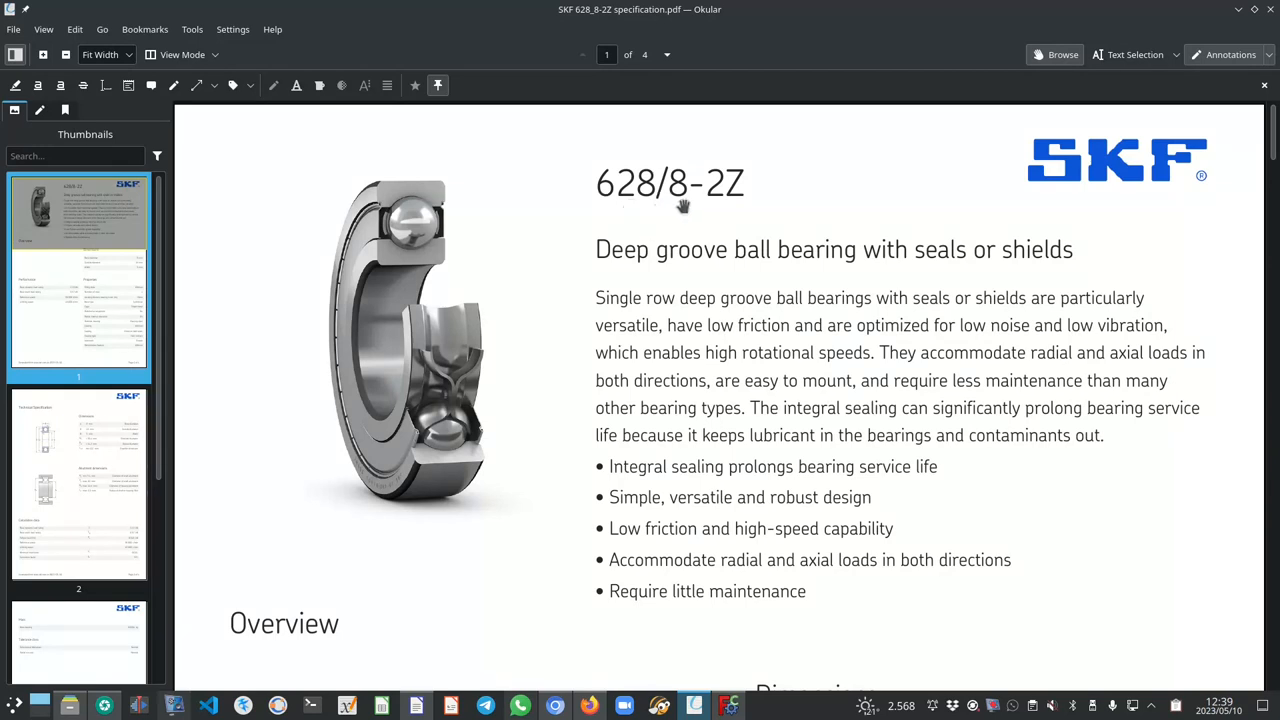
mouse_move(712, 266)
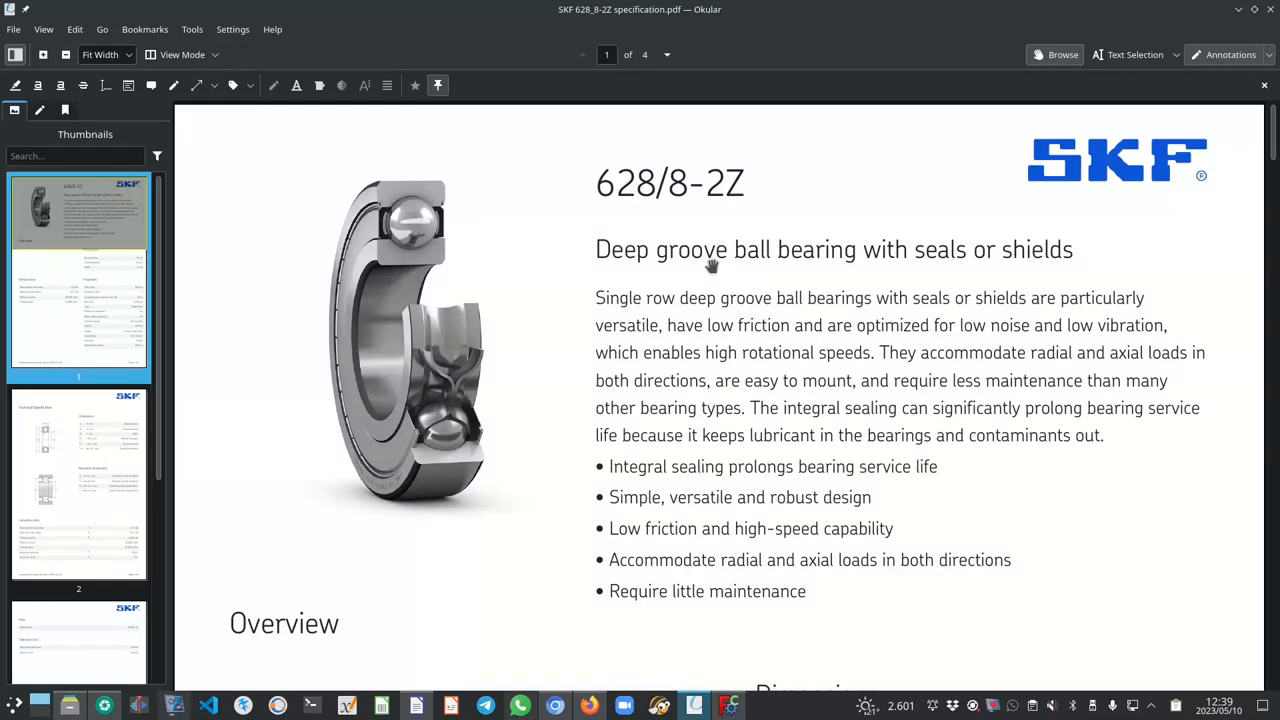
Scroll the SKF 628/8-2Z sheet to its technical specification dimensions, then return to FreeCAD.
scroll("down", 3)
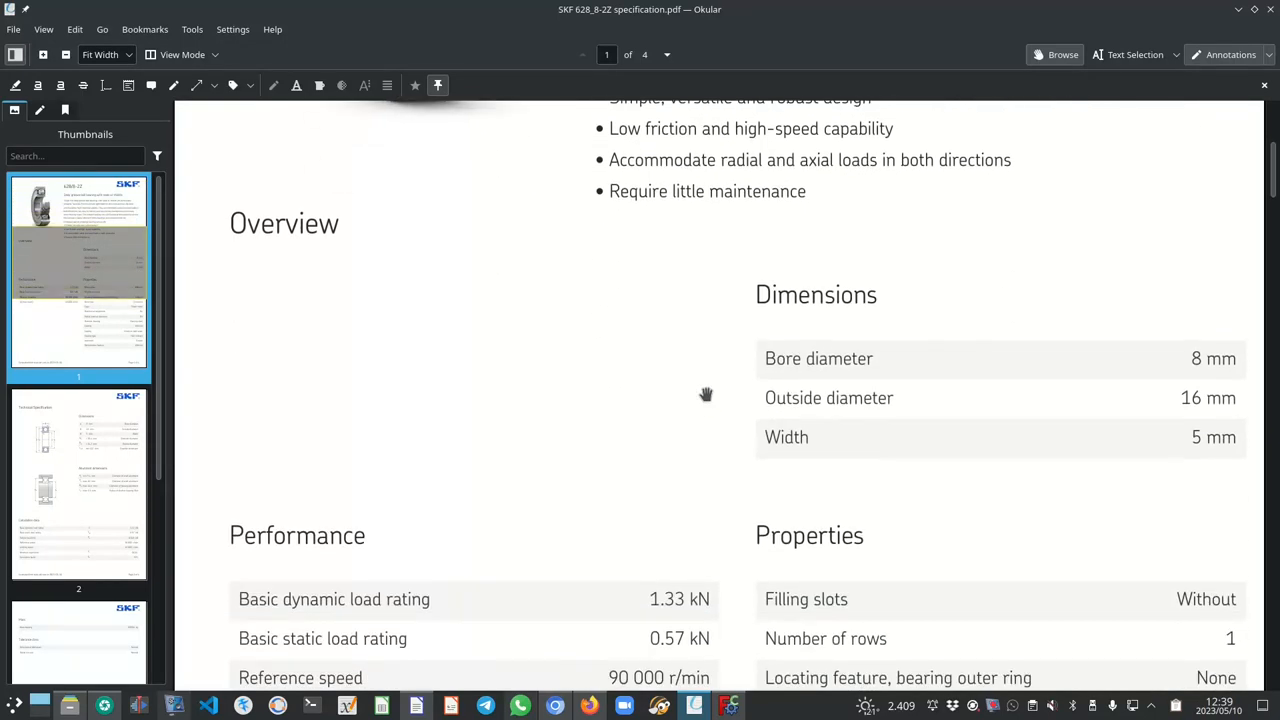
scroll("down", 3)
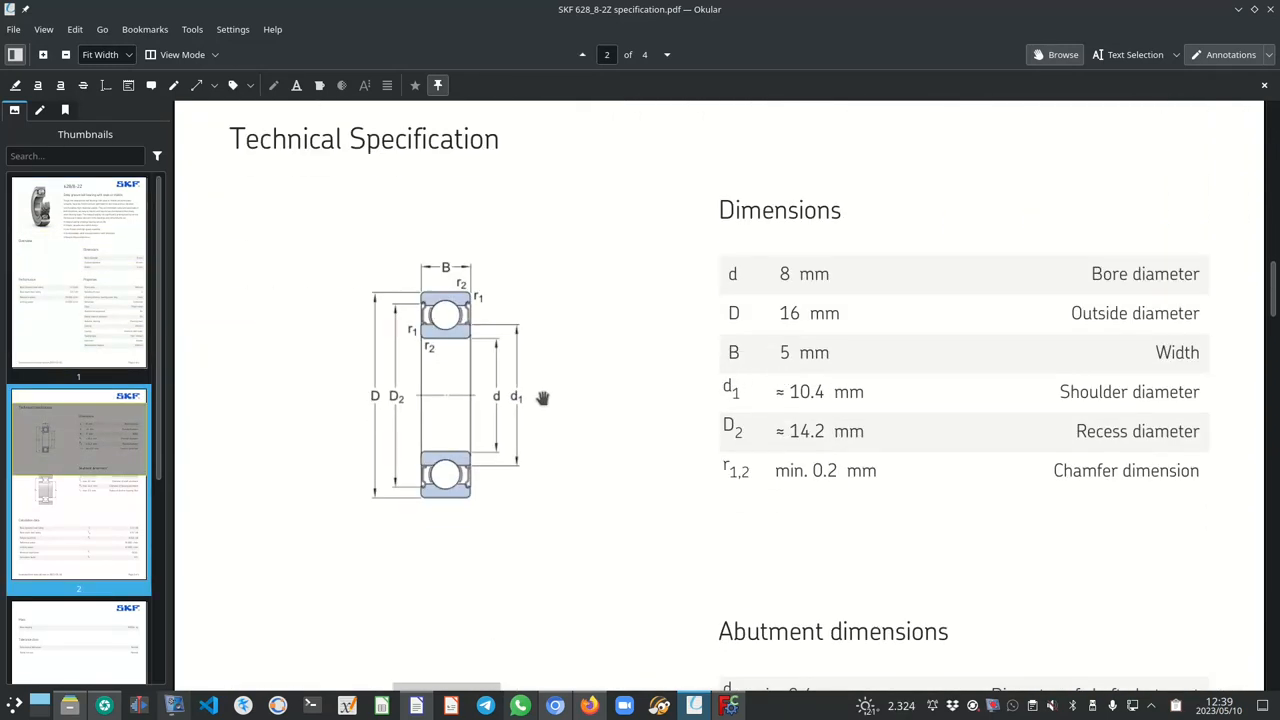
mouse_move(480, 360)
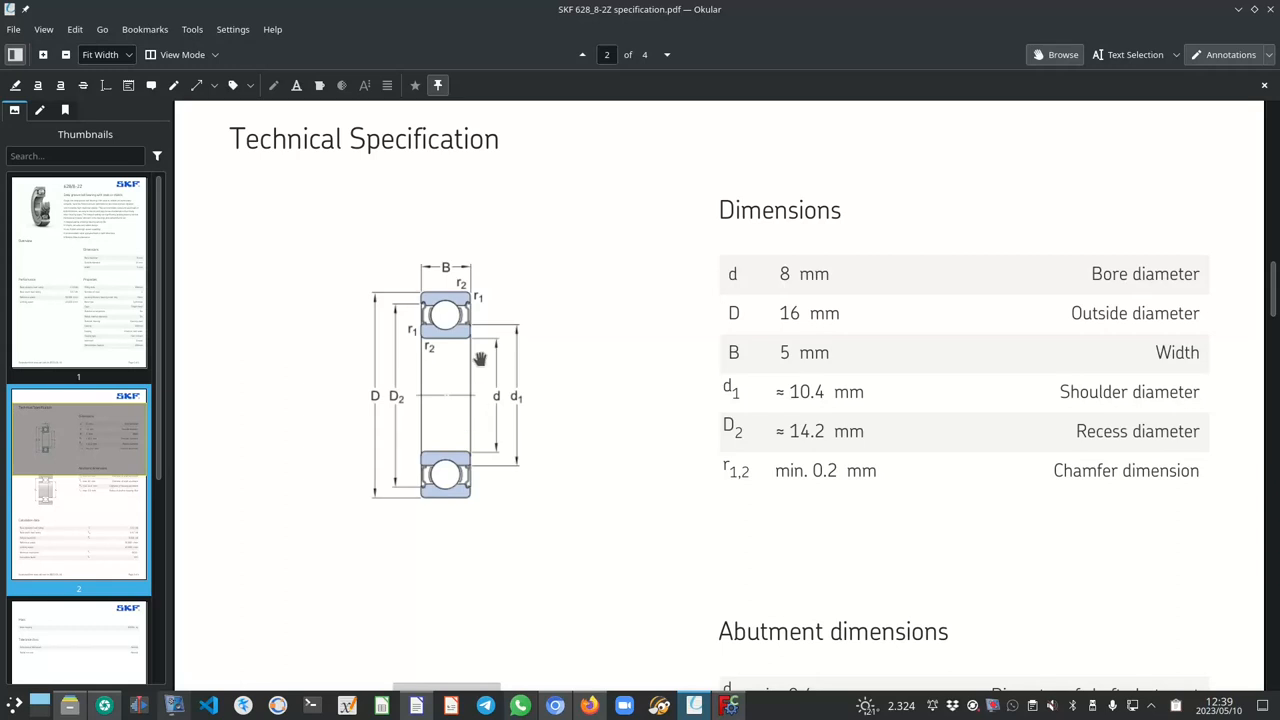
mouse_move(612, 686)
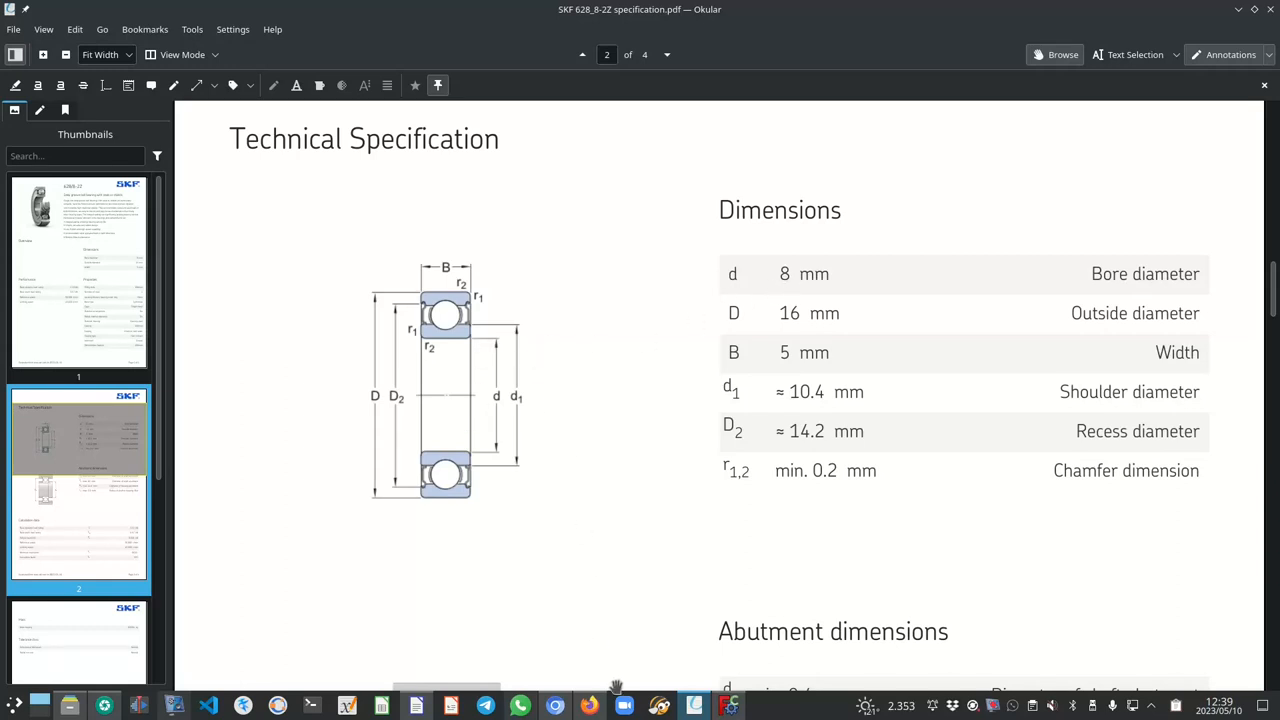
left_click(752, 704)
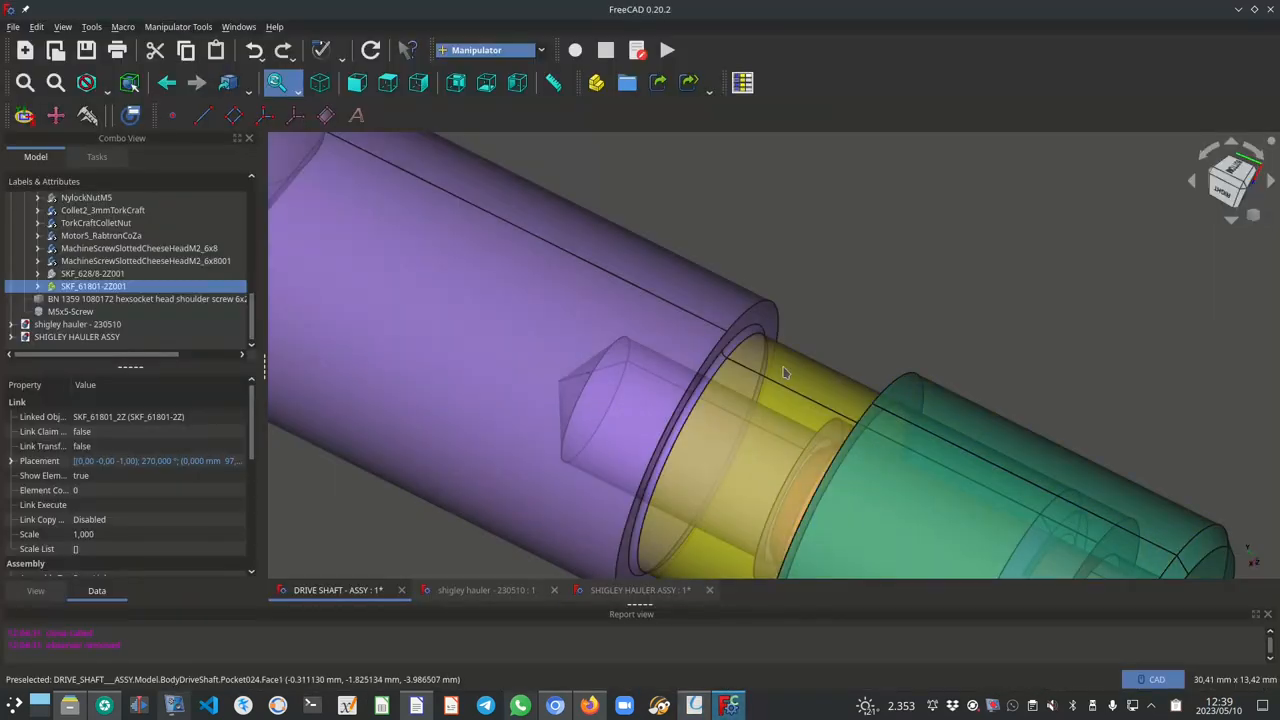
mouse_move(738, 464)
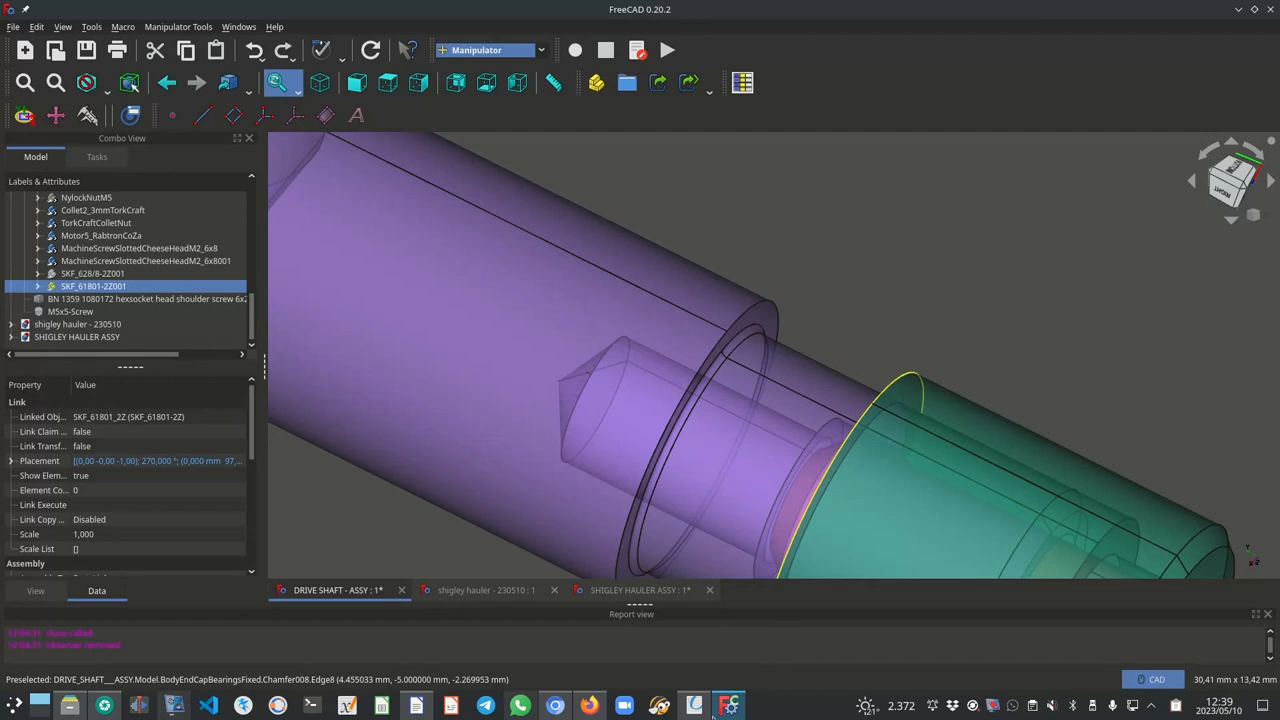
Switch windows from the taskbar to look at the shaft step behind the 61801 bearing.
left_click(720, 704)
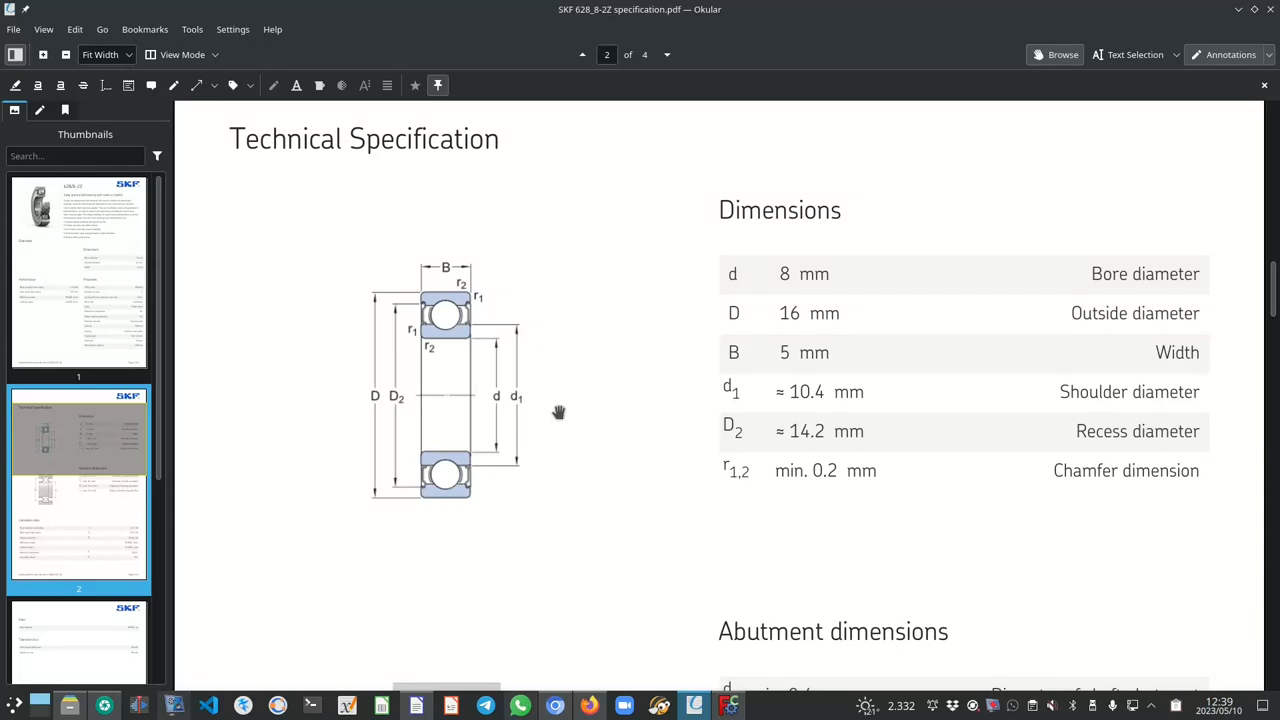
Scroll the spec sheet to the abutment dimensions table, then return to the FreeCAD assembly.
scroll("down", 3)
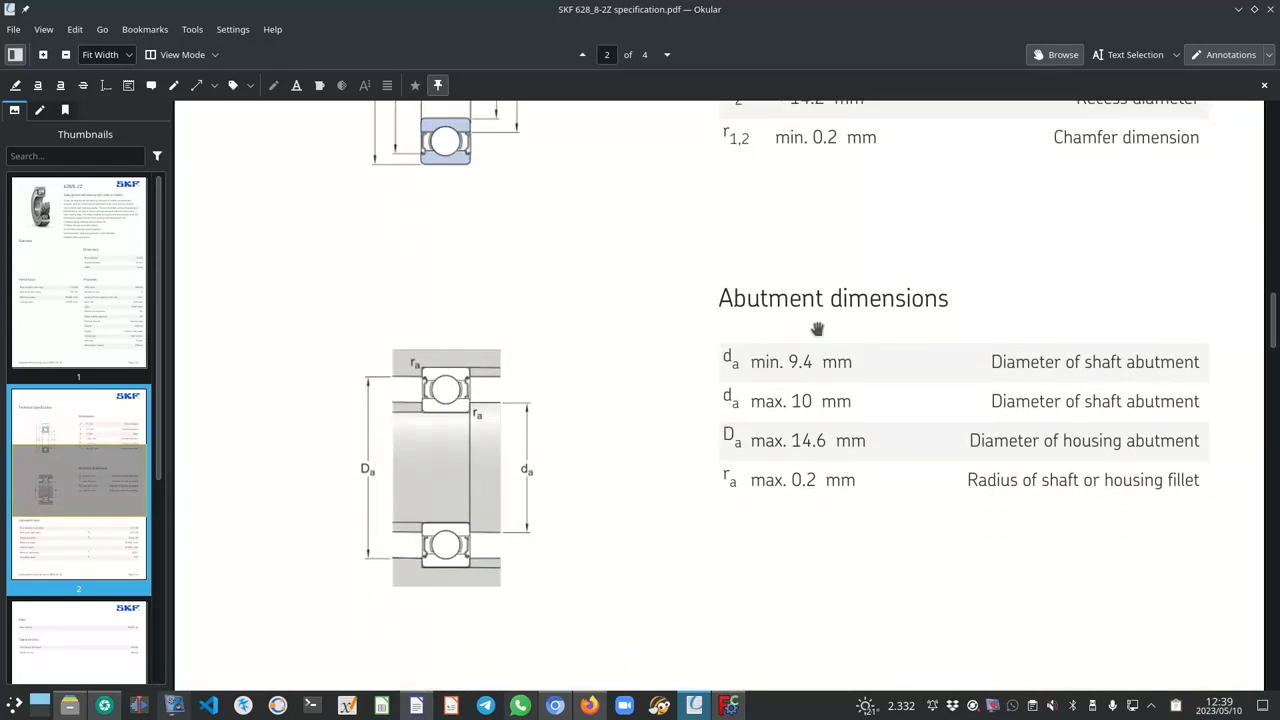
mouse_move(428, 380)
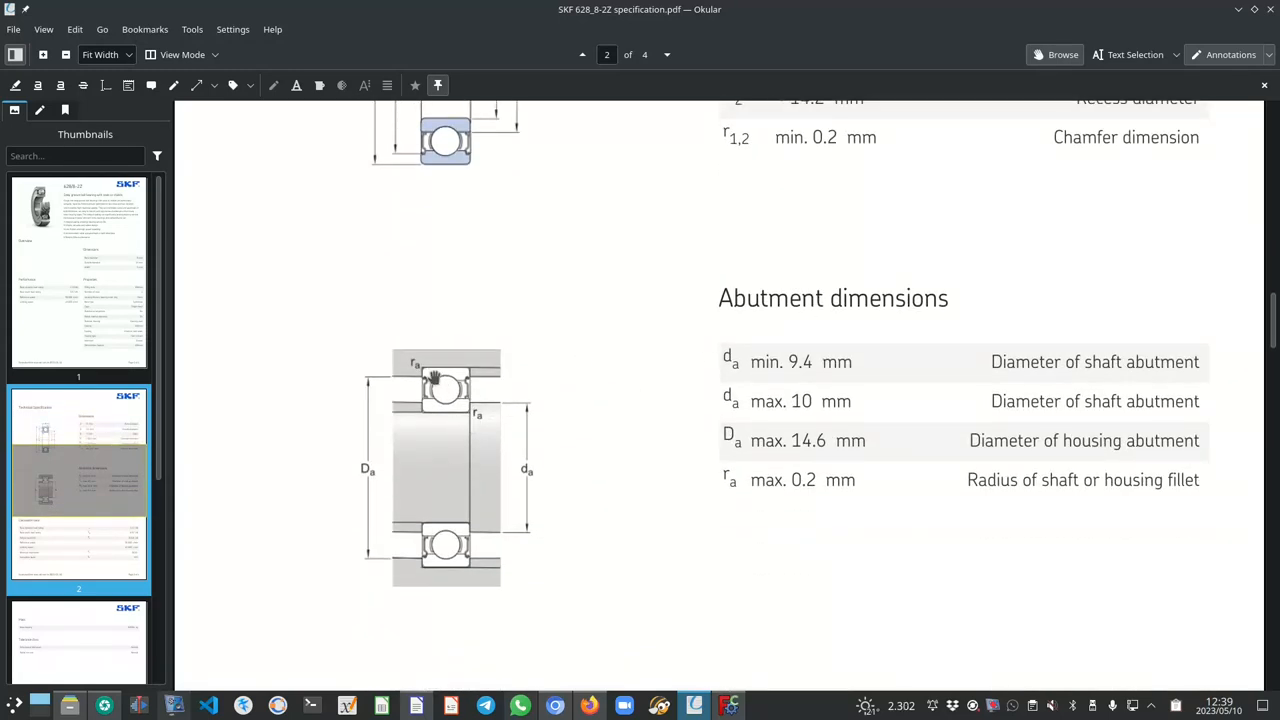
mouse_move(816, 490)
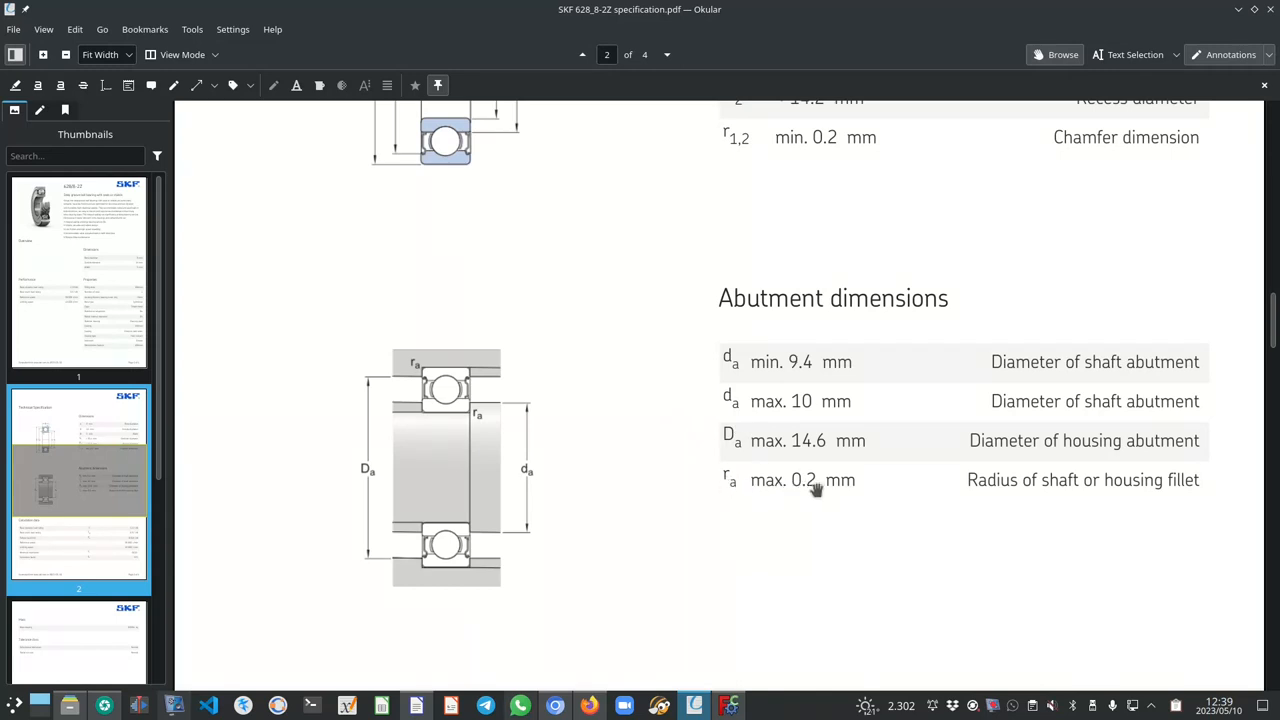
mouse_move(808, 496)
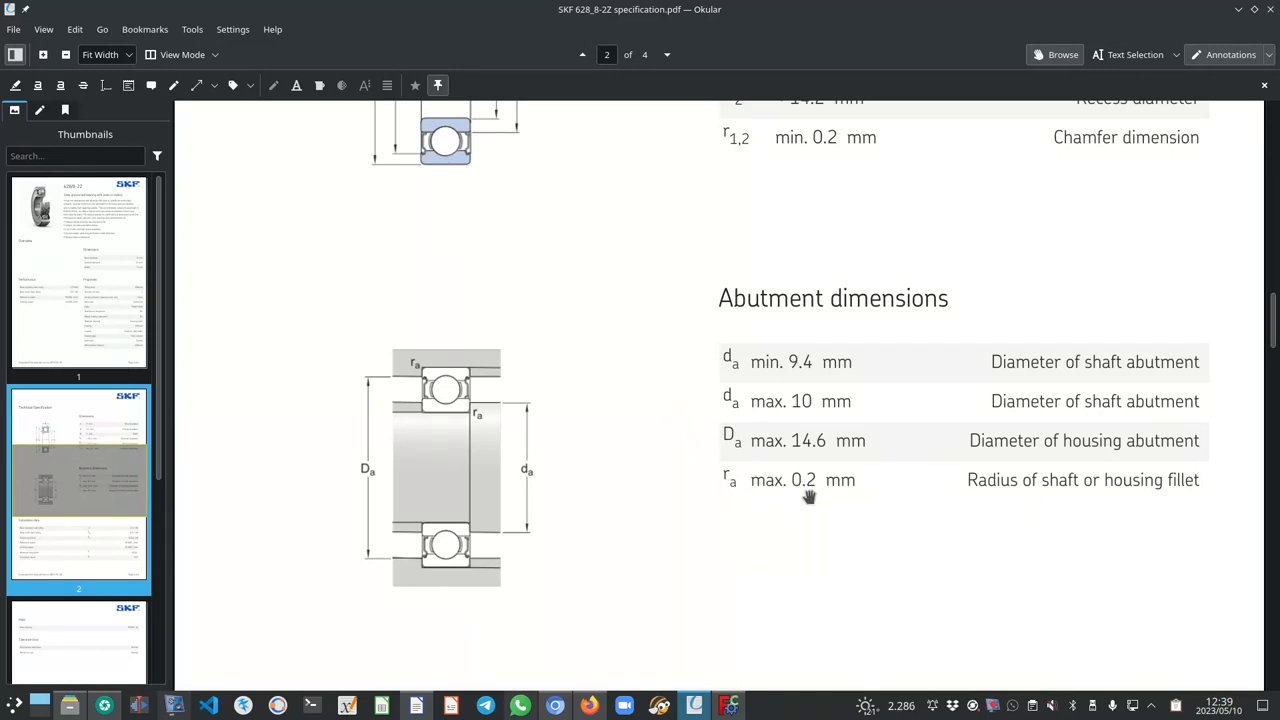
mouse_move(762, 494)
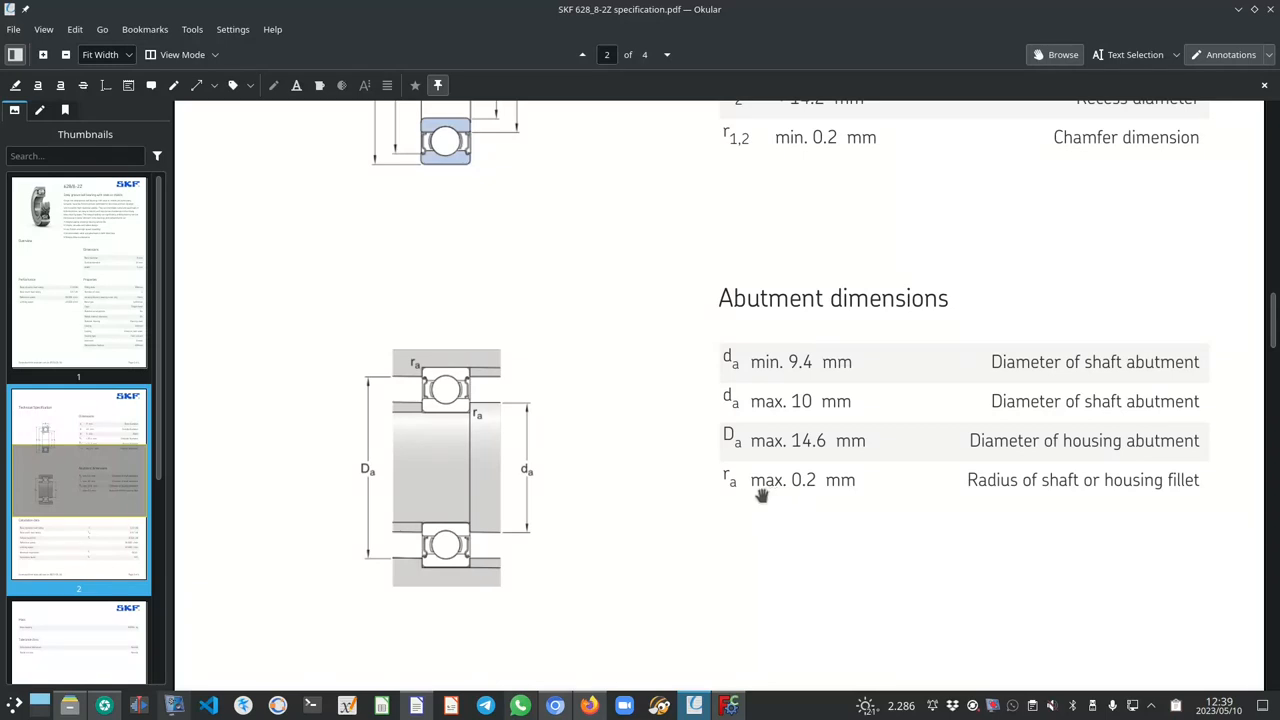
mouse_move(726, 704)
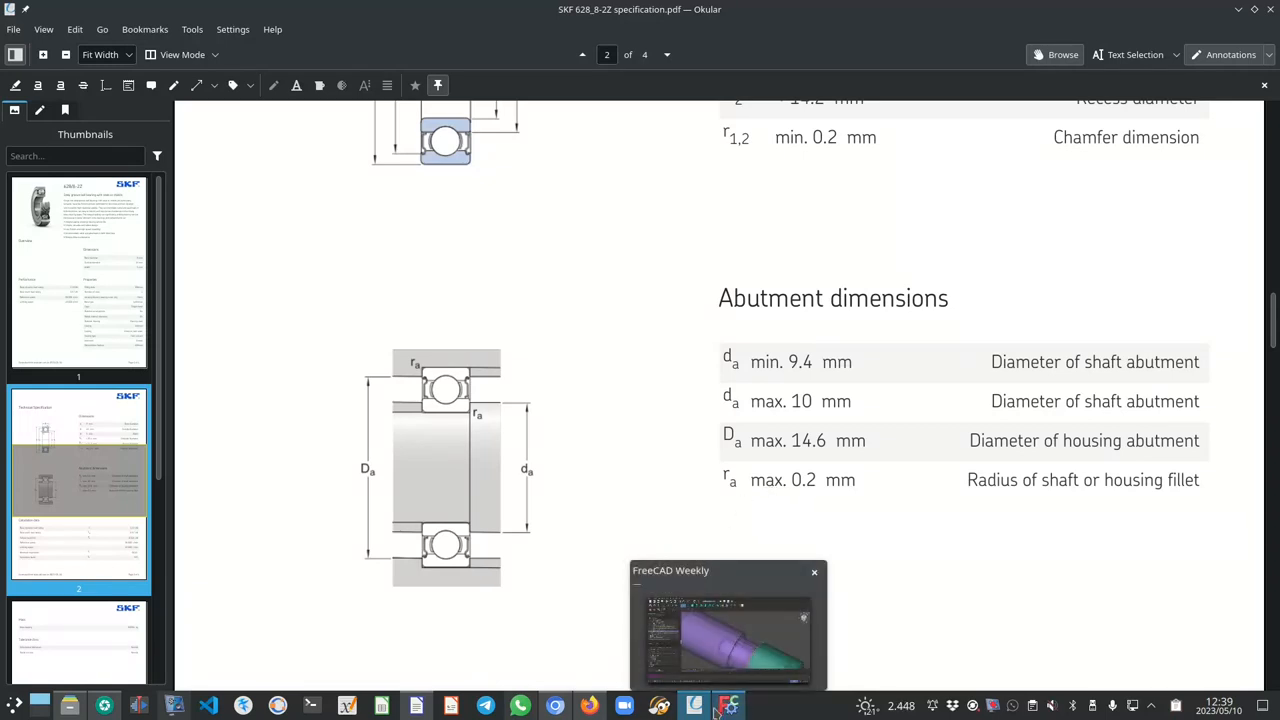
left_click(726, 704)
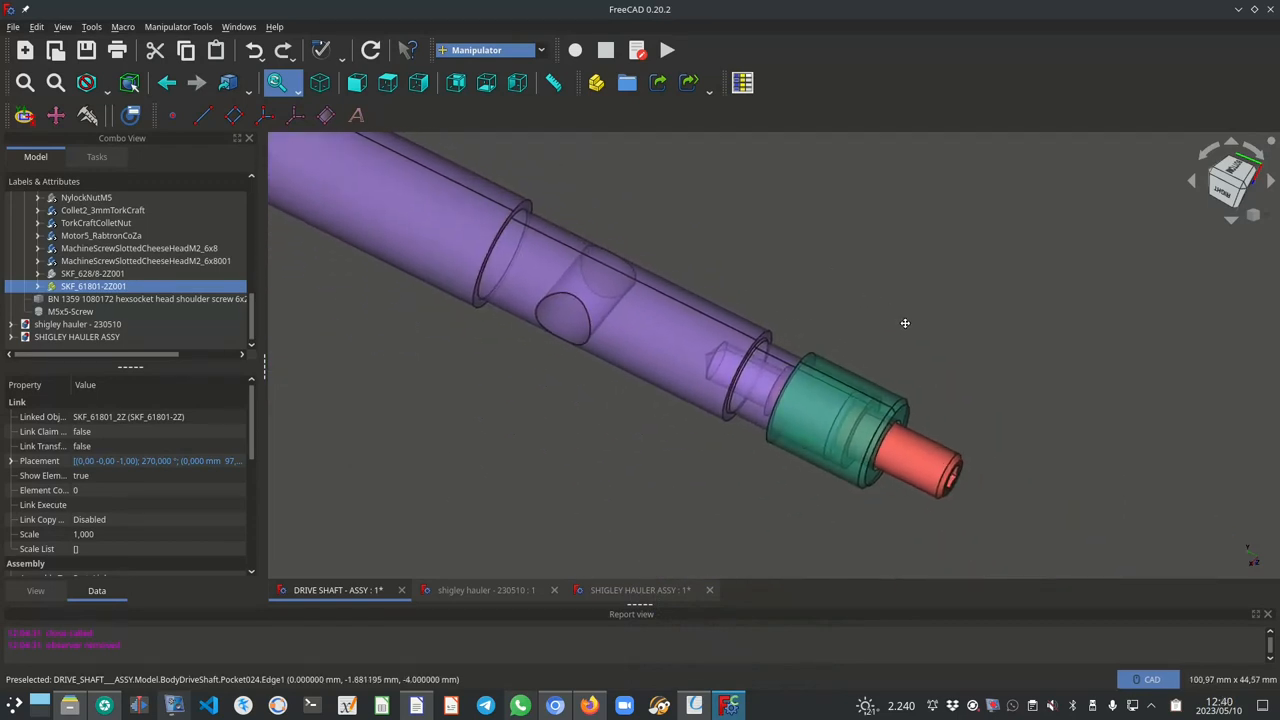
mouse_move(856, 328)
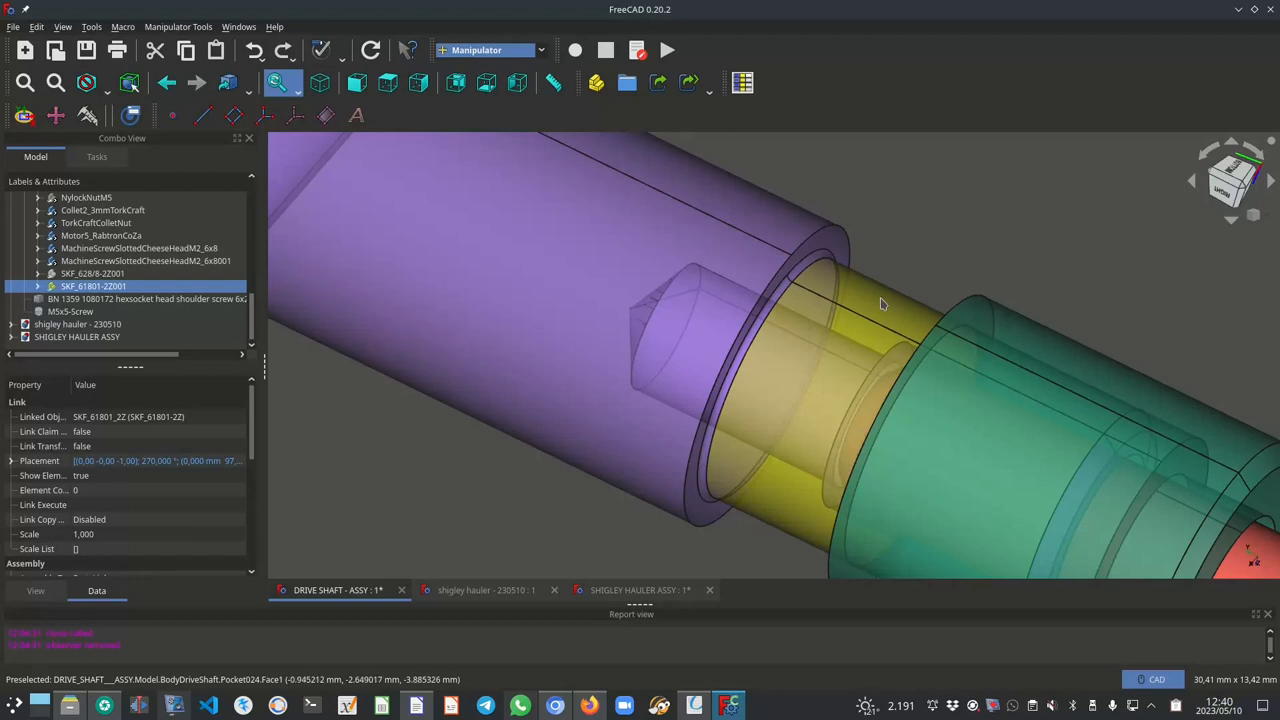
mouse_move(820, 262)
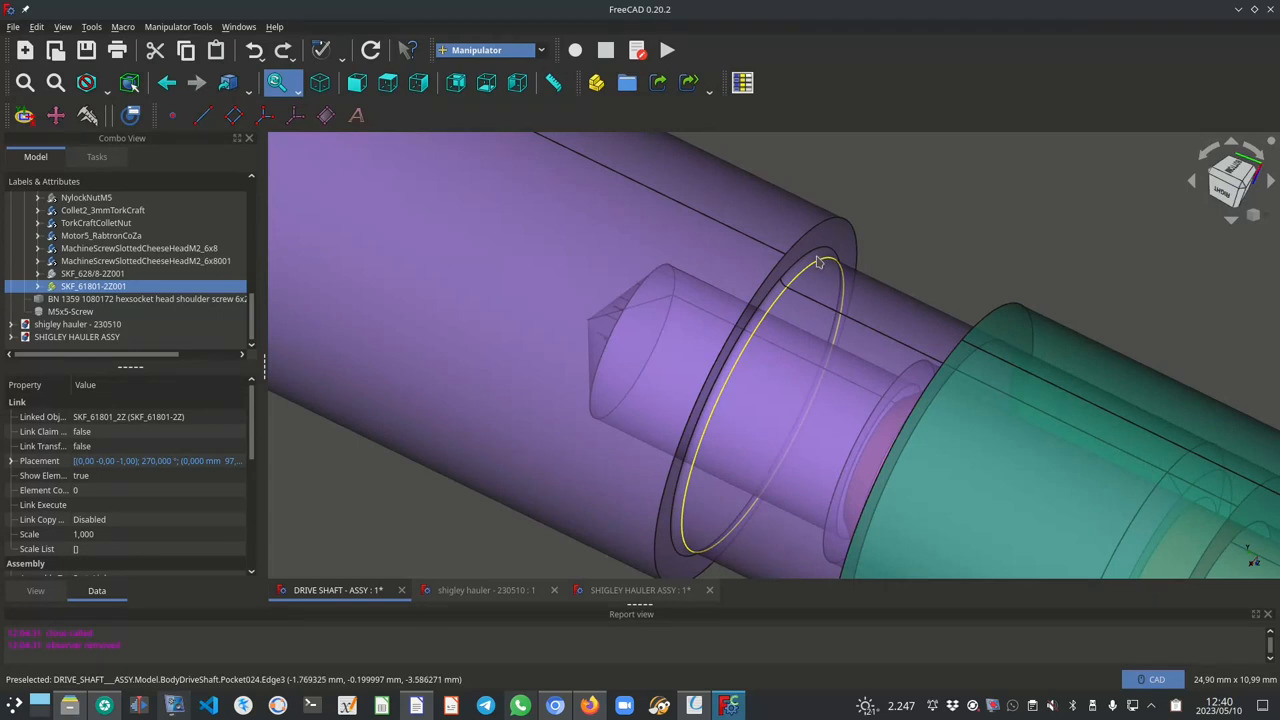
mouse_move(836, 238)
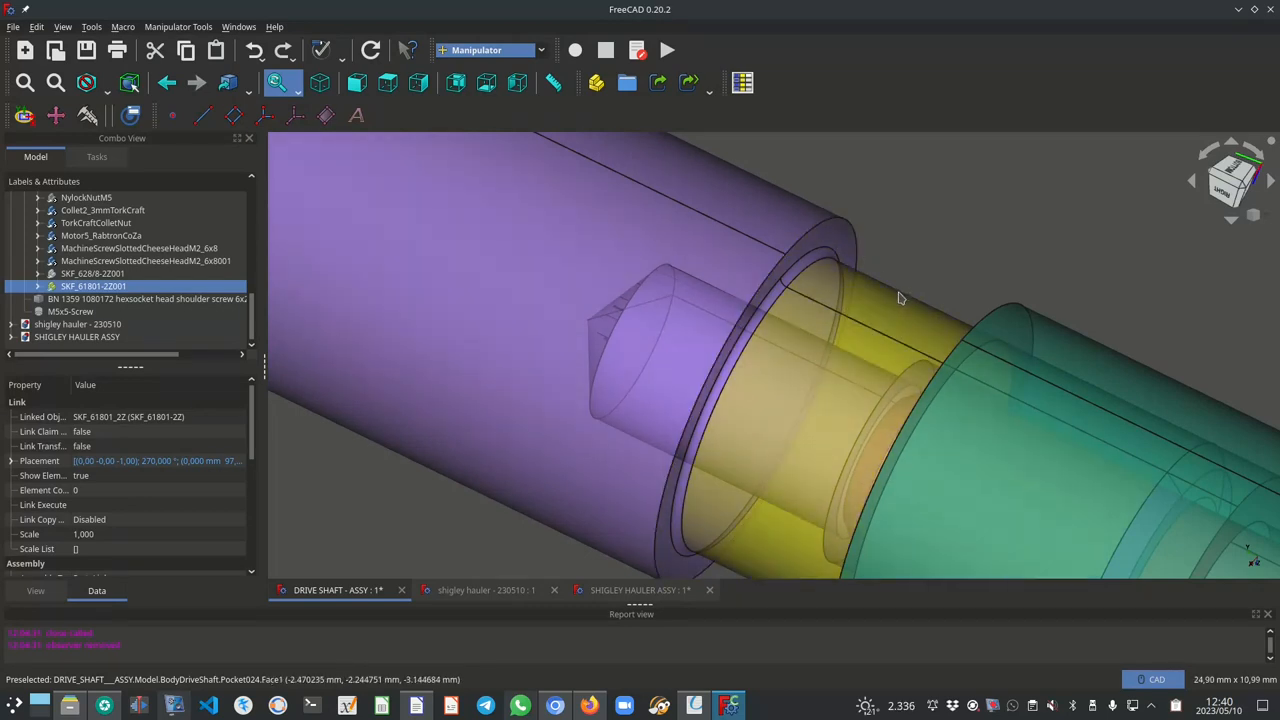
mouse_move(850, 248)
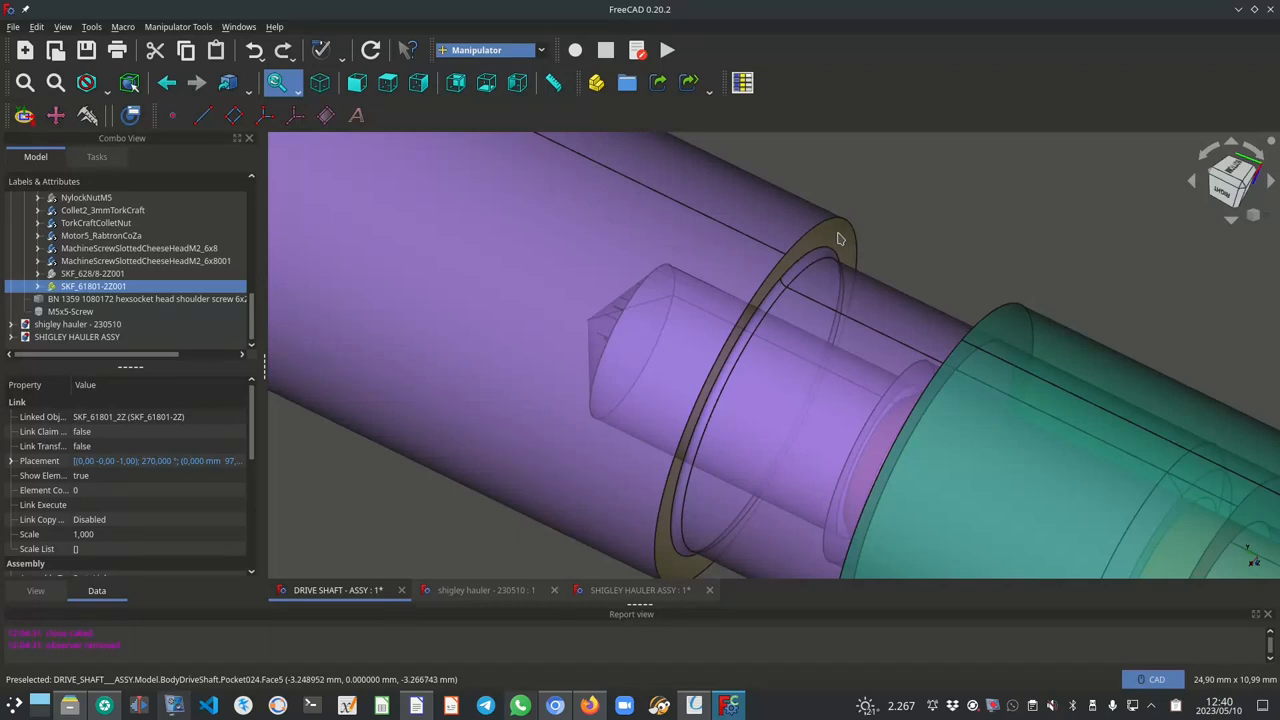
mouse_move(836, 242)
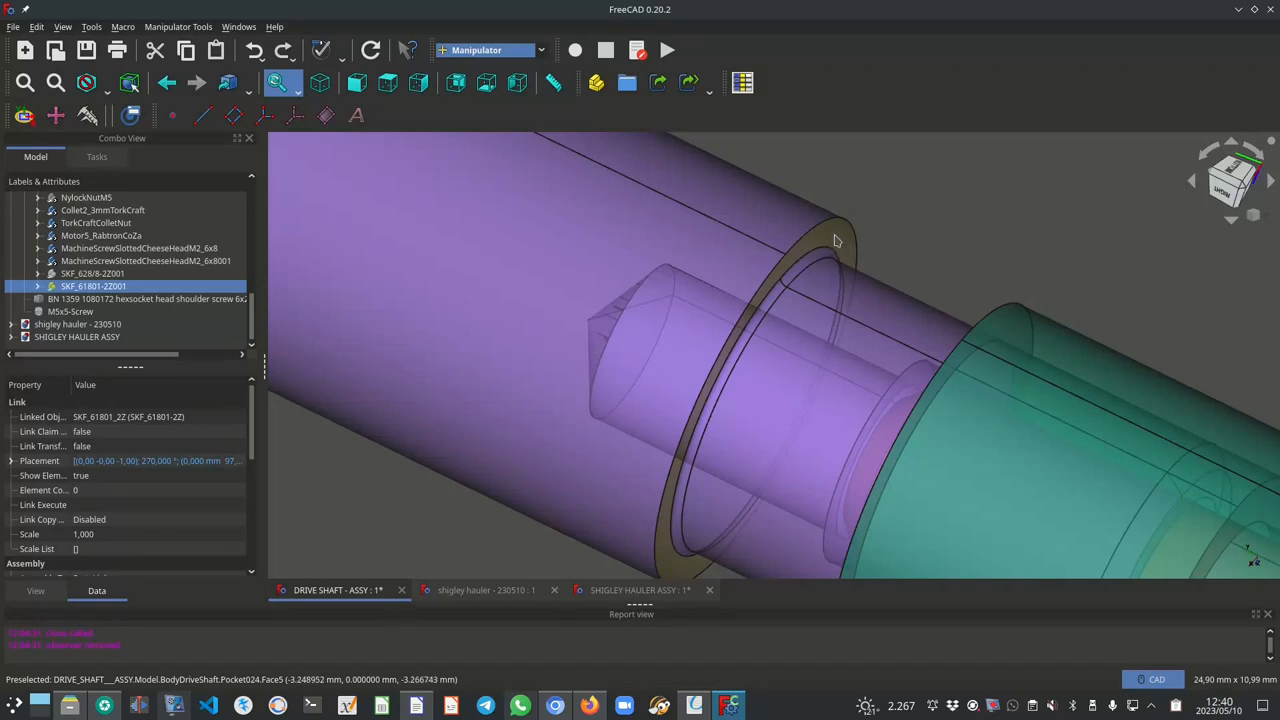
mouse_move(880, 248)
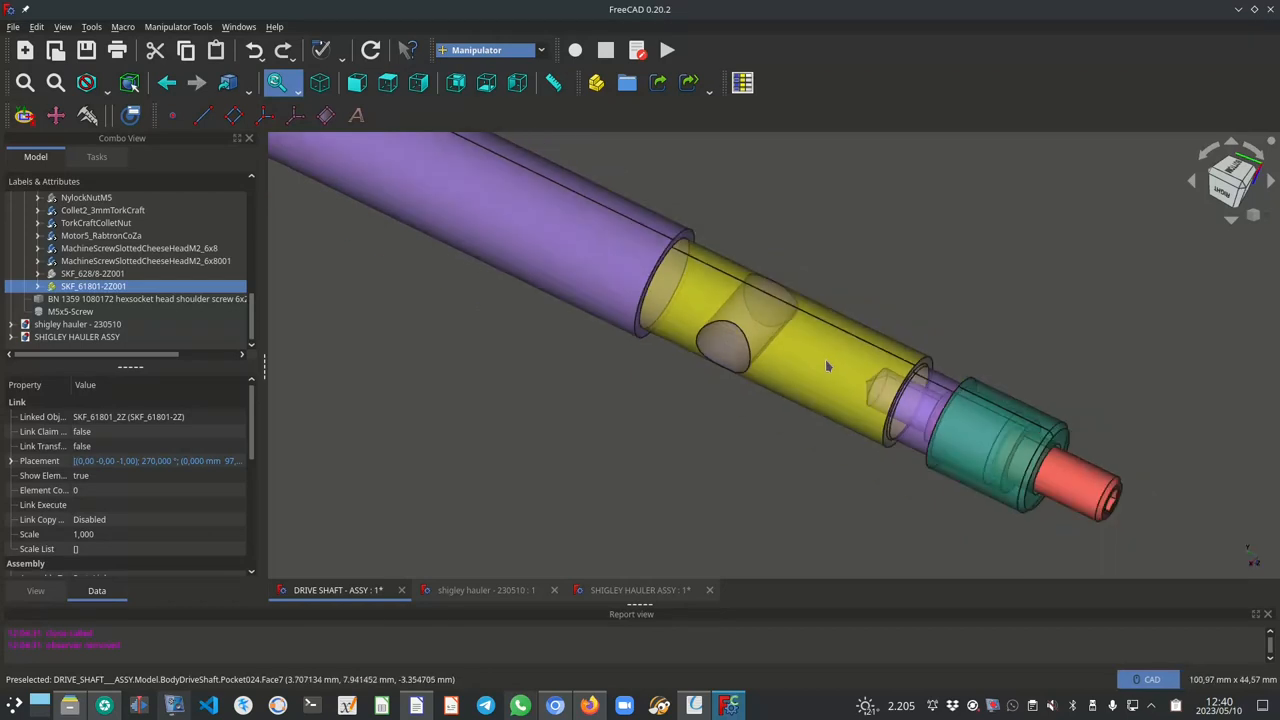
mouse_move(810, 350)
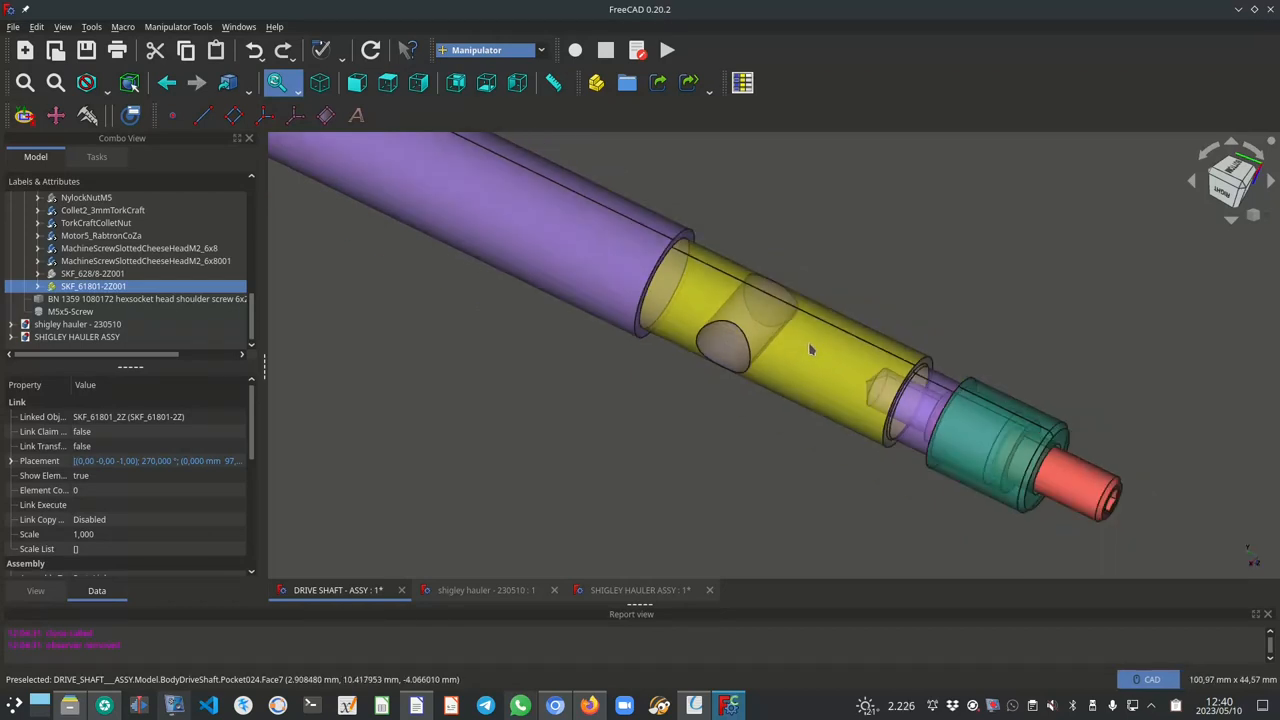
mouse_move(798, 360)
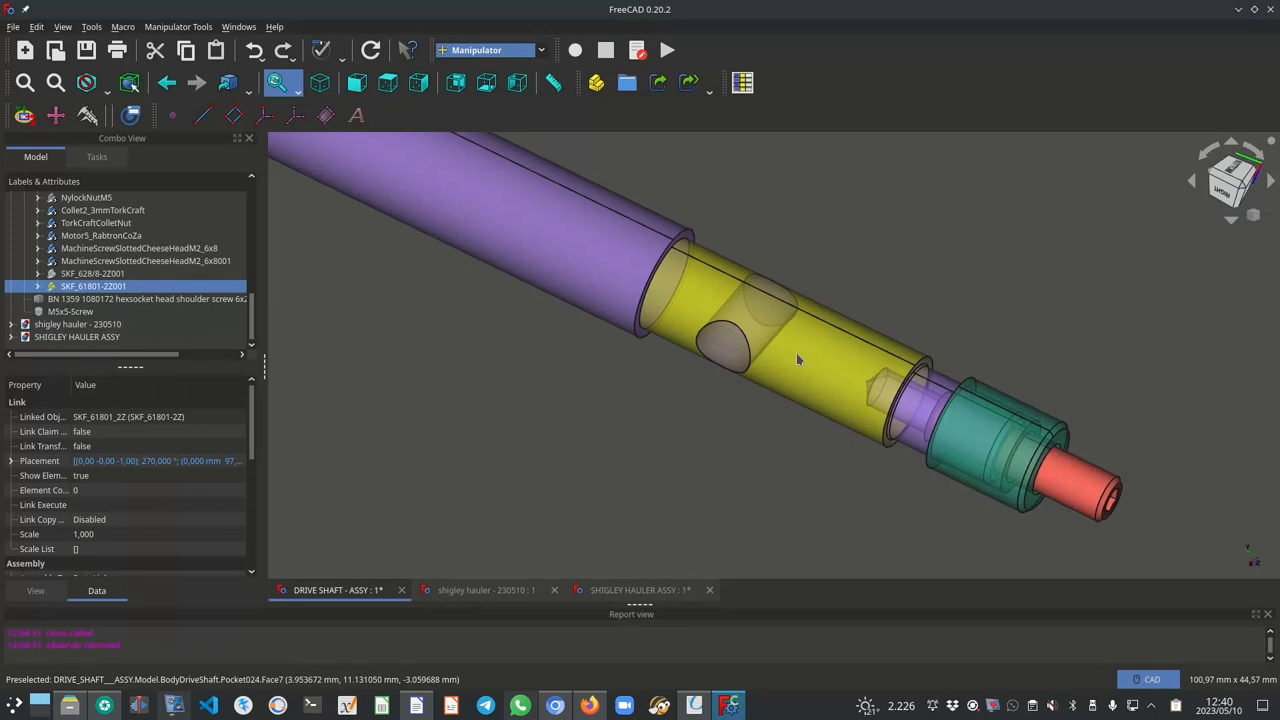
mouse_move(816, 350)
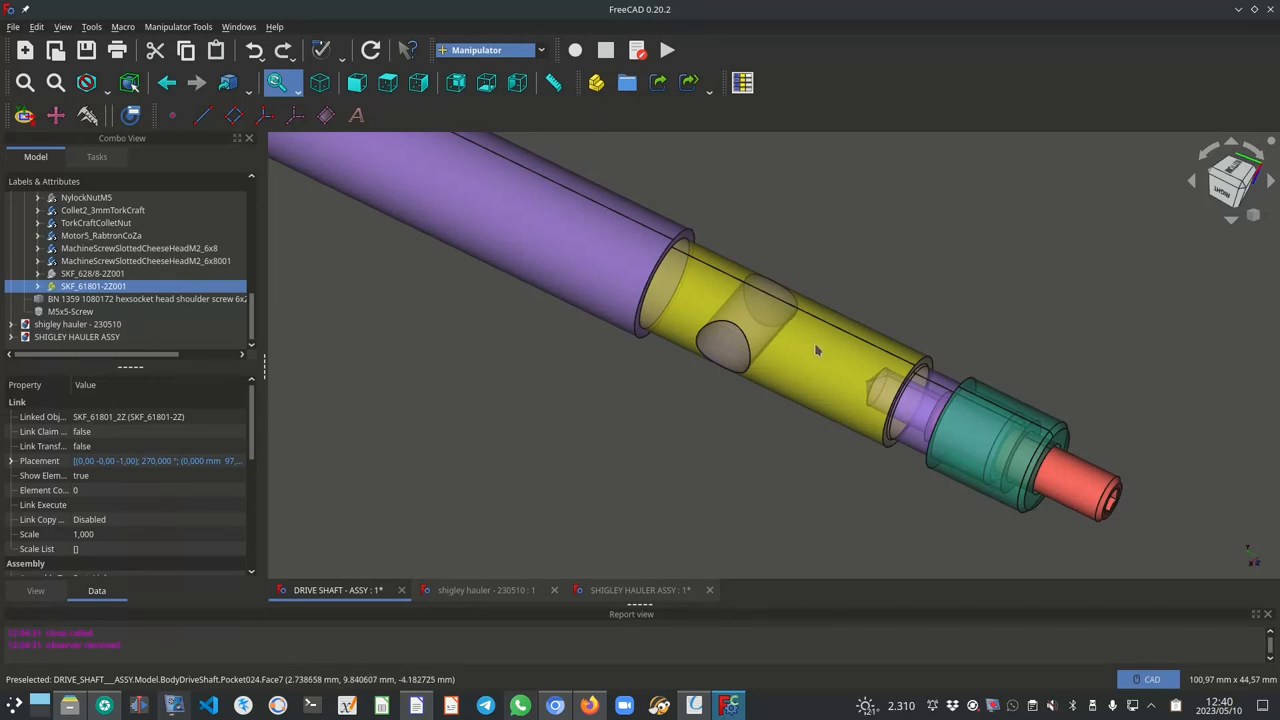
mouse_move(800, 368)
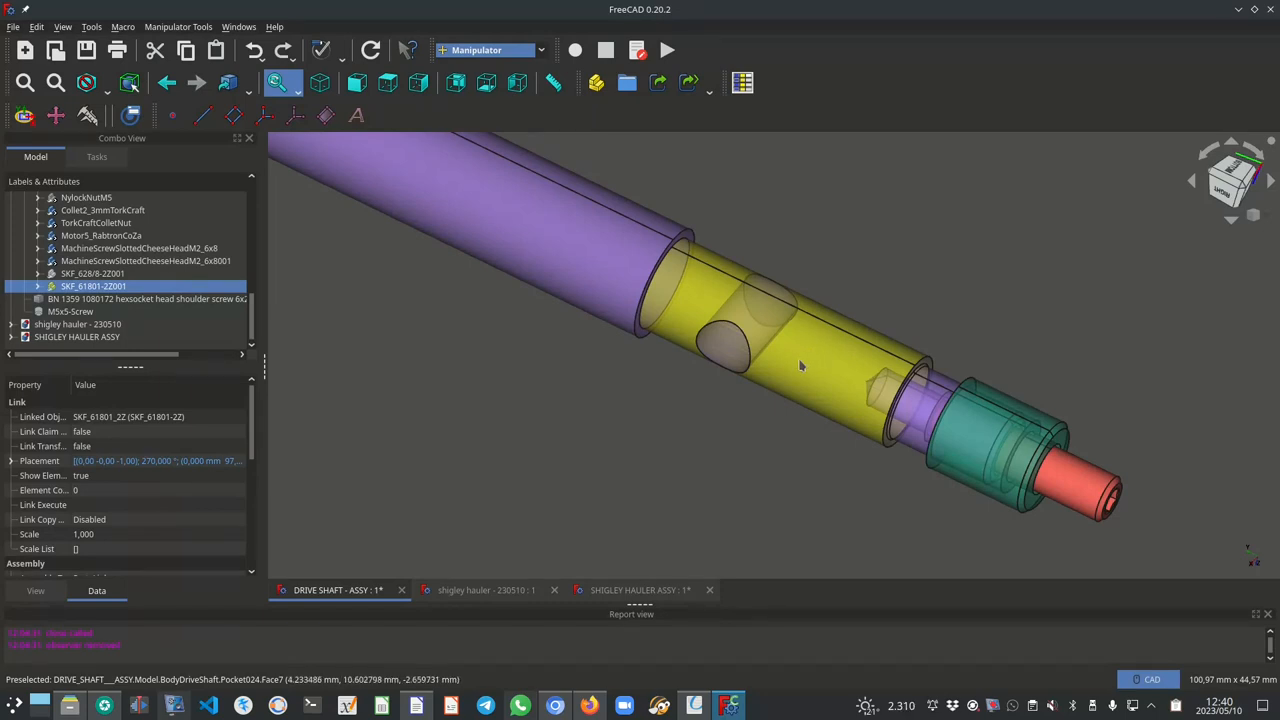
mouse_move(750, 502)
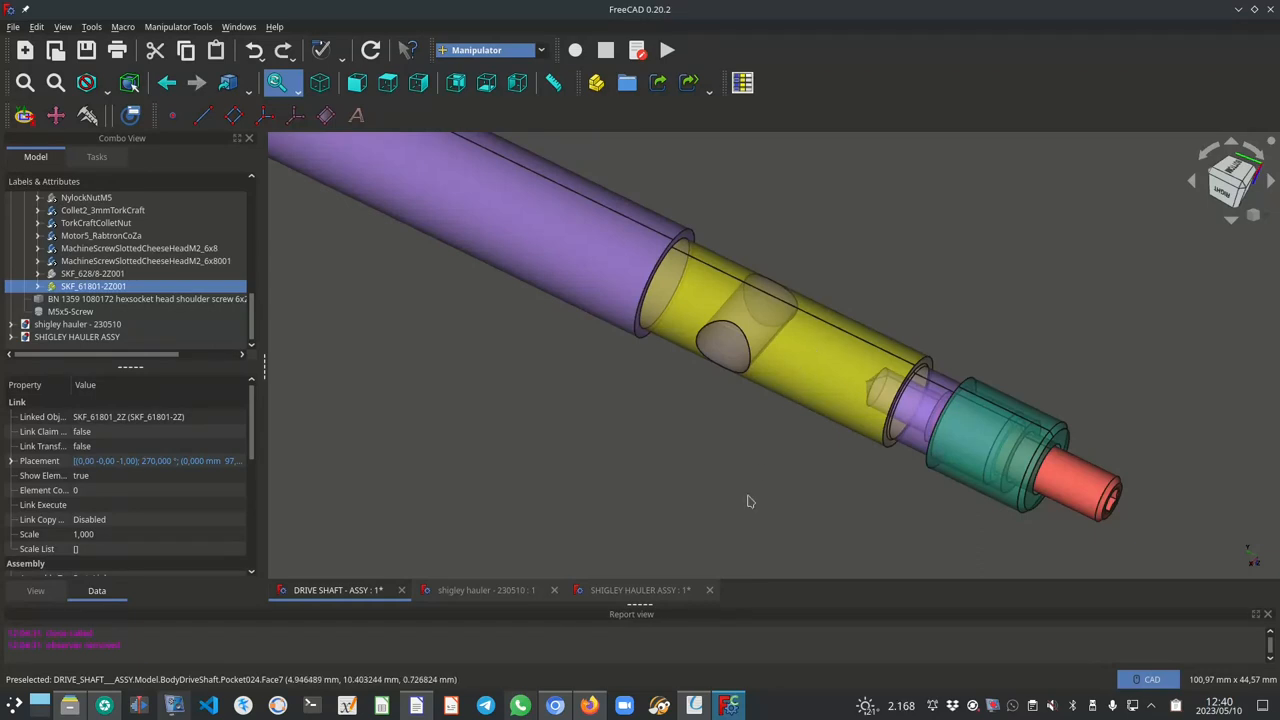
mouse_move(824, 356)
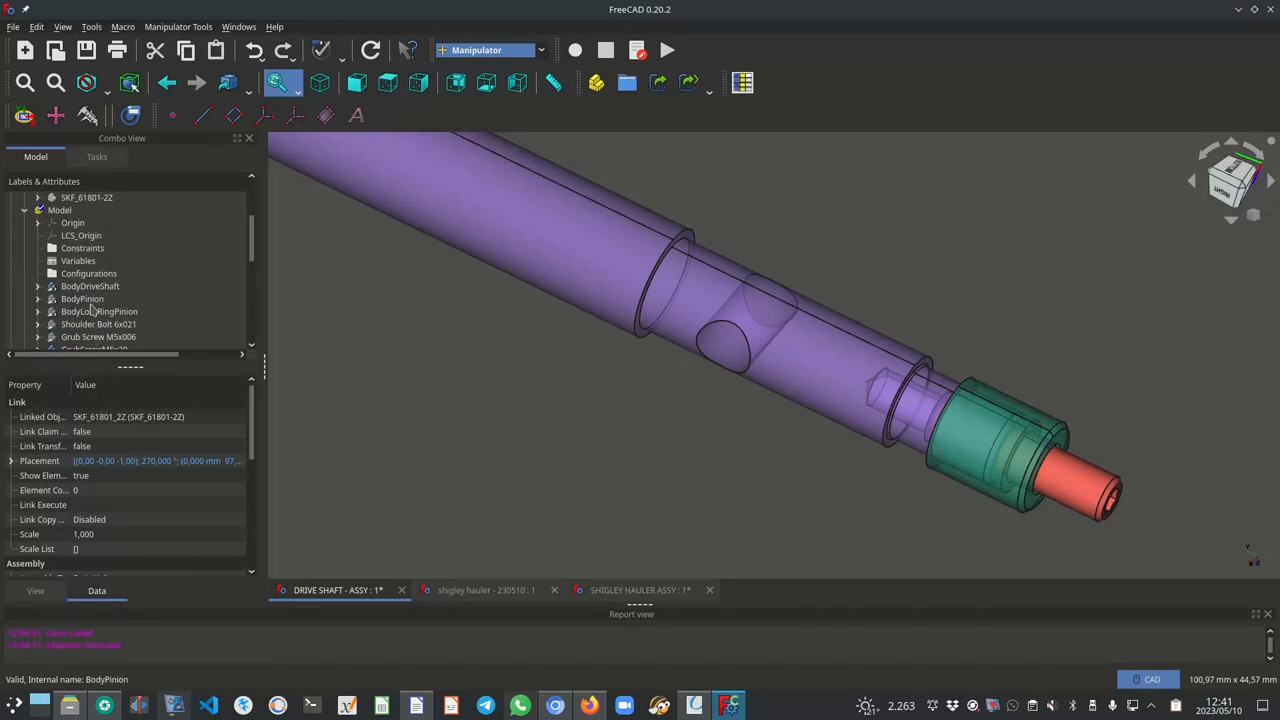
Make the pinion body visible again in the drive shaft assembly tree.
left_click(82, 260)
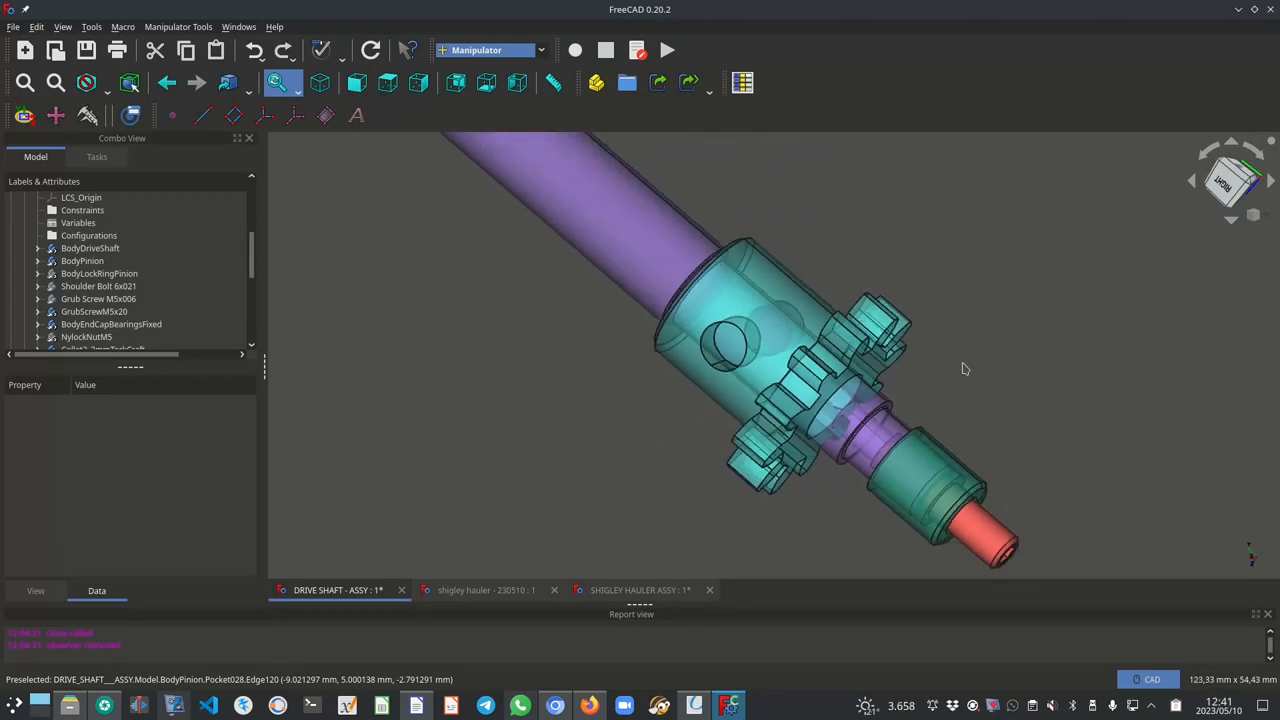
View the pinion gear from another side and select the lock ring that retains it.
left_click_drag(964, 368, 1036, 364)
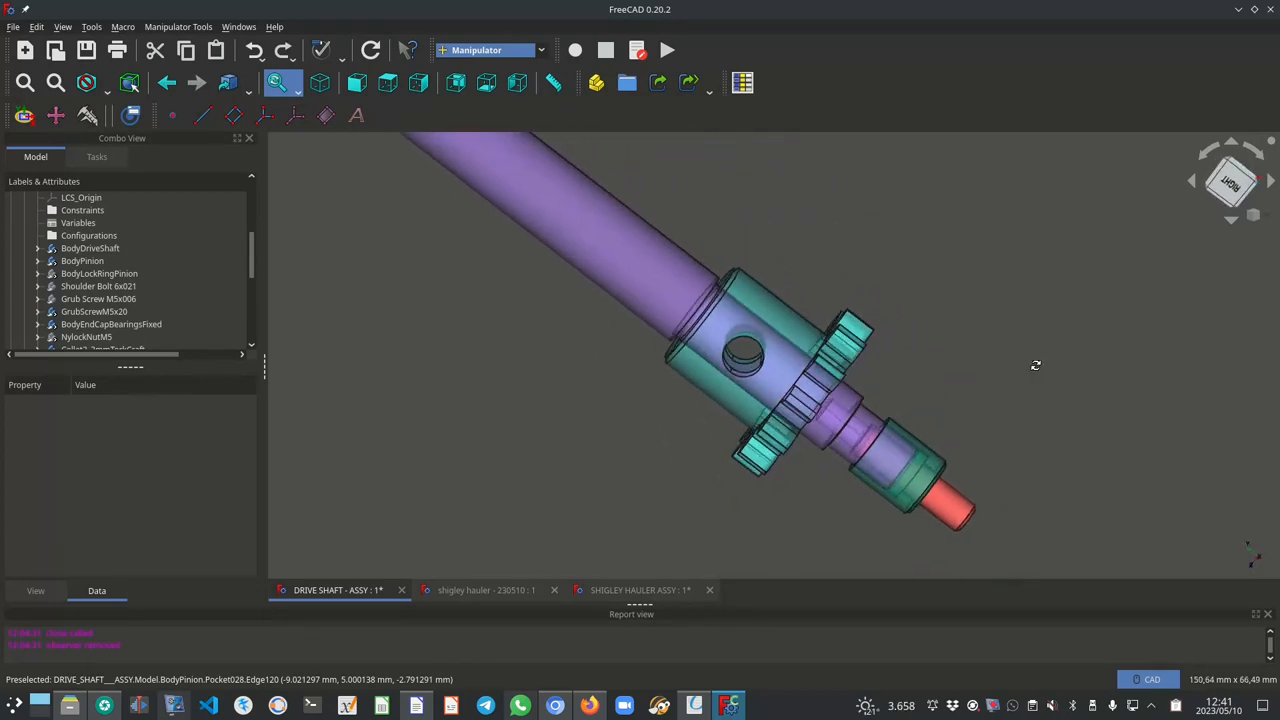
mouse_move(630, 310)
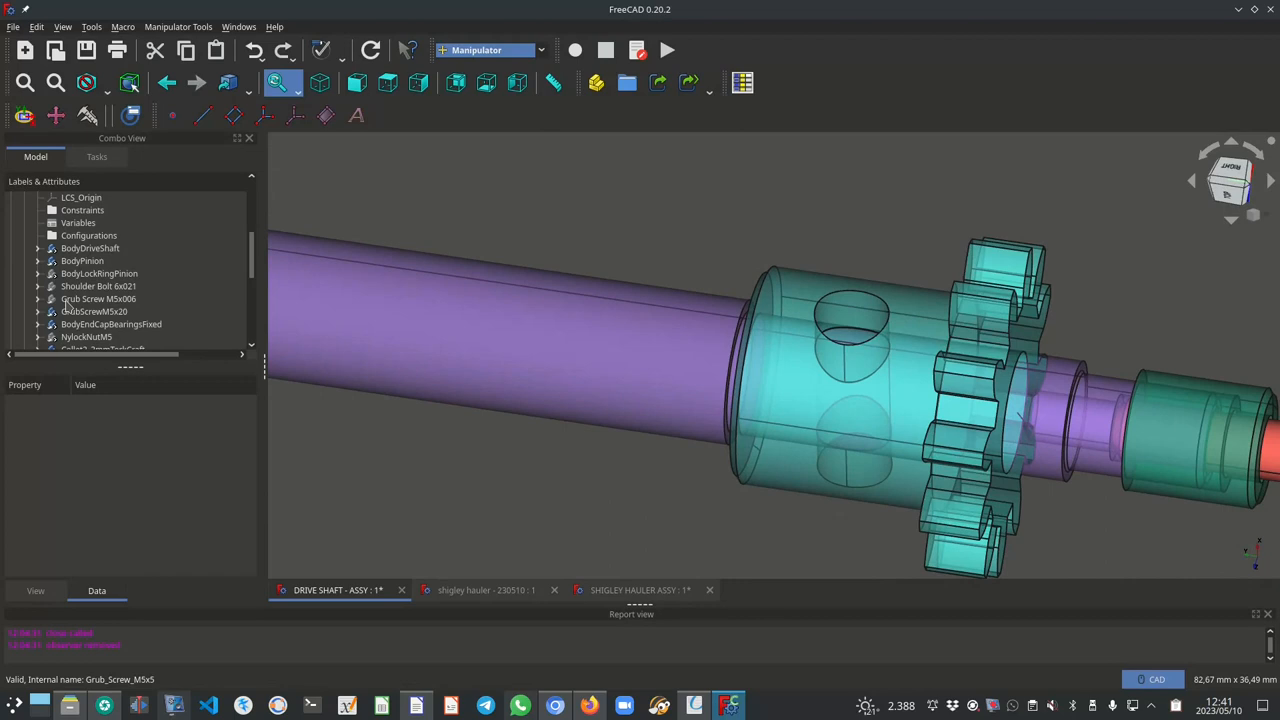
left_click(100, 272)
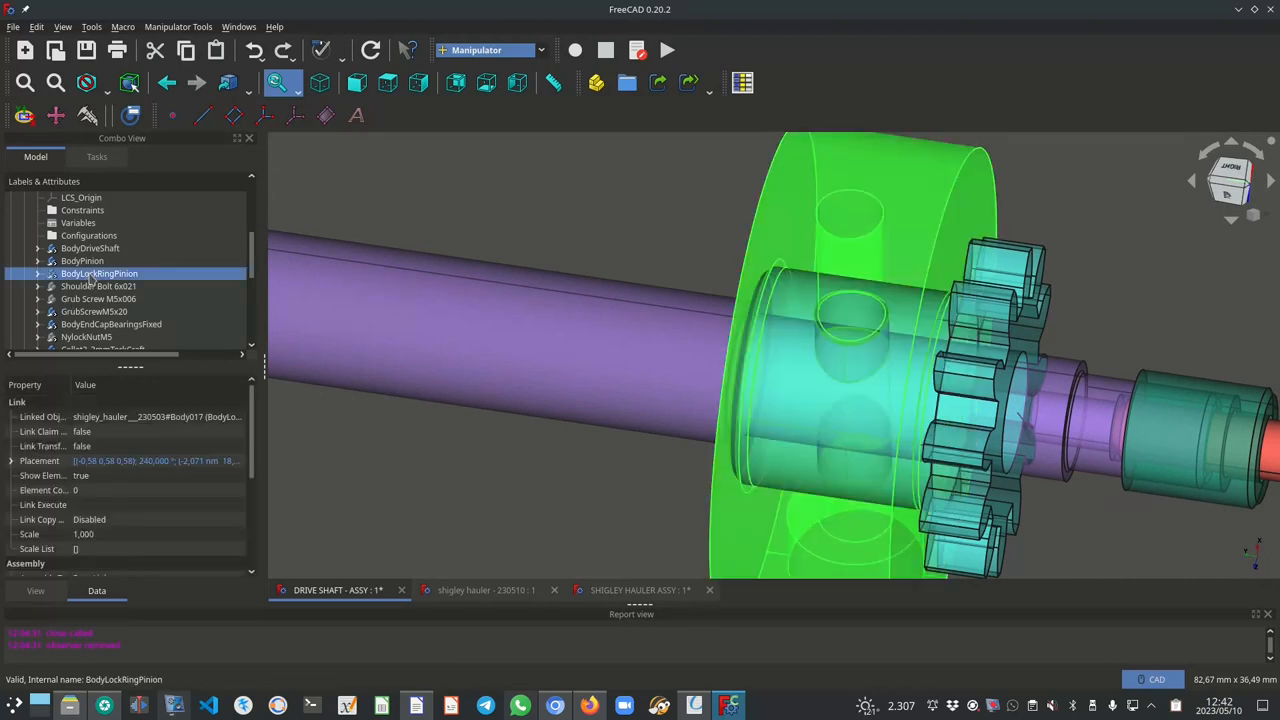
Select the Shoulder Bolt 6x20 and view it passing through the pinion hub.
left_click(96, 286)
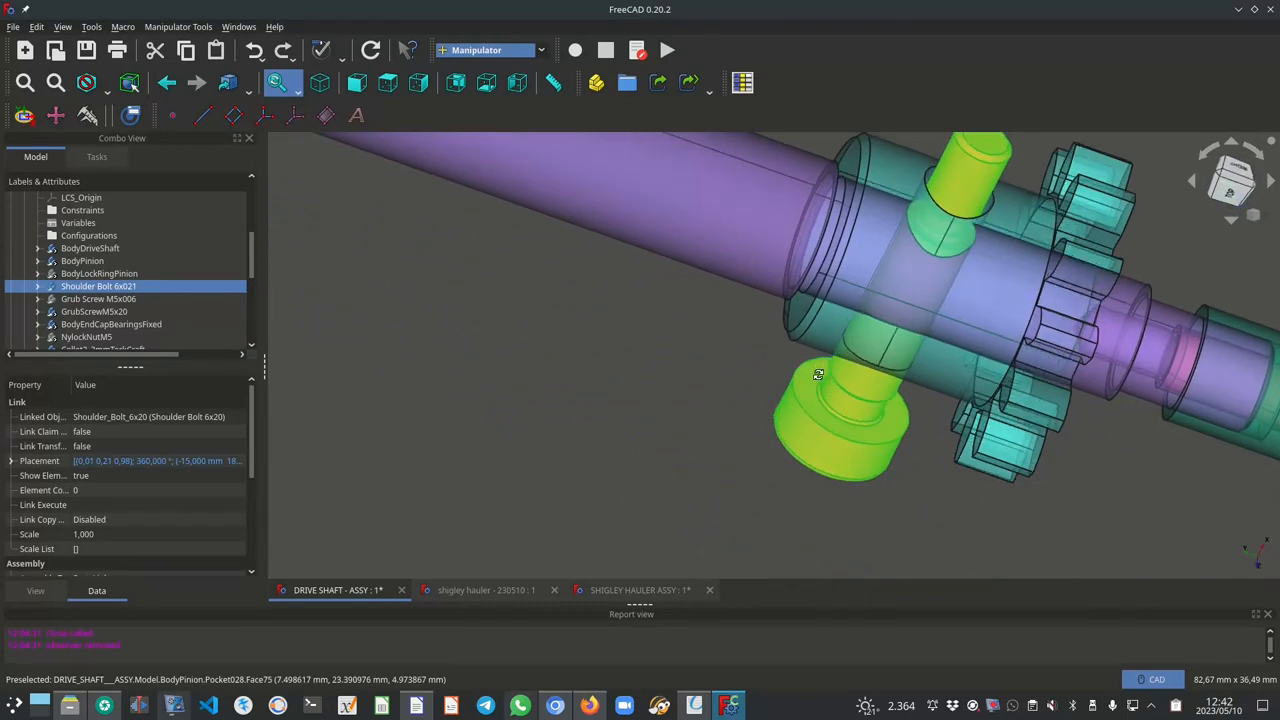
left_click_drag(818, 376, 696, 334)
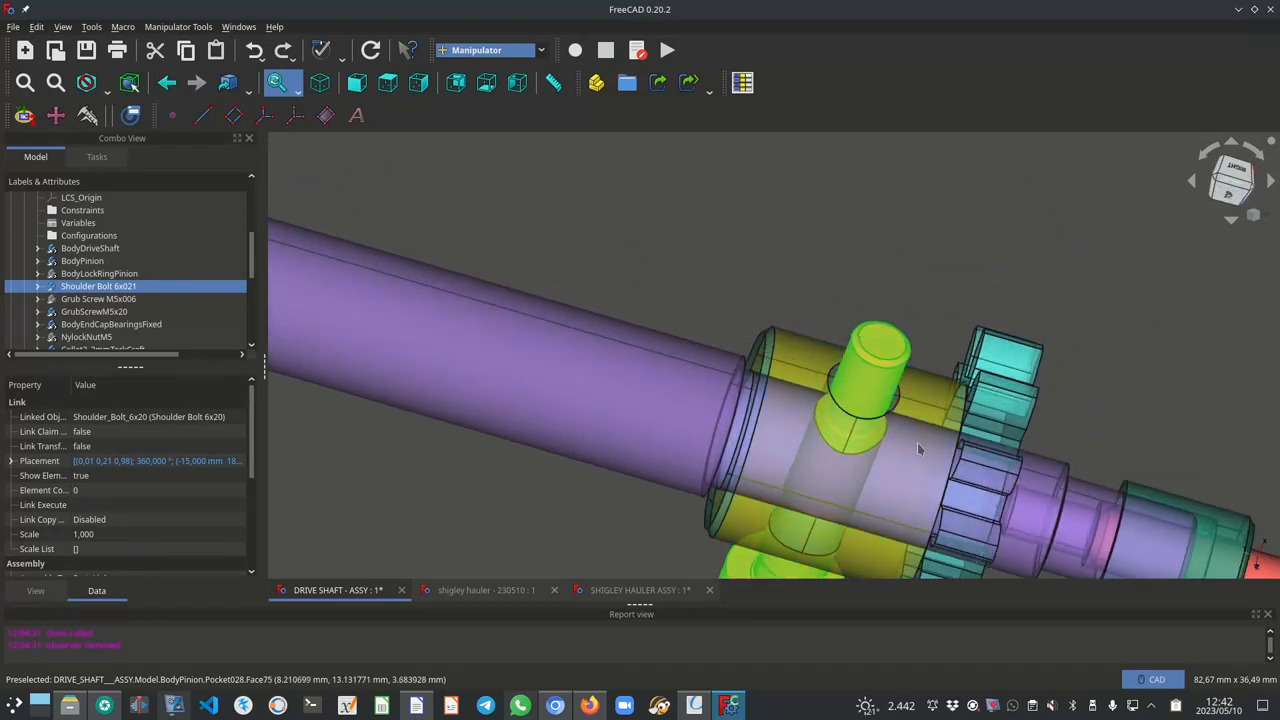
mouse_move(870, 438)
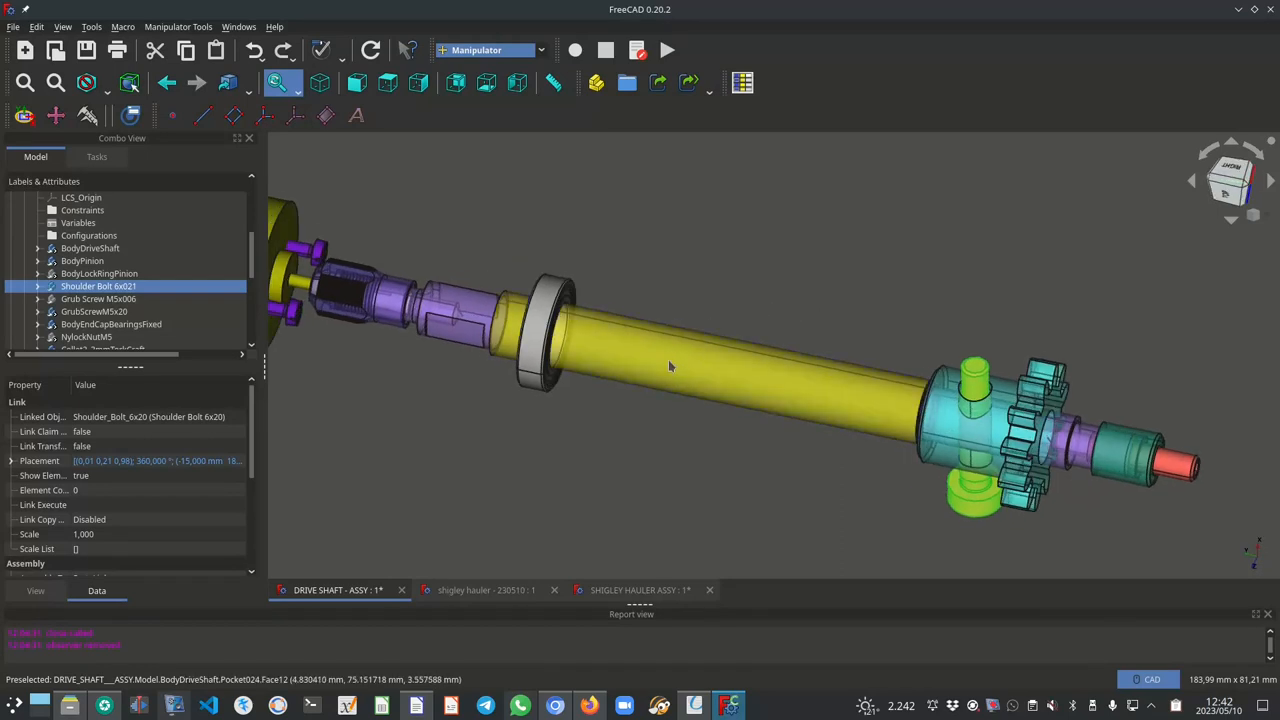
mouse_move(656, 360)
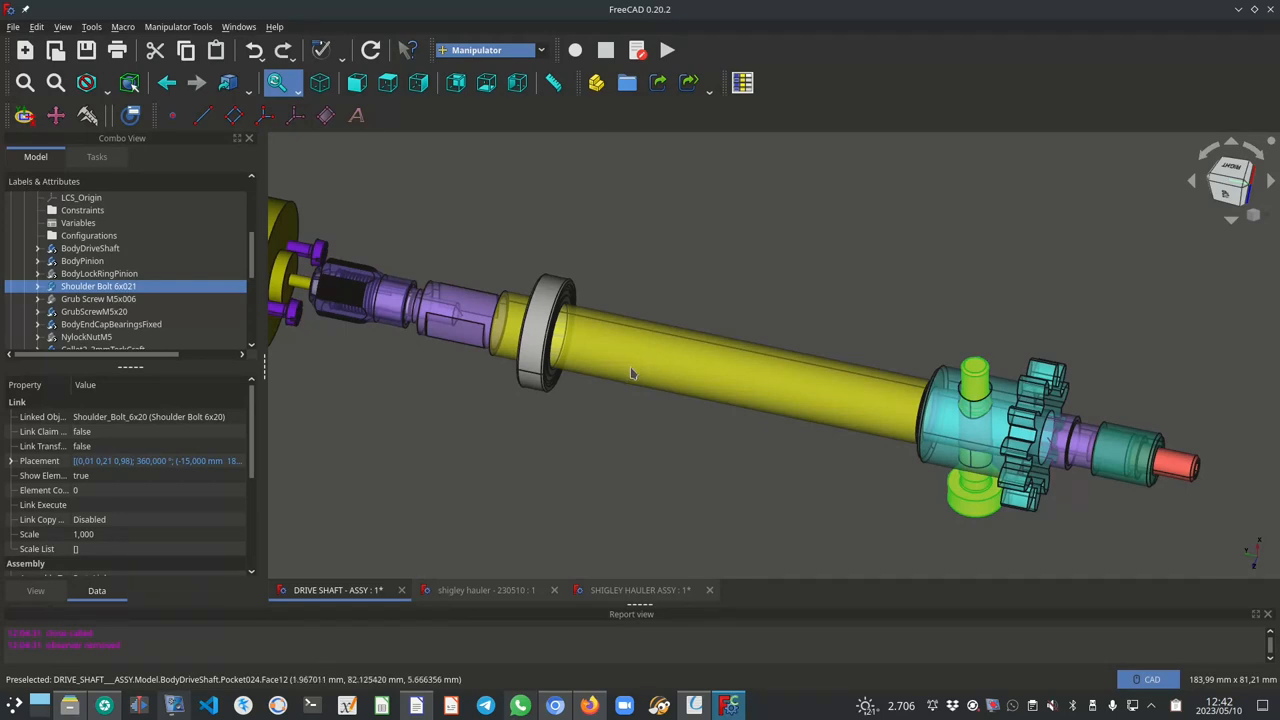
mouse_move(600, 374)
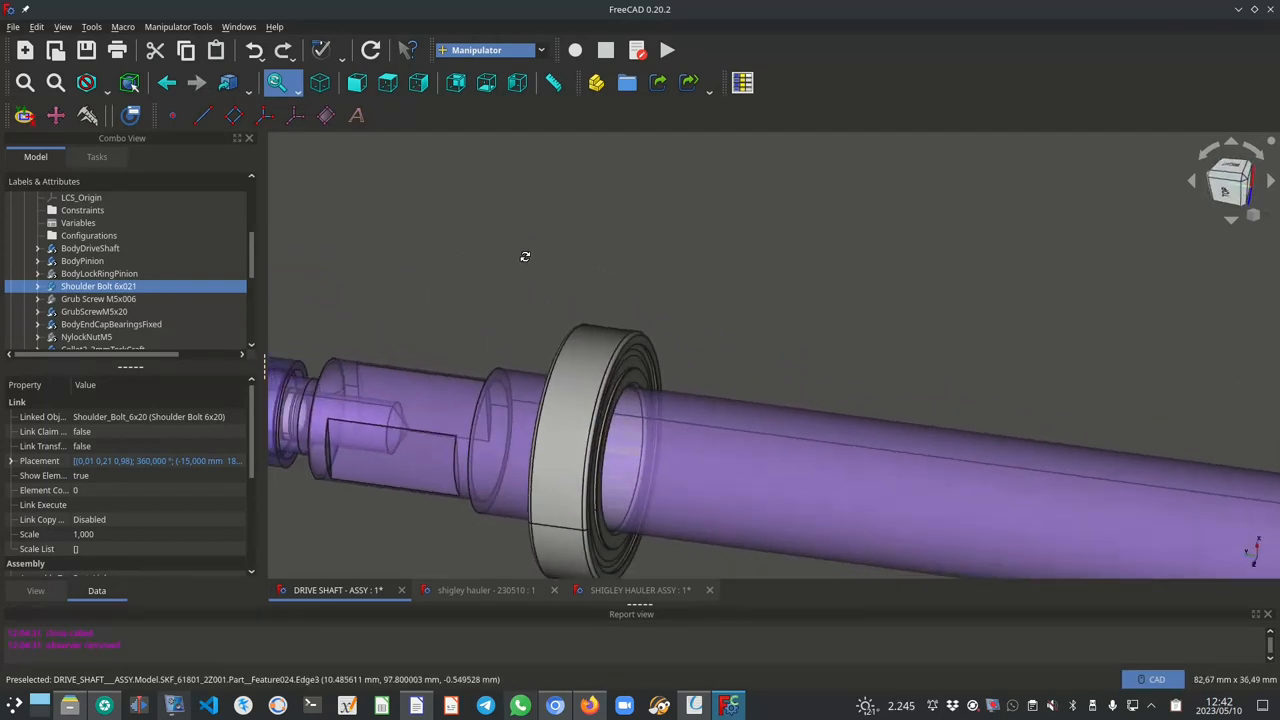
left_click_drag(524, 256, 558, 298)
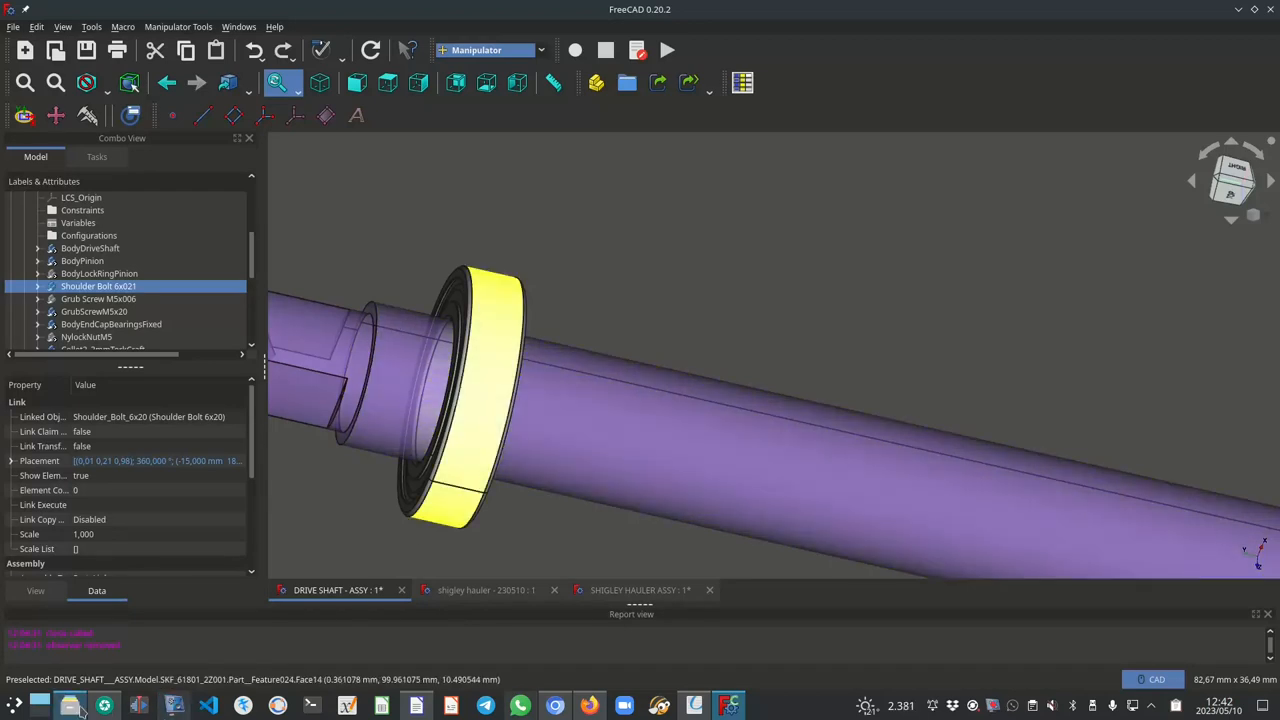
left_click(64, 704)
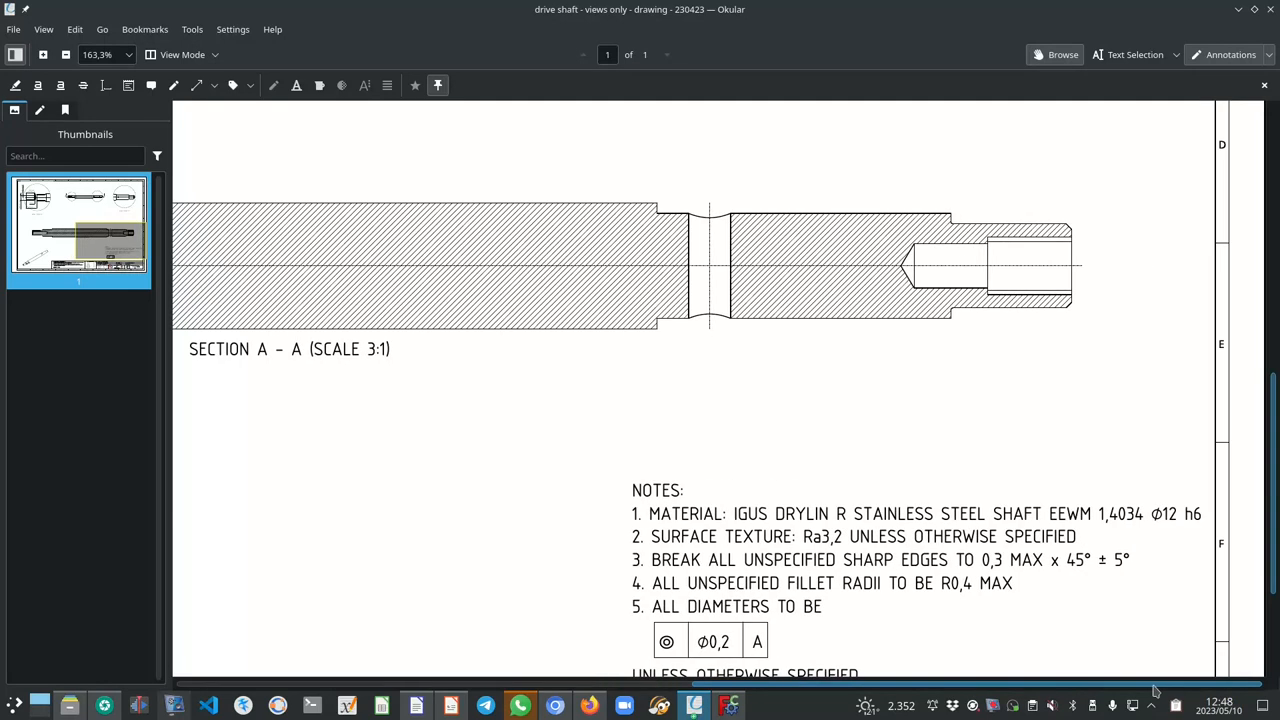
mouse_move(754, 520)
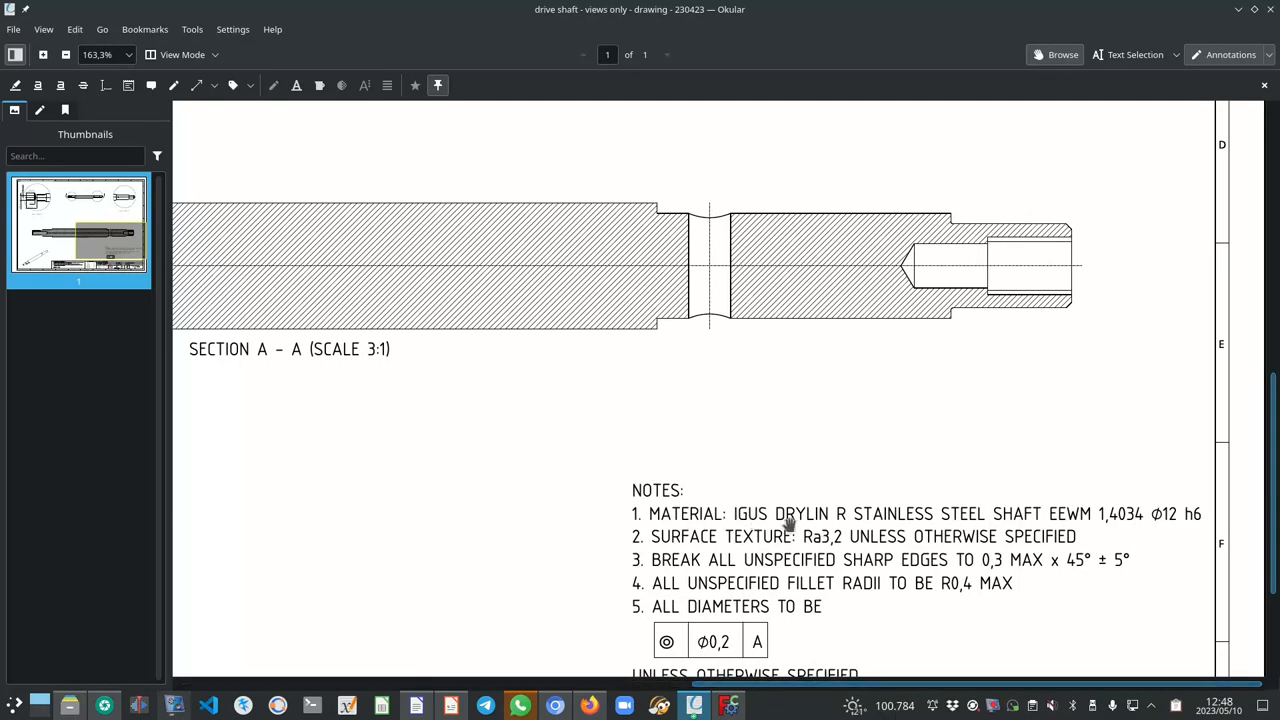
mouse_move(948, 524)
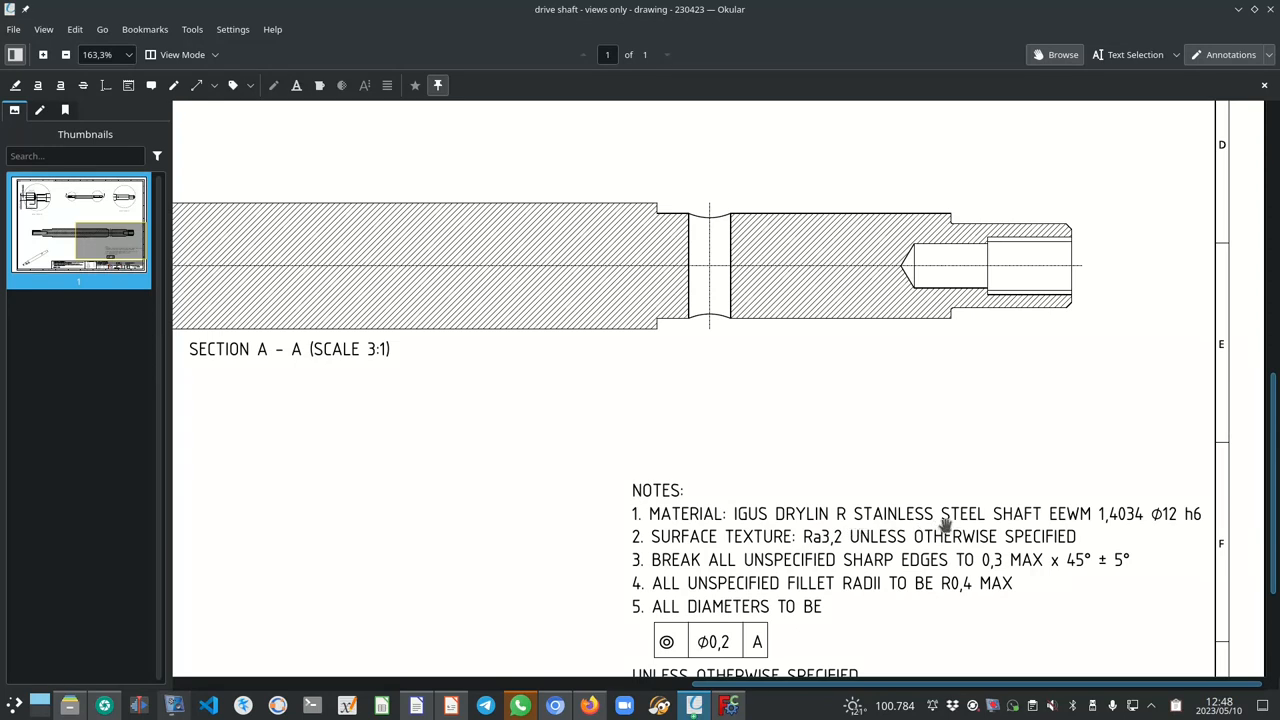
mouse_move(1088, 526)
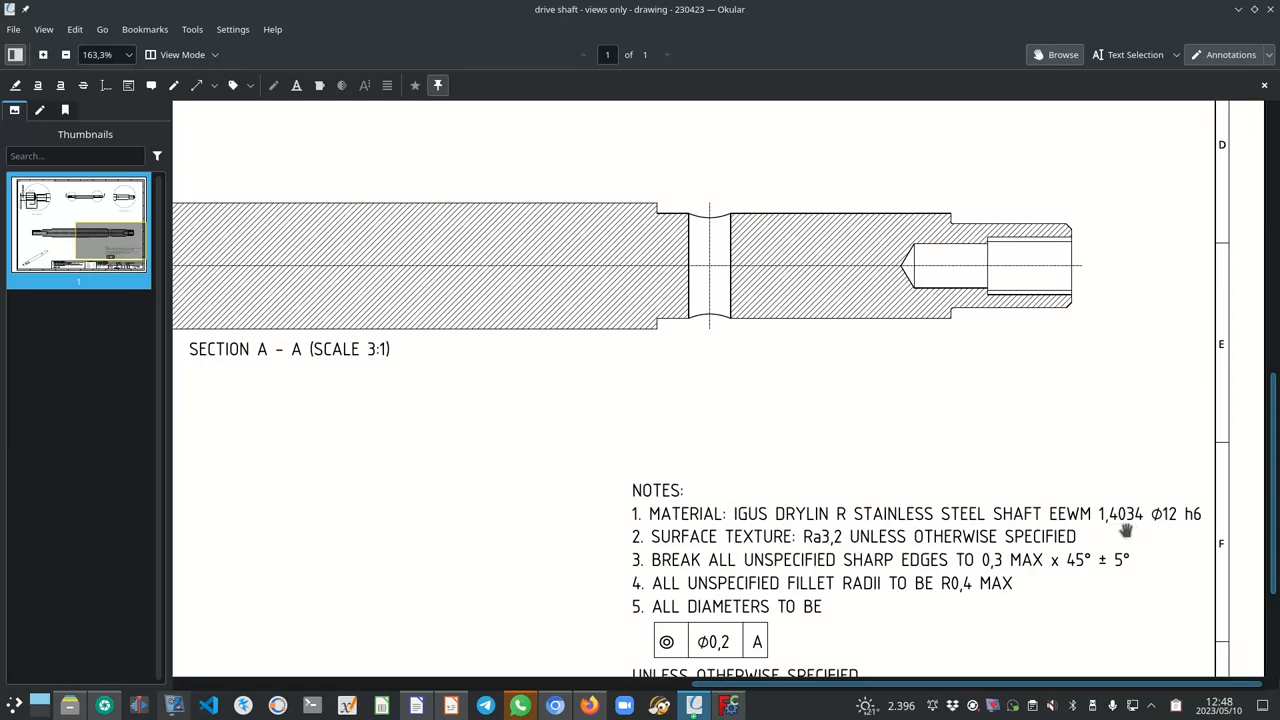
mouse_move(1196, 520)
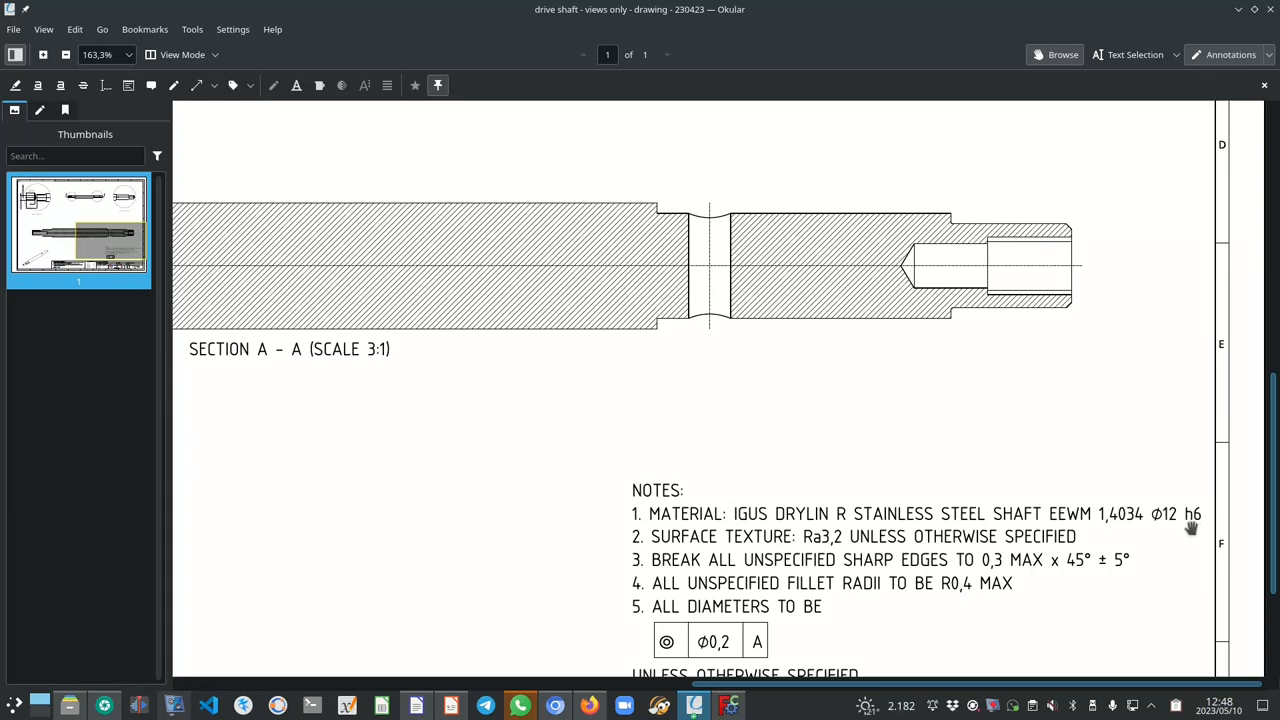
mouse_move(1172, 520)
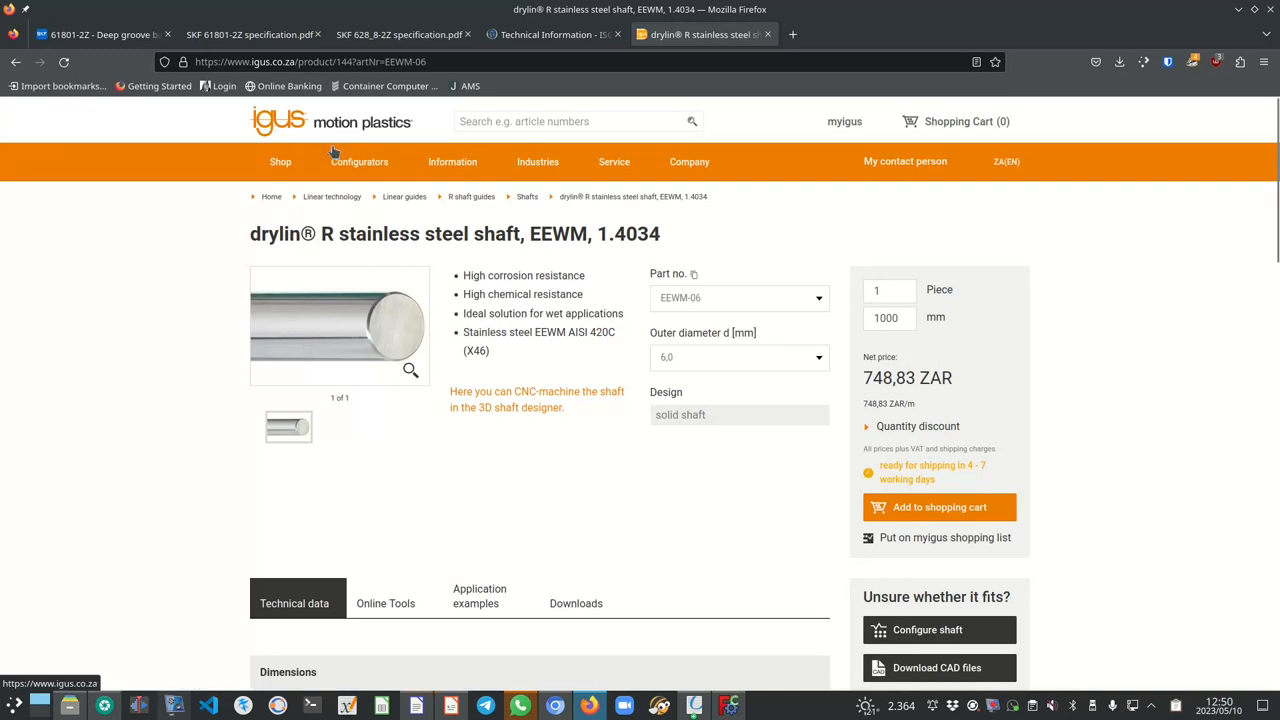
mouse_move(652, 376)
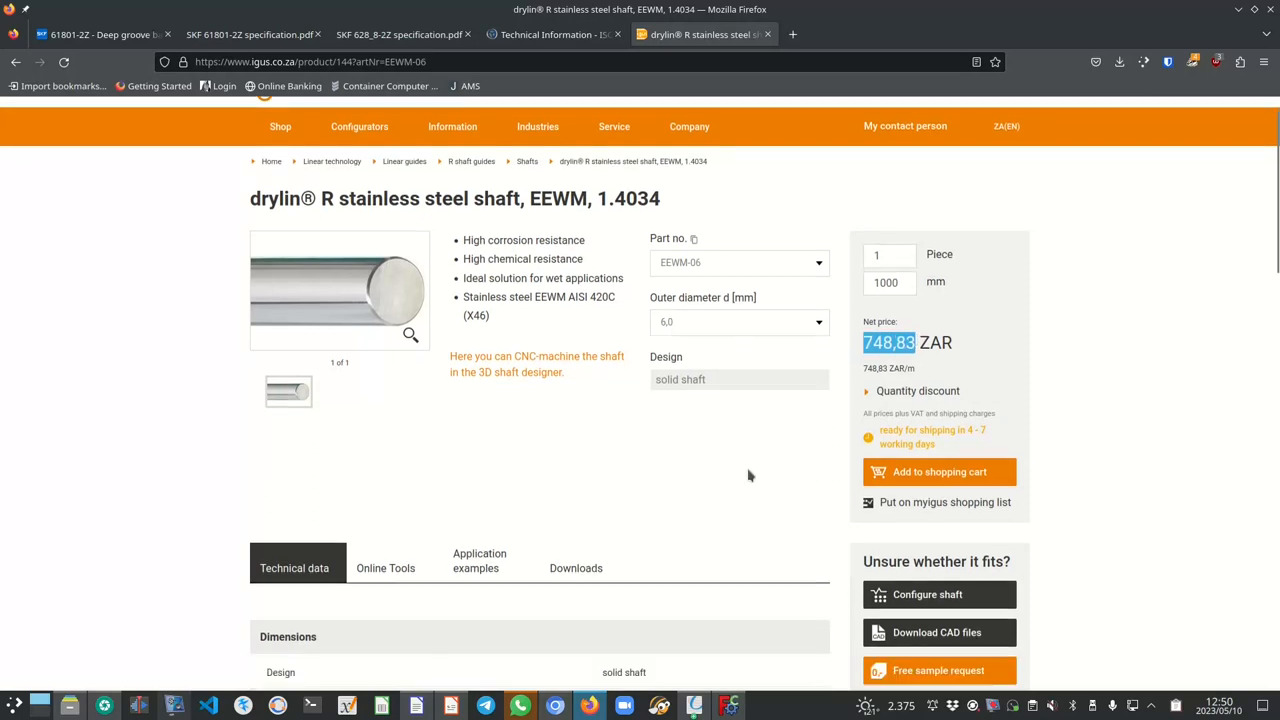
Scroll the igus drylin R EEWM page down to its technical data table.
scroll("down", 3)
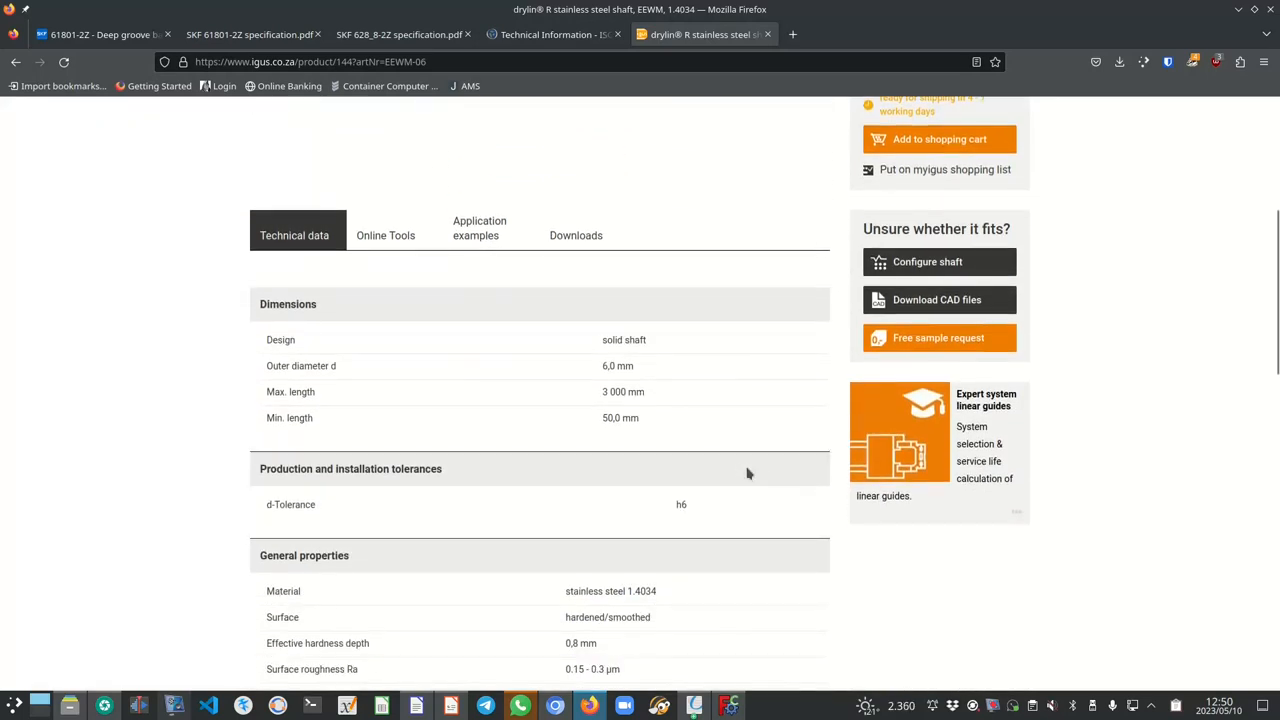
mouse_move(262, 512)
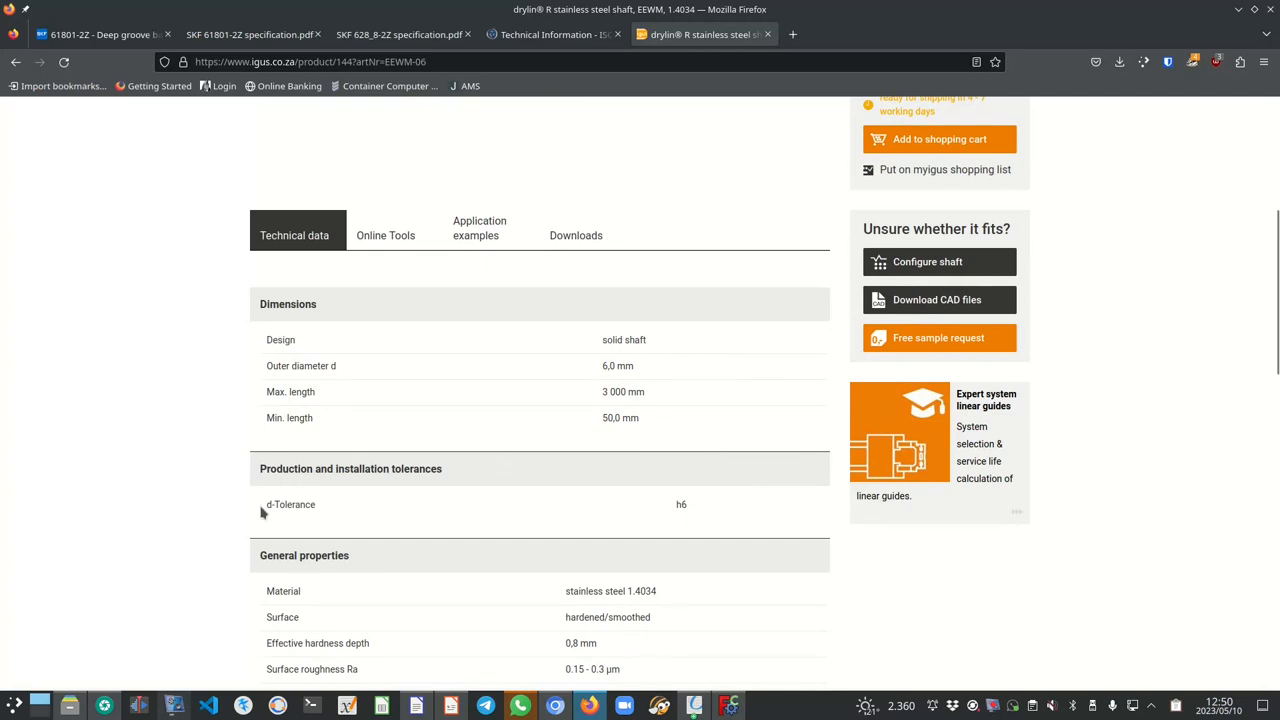
mouse_move(680, 508)
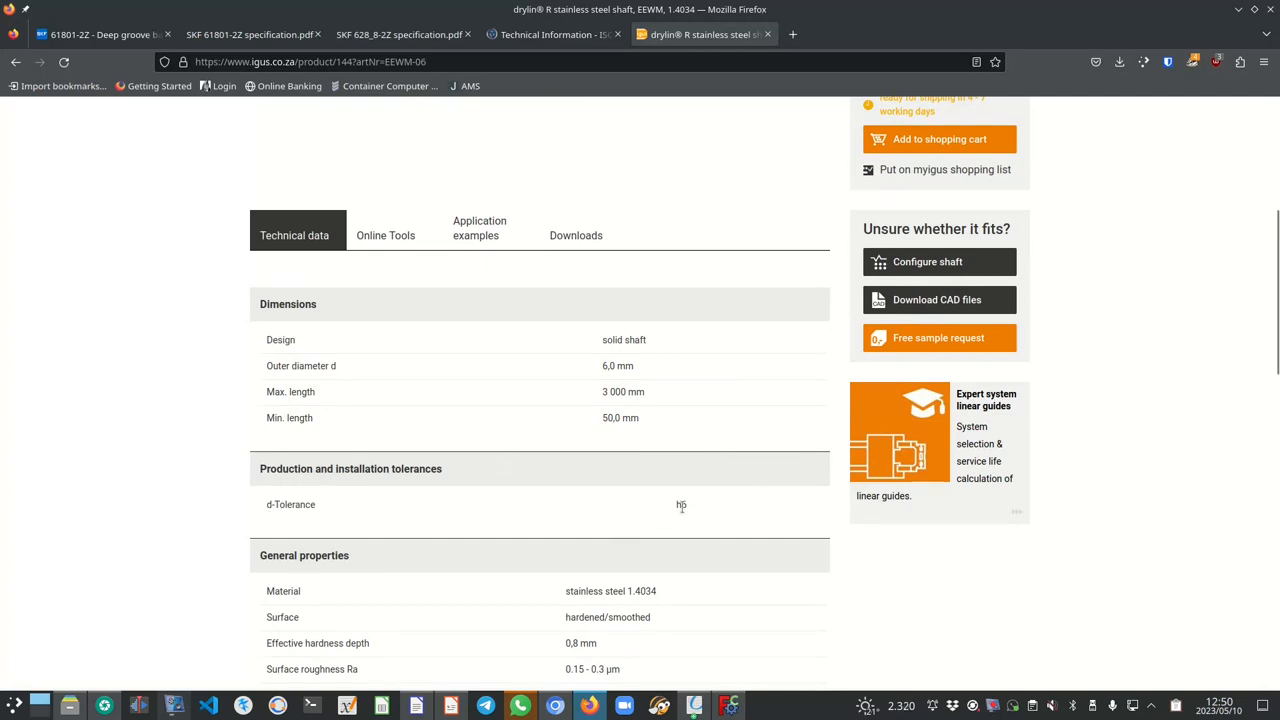
scroll("down", 3)
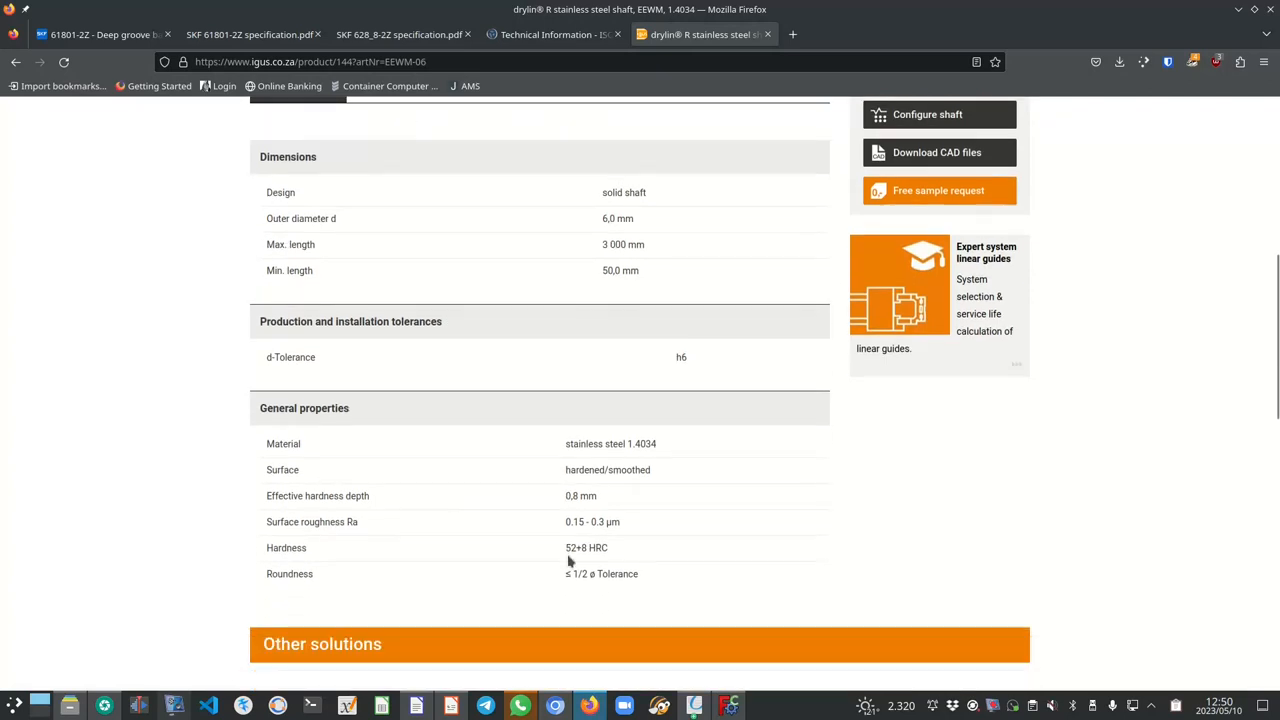
scroll("down", 3)
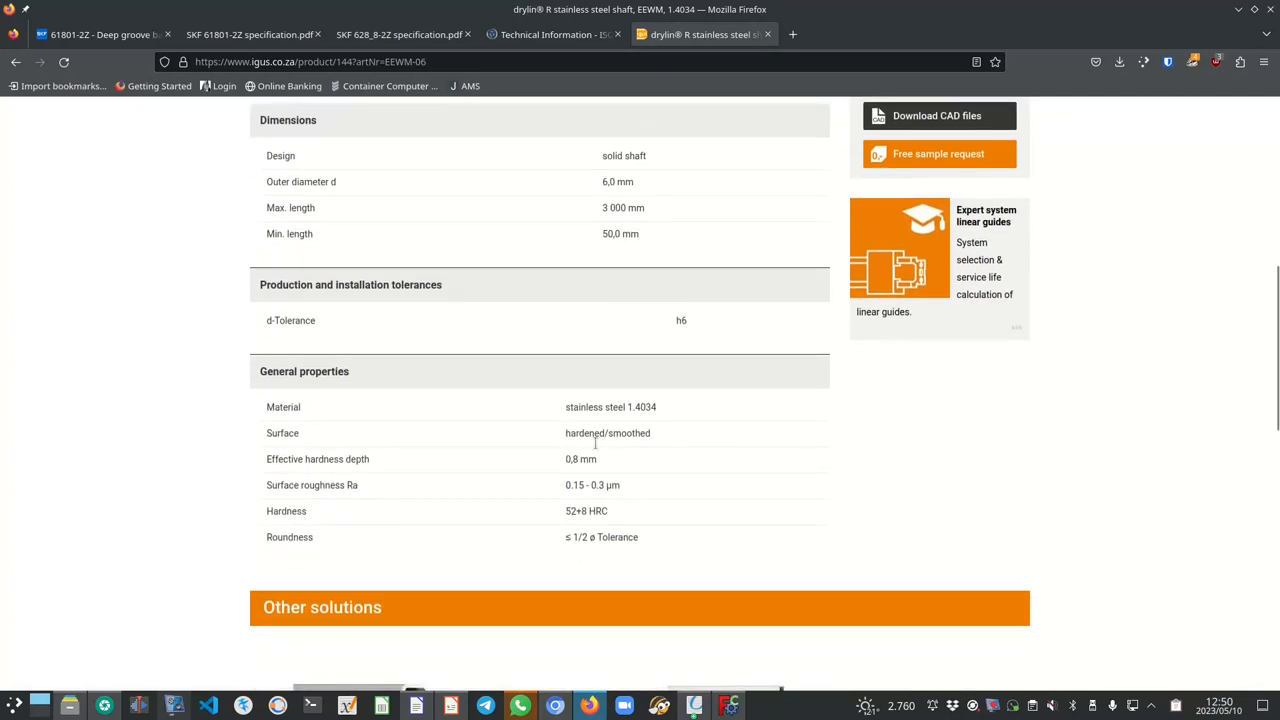
mouse_move(484, 510)
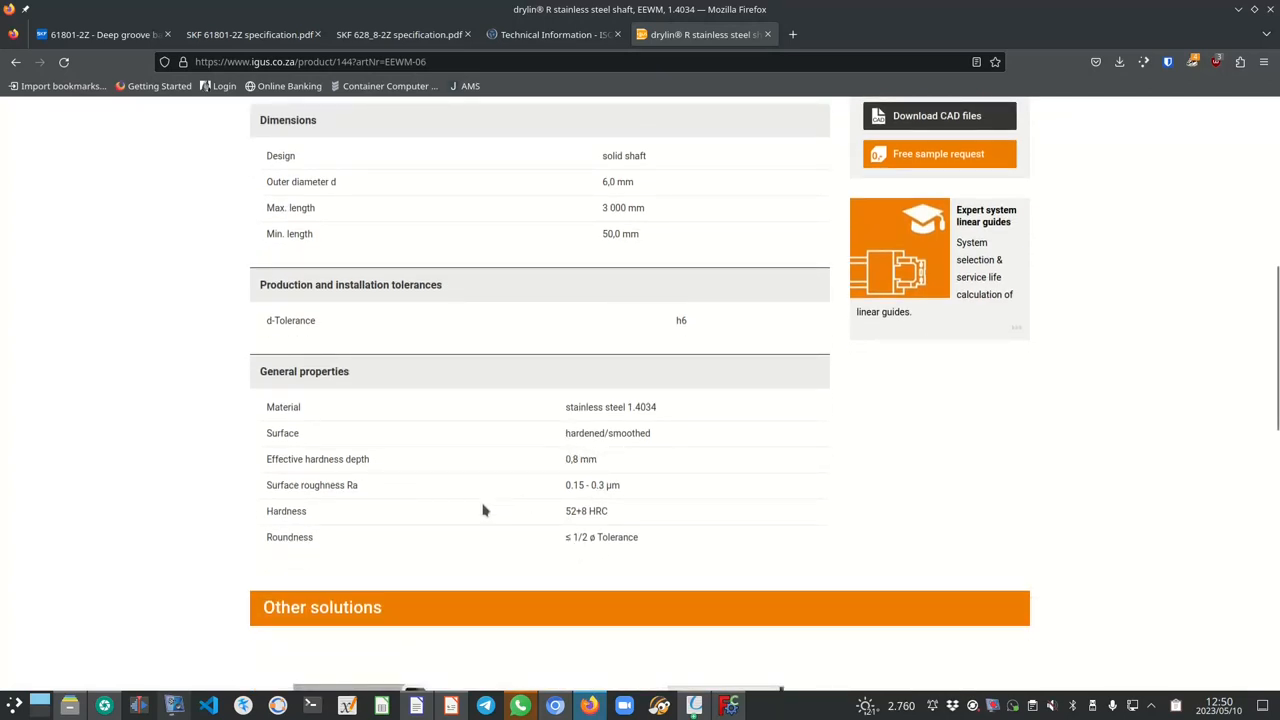
mouse_move(564, 488)
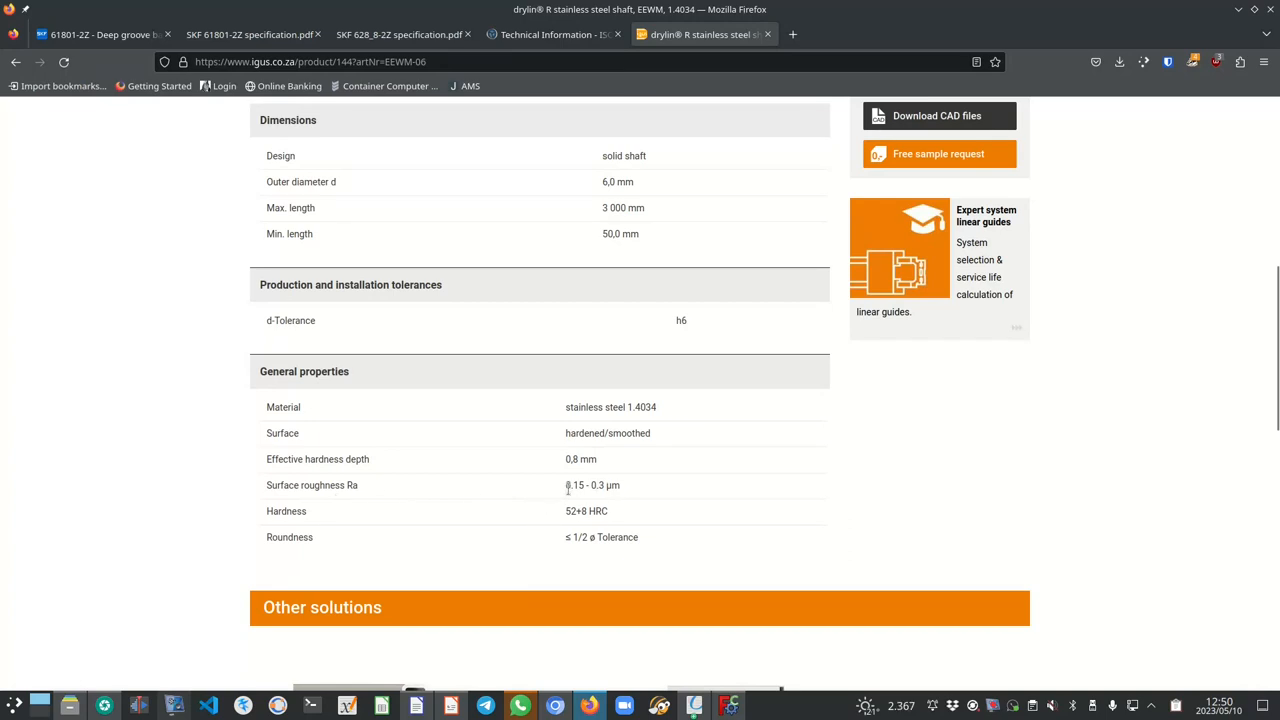
mouse_move(592, 488)
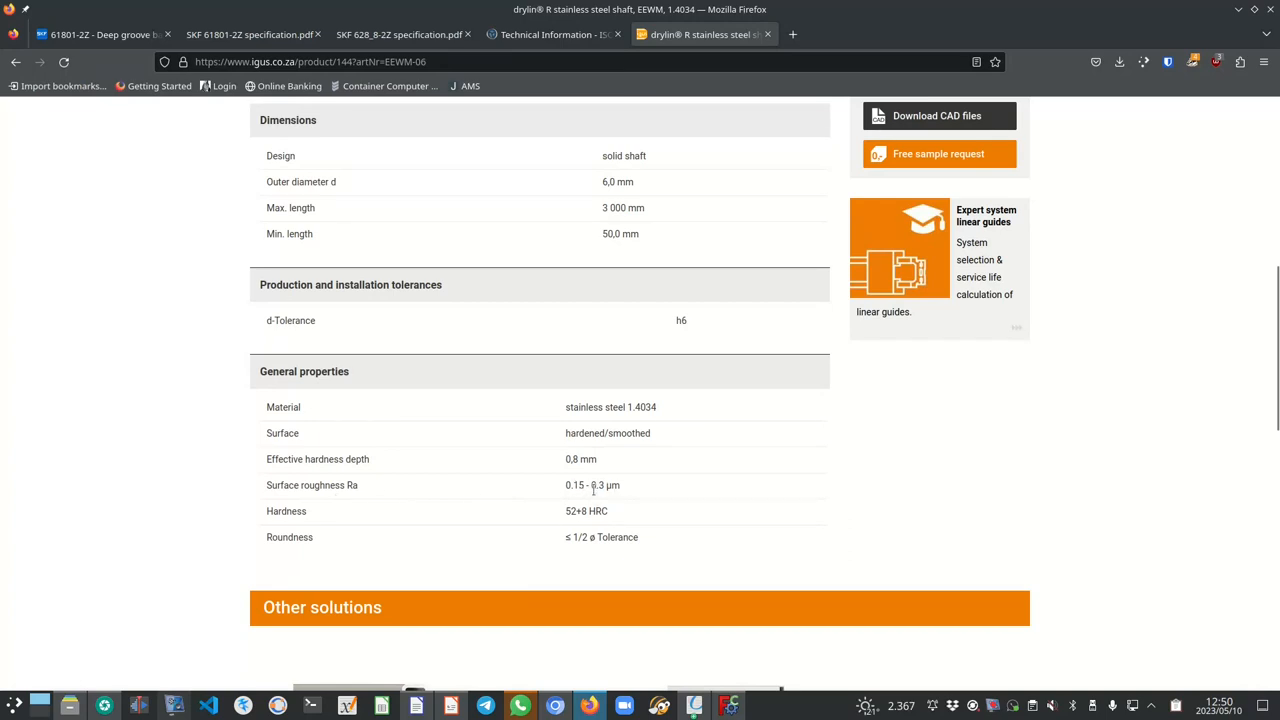
mouse_move(624, 492)
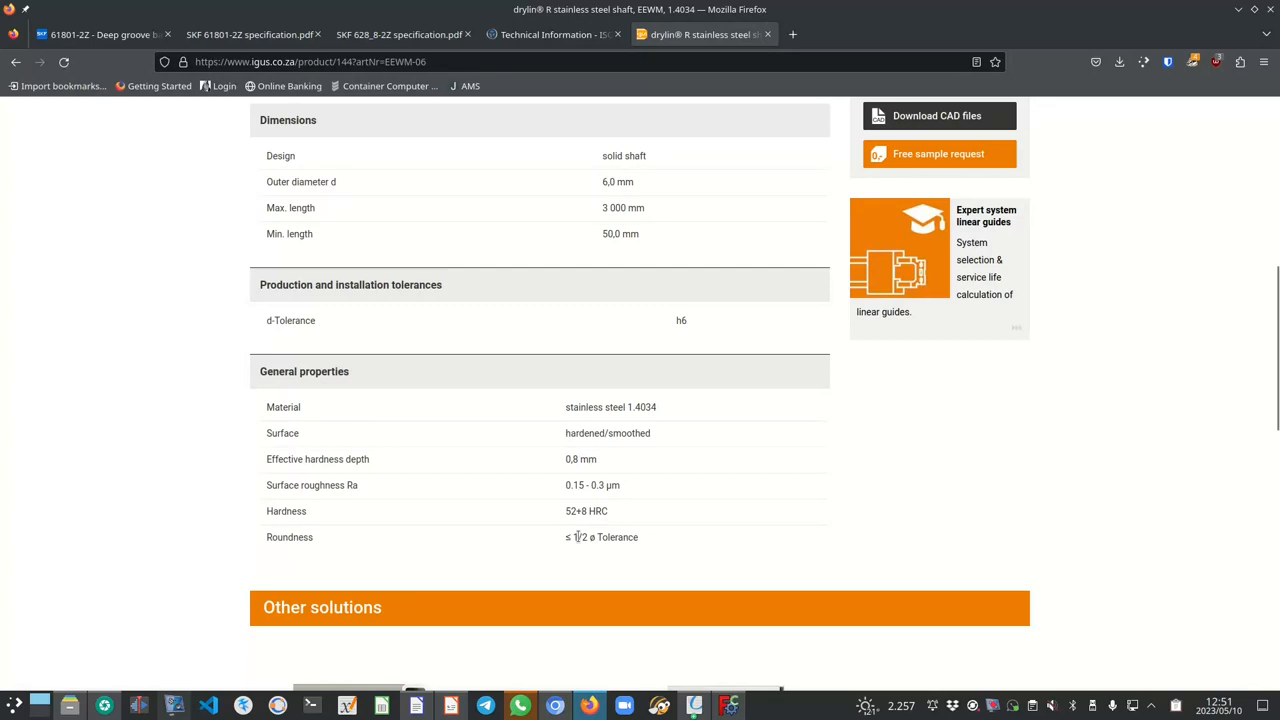
mouse_move(616, 544)
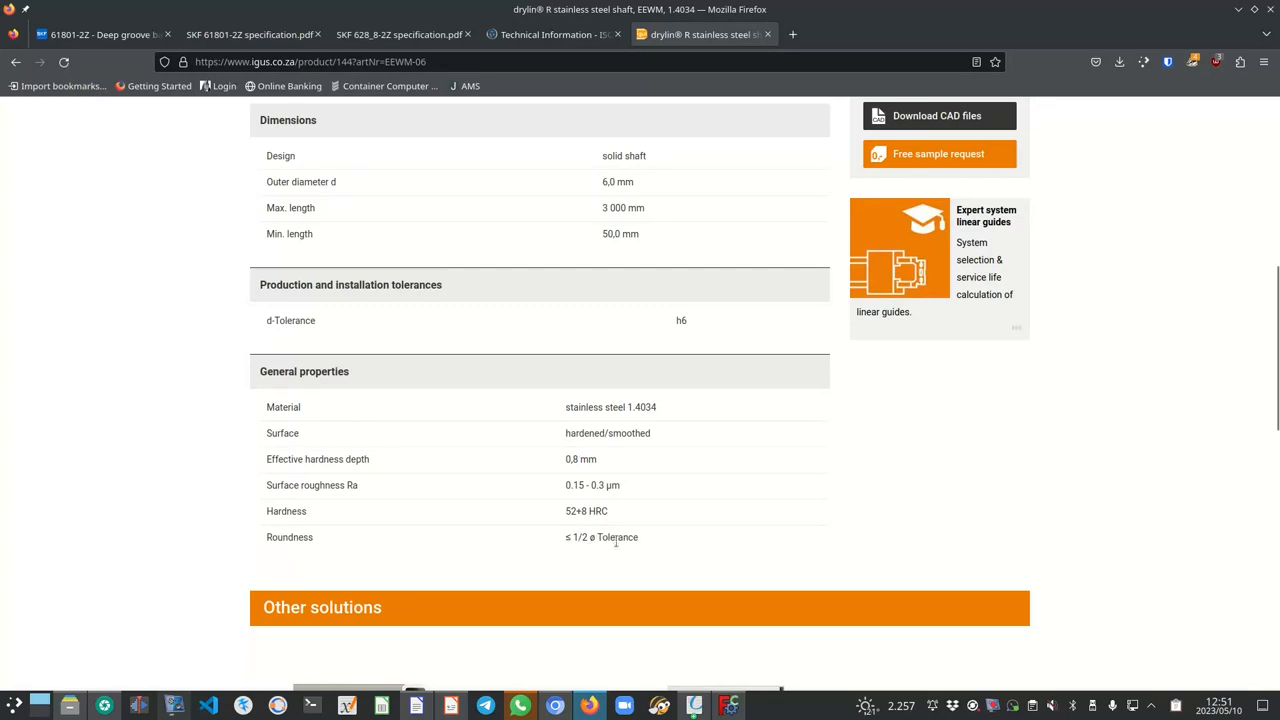
mouse_move(656, 354)
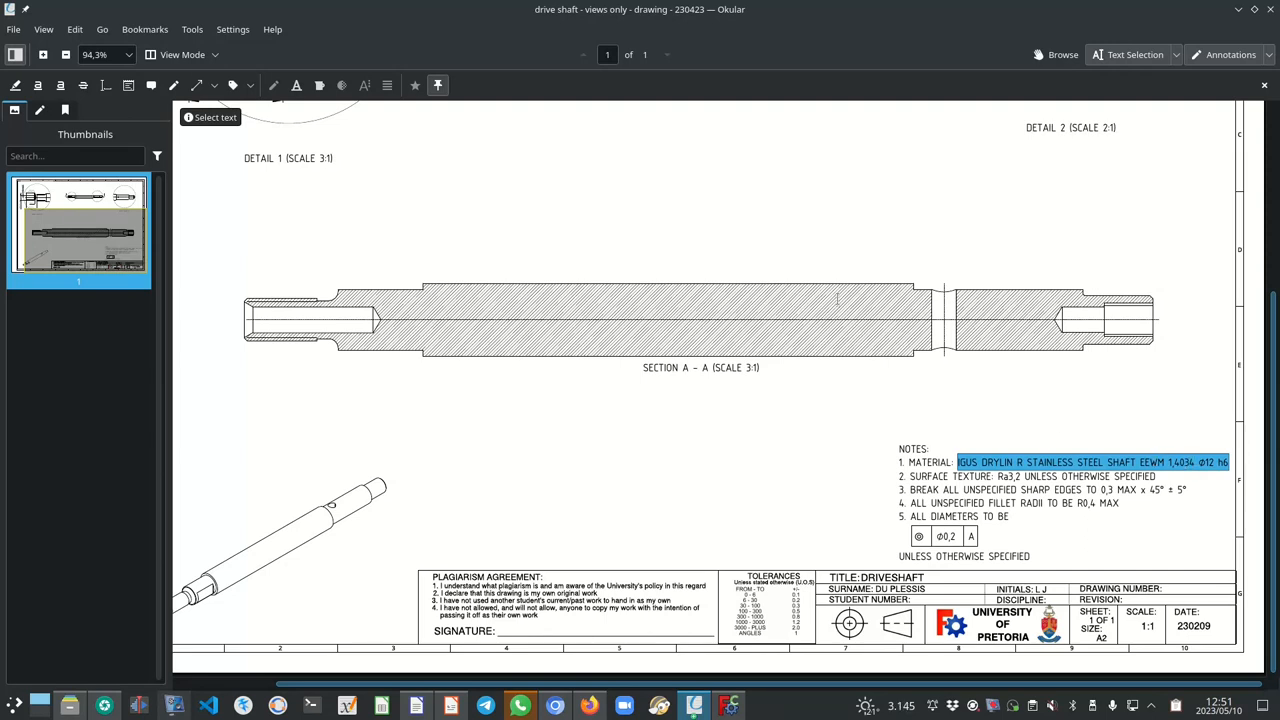
mouse_move(708, 260)
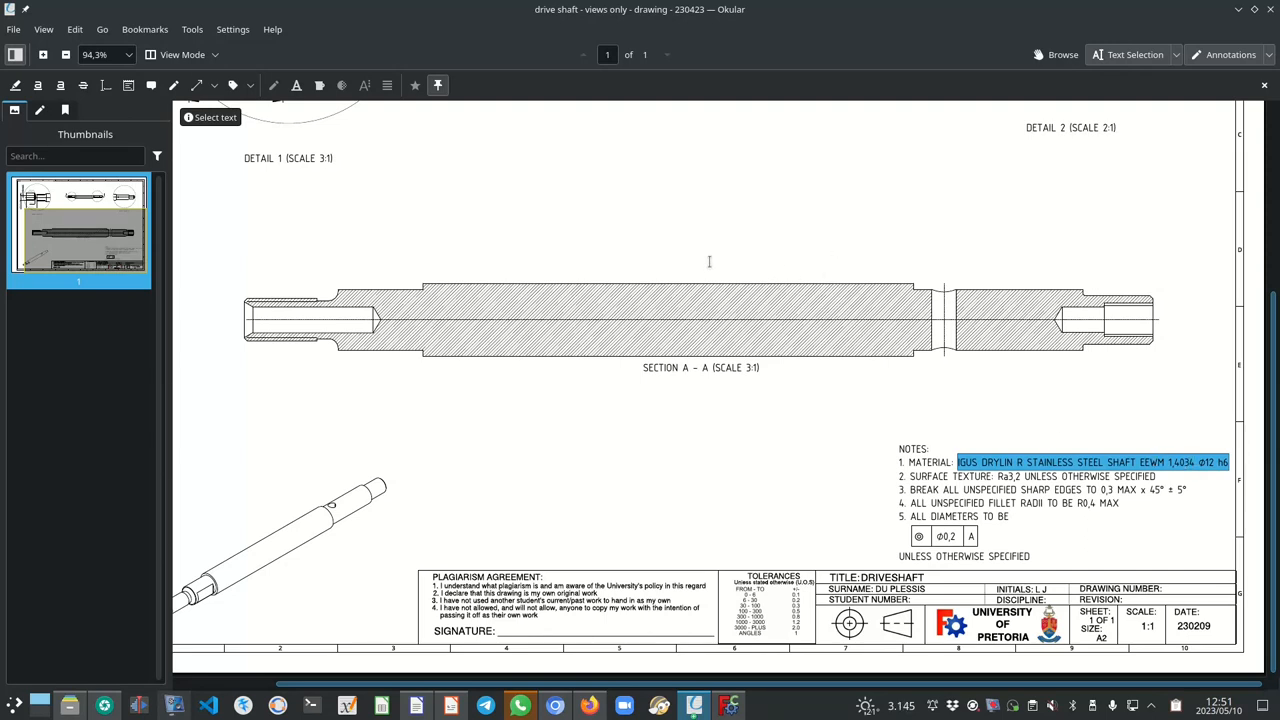
mouse_move(790, 688)
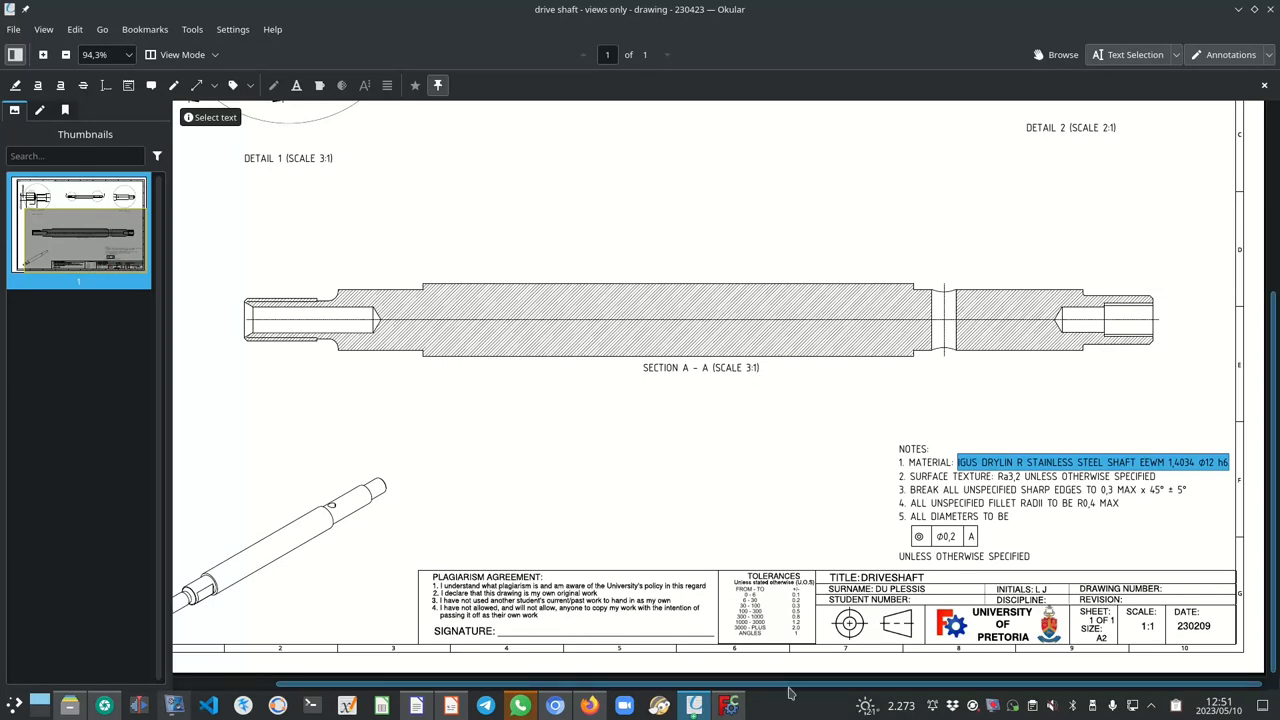
Bring FreeCAD's drive shaft assembly back on screen from the Okular drawing.
left_click(724, 704)
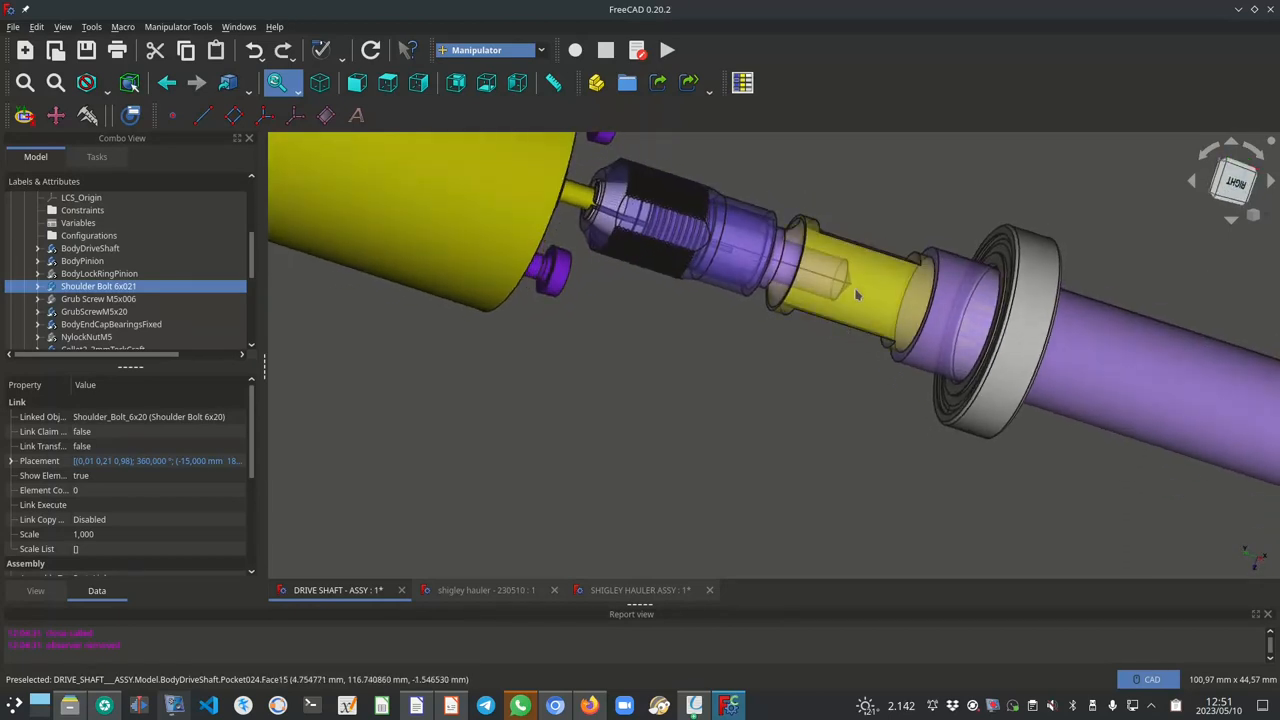
Select the pinion lock ring and M5 nylon nut at the shaft end, then return to the Okular drawing.
left_click_drag(856, 296, 888, 412)
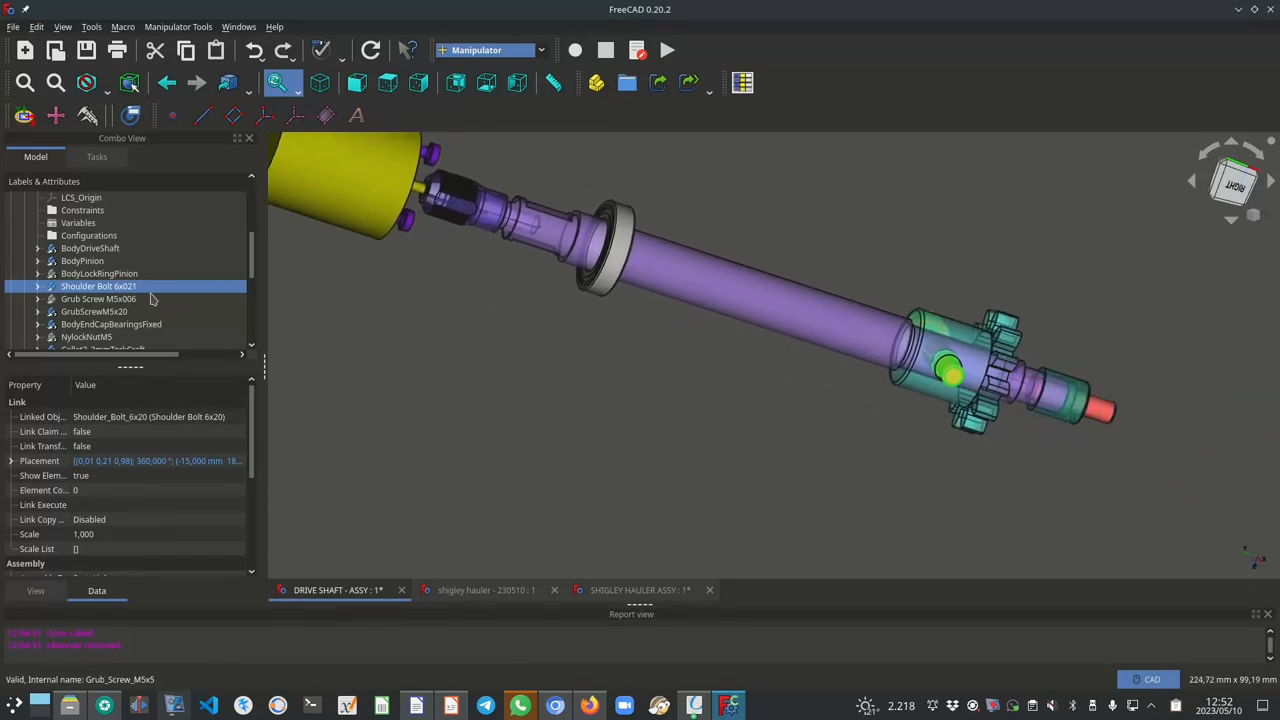
left_click(100, 272)
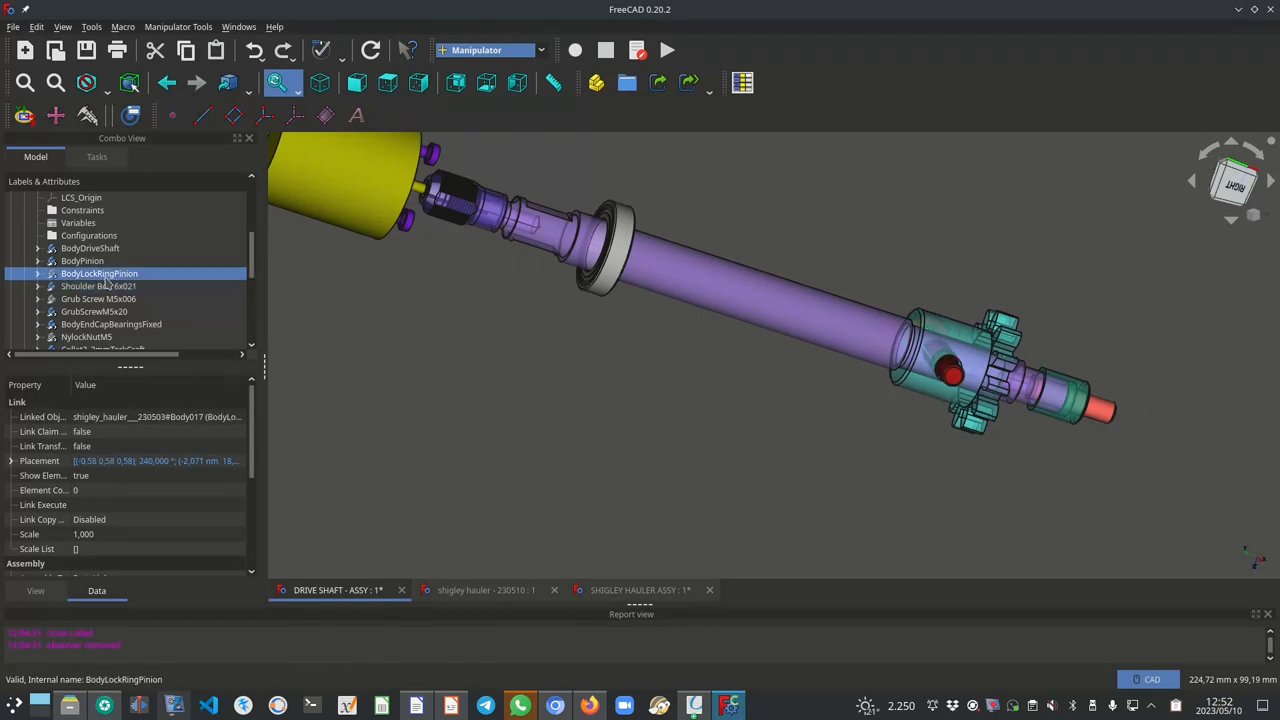
left_click(84, 336)
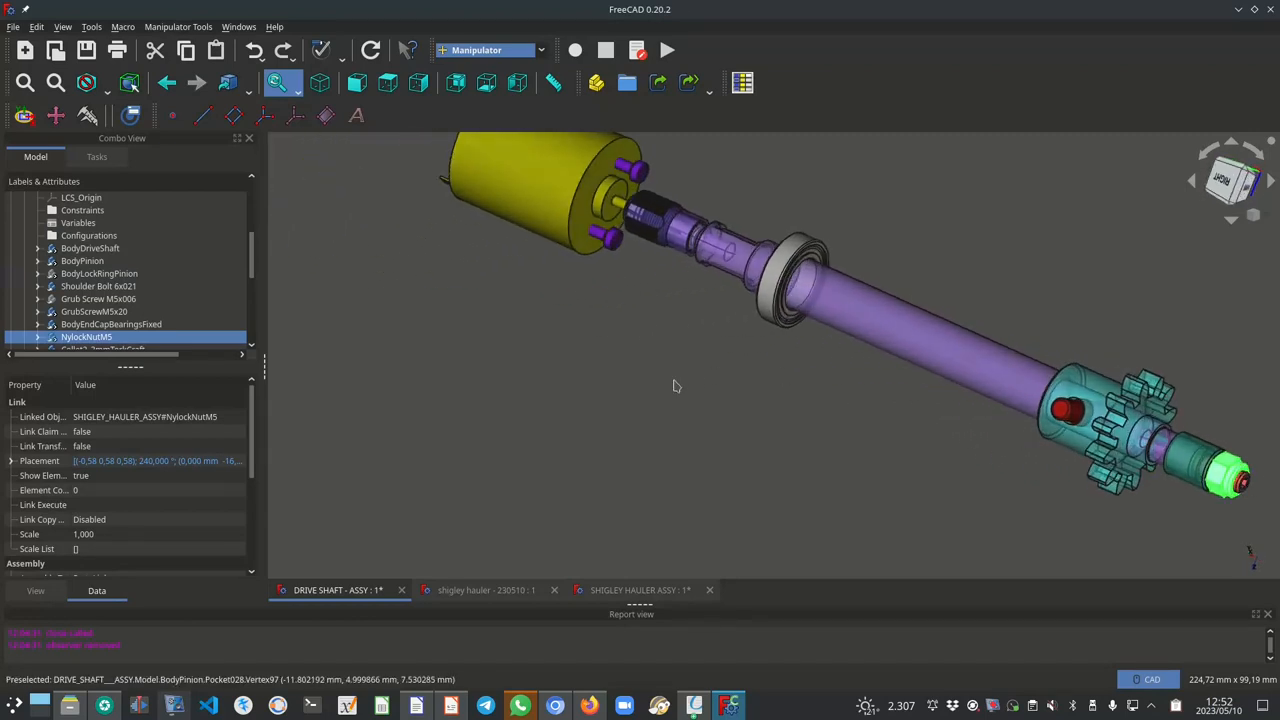
mouse_move(716, 264)
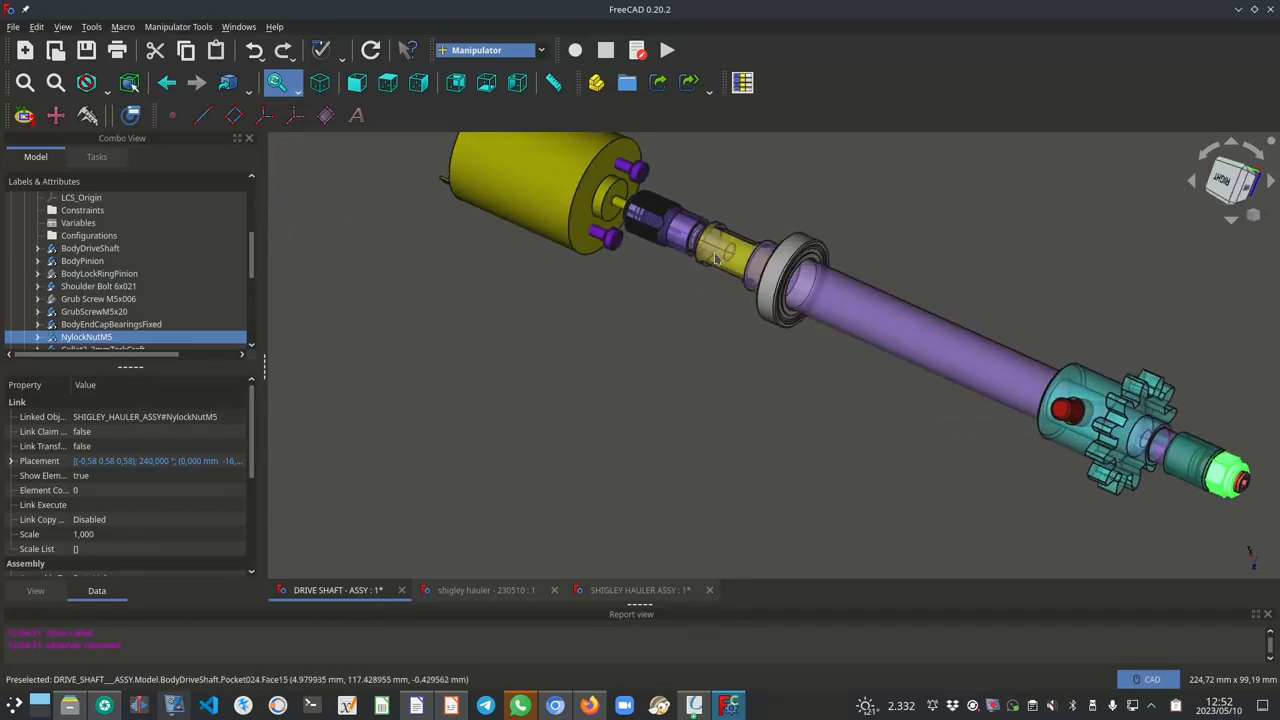
mouse_move(716, 268)
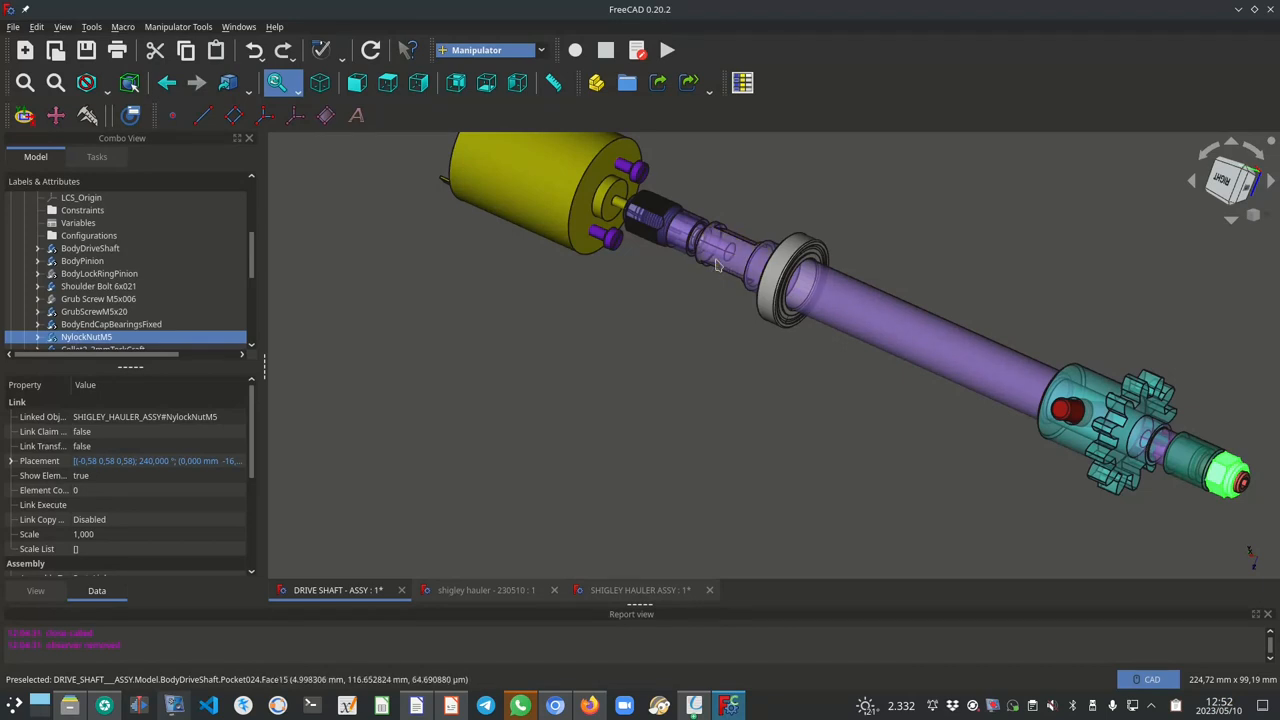
mouse_move(736, 248)
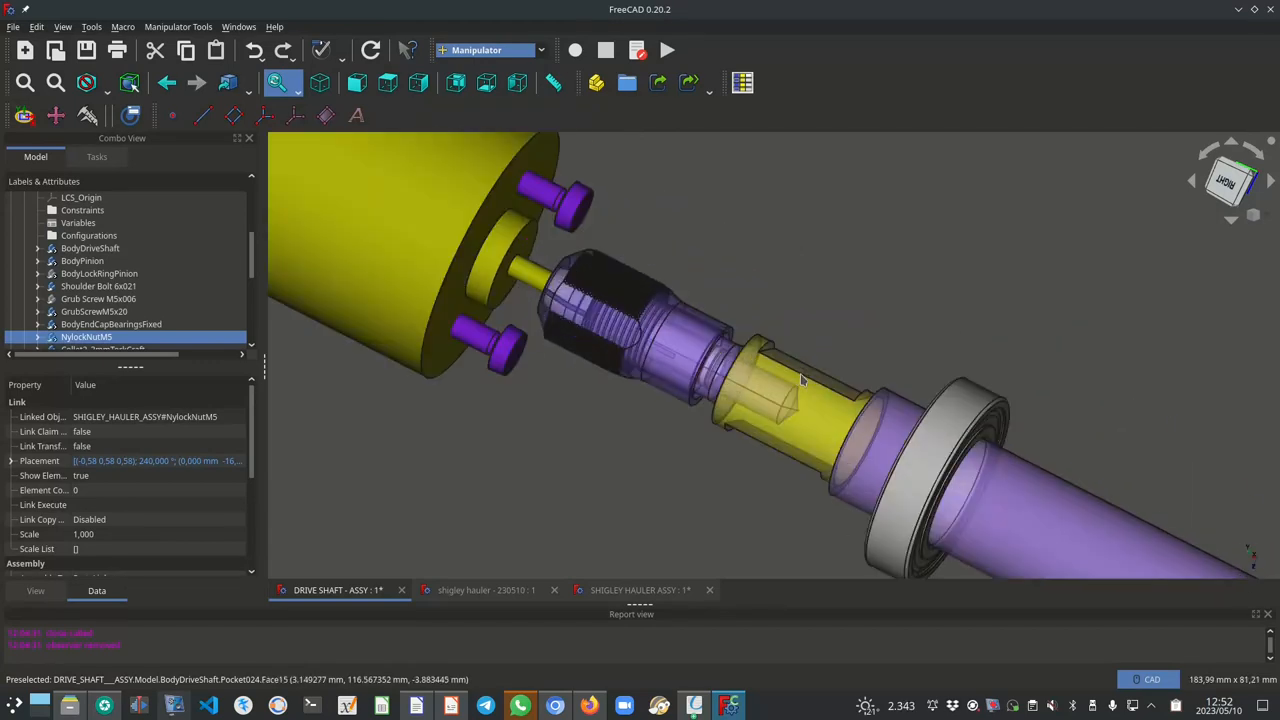
mouse_move(796, 358)
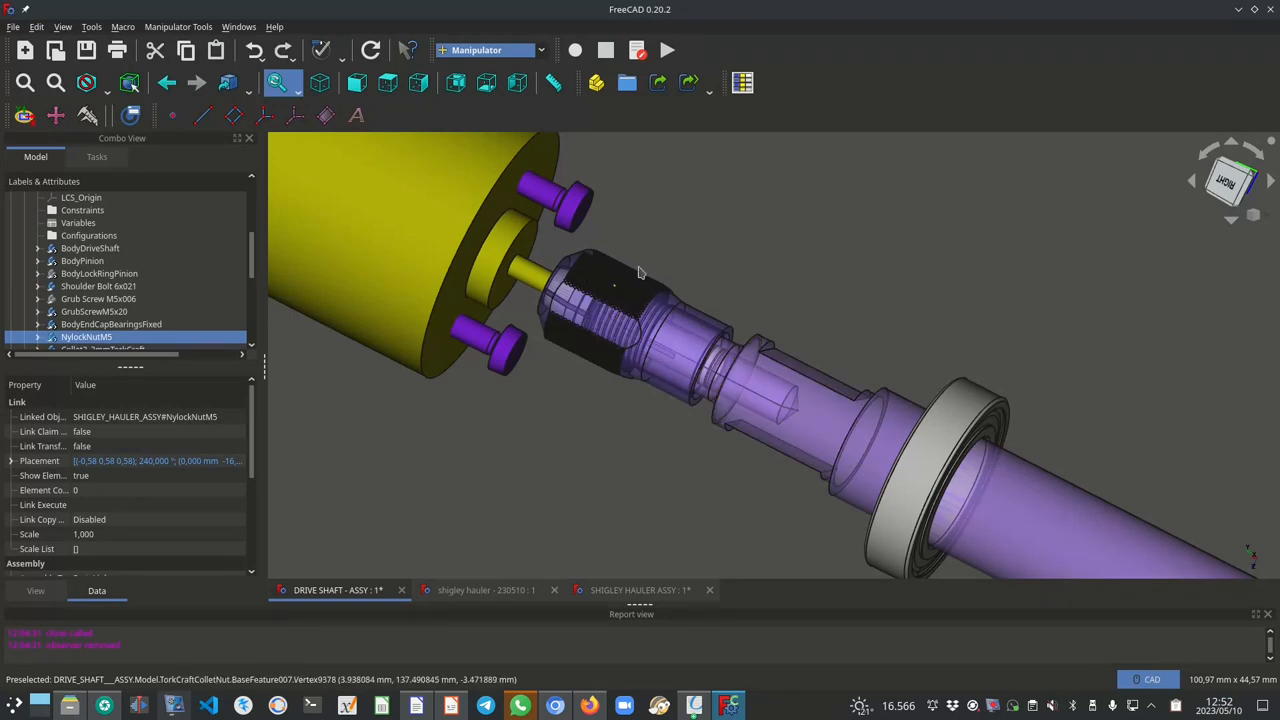
mouse_move(564, 318)
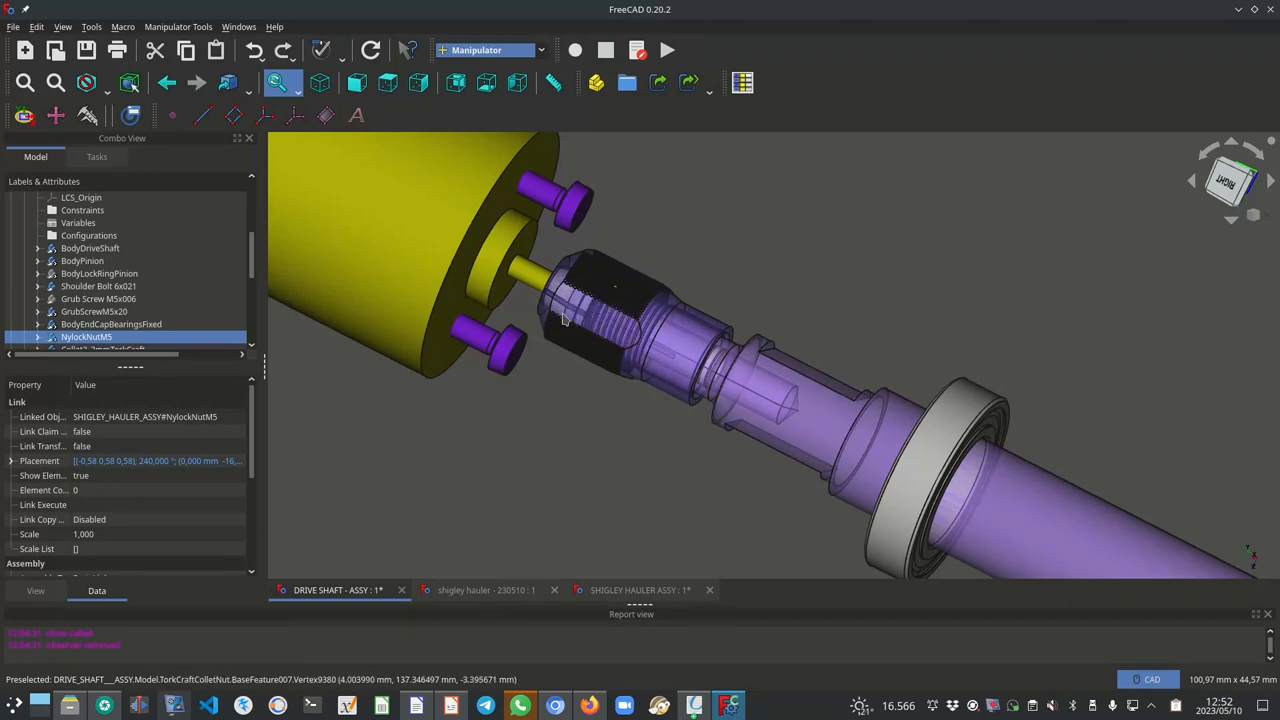
mouse_move(560, 376)
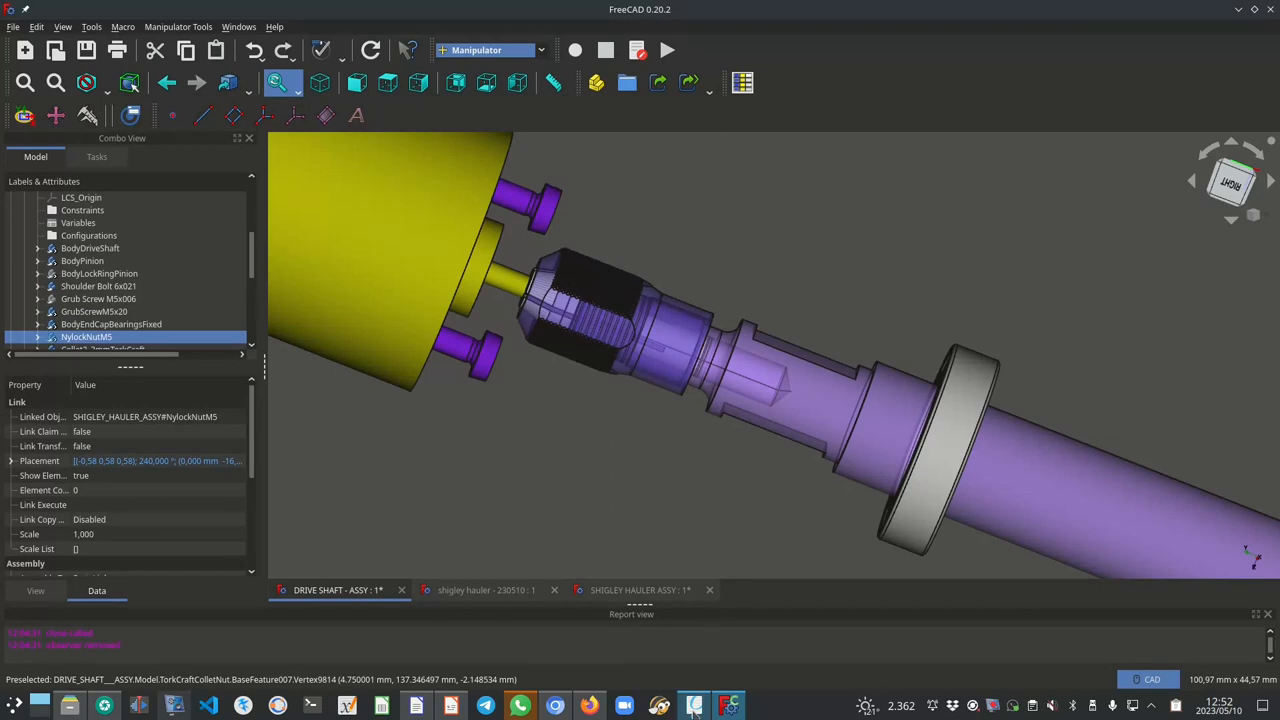
mouse_move(696, 704)
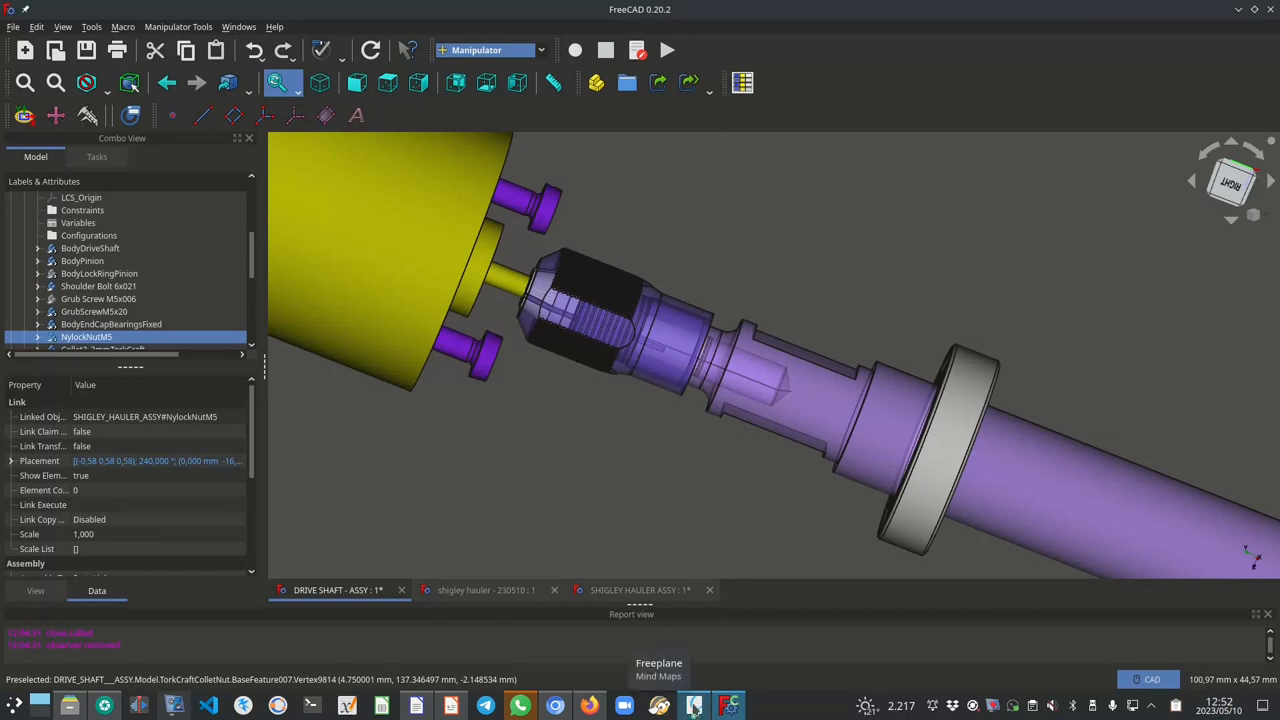
left_click(690, 704)
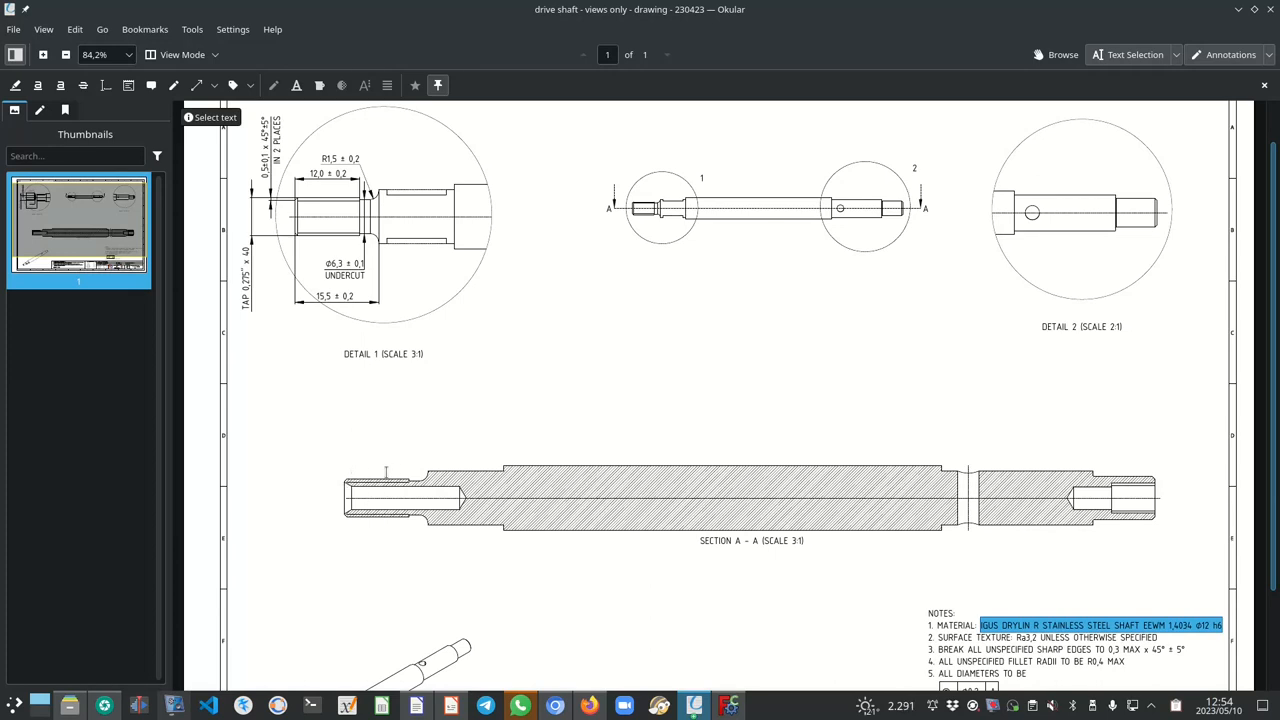
mouse_move(380, 566)
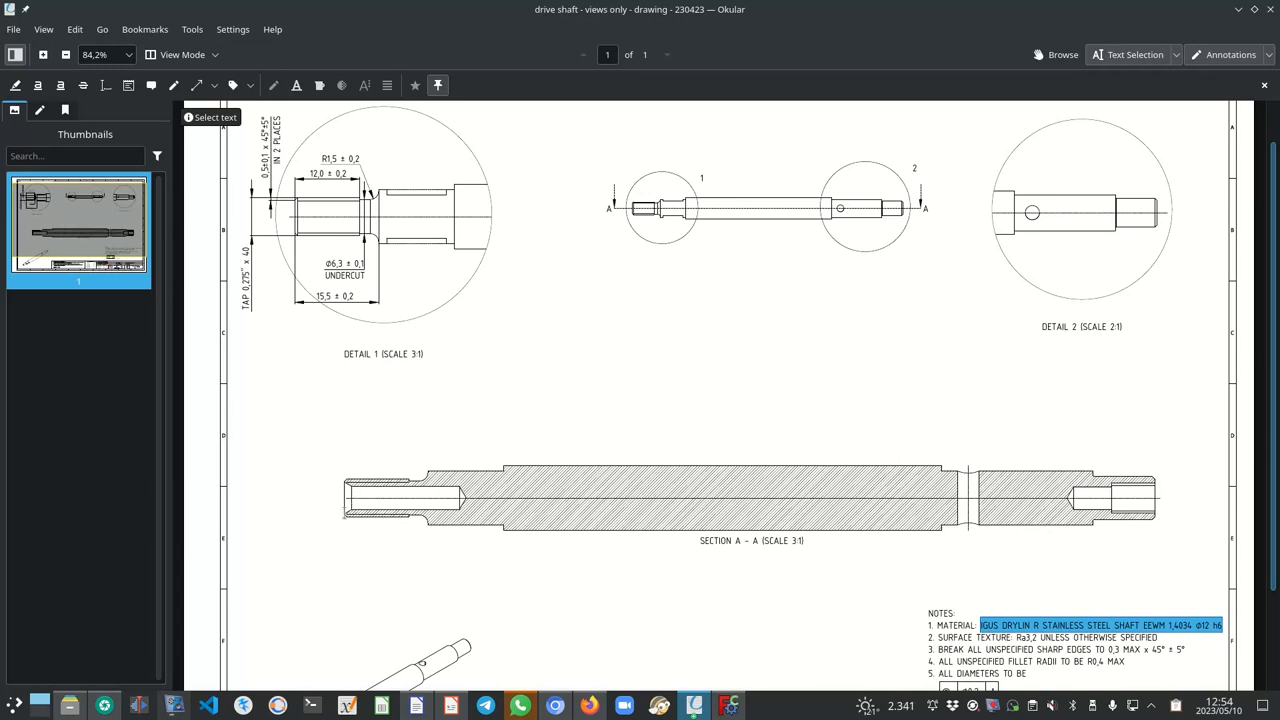
left_click(718, 704)
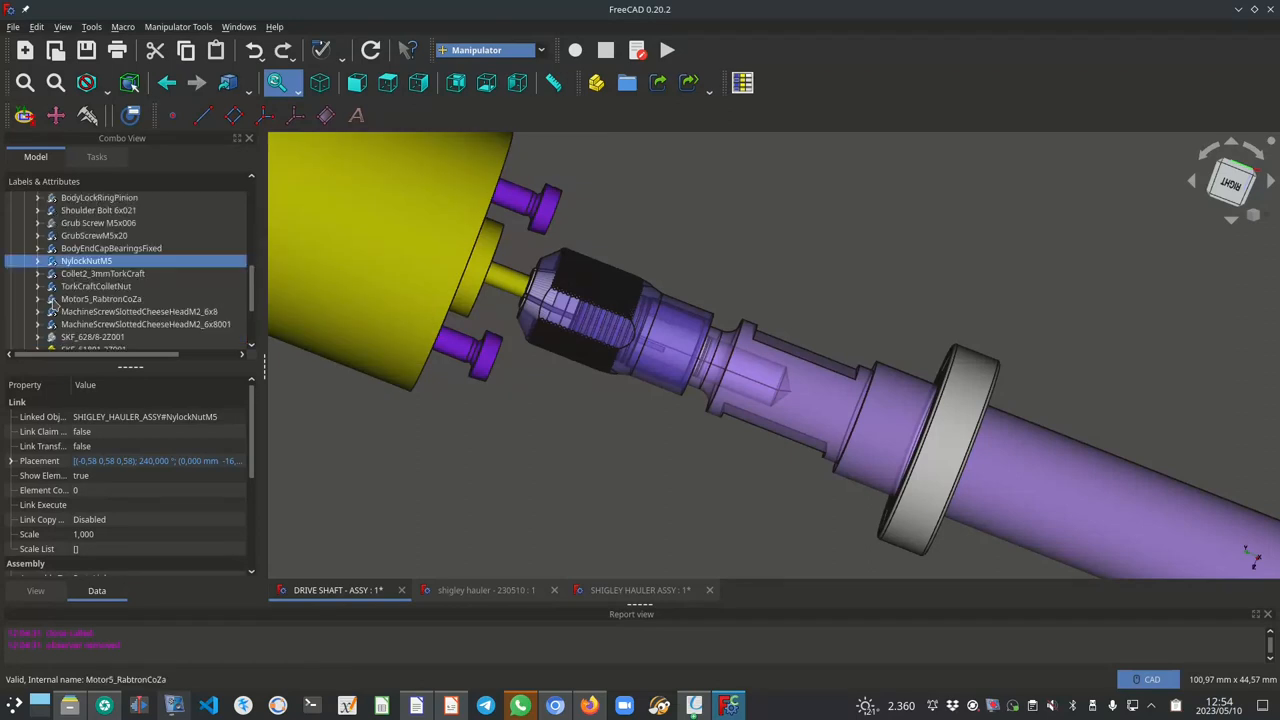
Select the TorkCraft collet nut at the end of the drive shaft.
left_click(96, 286)
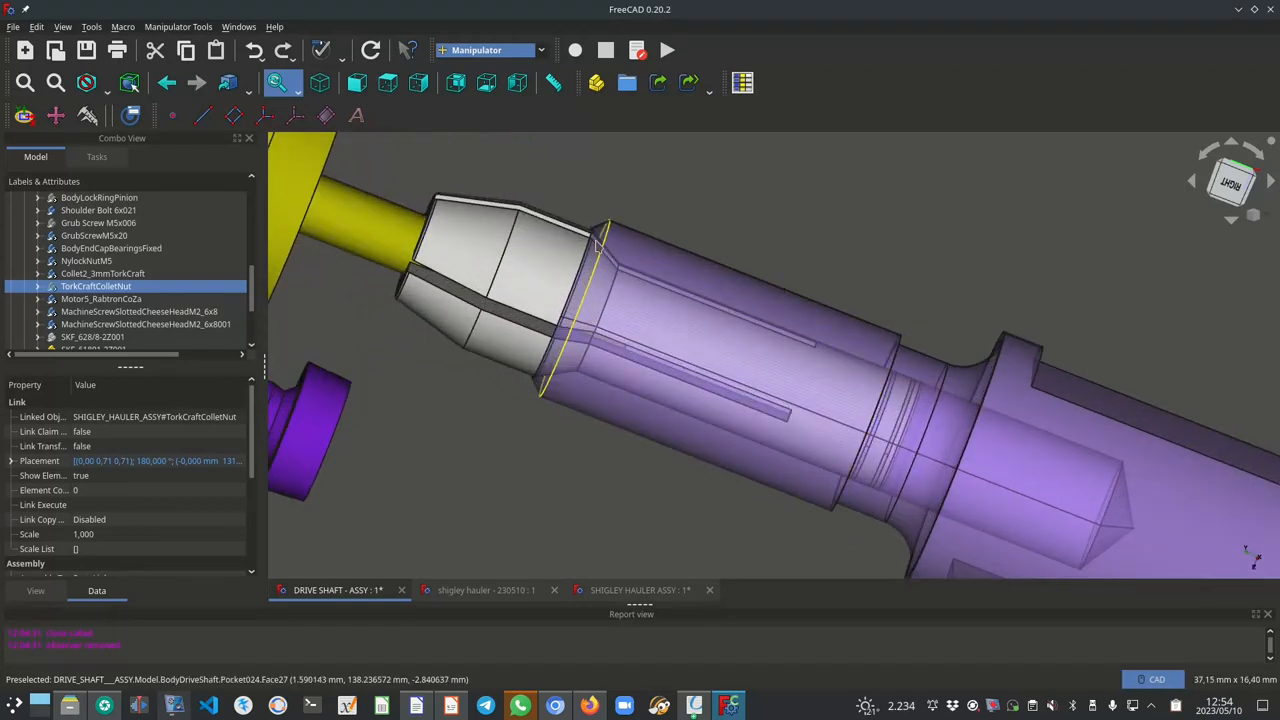
mouse_move(588, 308)
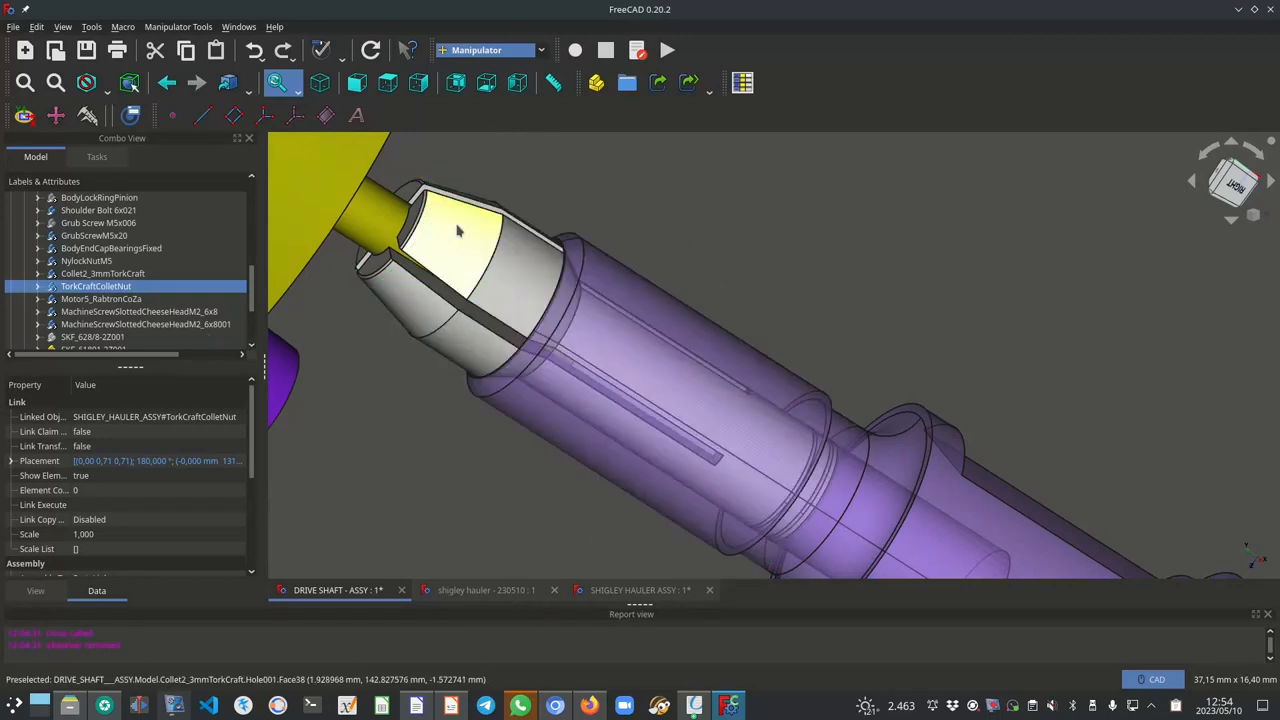
mouse_move(478, 212)
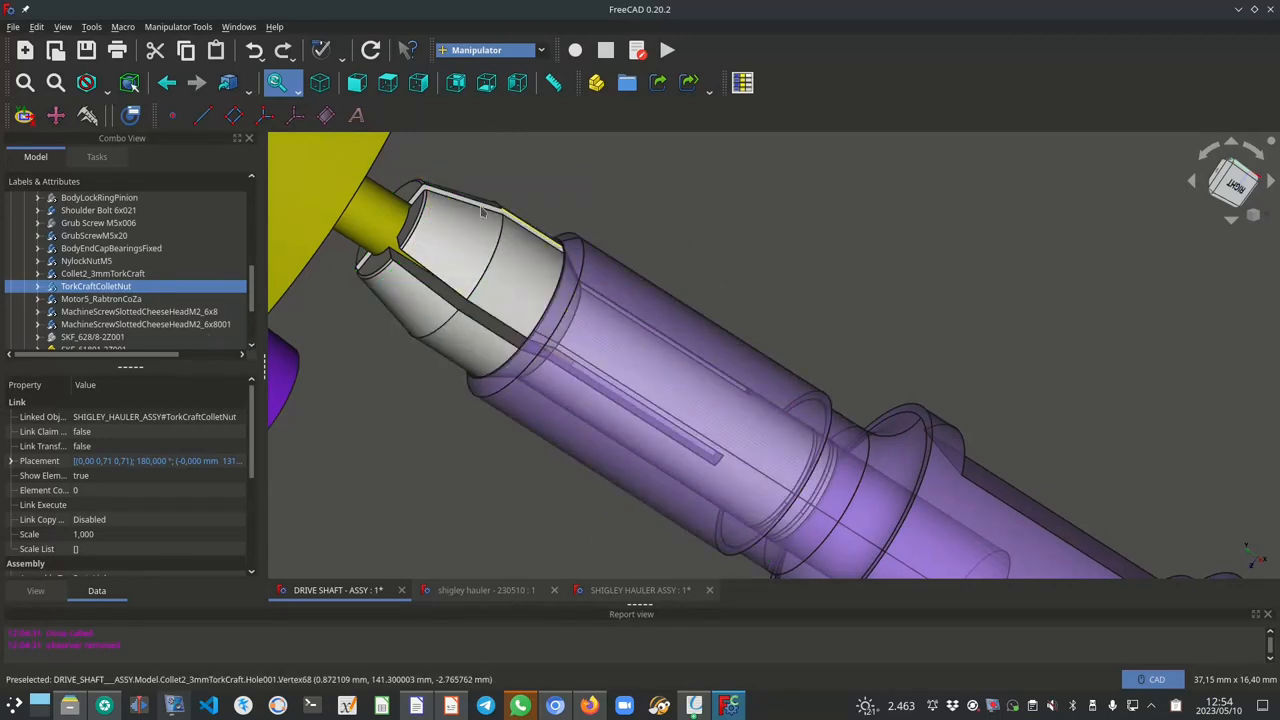
mouse_move(450, 236)
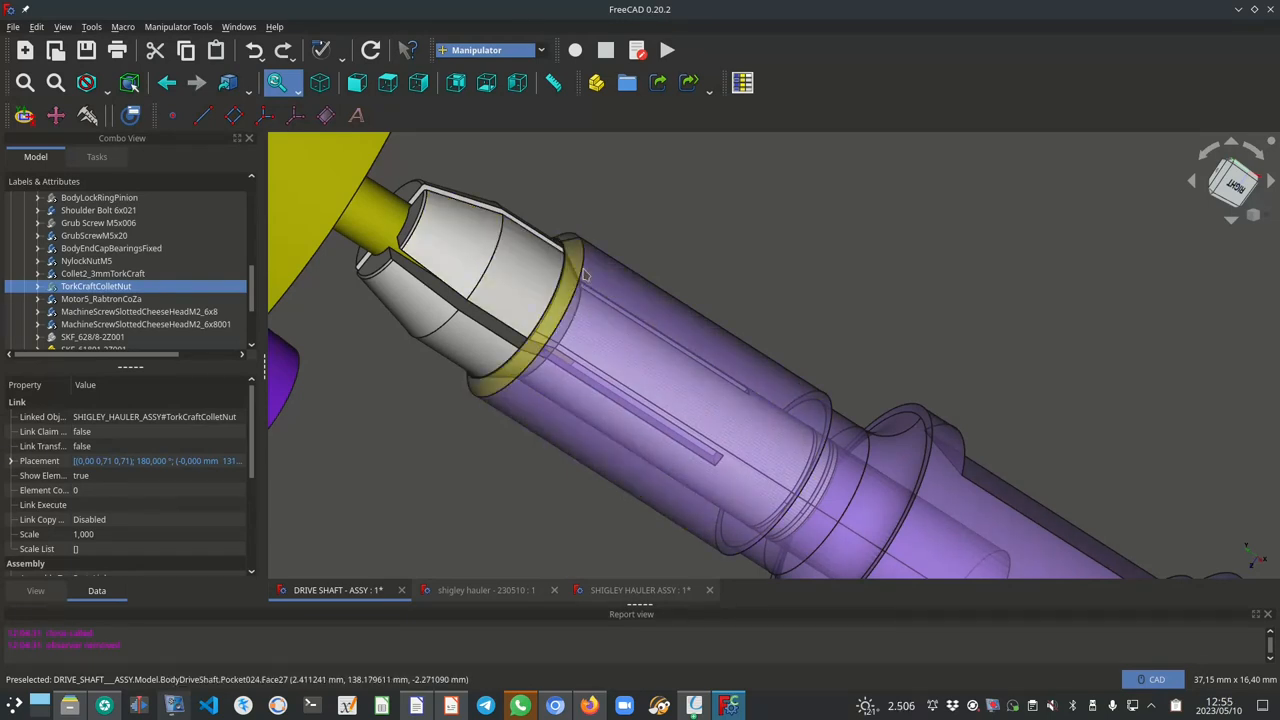
mouse_move(440, 236)
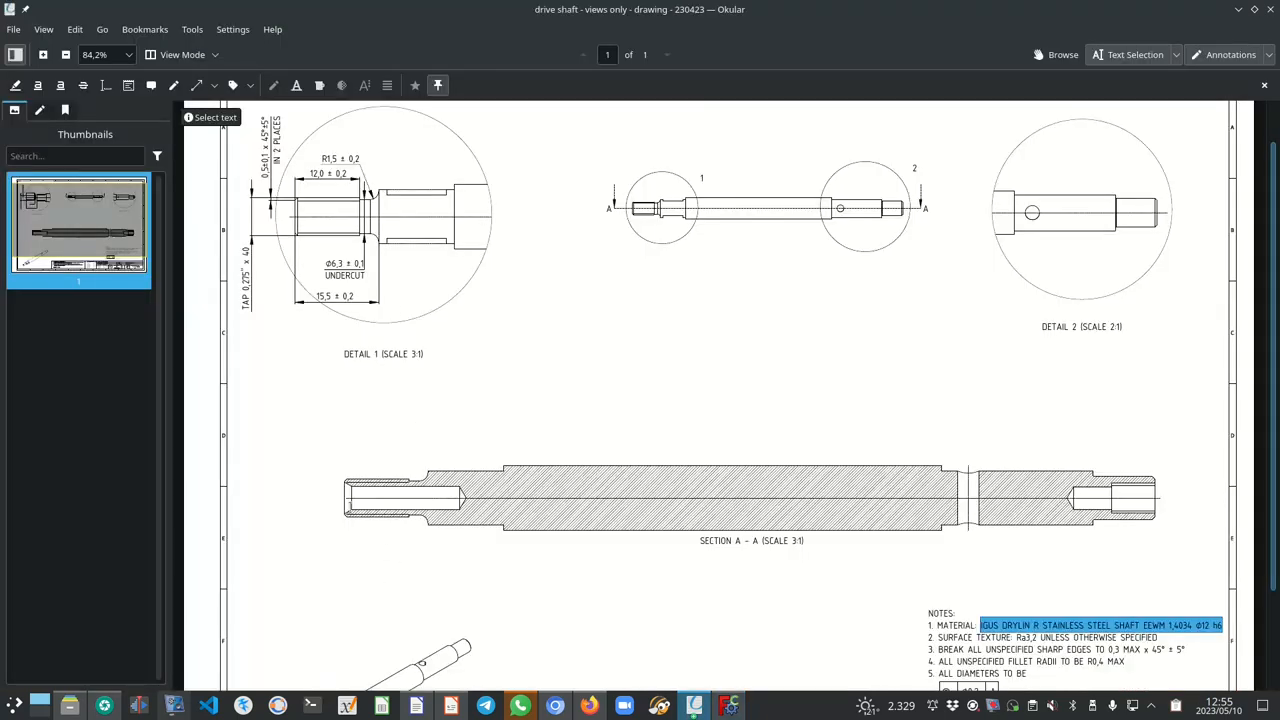
mouse_move(334, 512)
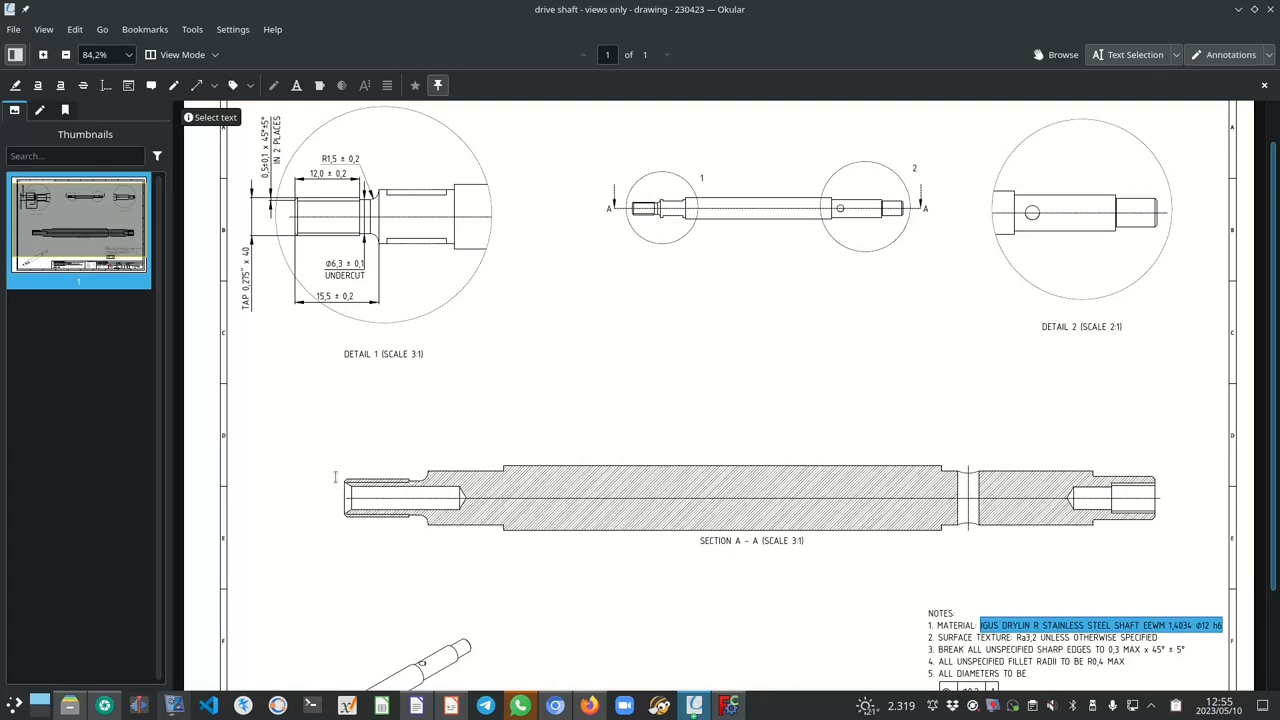
mouse_move(388, 500)
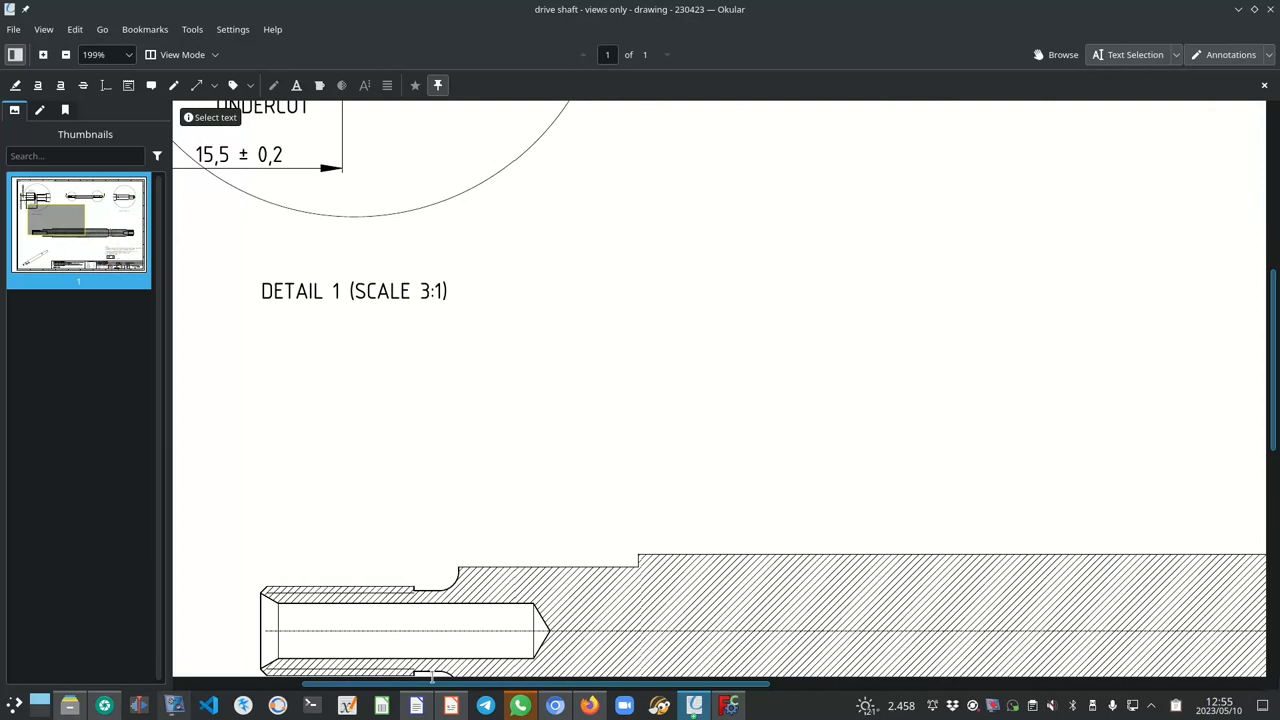
Scroll the shaft drawing toward Detail 1 and the threaded end of the section.
scroll("down", 3)
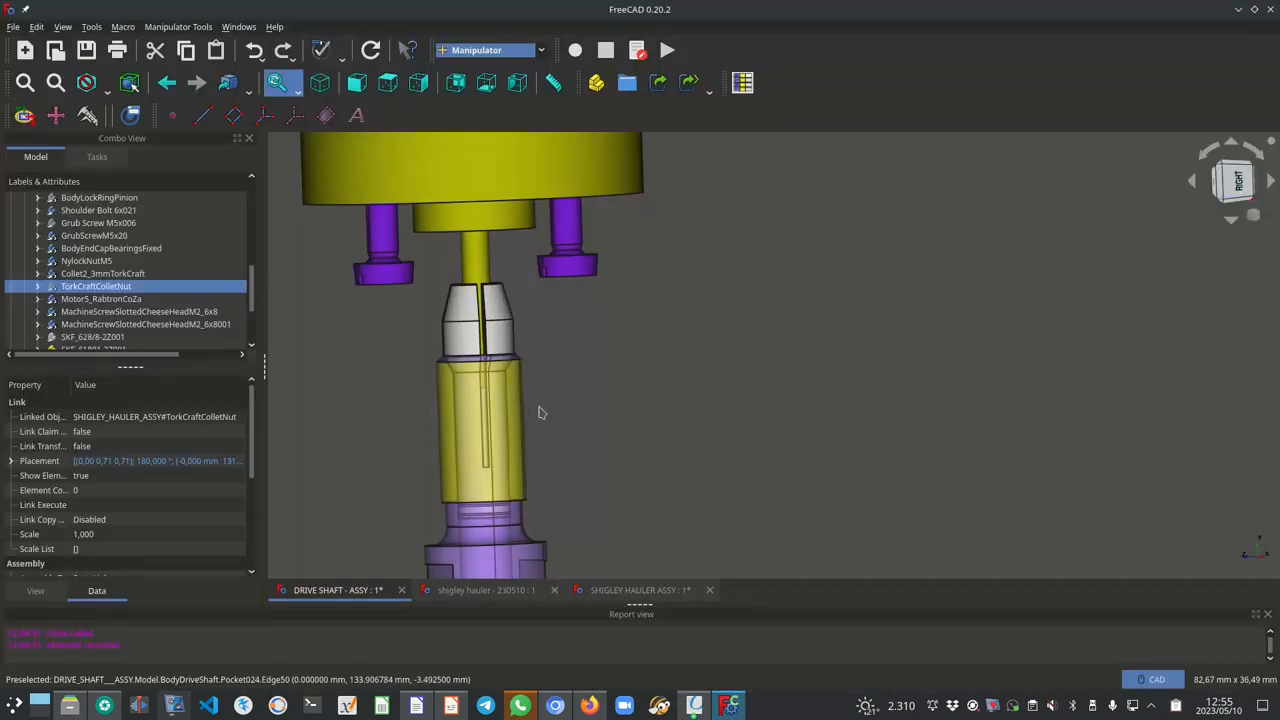
mouse_move(504, 412)
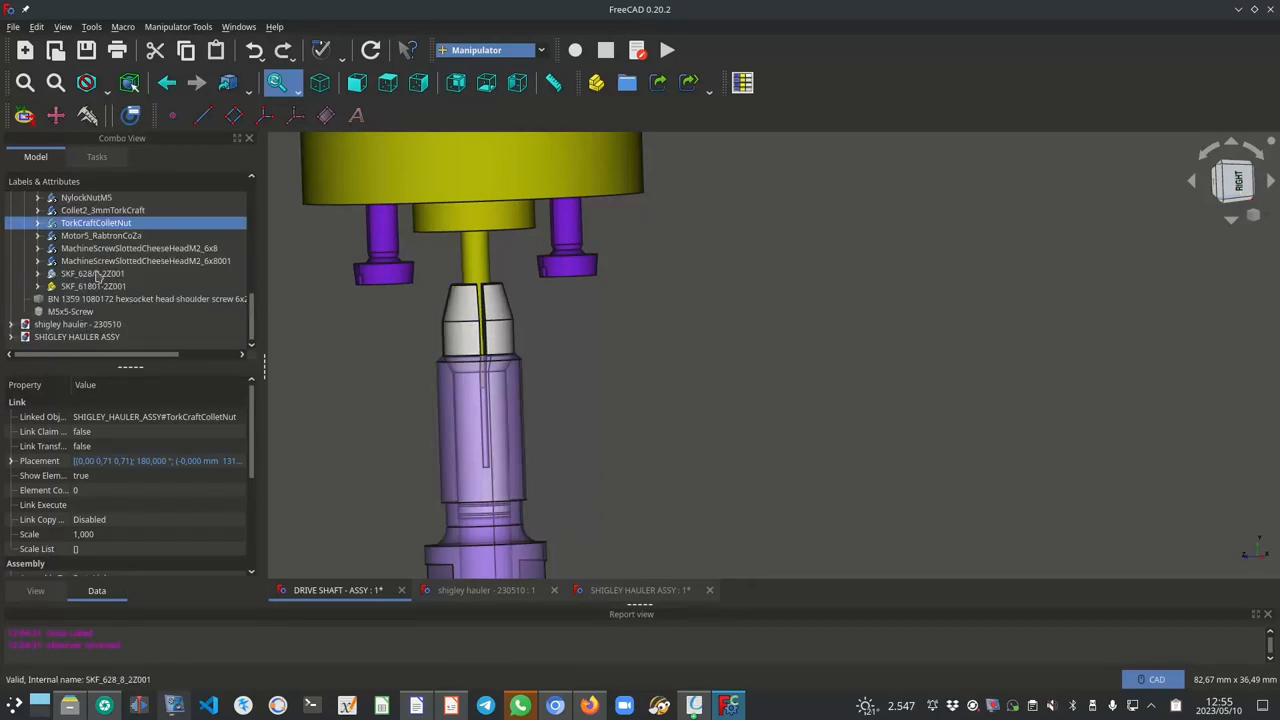
Select a slotted machine screw and the collet, viewing the shaft end from several sides.
left_click(100, 236)
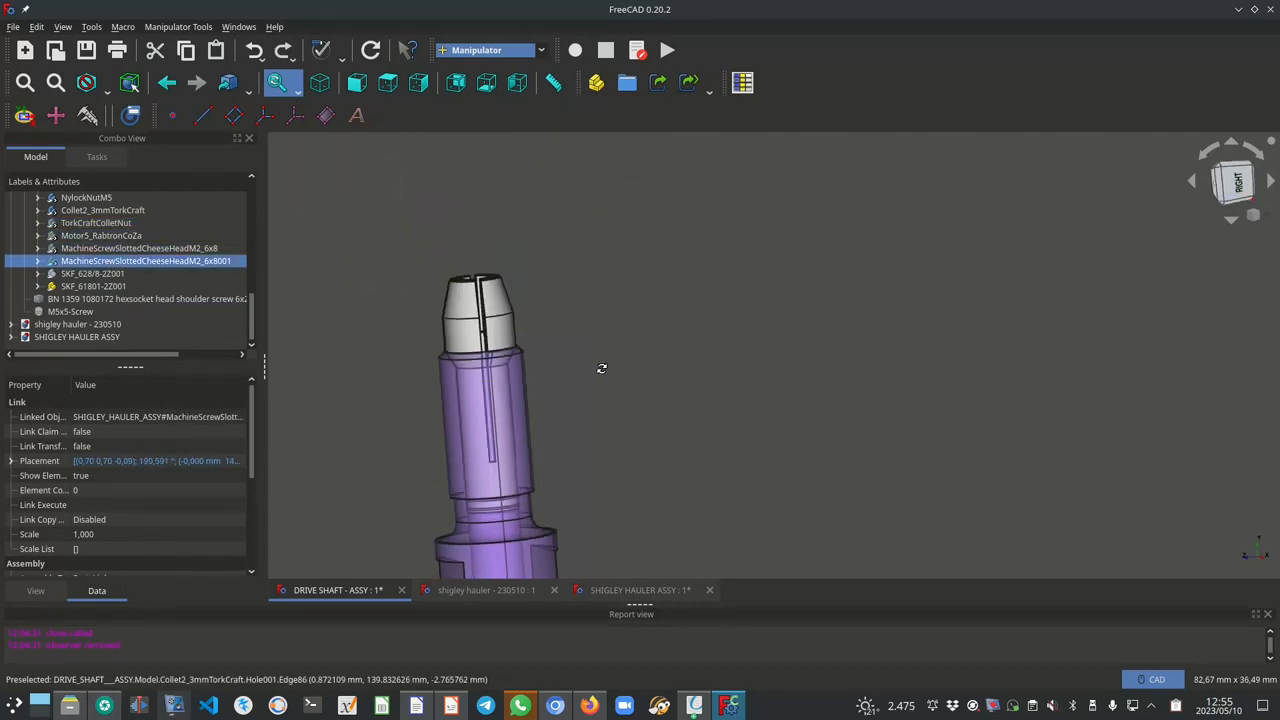
left_click_drag(600, 368, 550, 344)
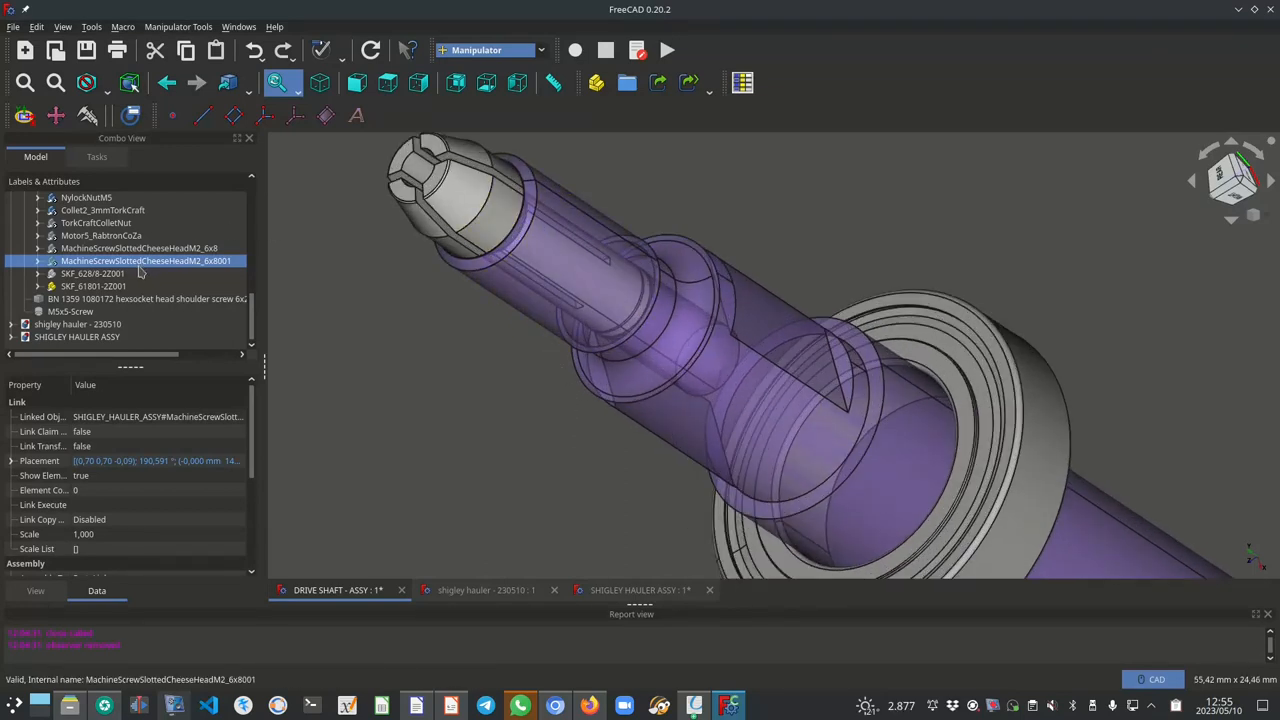
left_click(98, 210)
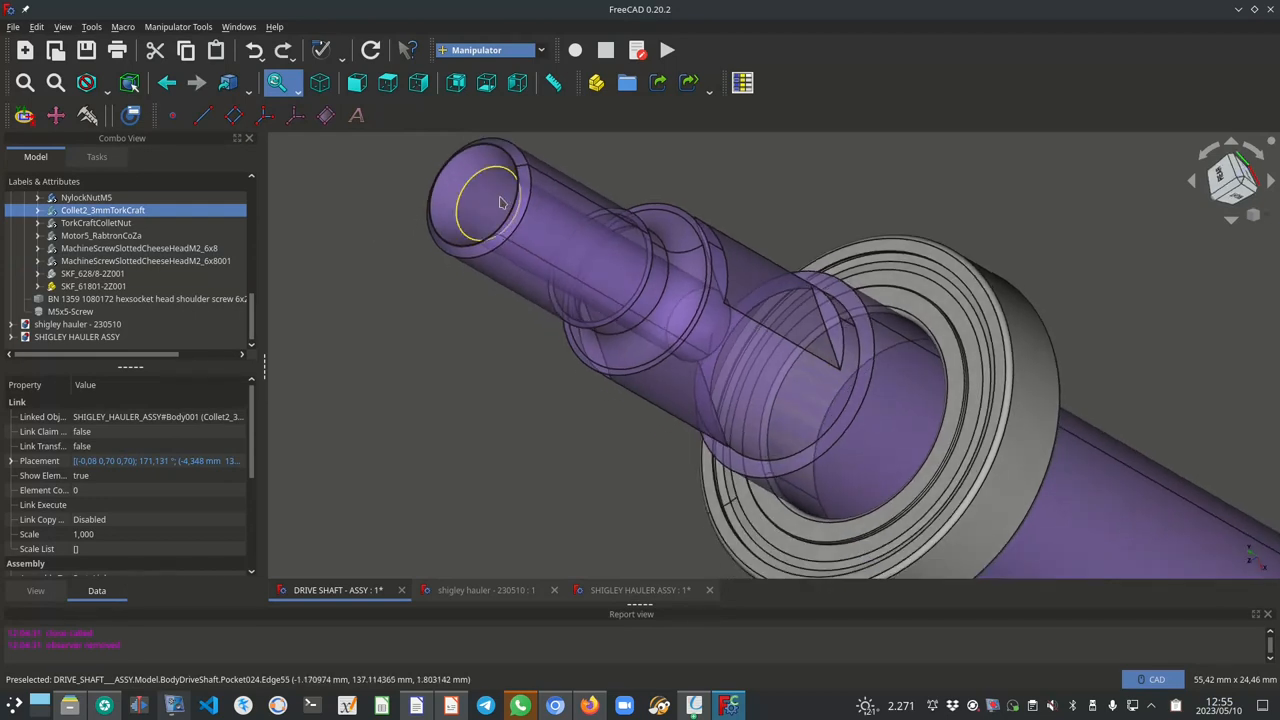
mouse_move(490, 180)
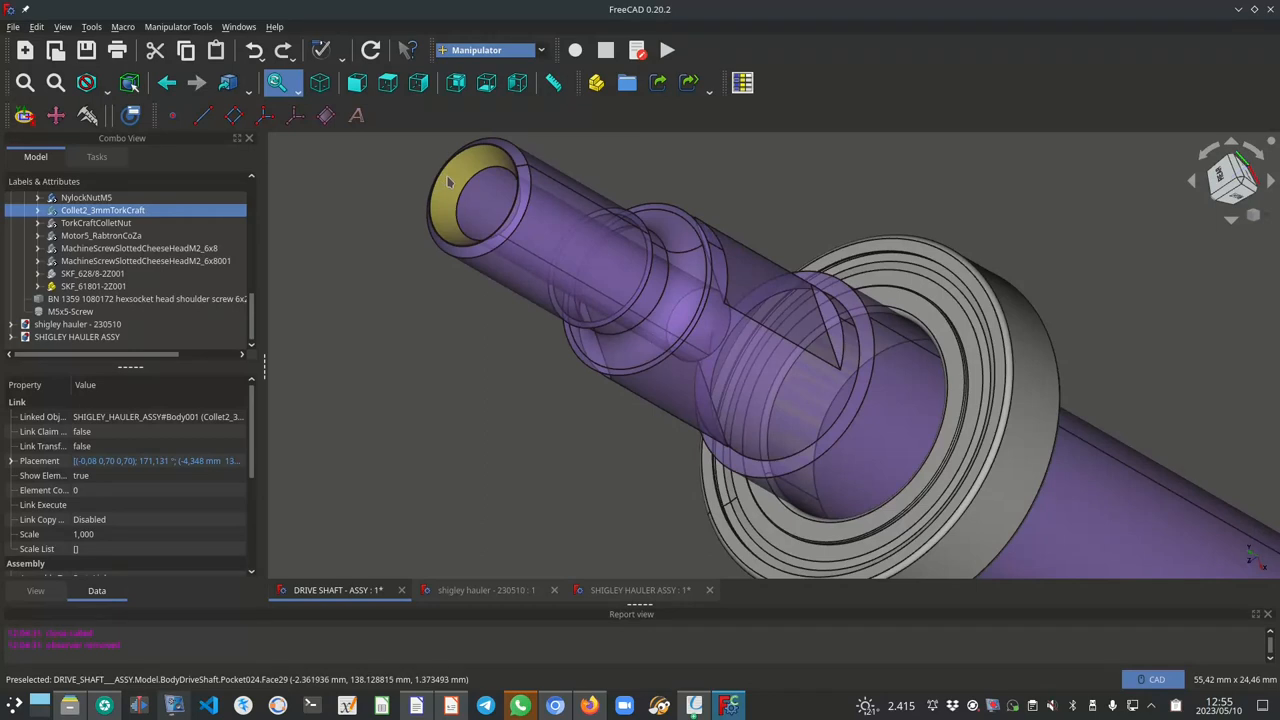
left_click_drag(448, 180, 564, 444)
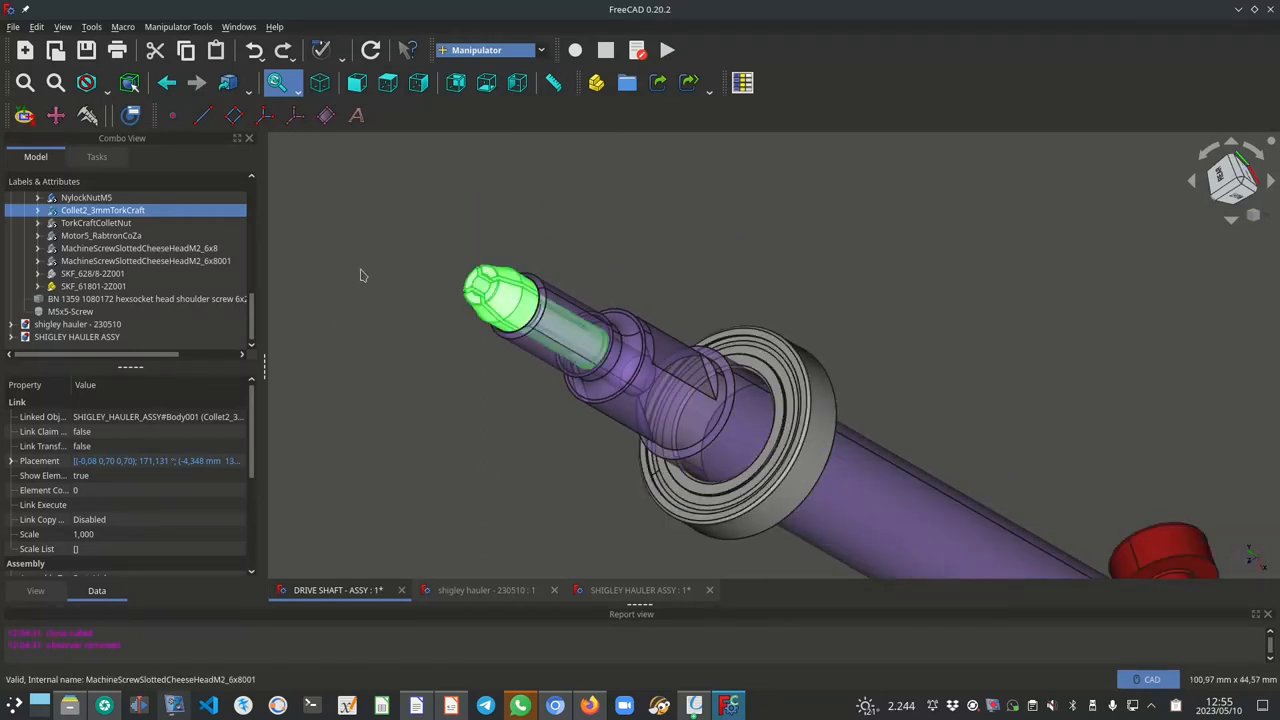
Show the entire drive shaft assembly and select the drive shaft body.
left_click(96, 222)
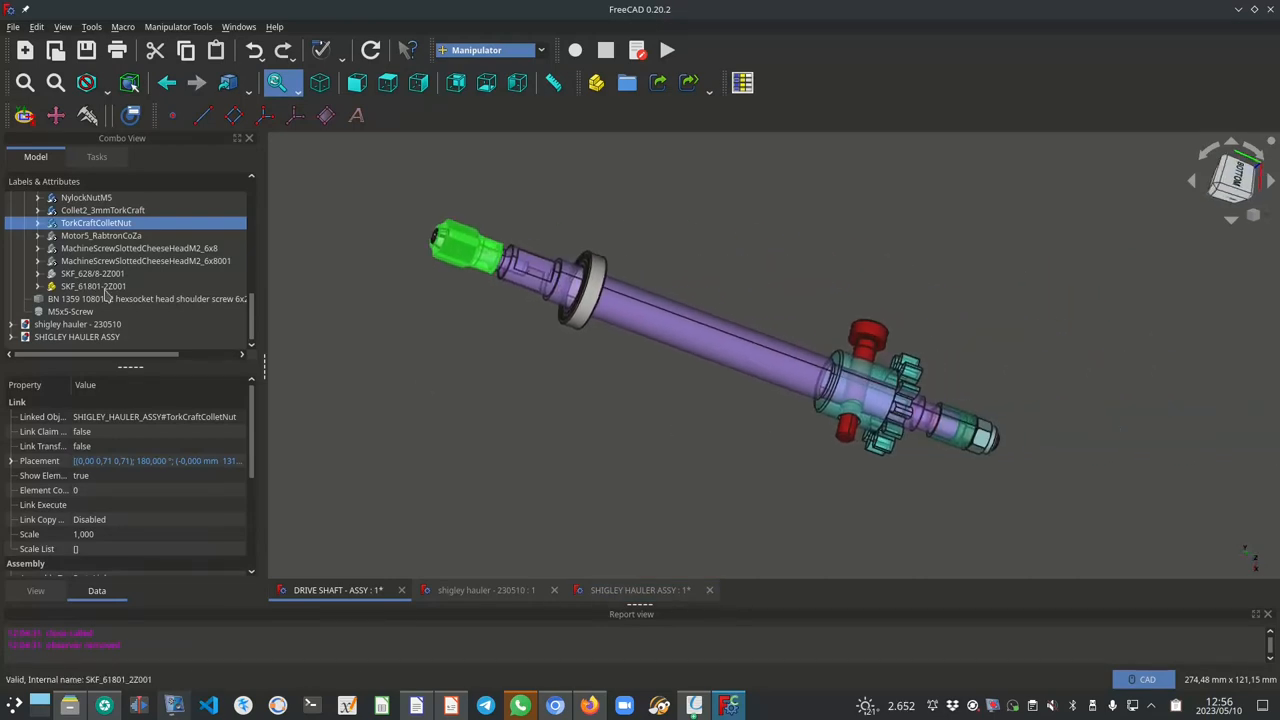
mouse_move(776, 436)
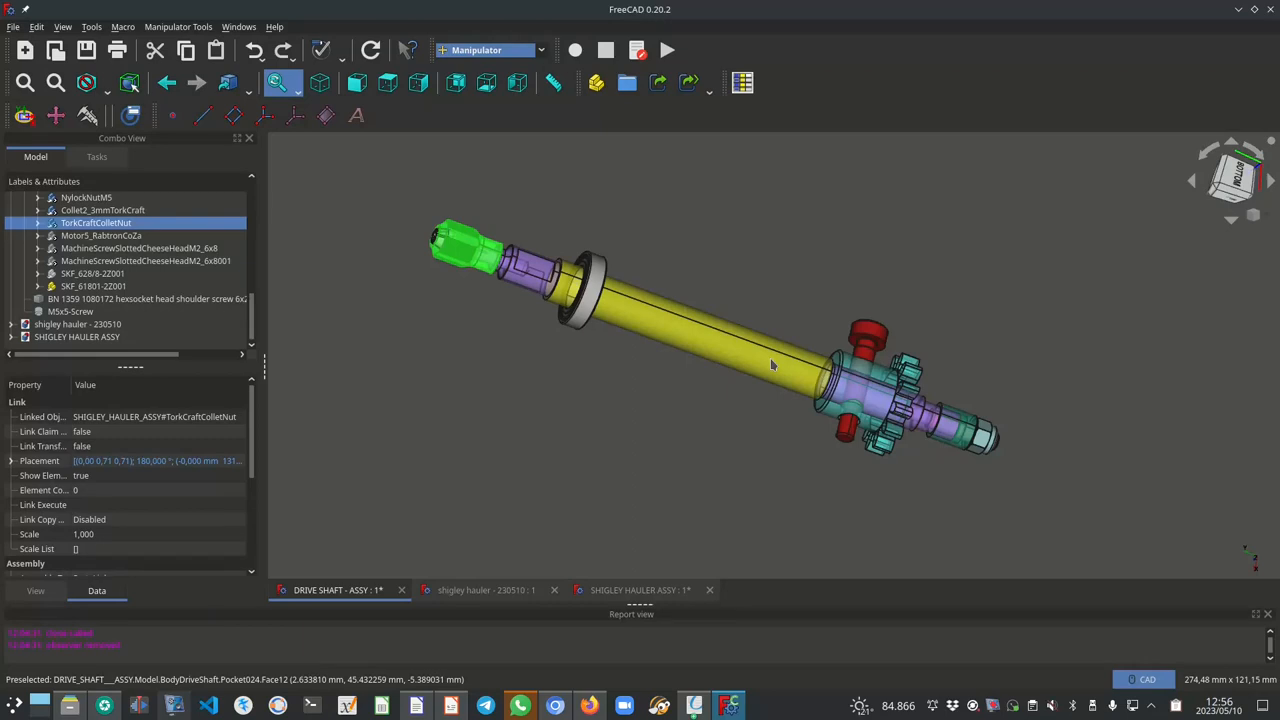
left_click(644, 588)
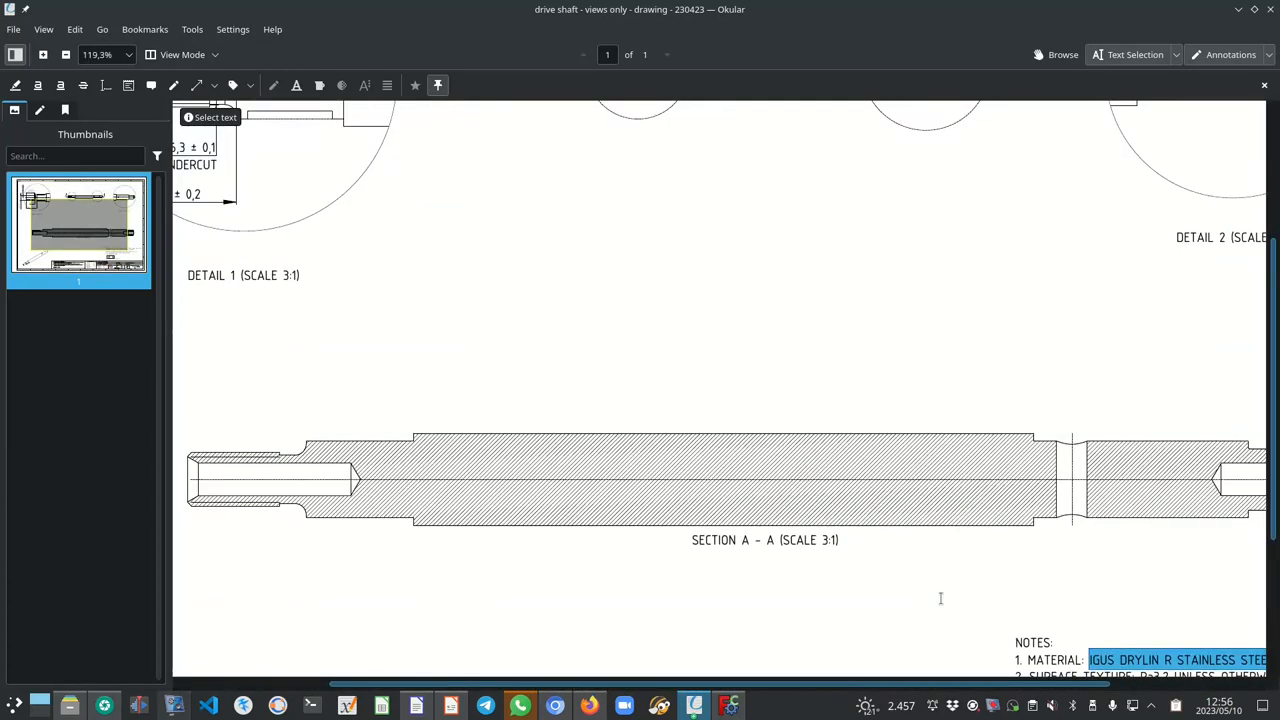
Scroll the shaft drawing through Section A-A and the general notes on diameters.
scroll("down", 3)
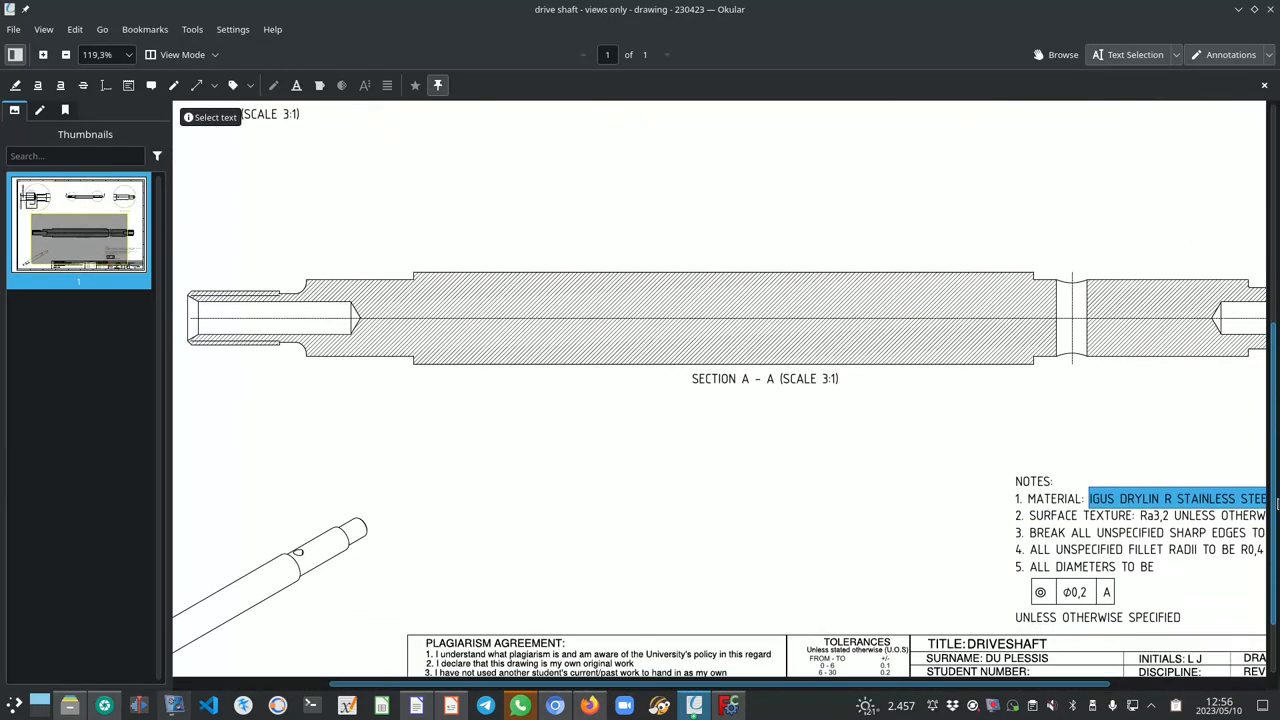
scroll("down", 3)
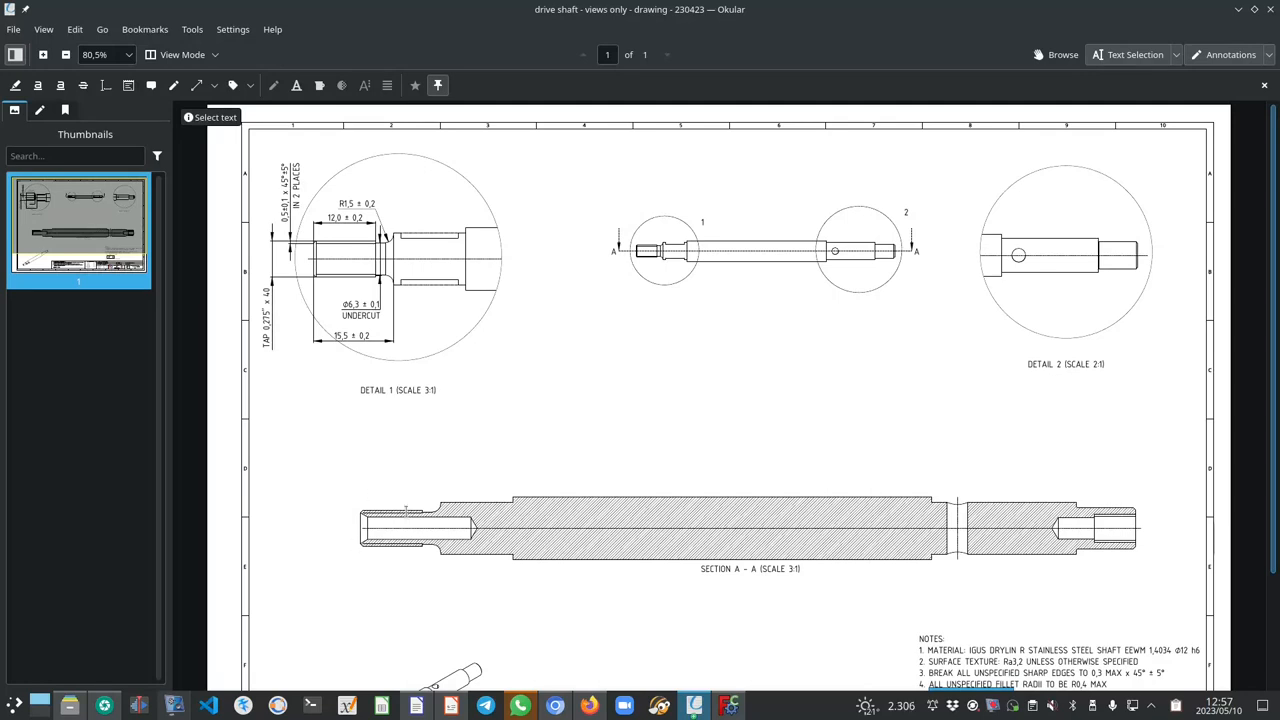
scroll("down", 3)
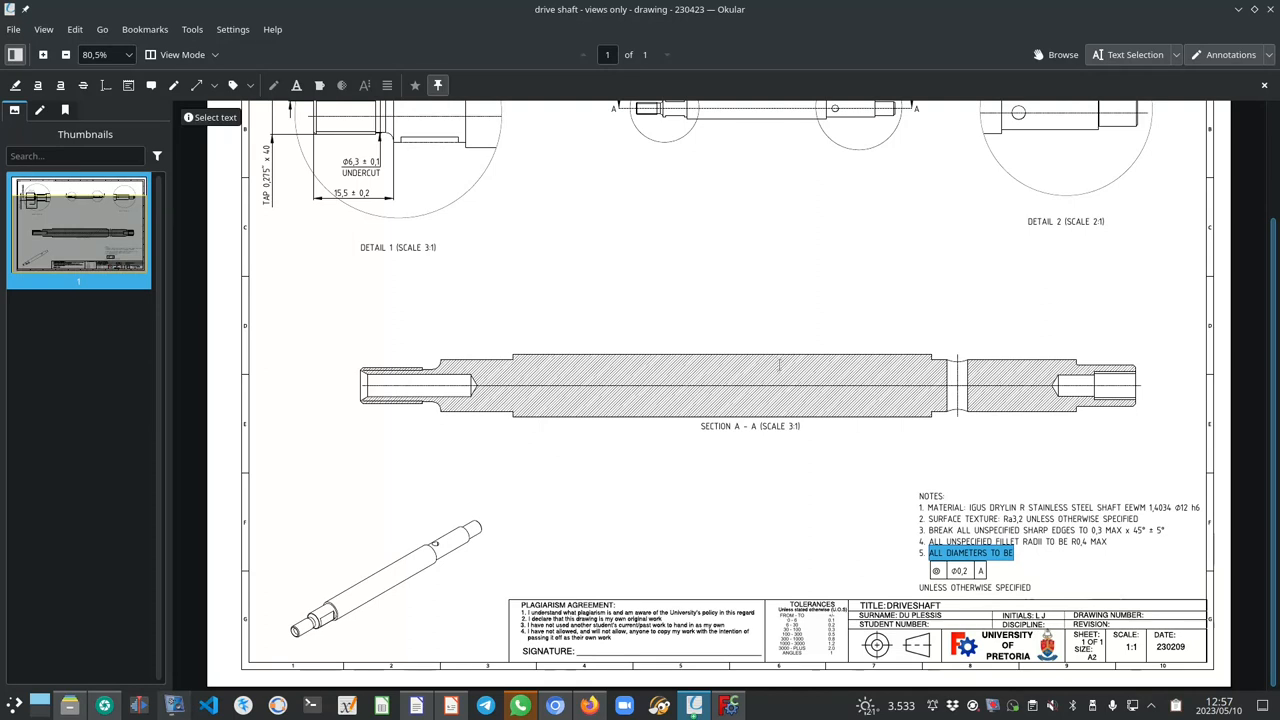
mouse_move(780, 360)
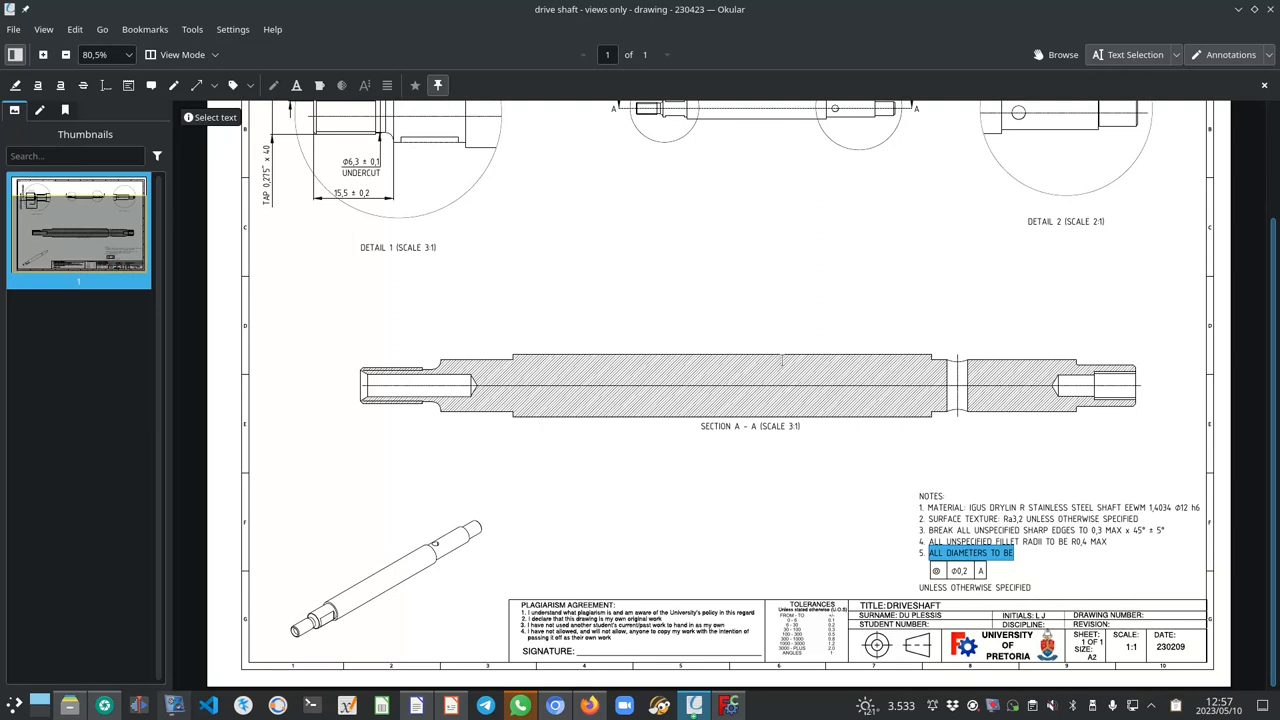